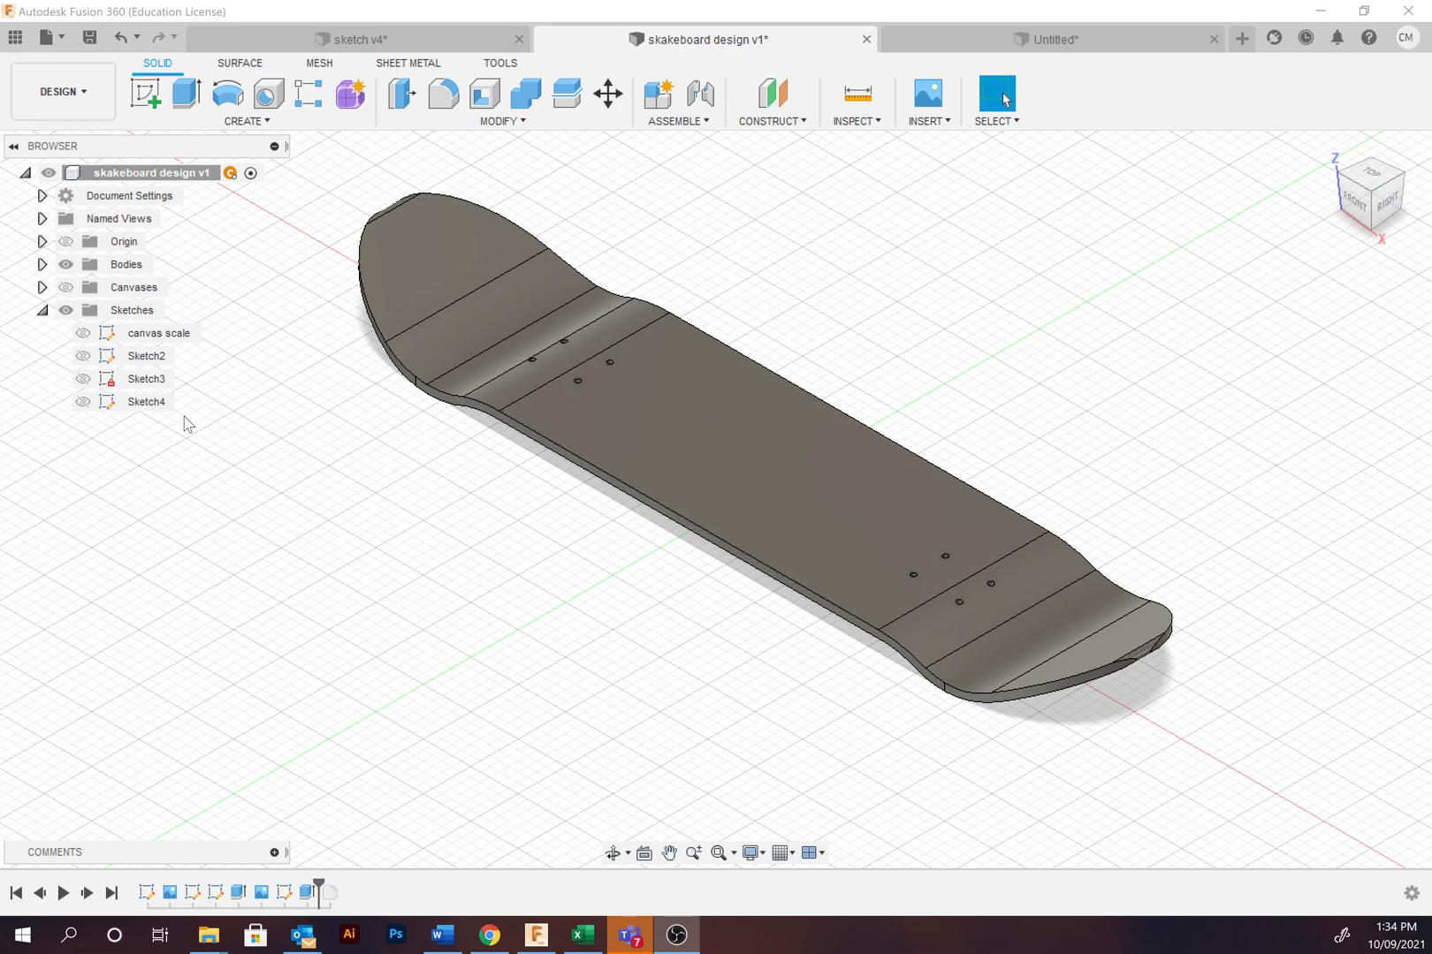
Step: Toggle visibility of Sketch2, Sketch4 and the deck body to inspect the skateboard sketches
left_click(81, 355)
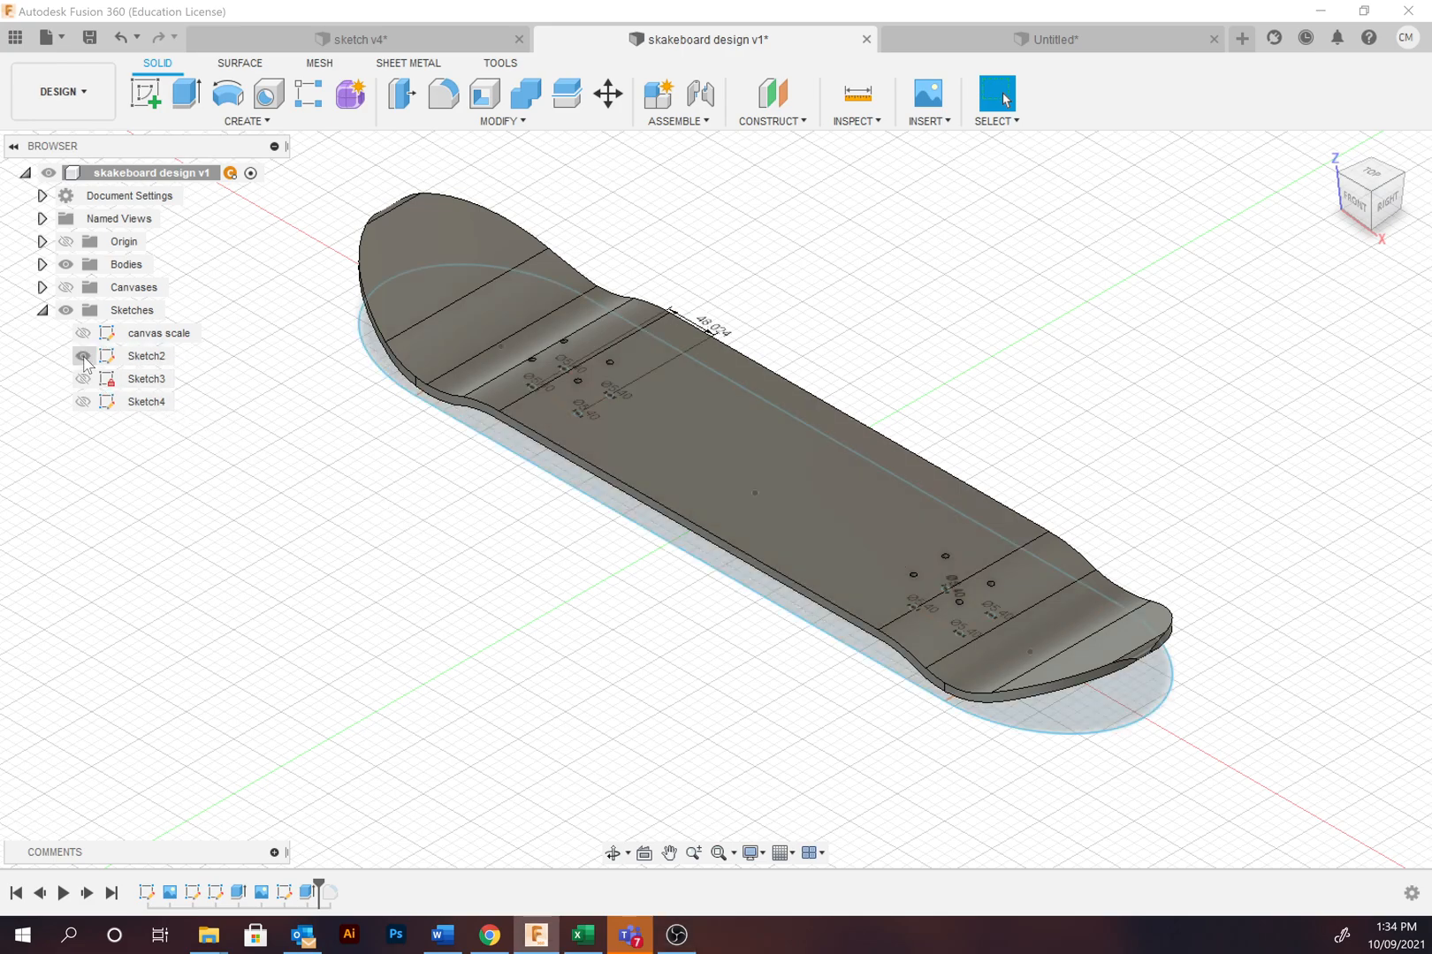
left_click(65, 264)
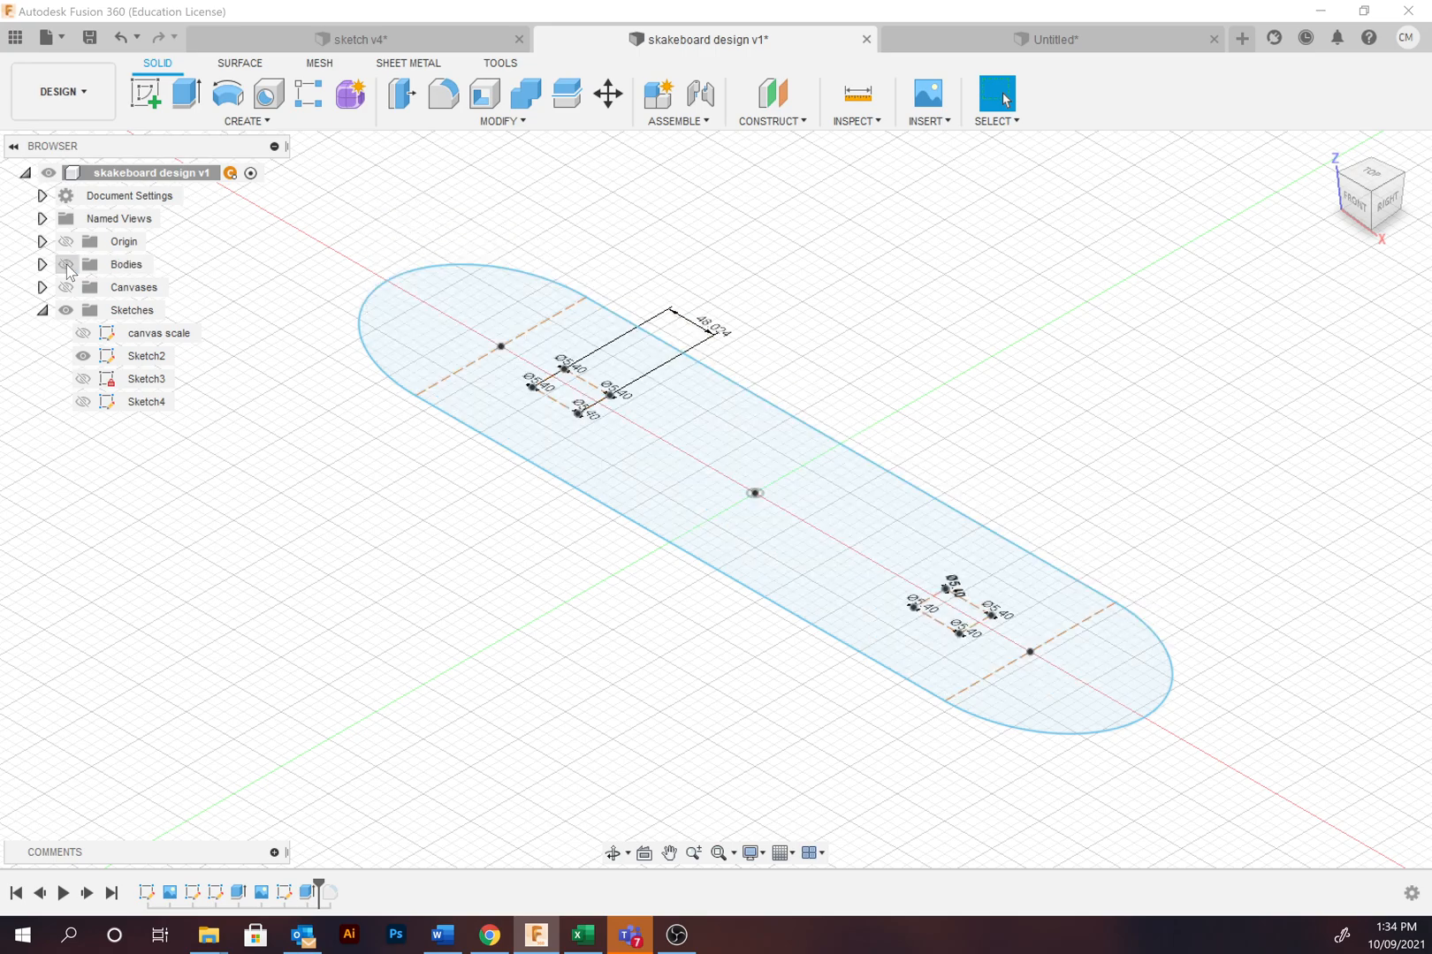
left_click(81, 401)
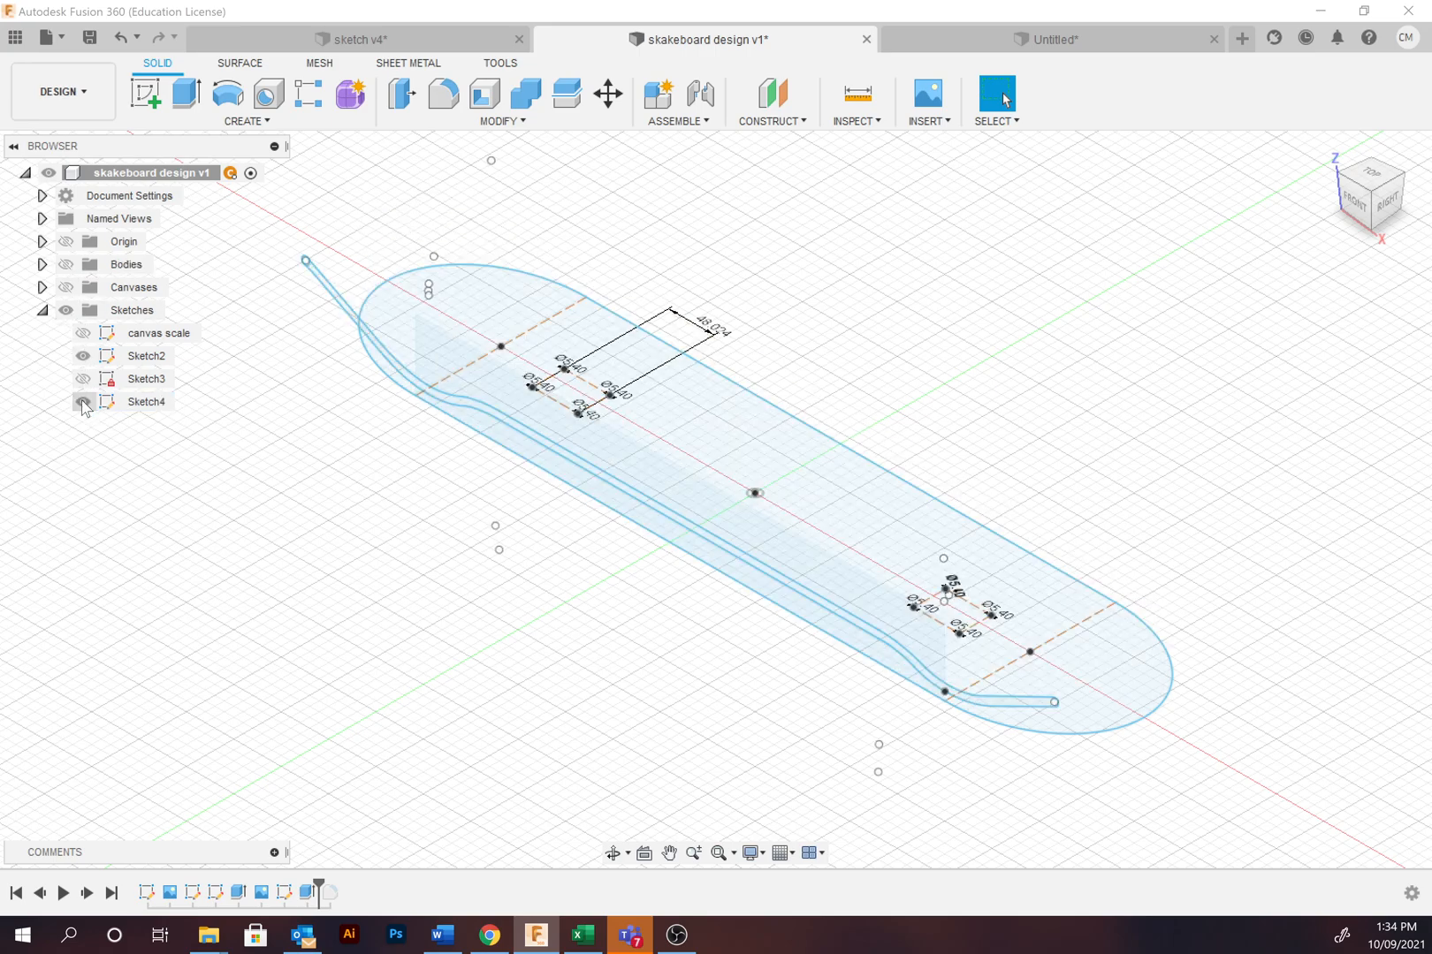
left_click(81, 402)
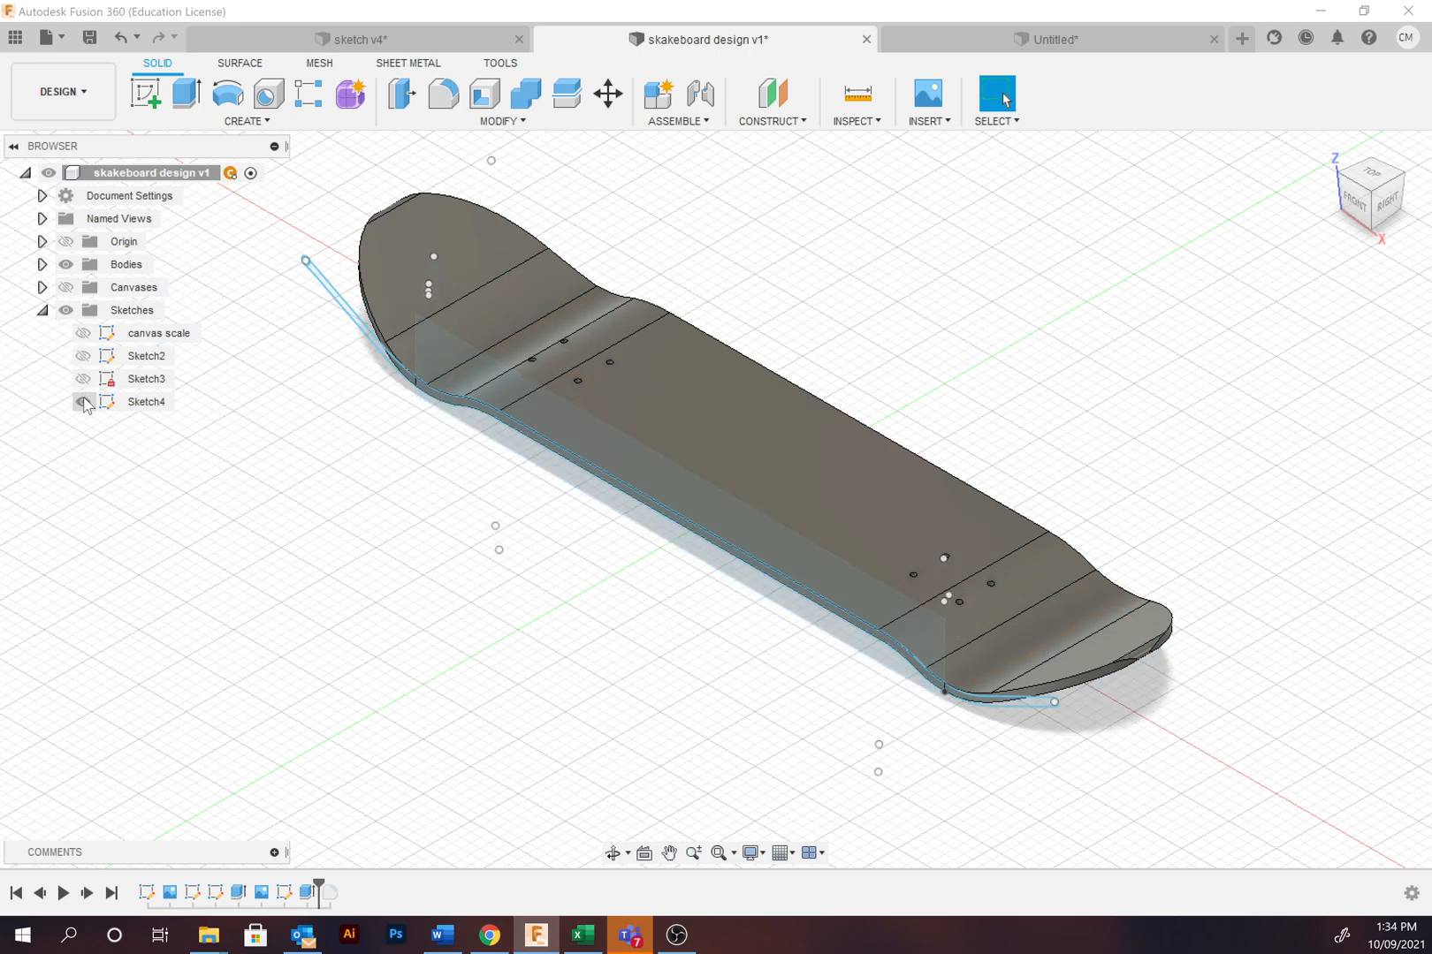
left_click(83, 402)
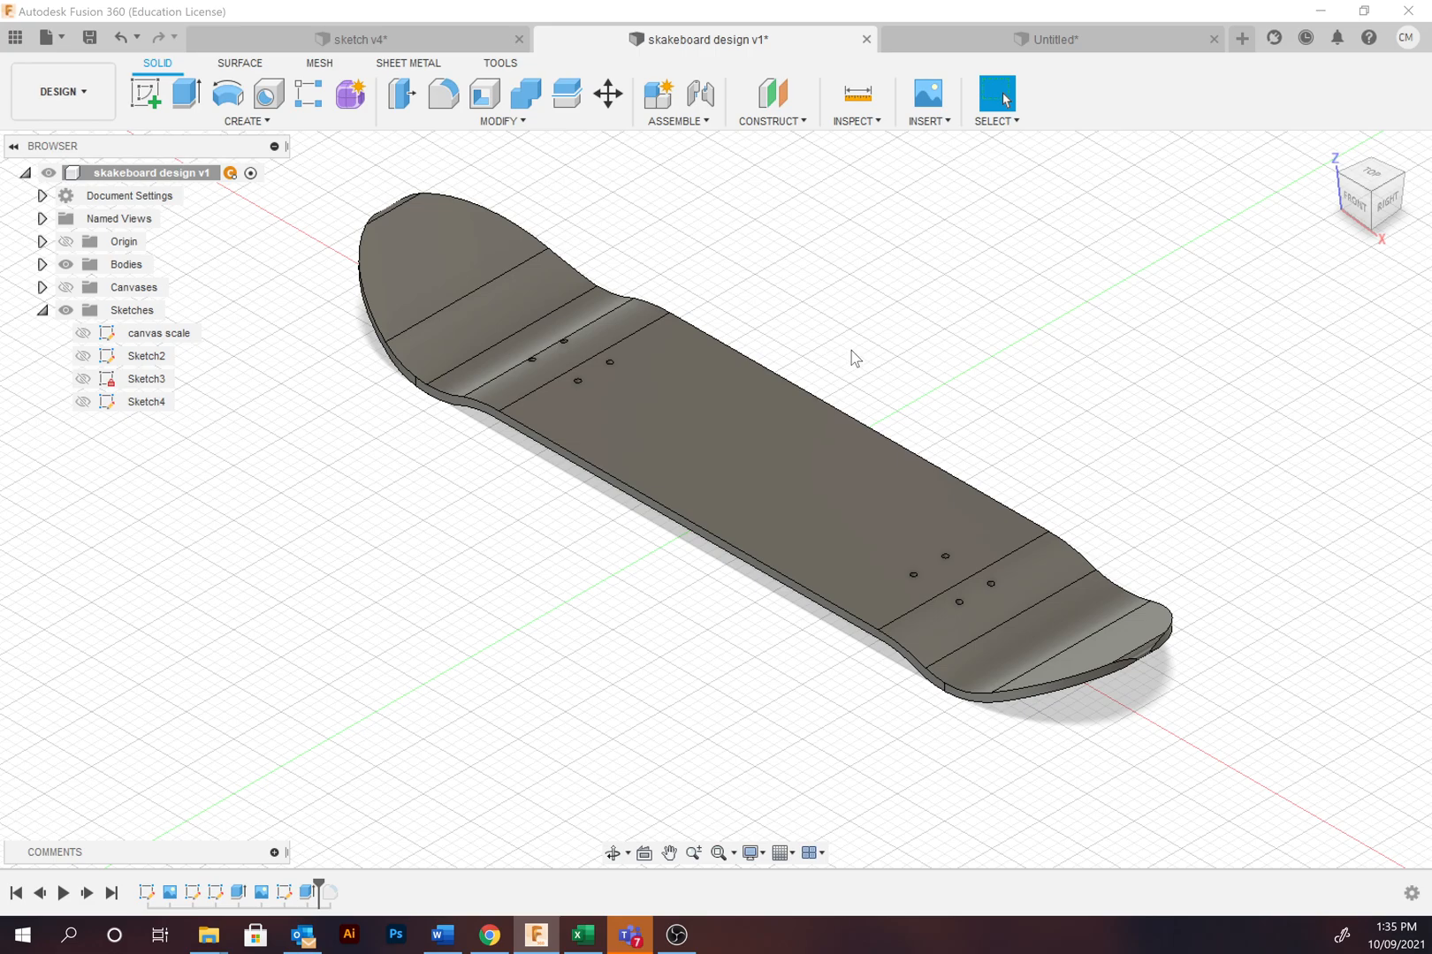
mouse_move(882, 438)
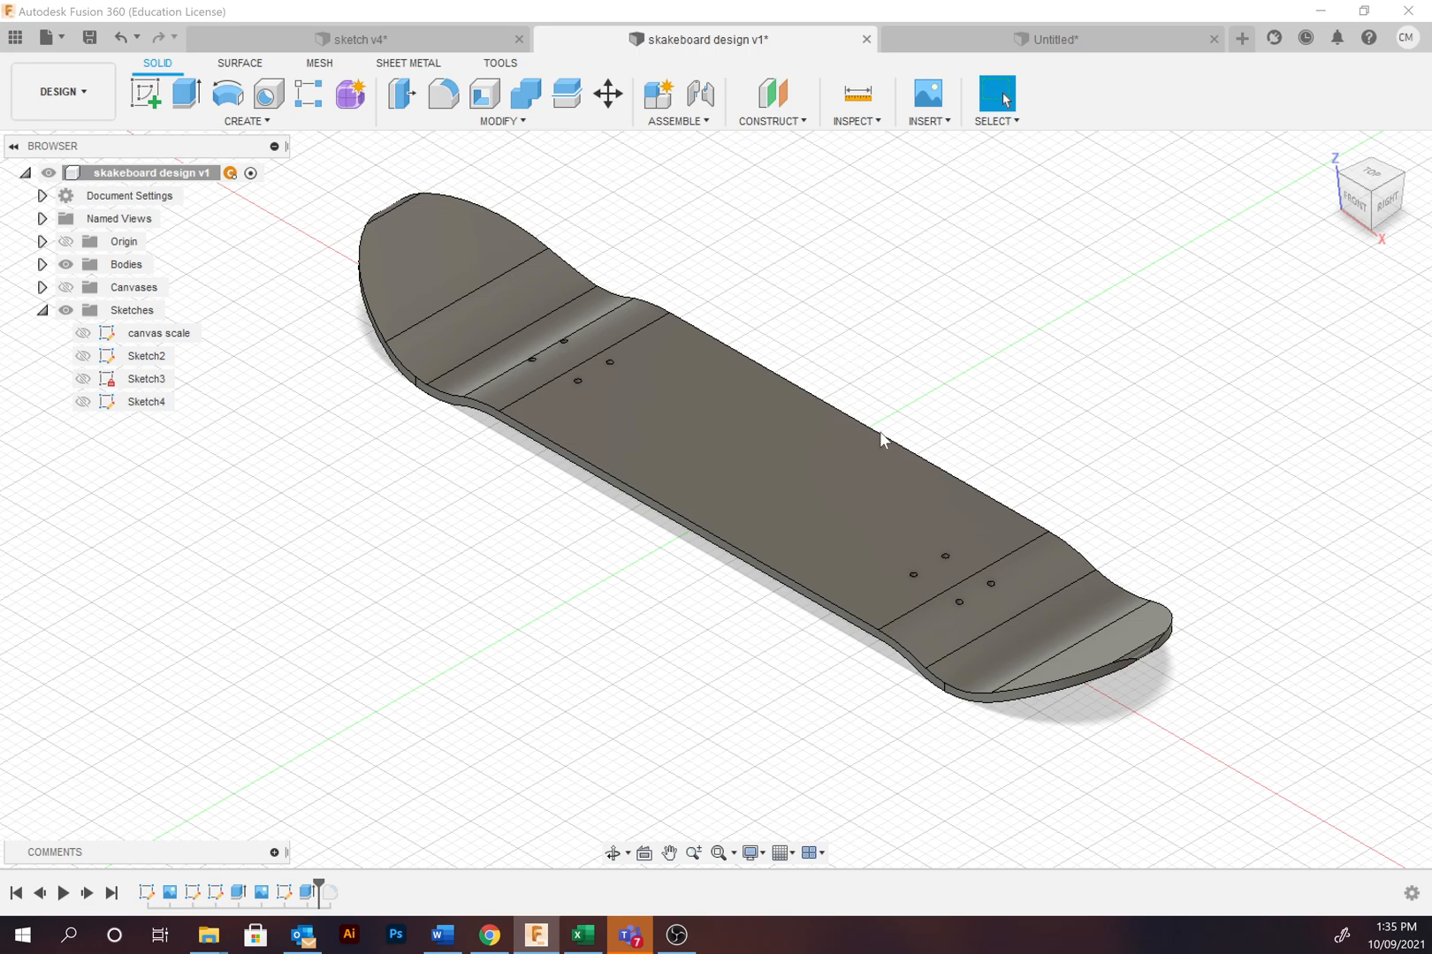
Step: Switch to the sketch v4 reference document and start a new sketch in the untitled design
left_click(351, 39)
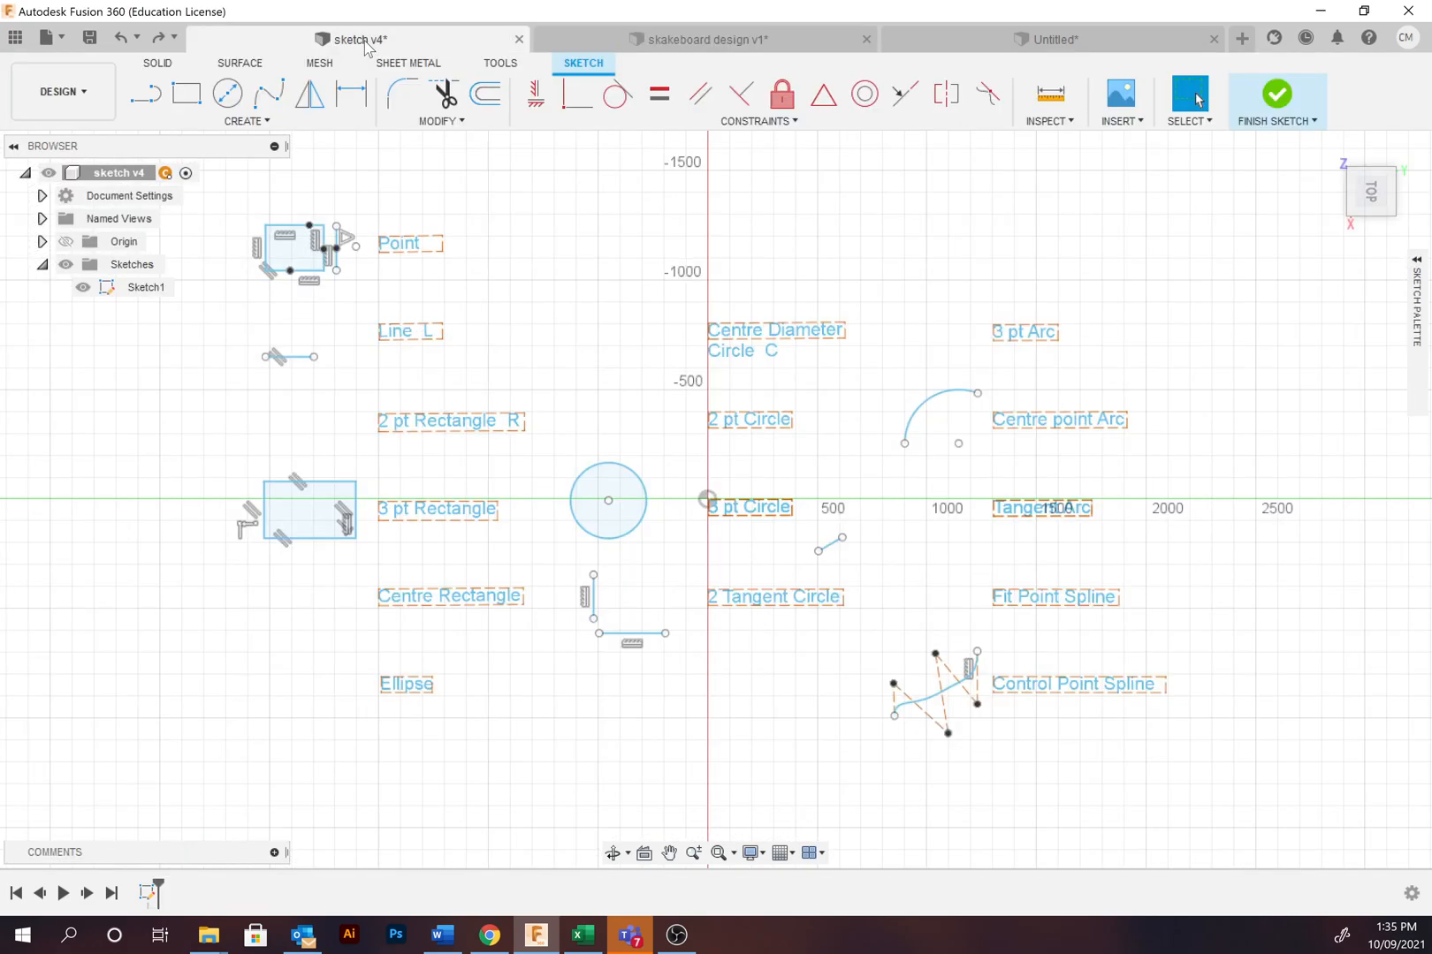
mouse_move(652, 315)
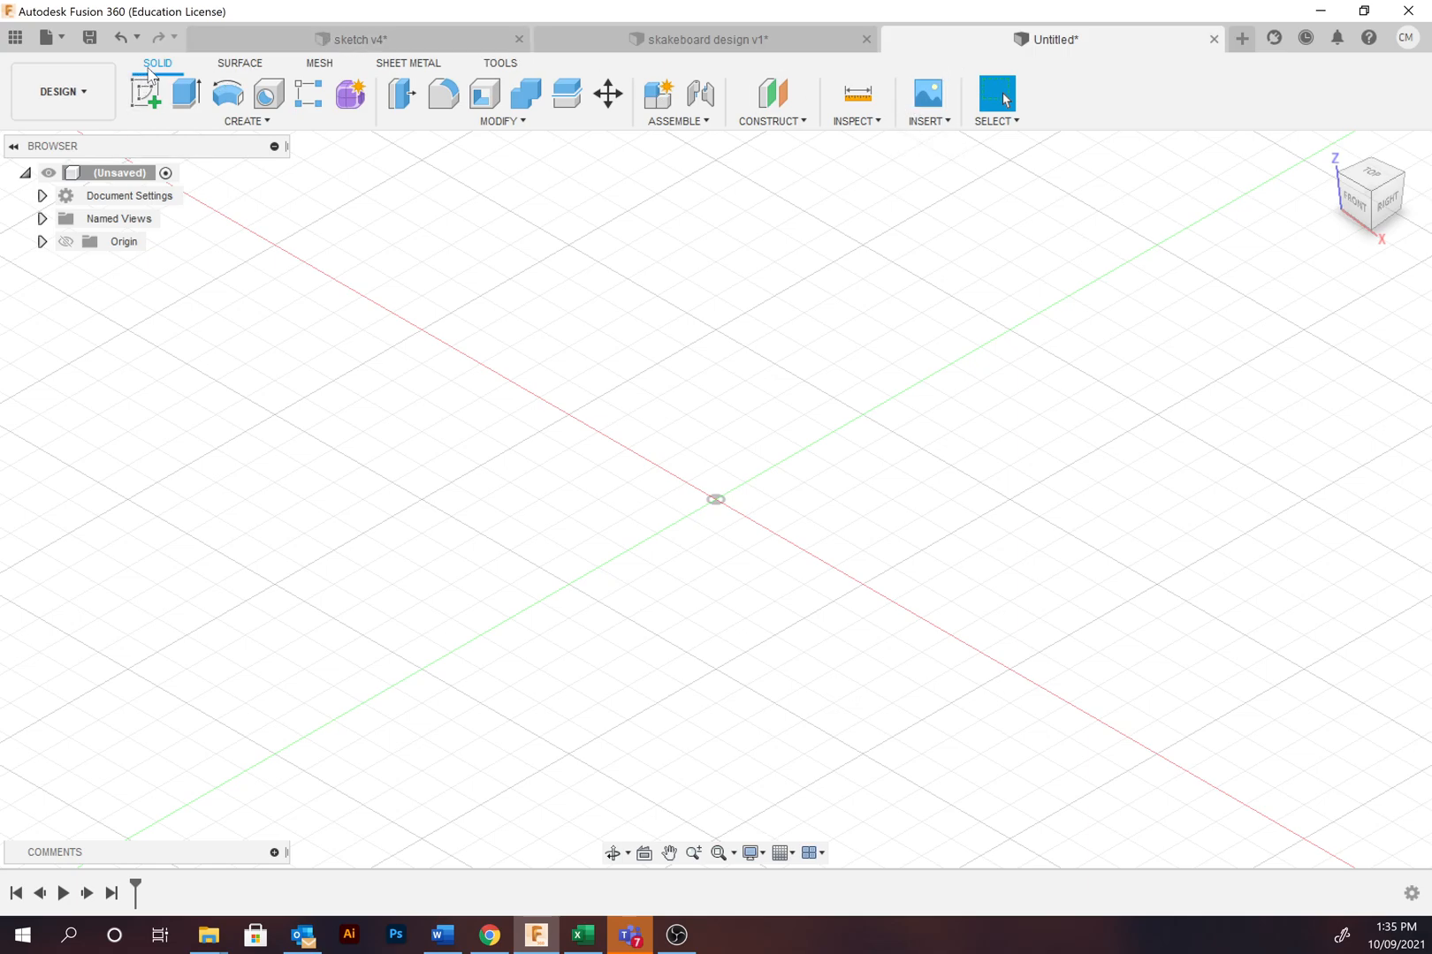
left_click(244, 120)
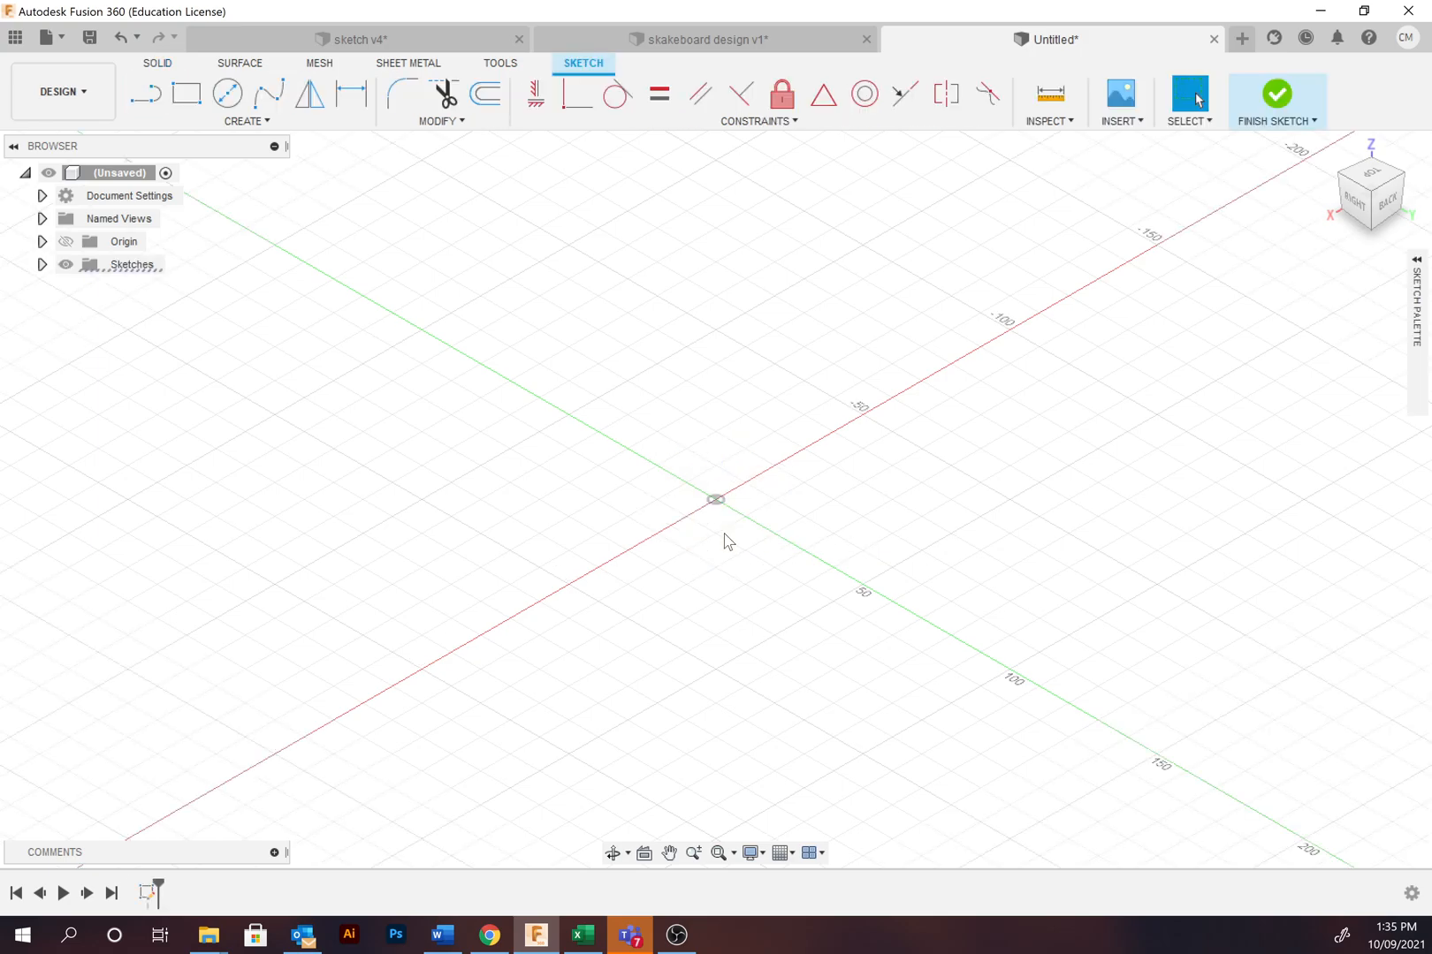
mouse_move(737, 530)
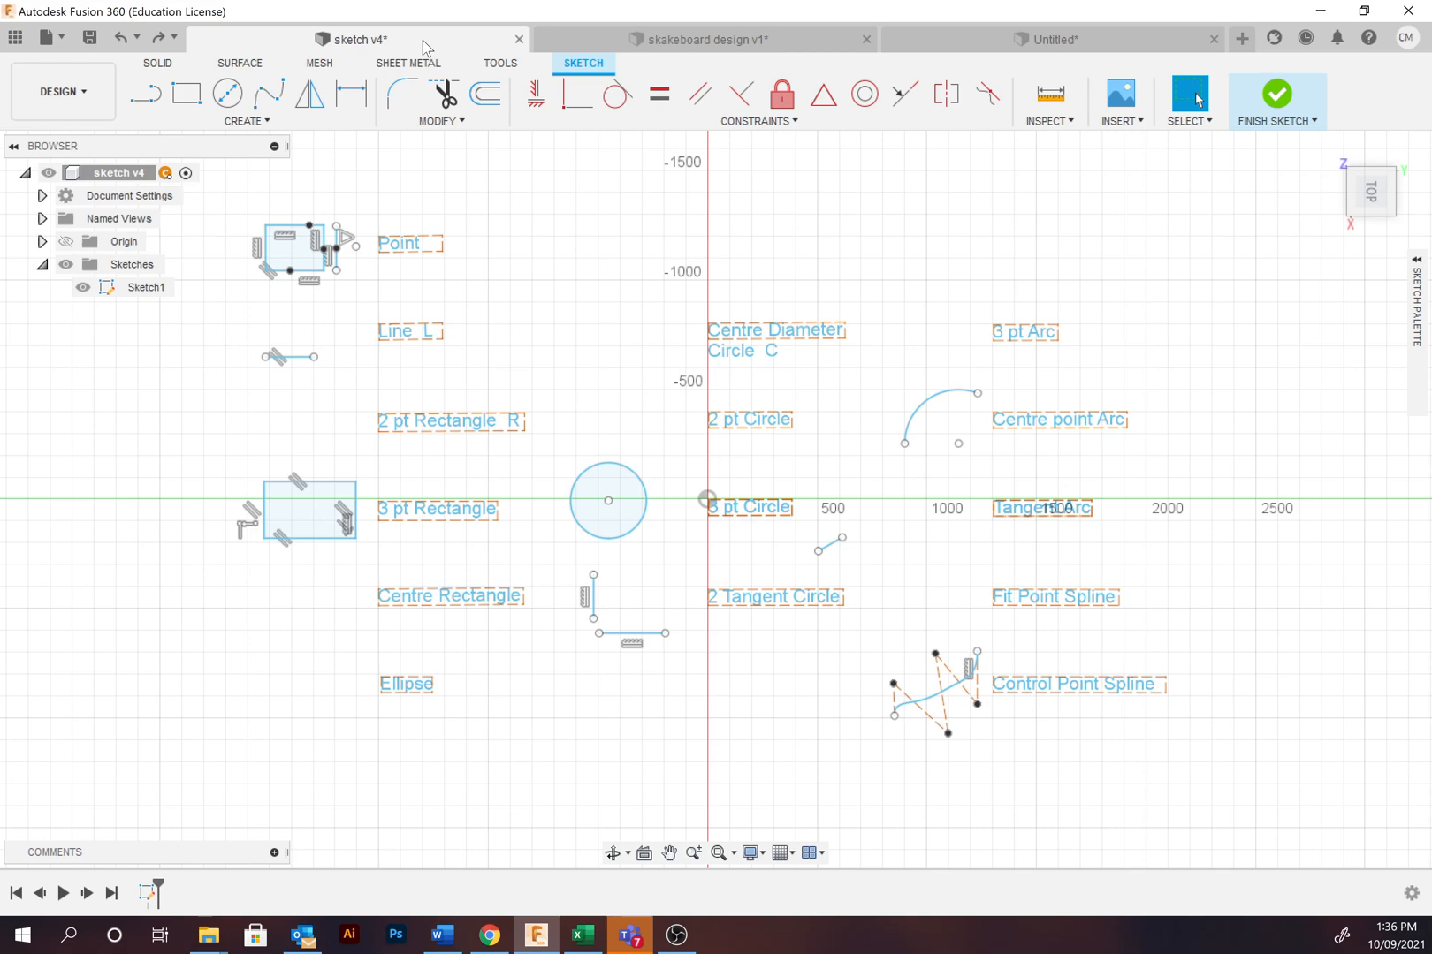
mouse_move(500, 117)
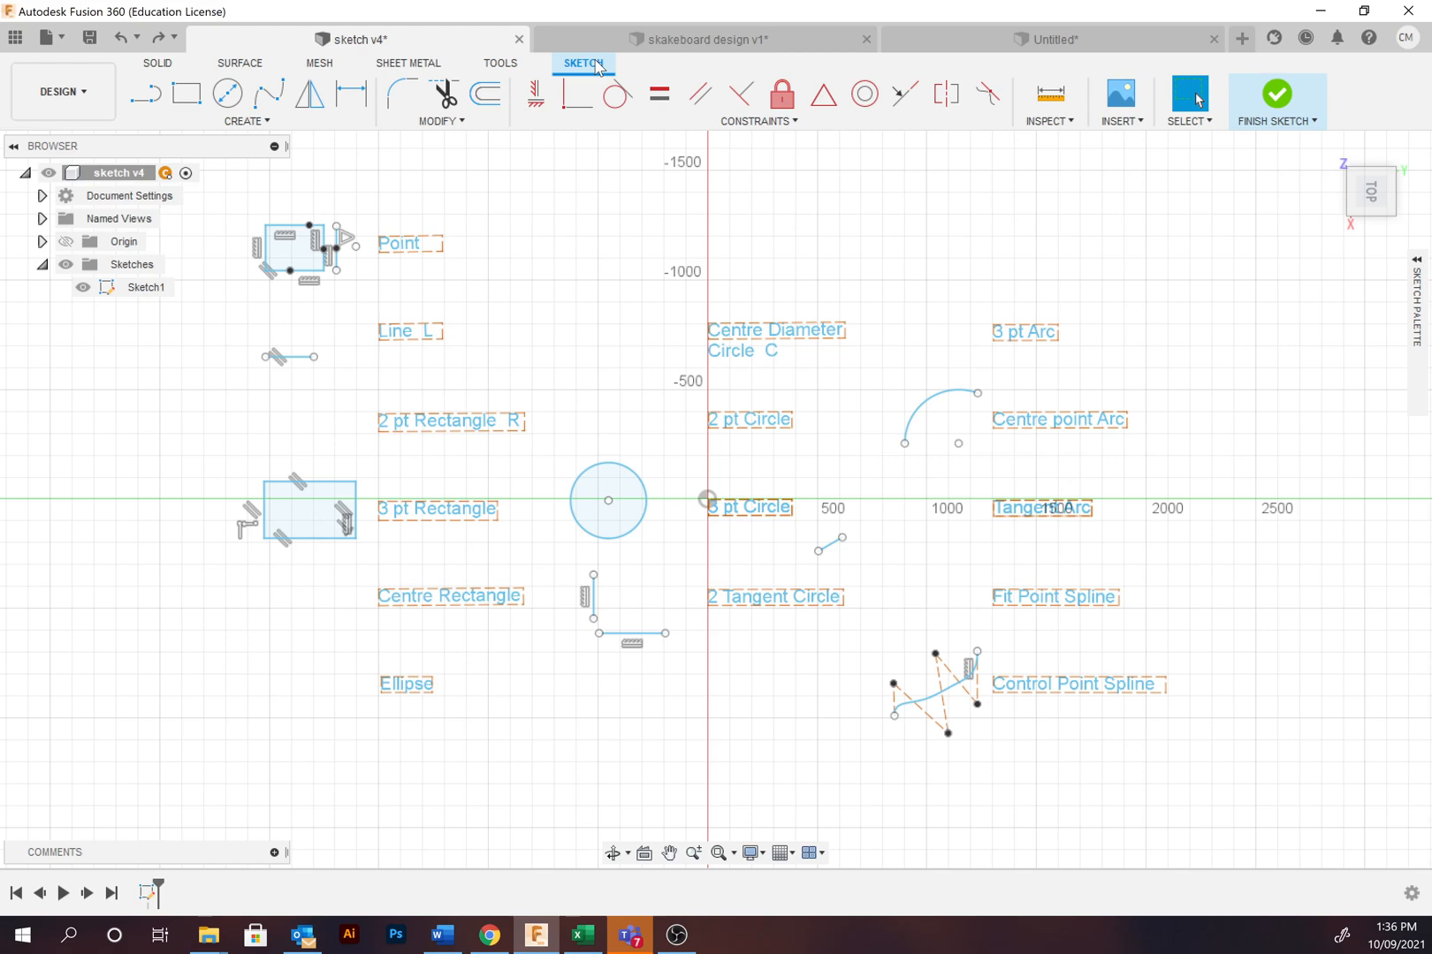
left_click(246, 120)
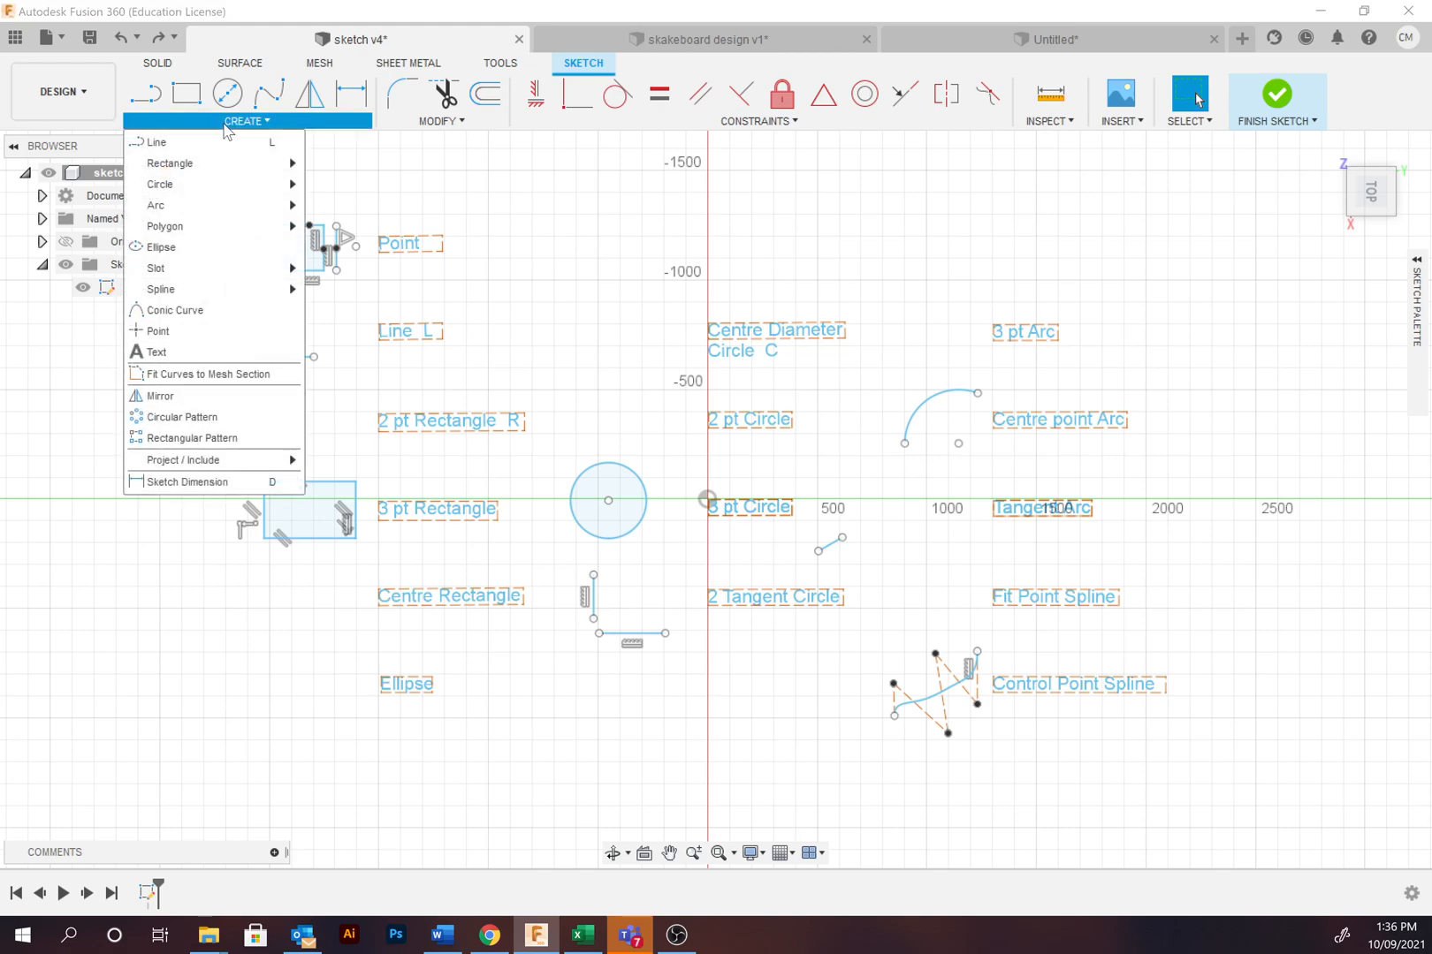
left_click(441, 121)
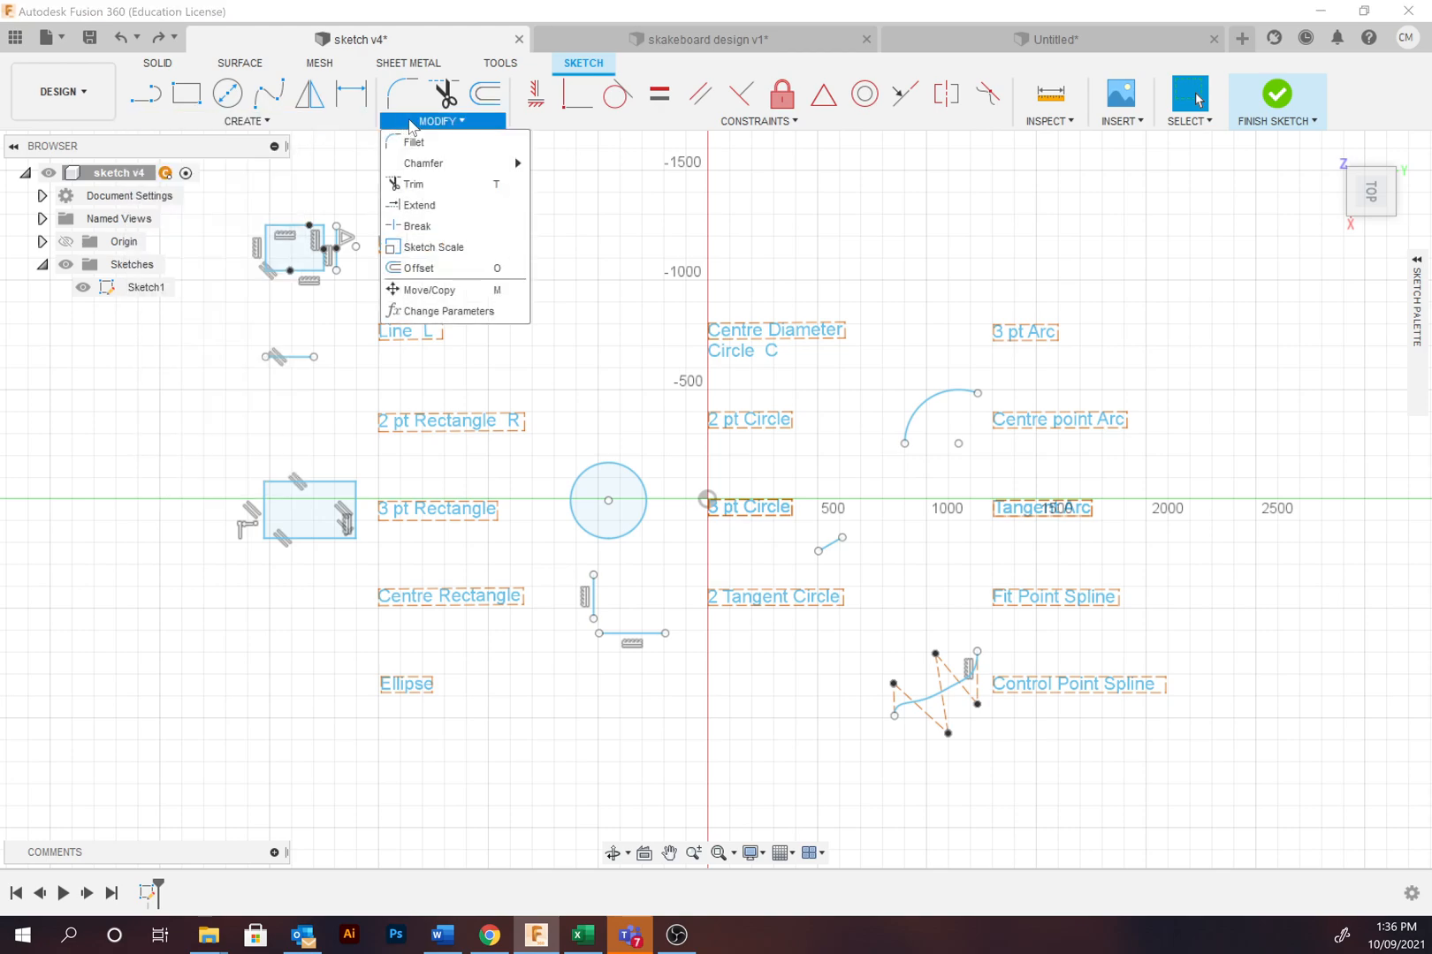
mouse_move(506, 135)
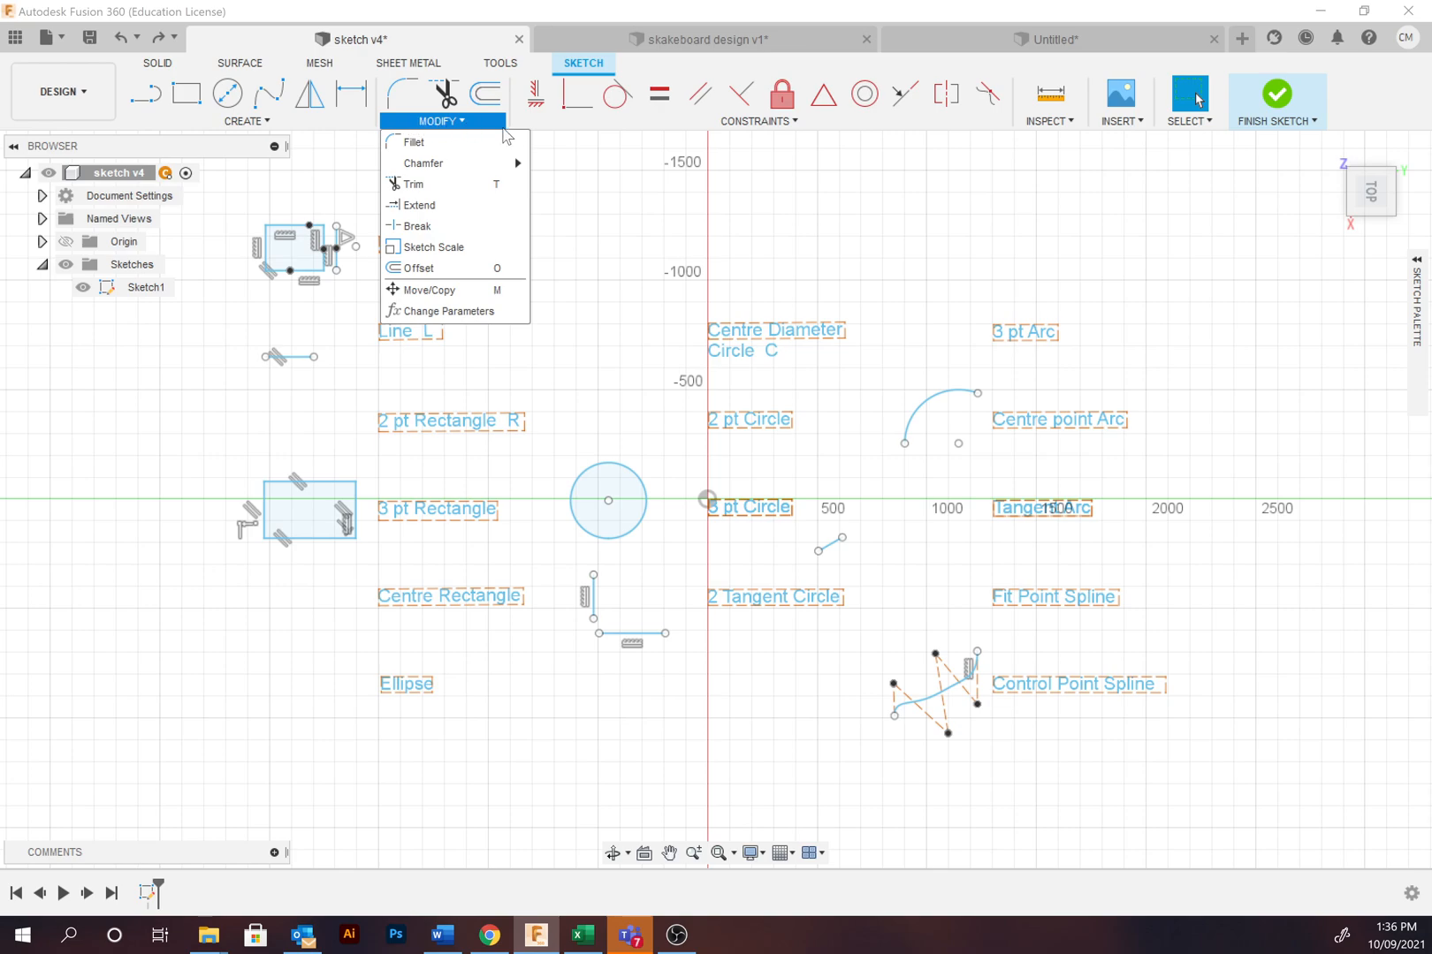
left_click(757, 120)
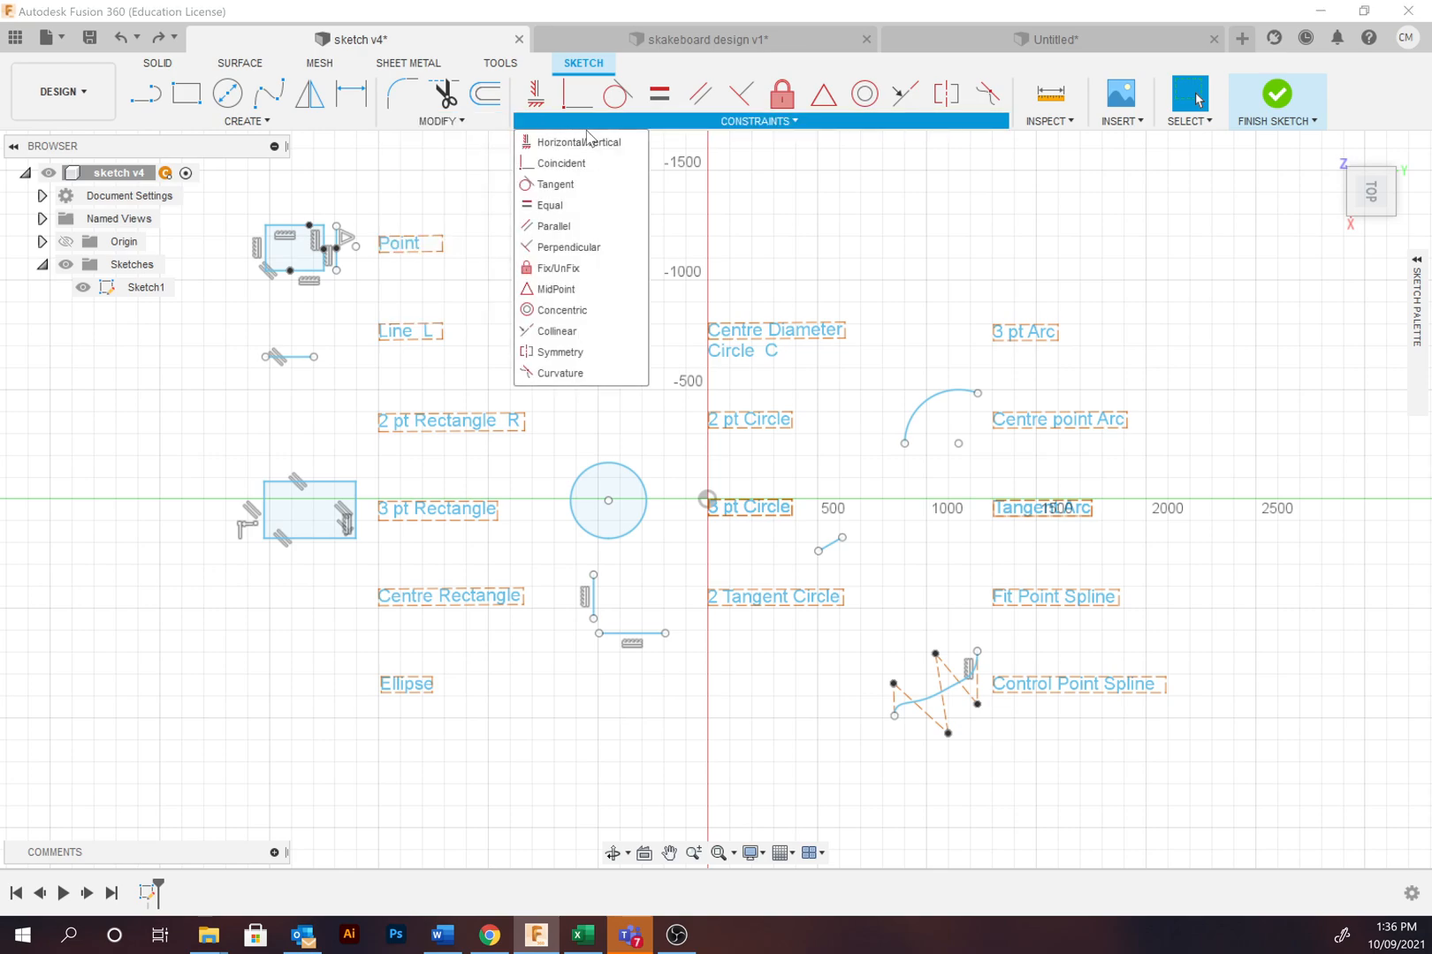
mouse_move(390, 193)
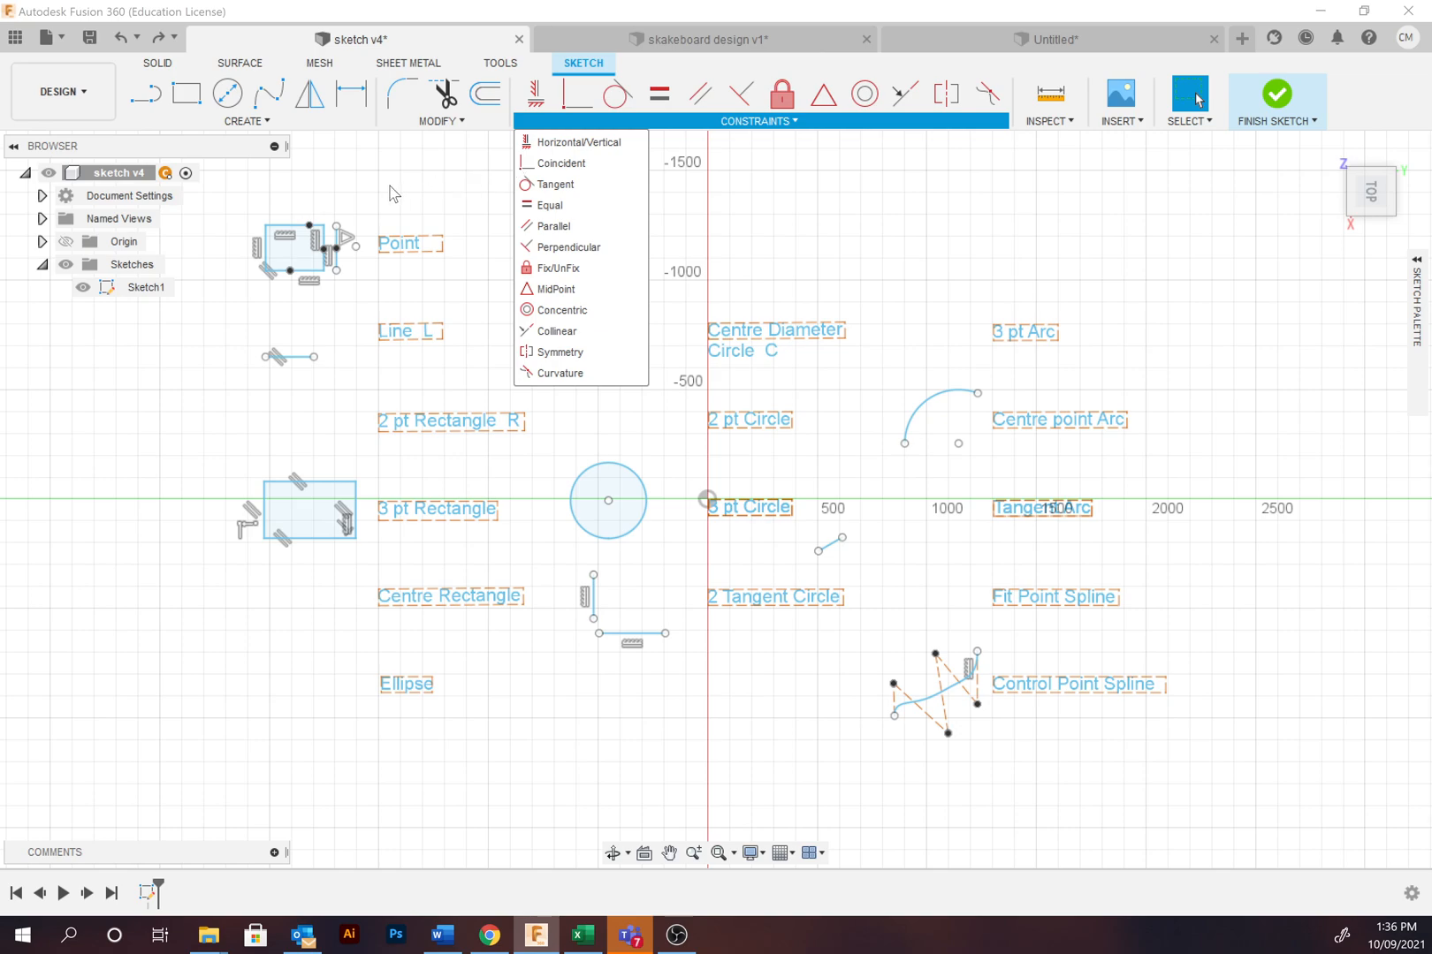
left_click(397, 189)
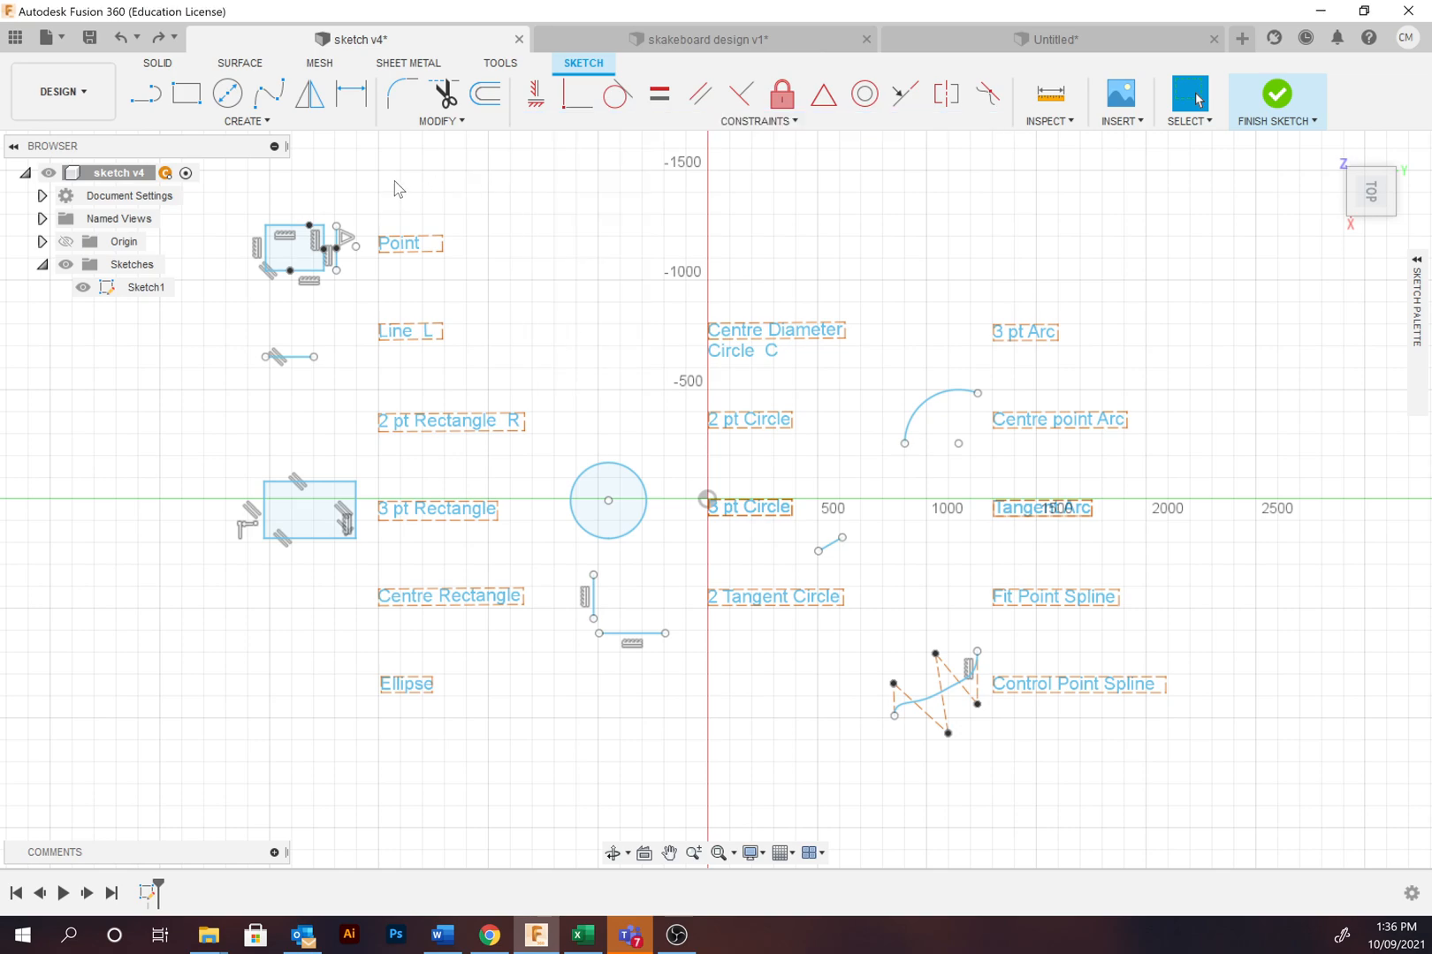
mouse_move(394, 190)
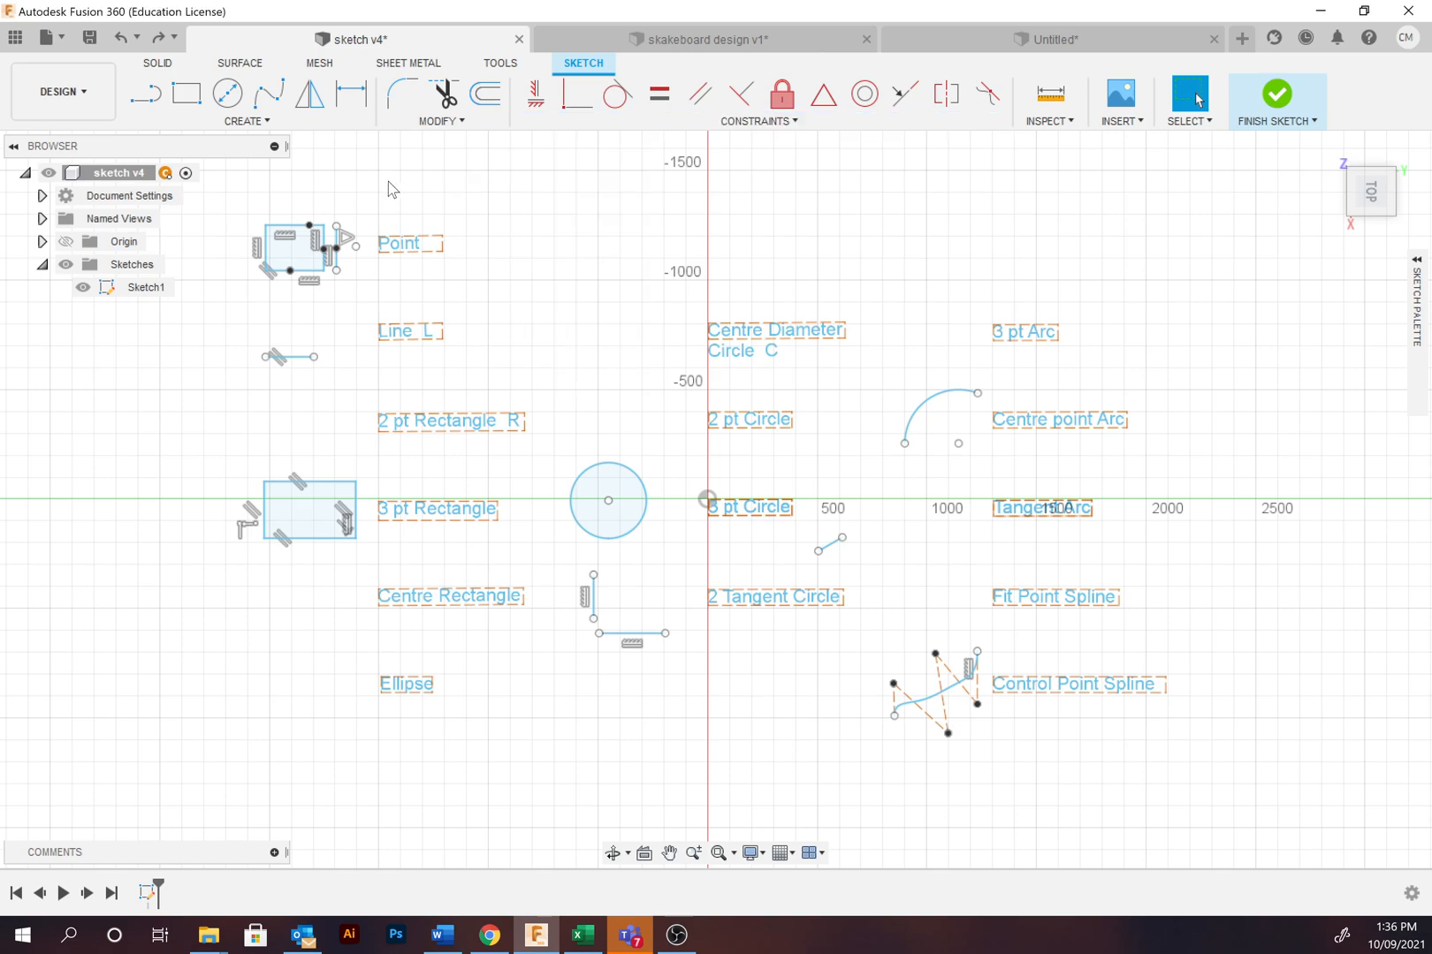
mouse_move(360, 258)
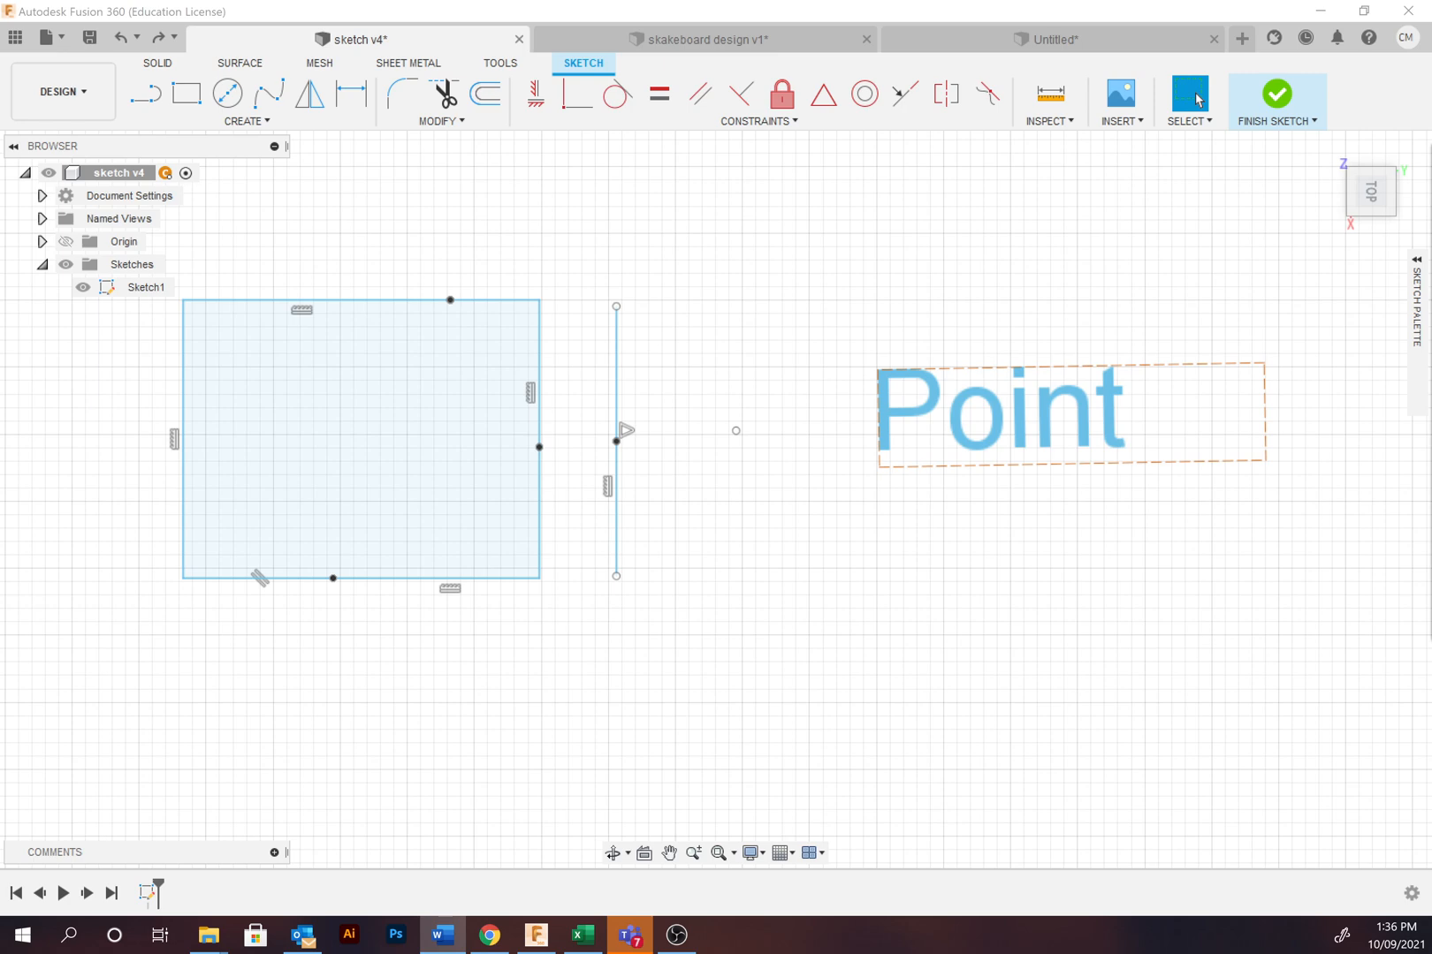
mouse_move(1372, 541)
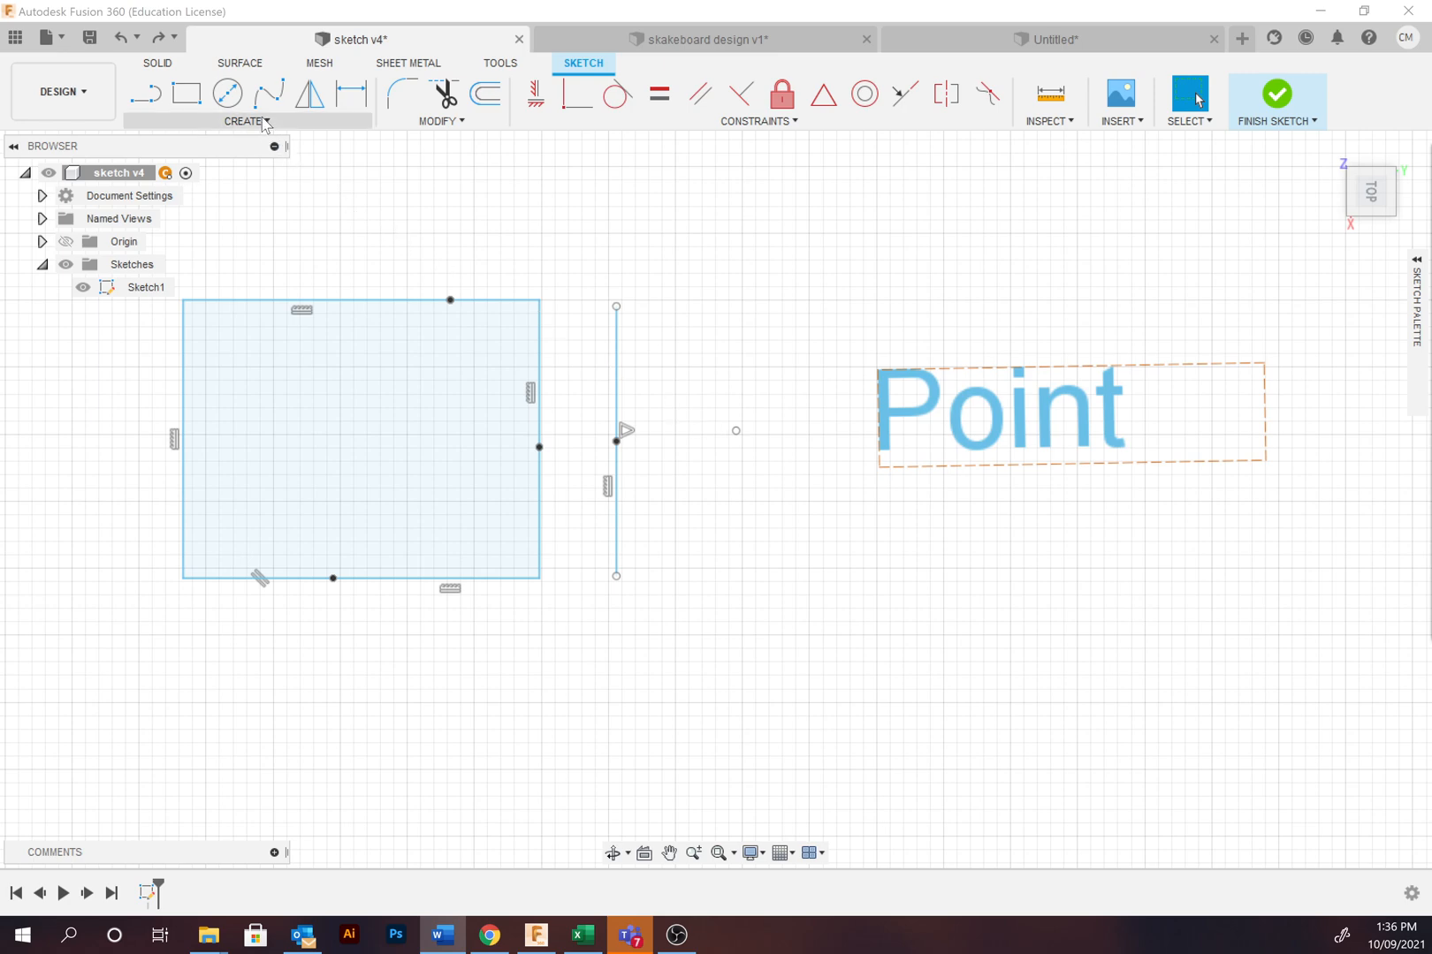
Step: Choose the Point tool from the Create menu to place sketch points
left_click(244, 120)
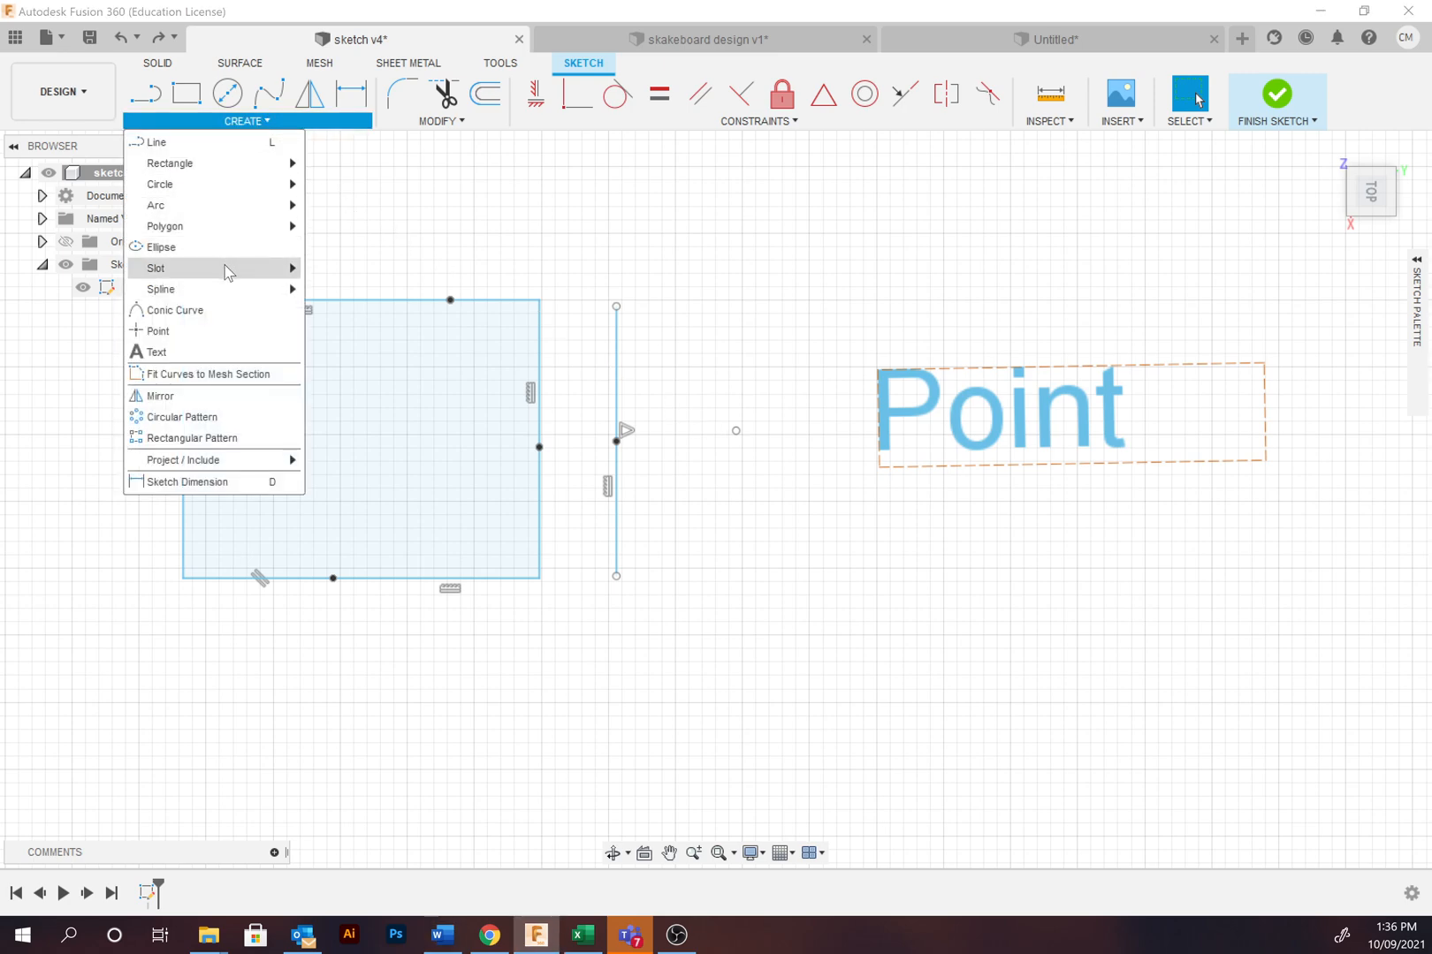
left_click(787, 410)
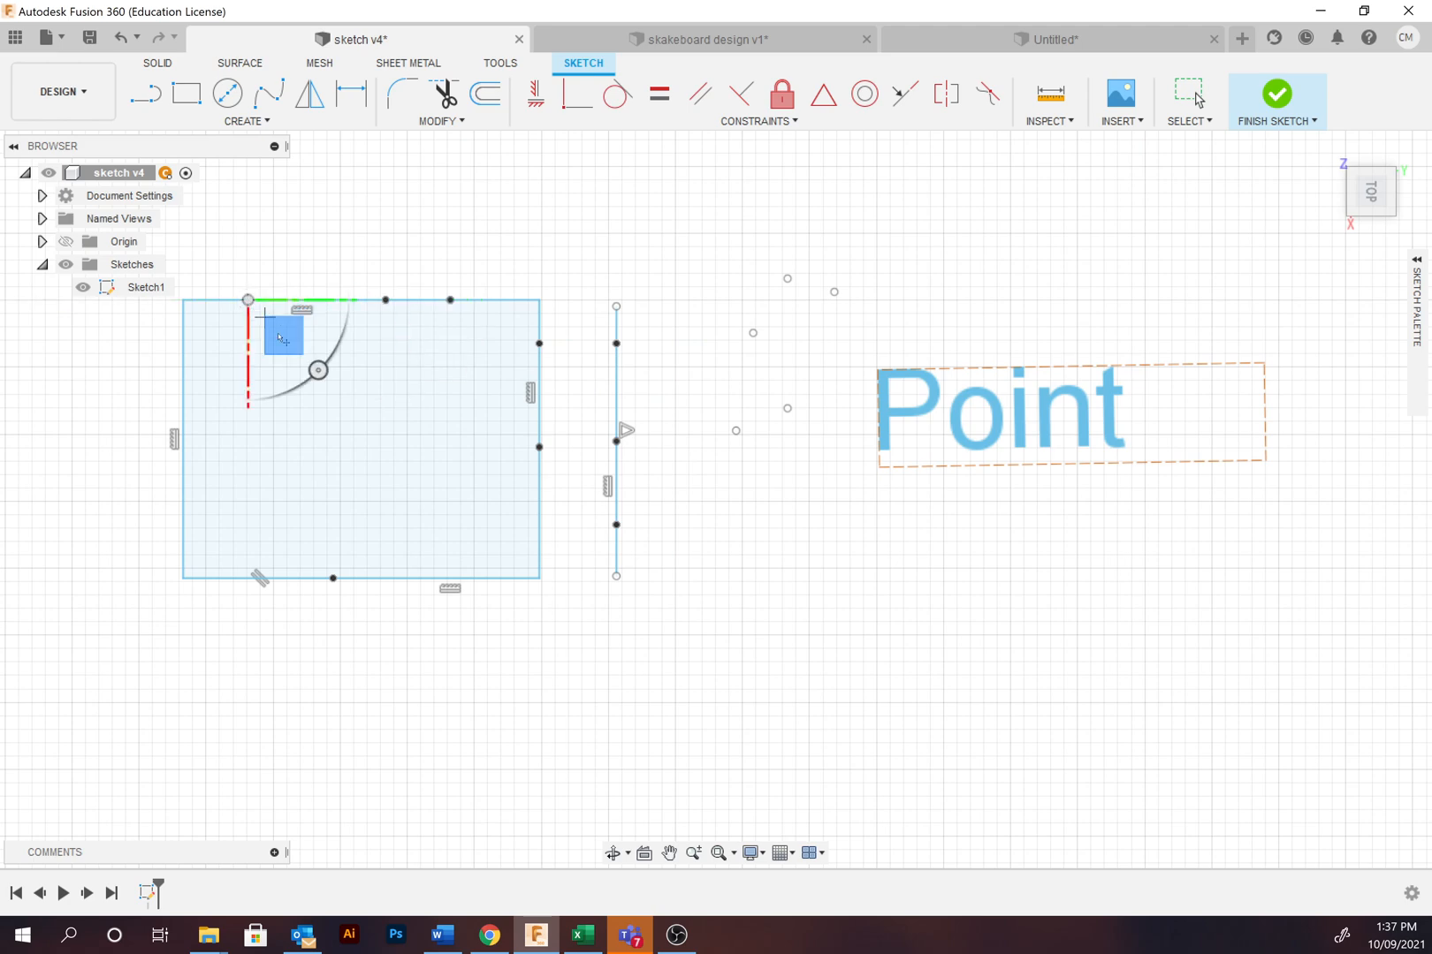
mouse_move(410, 469)
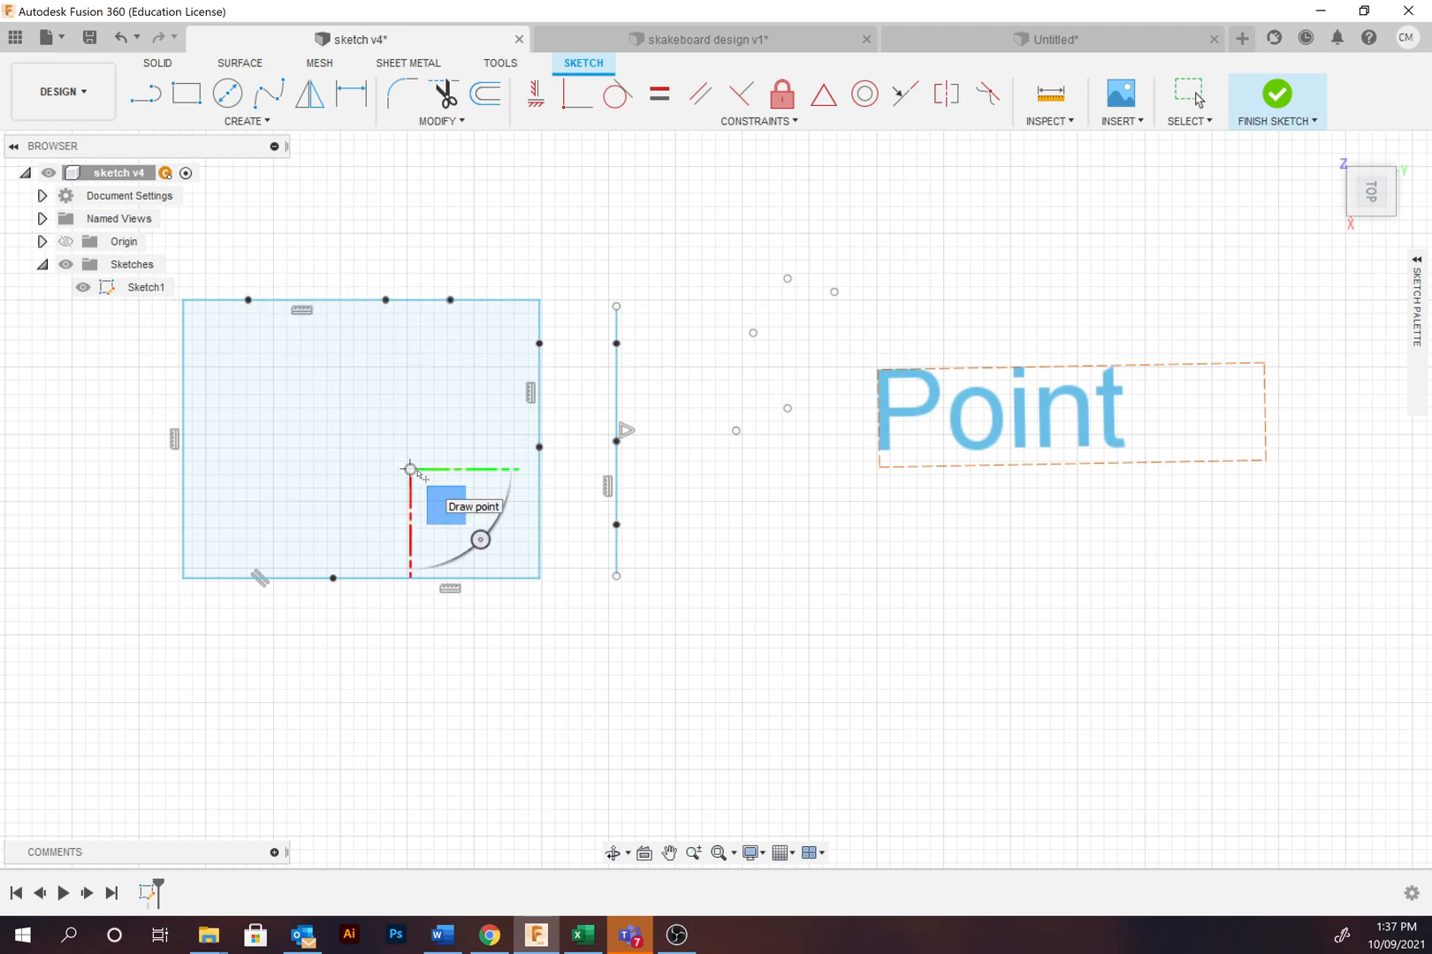
mouse_move(1189, 99)
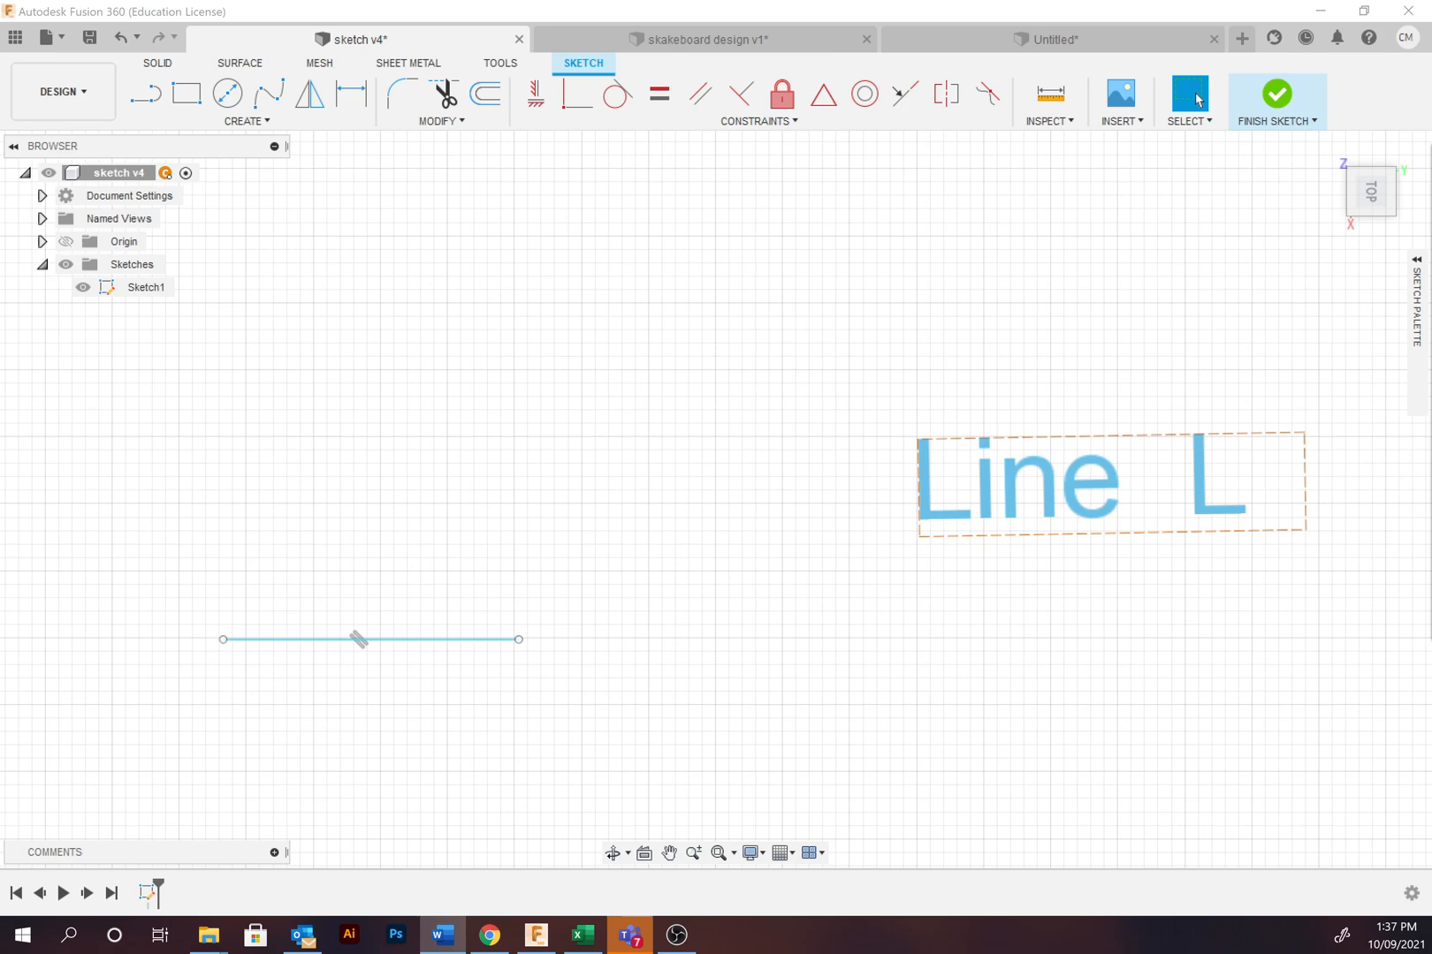
mouse_move(480, 345)
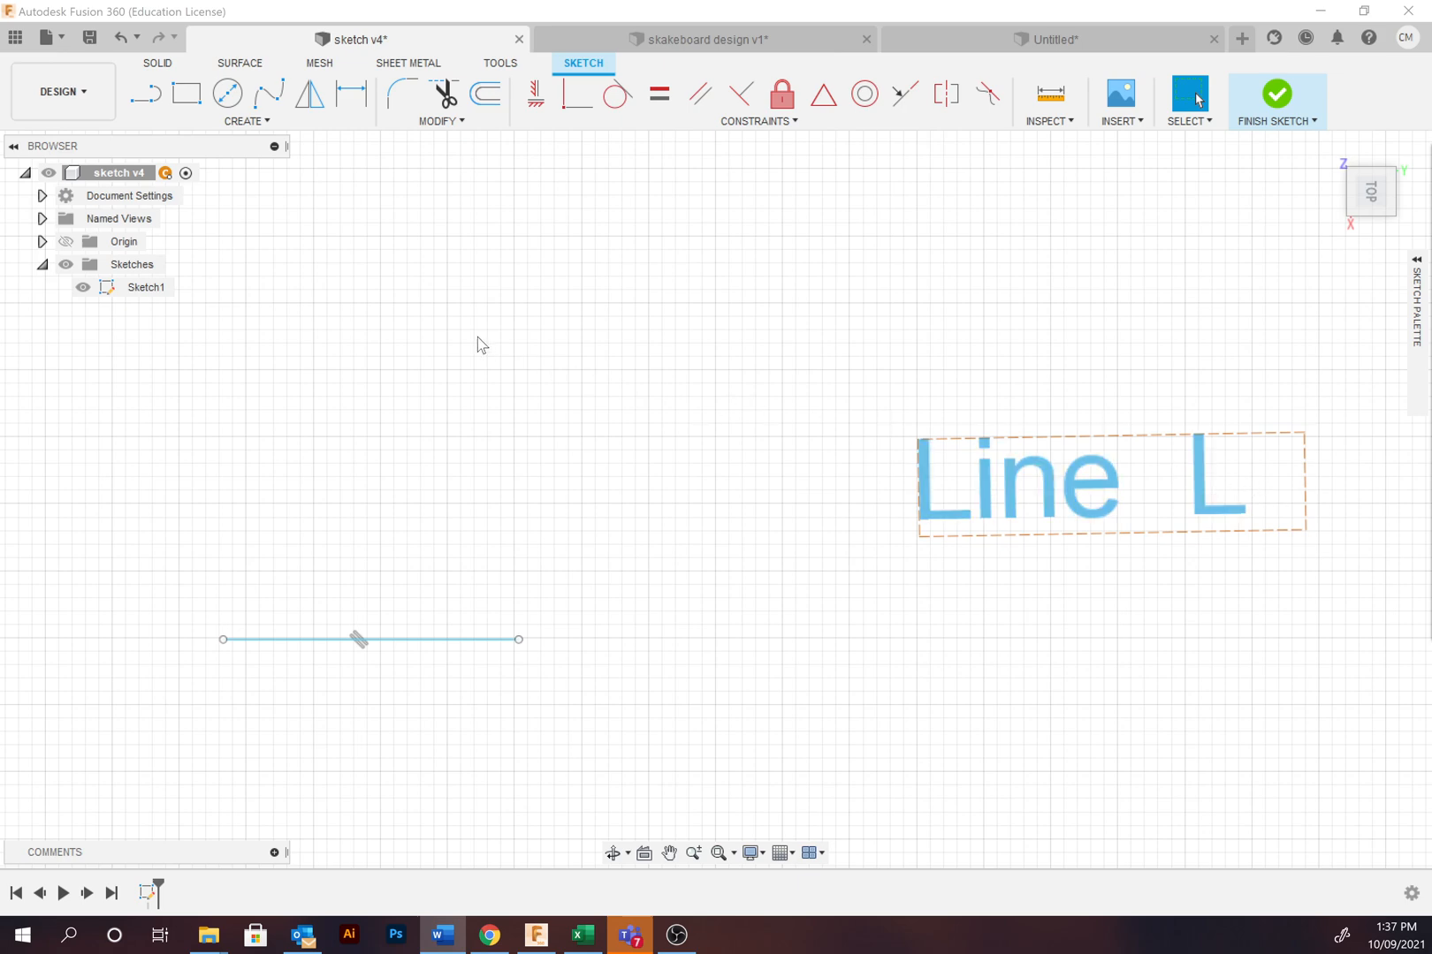
Step: Draw a tangent arc curling upward from the end of the top sloped line
left_click(245, 120)
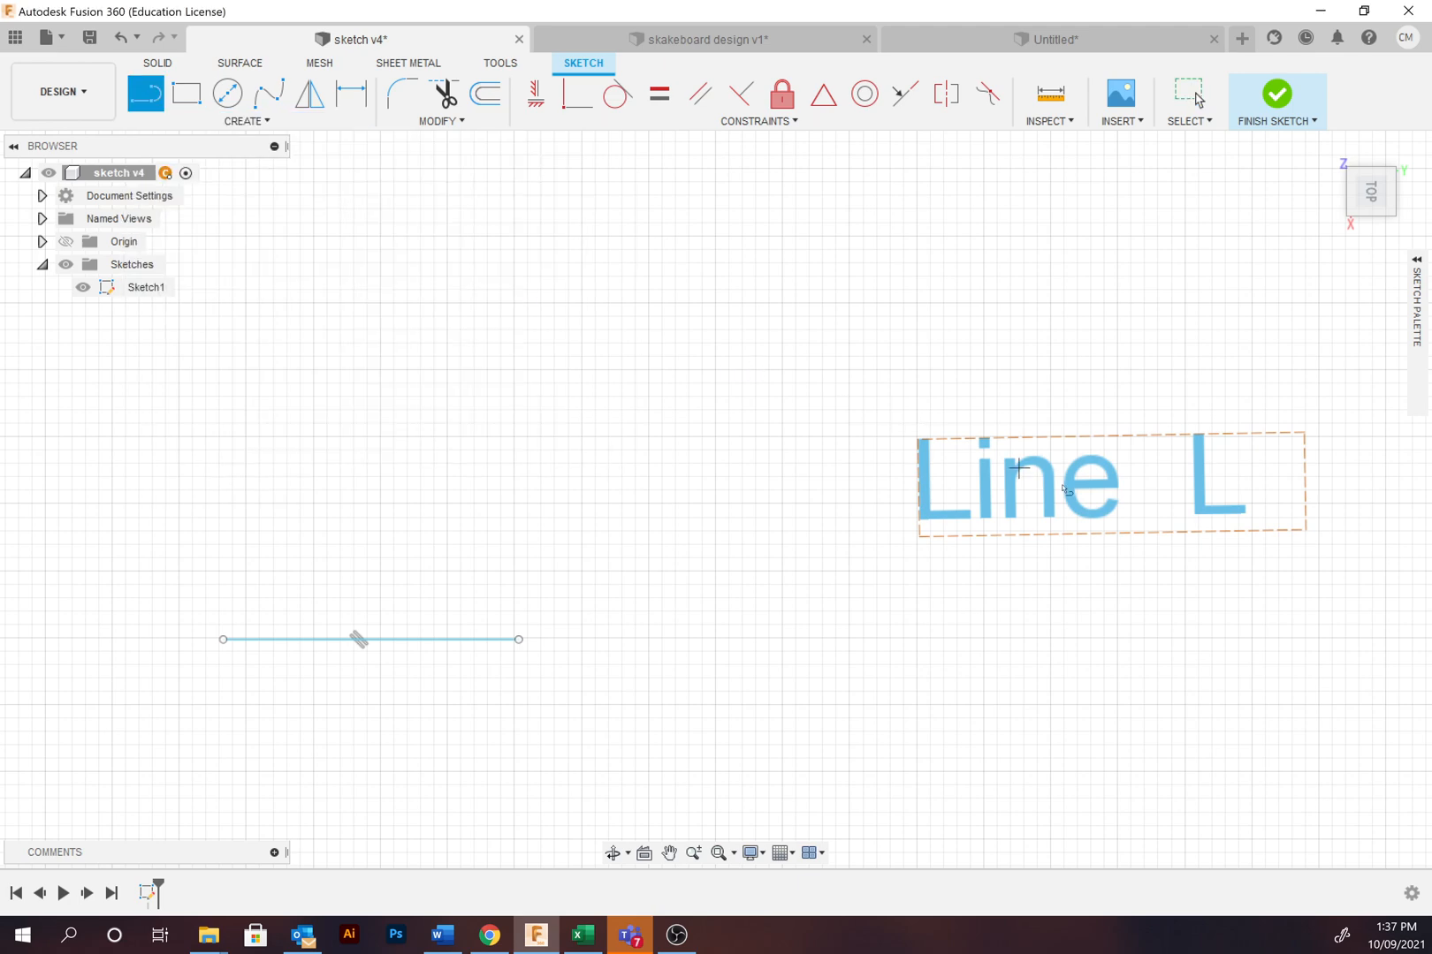
mouse_move(560, 545)
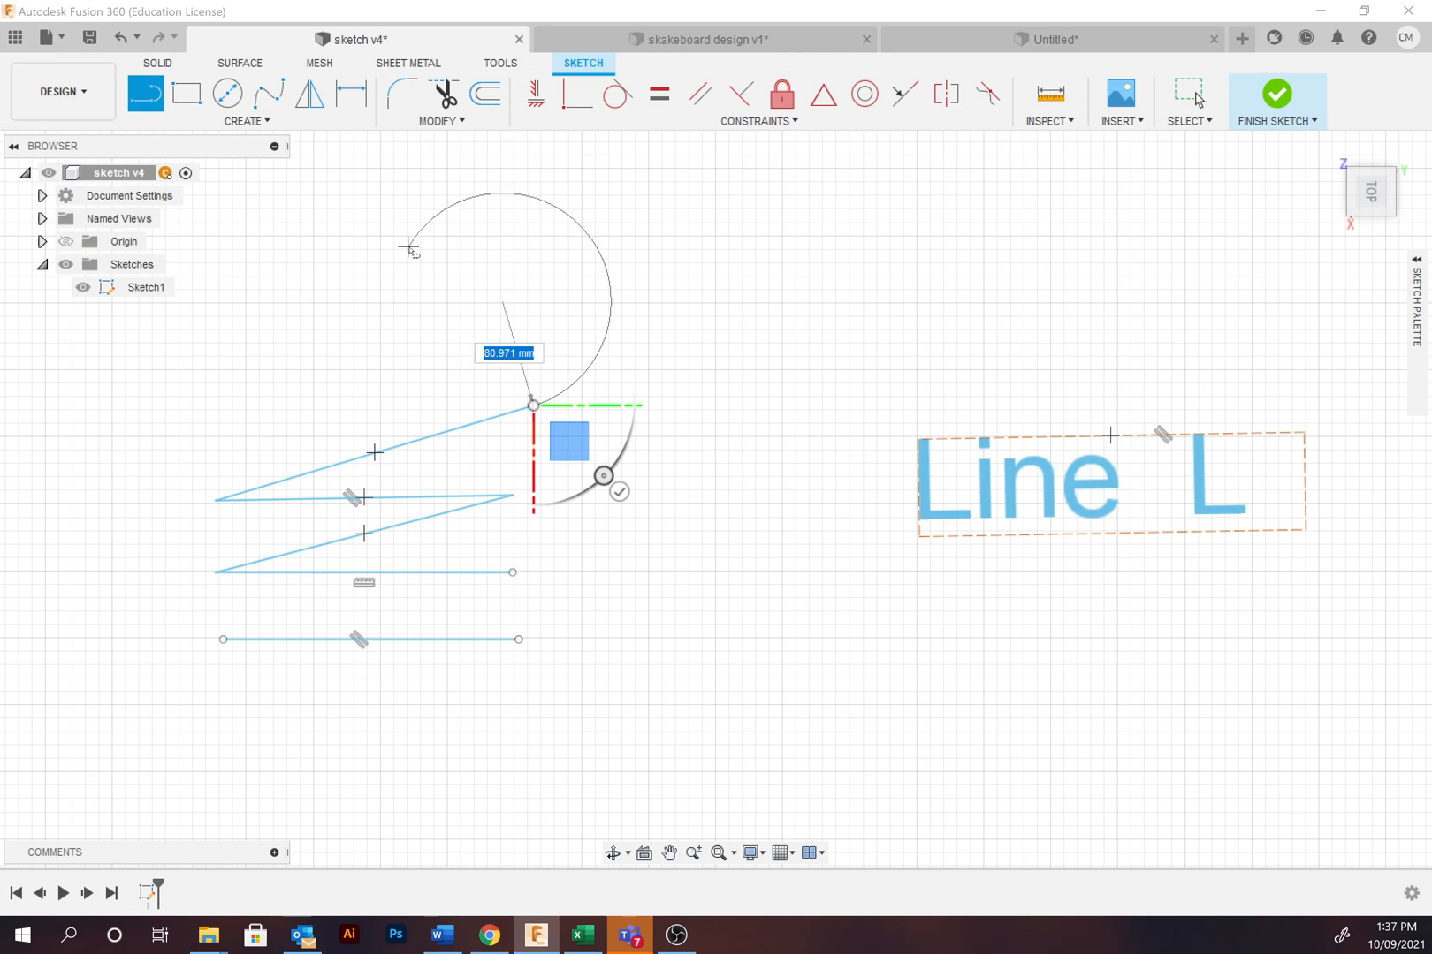
left_click(408, 247)
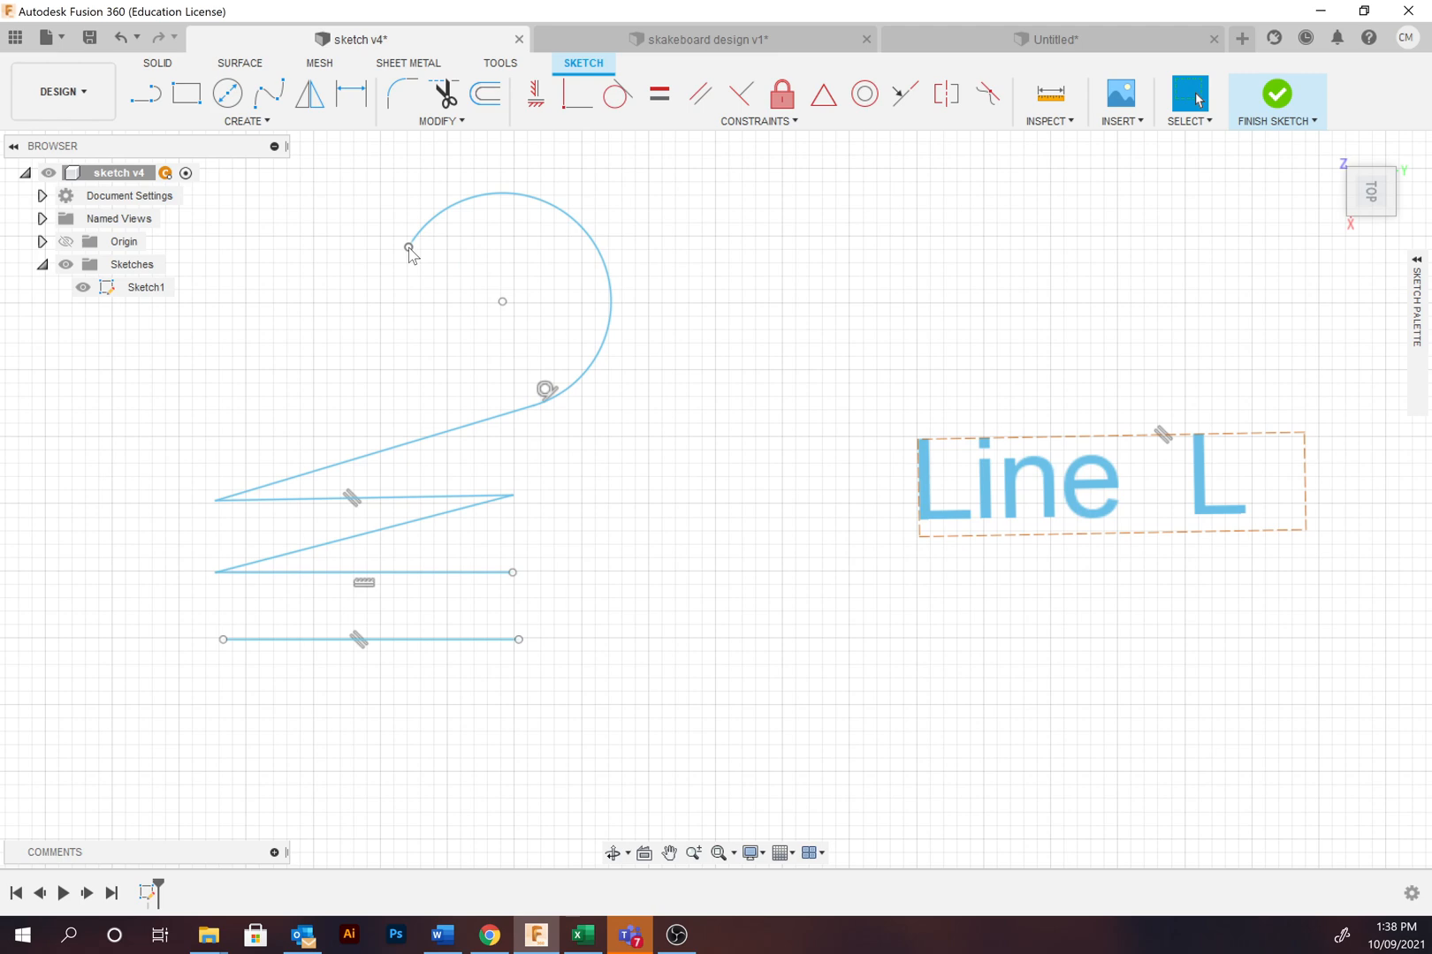
mouse_move(659, 434)
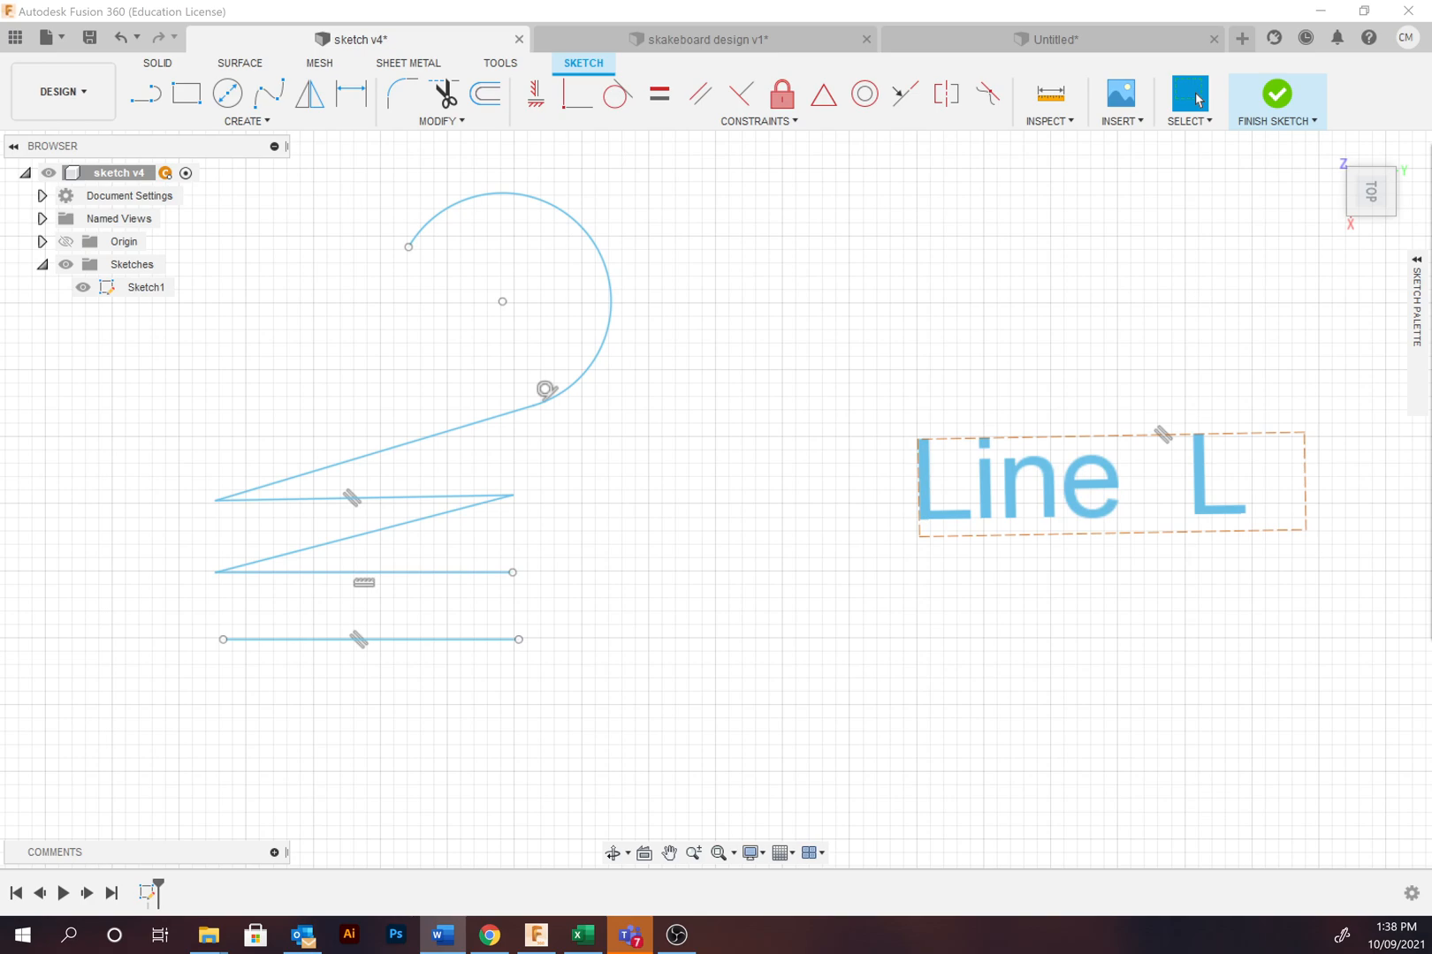
mouse_move(711, 467)
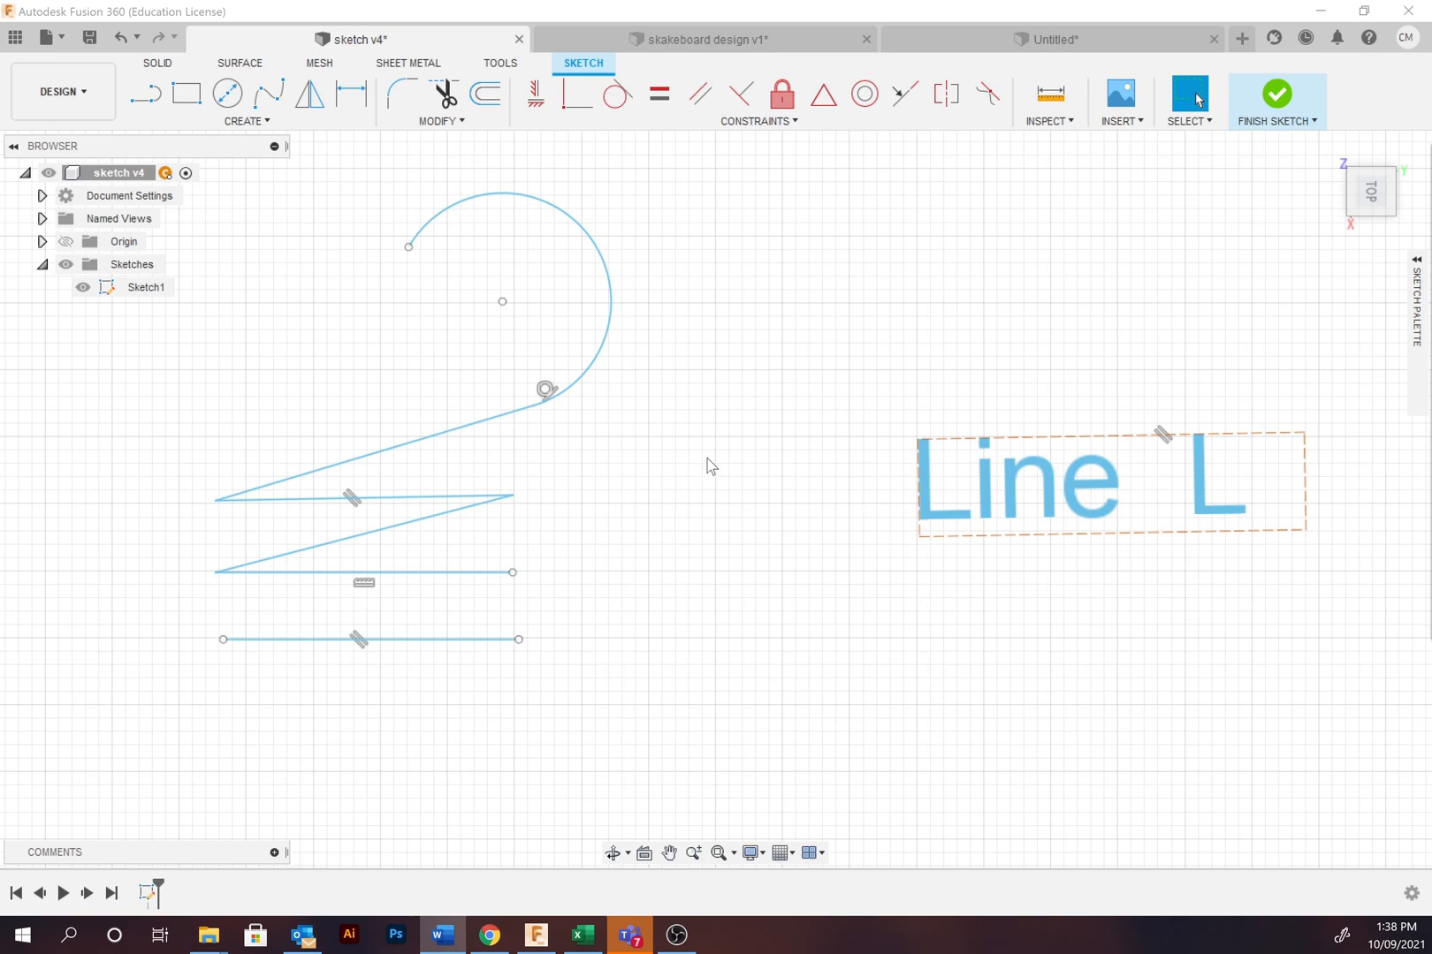
mouse_move(159, 309)
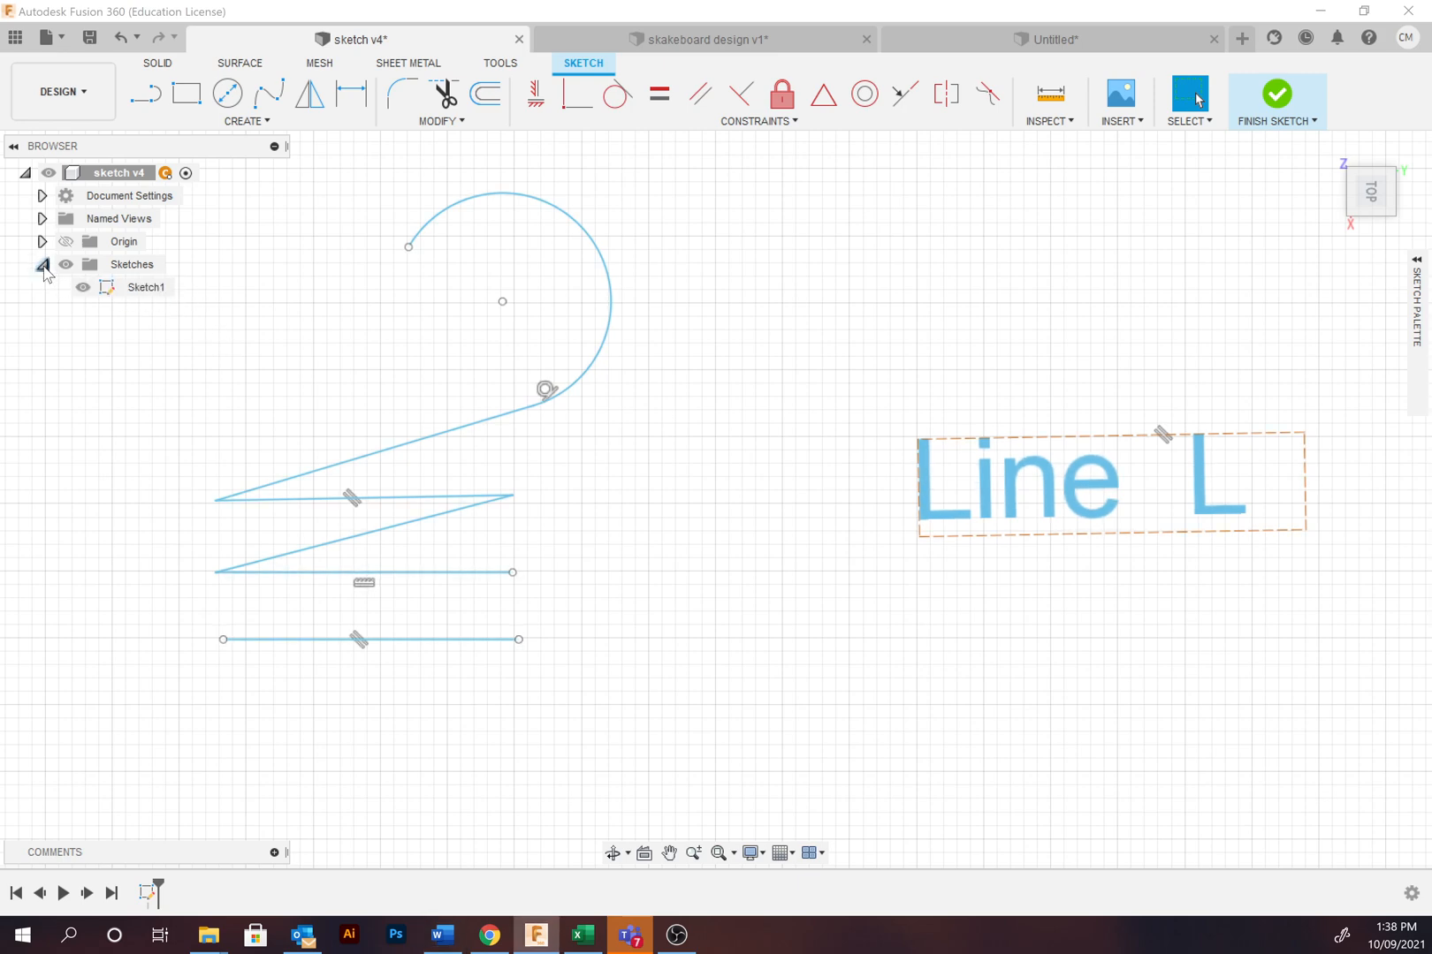
left_click(147, 286)
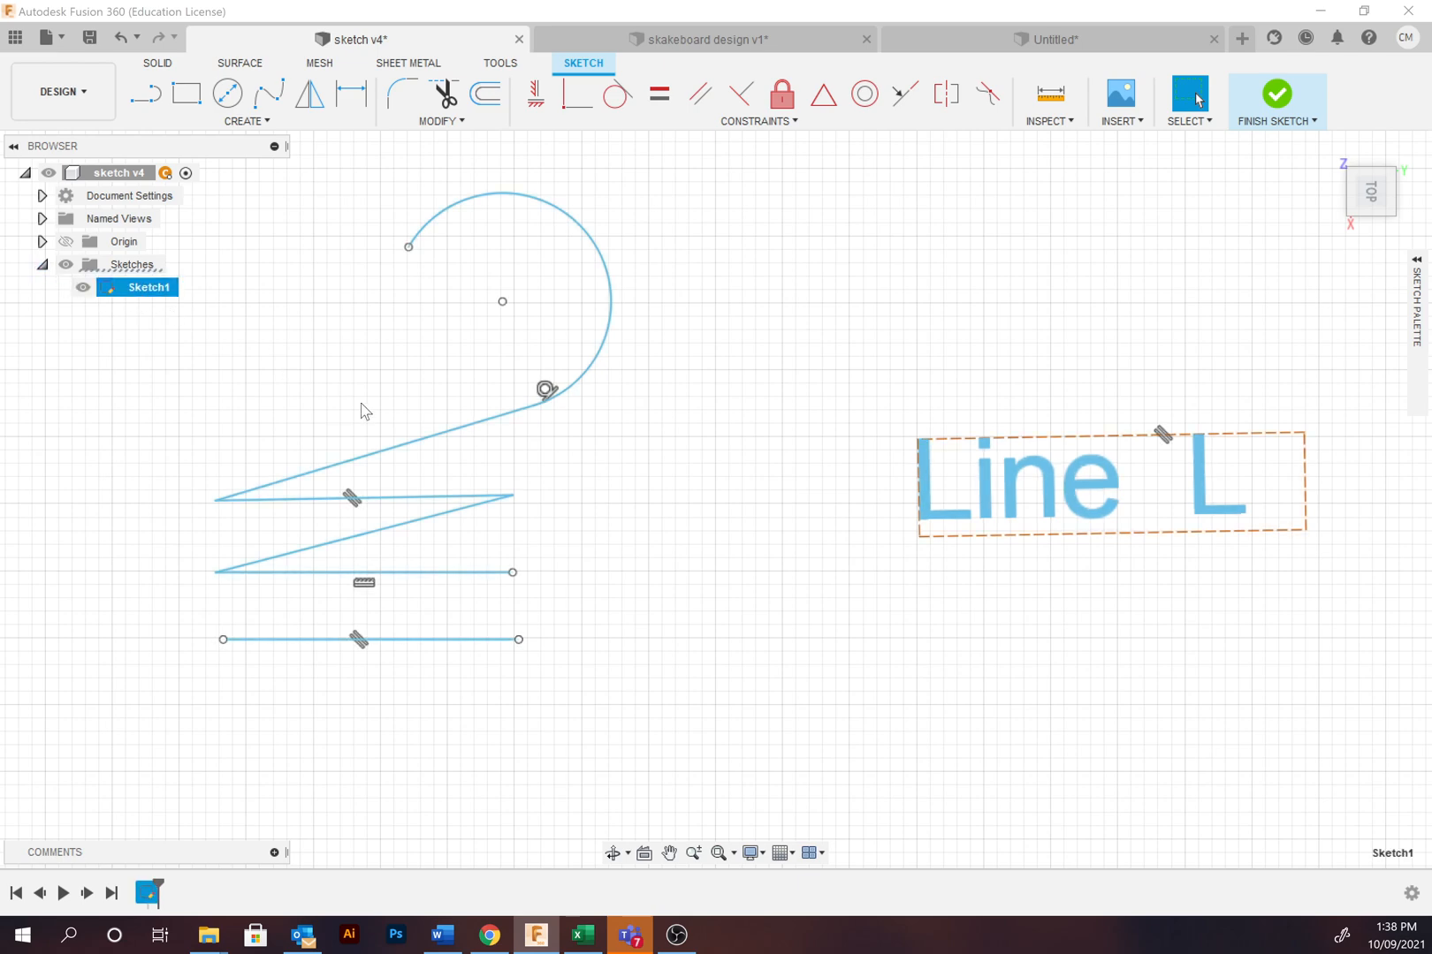
mouse_move(149, 893)
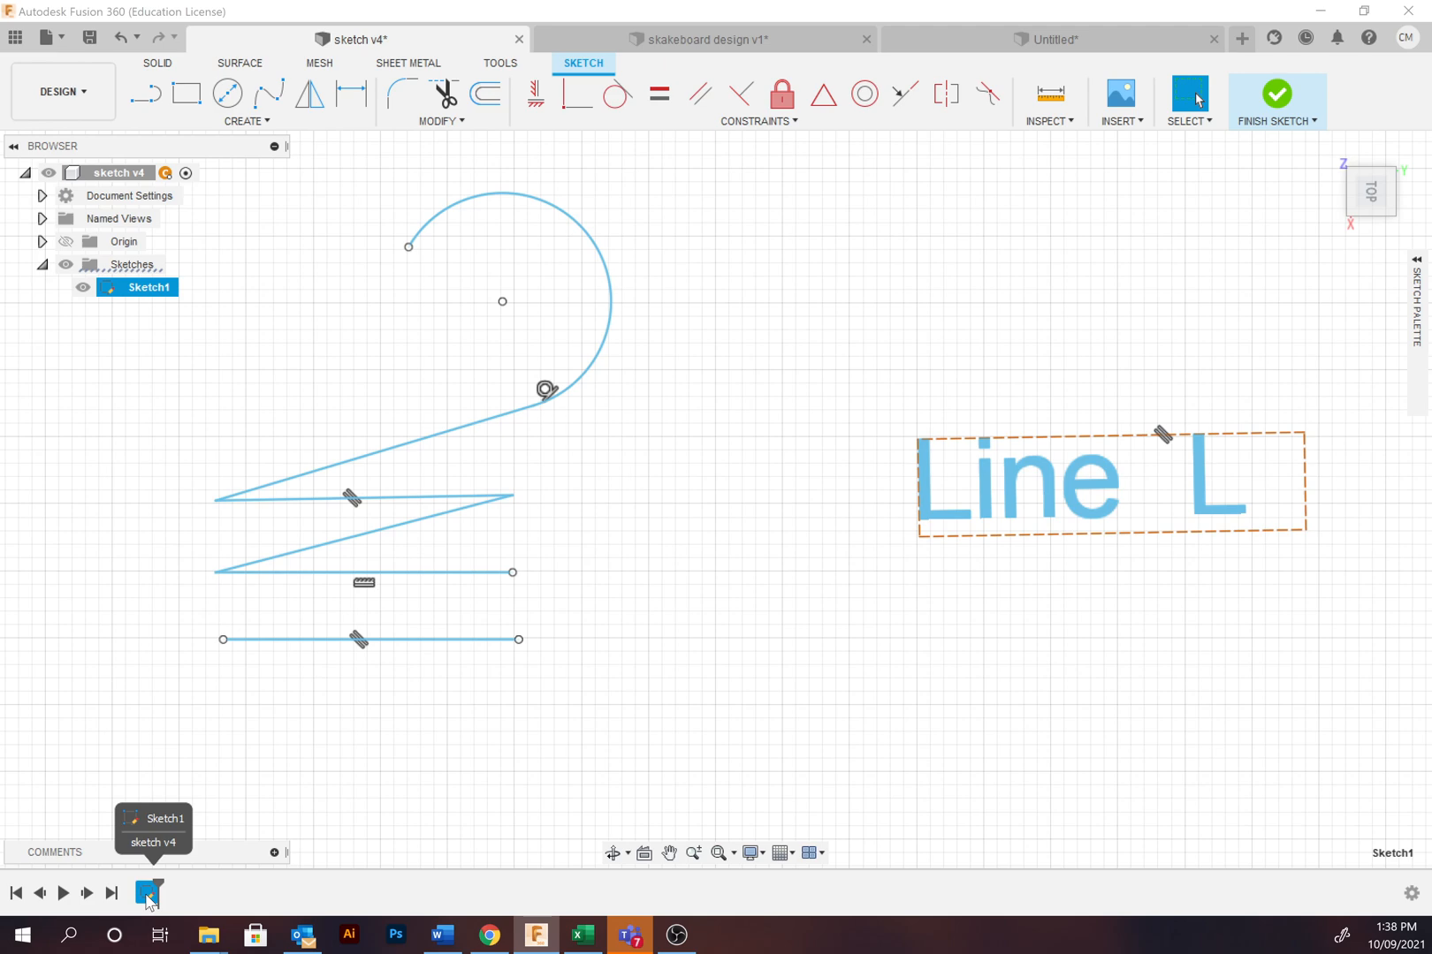
mouse_move(1276, 93)
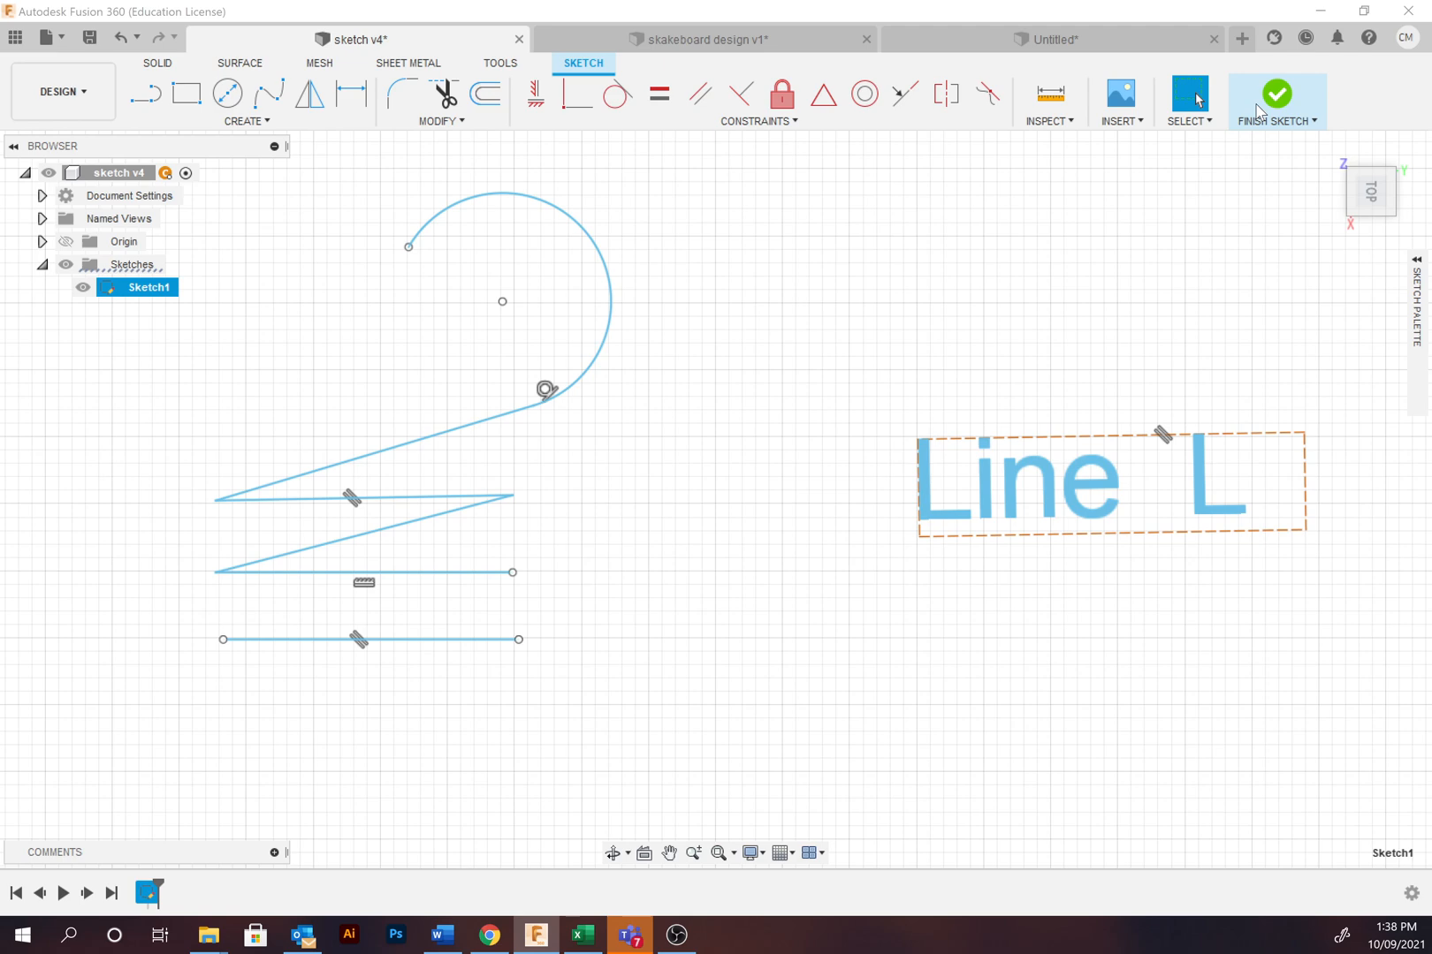
mouse_move(287, 244)
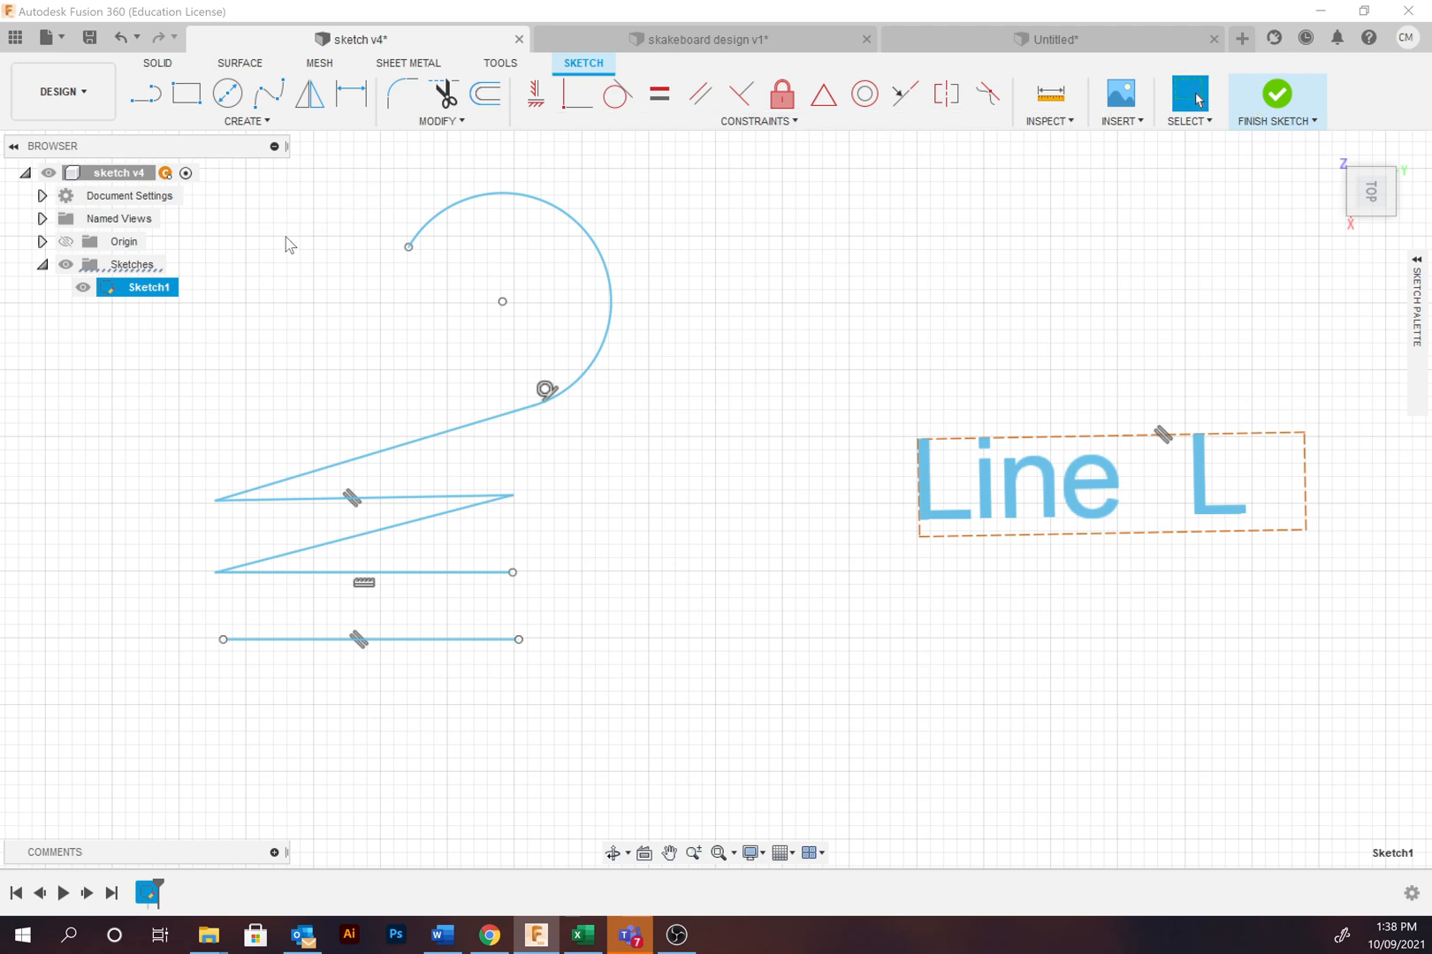
double_click(152, 286)
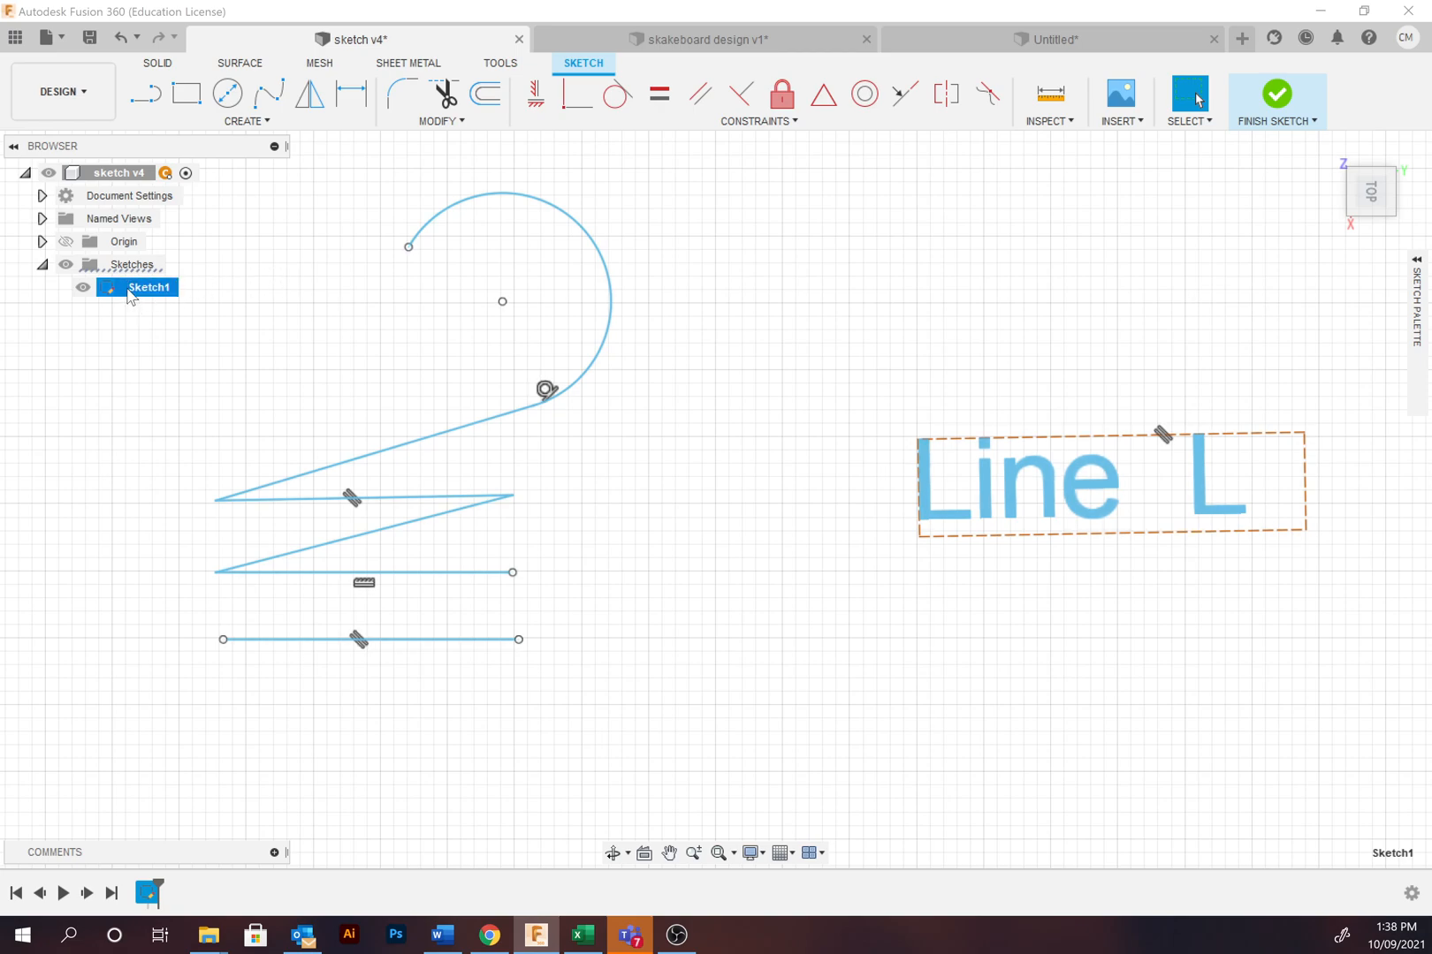
right_click(149, 286)
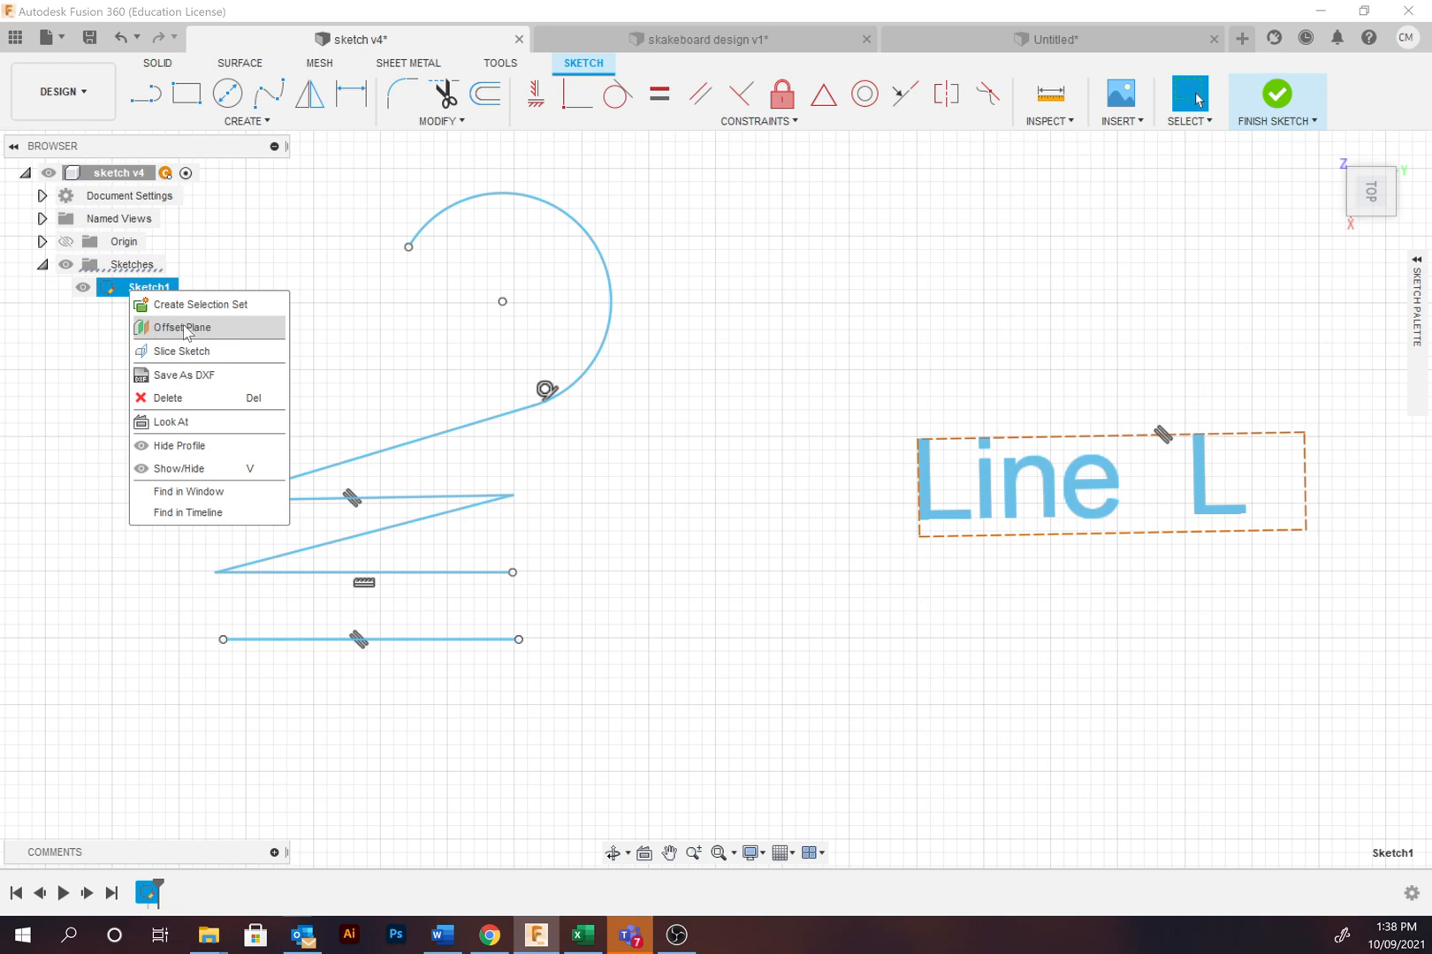
mouse_move(181, 327)
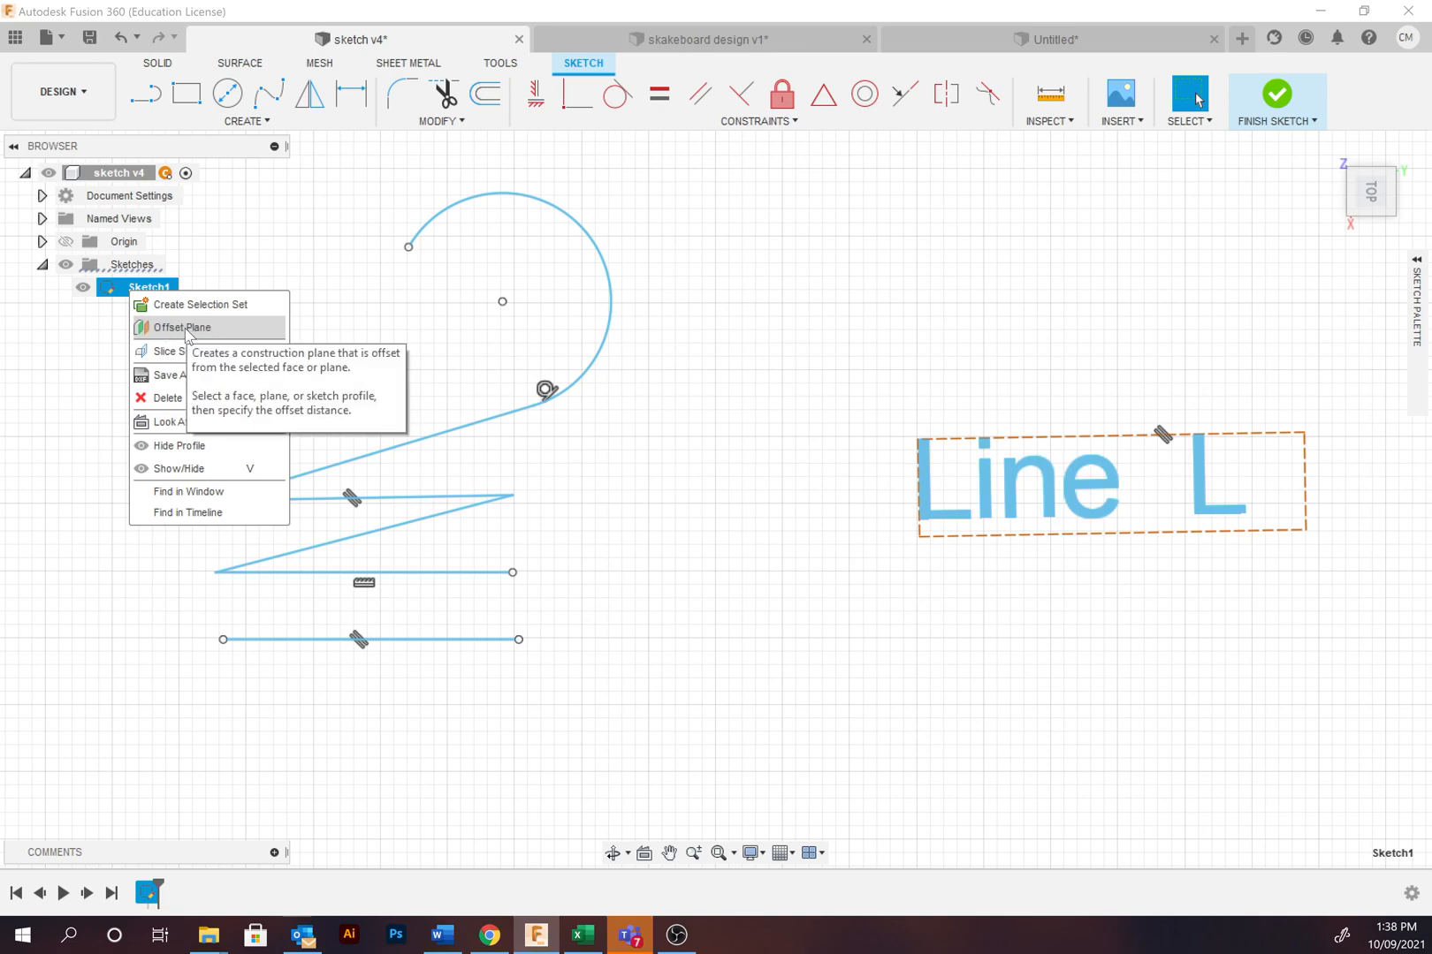
left_click(713, 350)
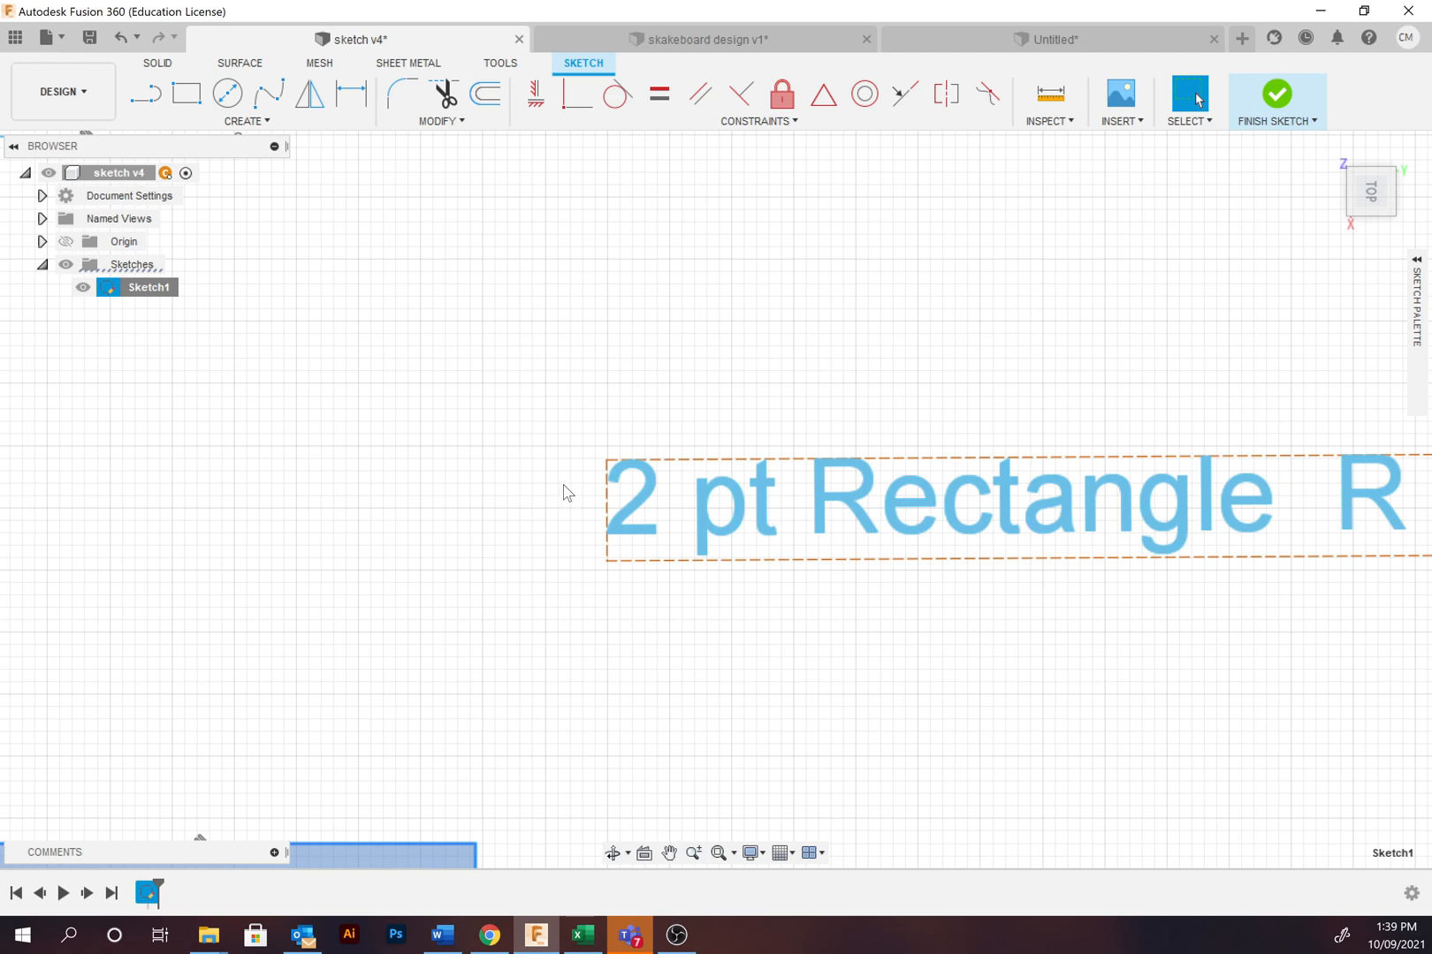
mouse_move(1136, 423)
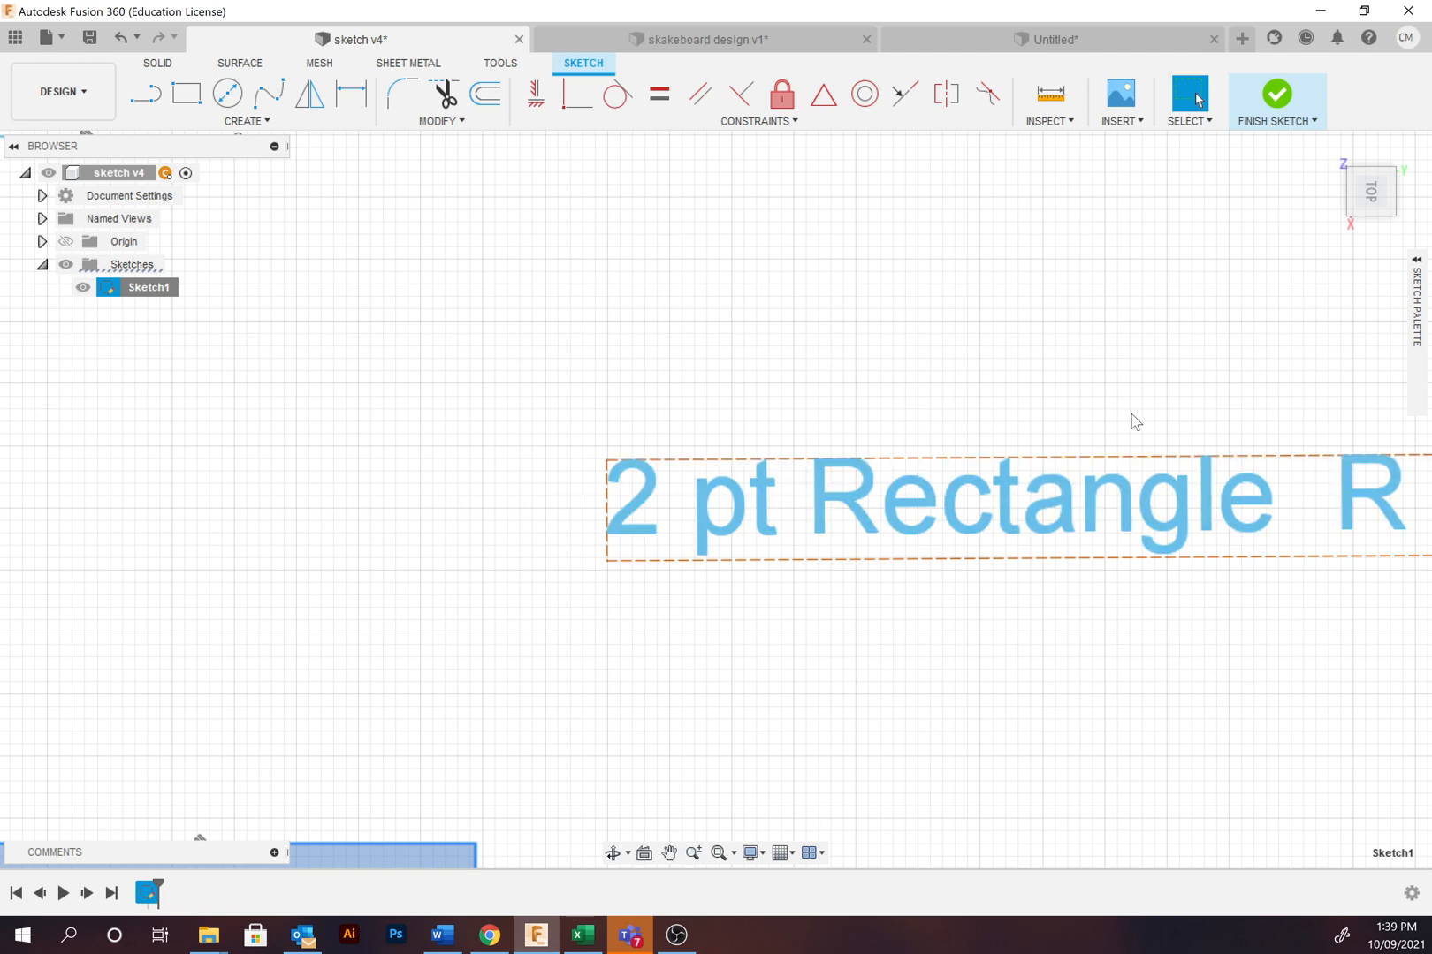
mouse_move(1105, 386)
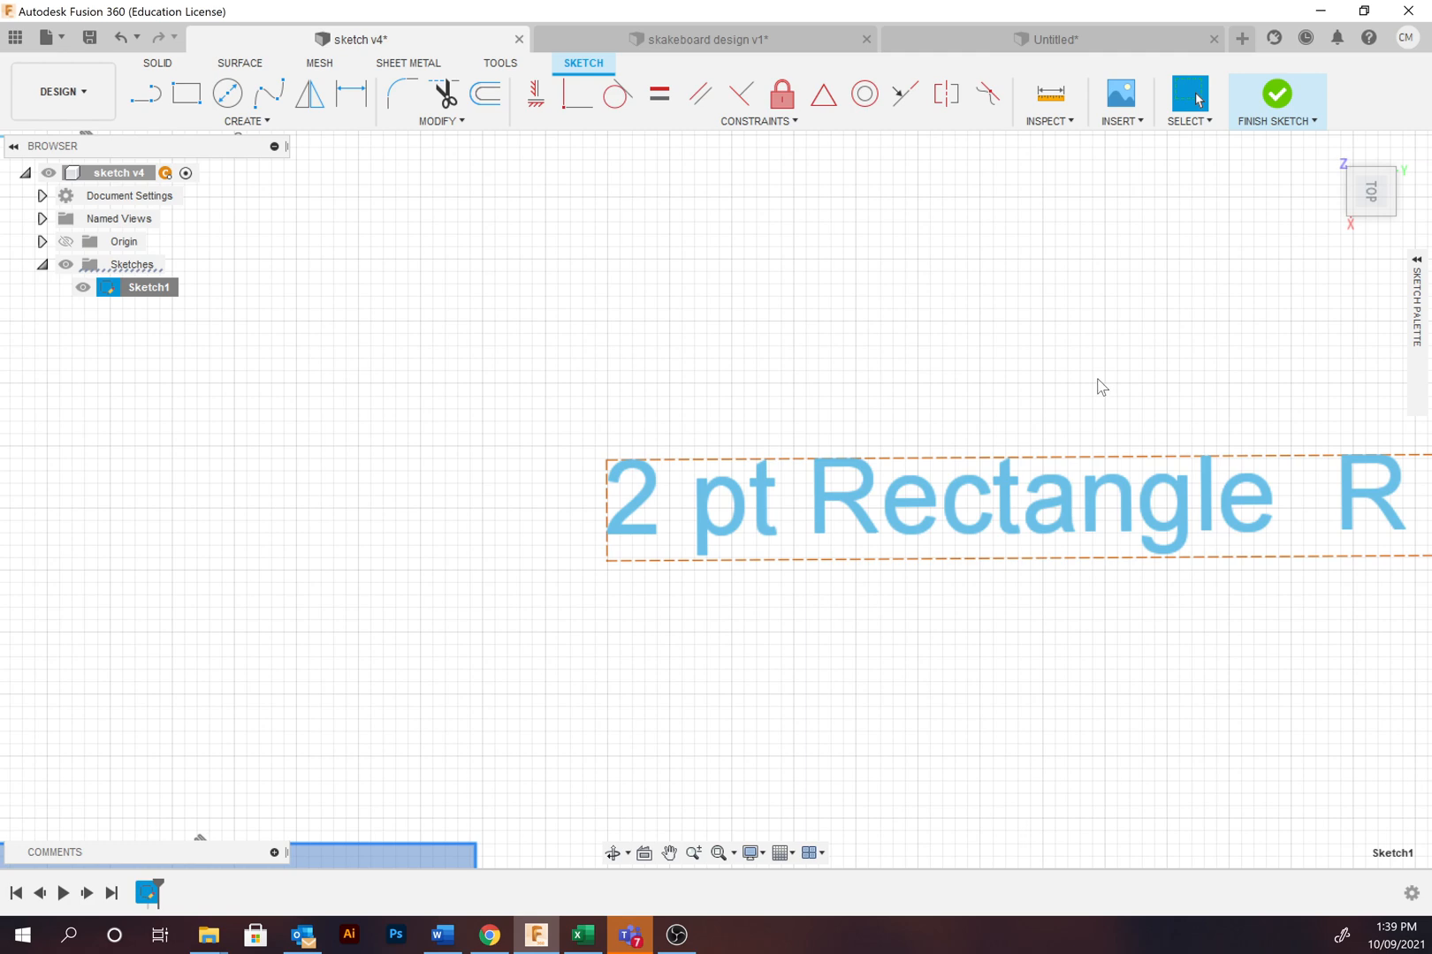
mouse_move(1218, 465)
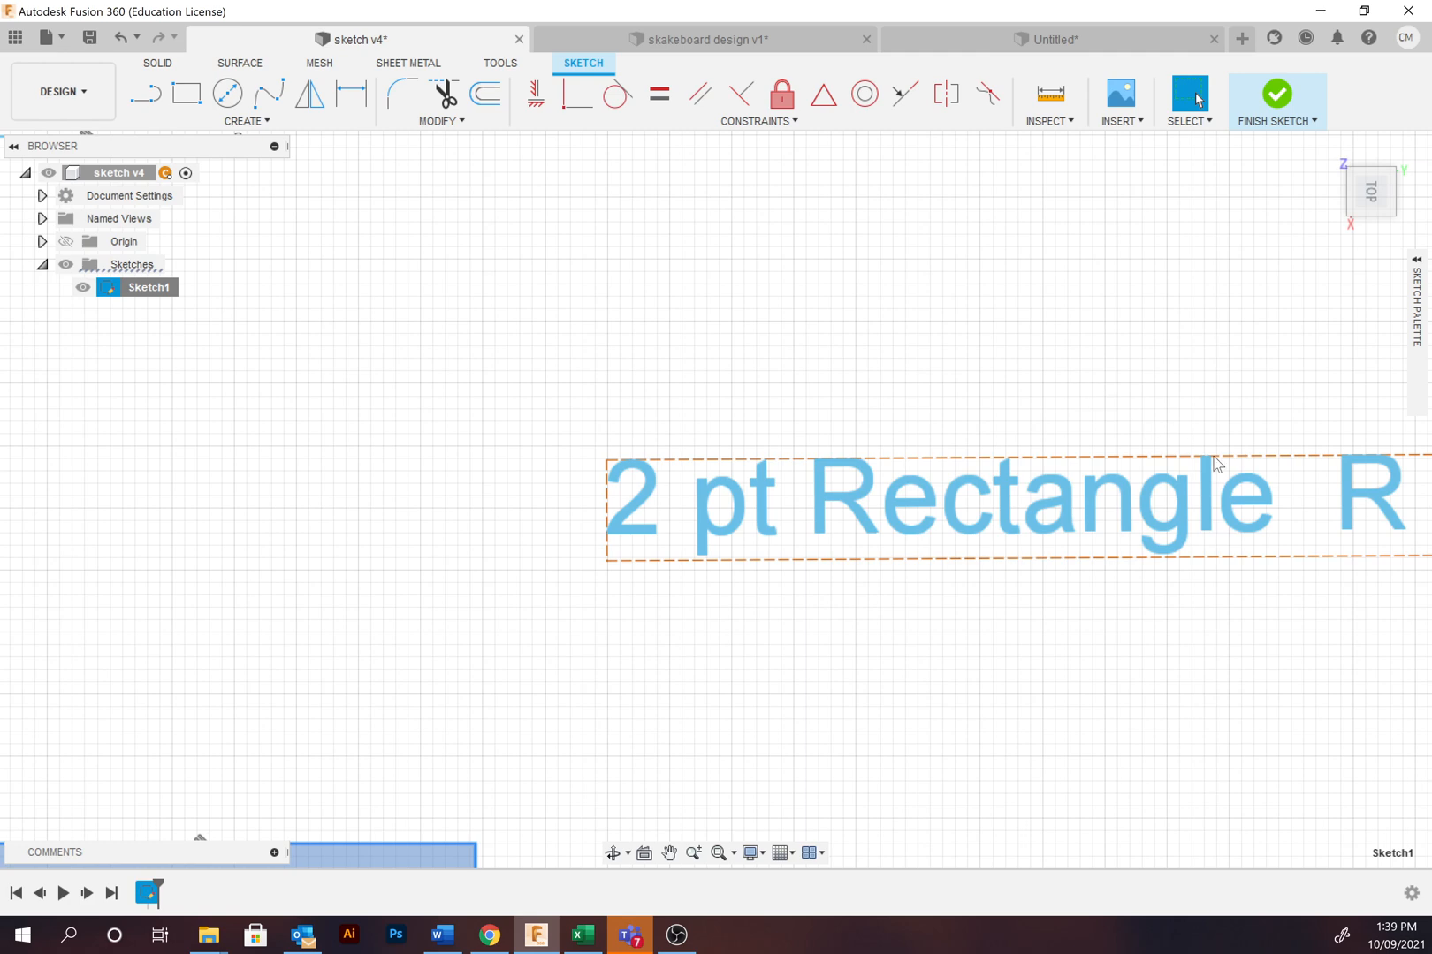
mouse_move(267, 145)
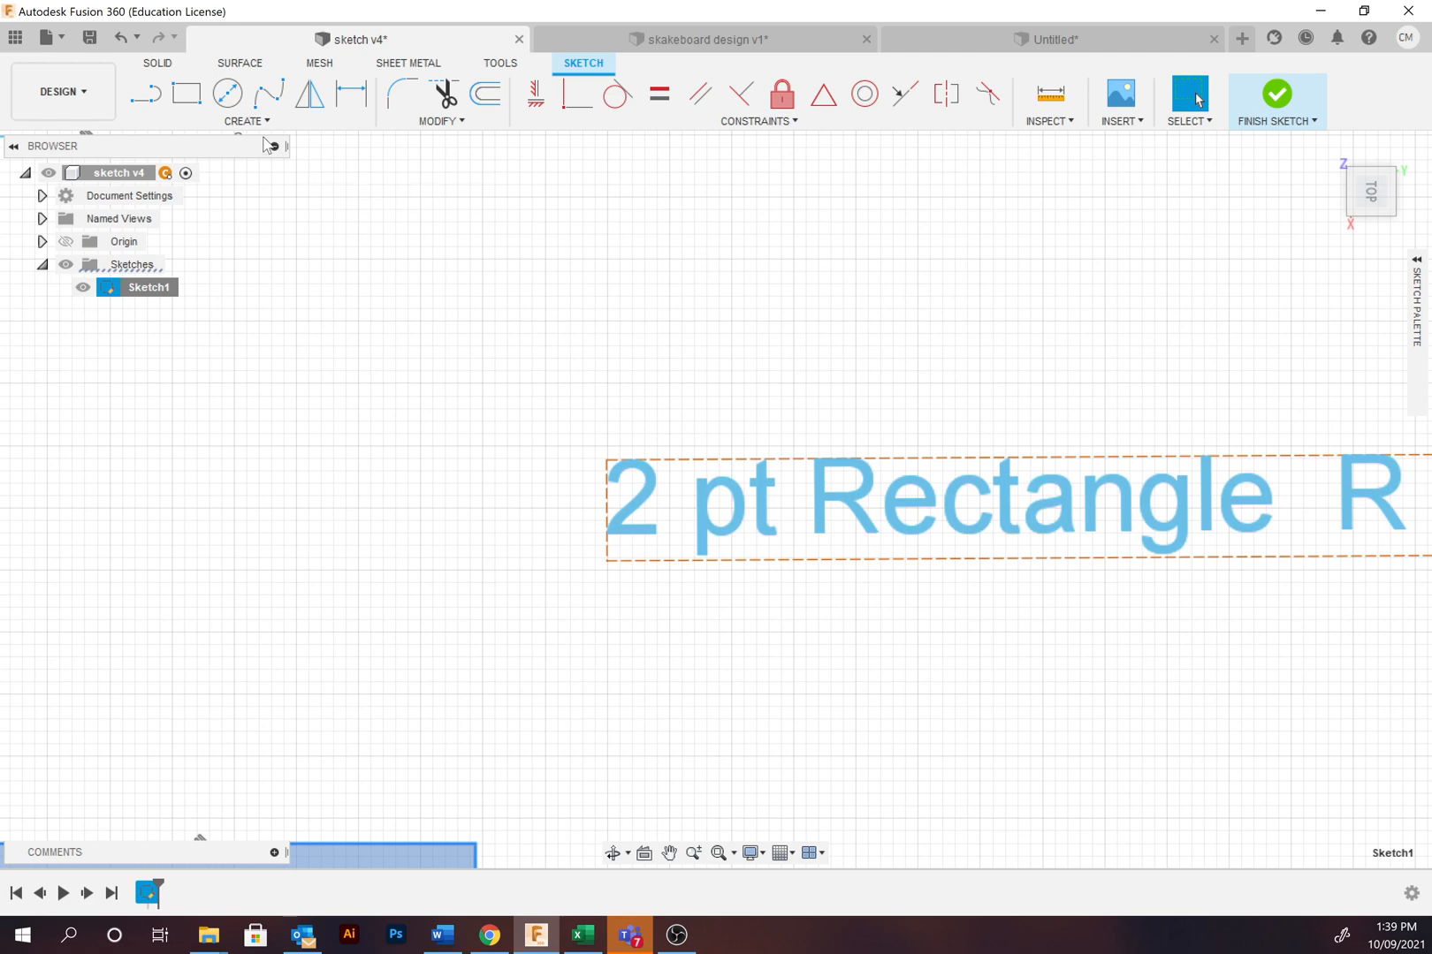
Step: Choose the 2-Point Rectangle tool for the rectangle beside the 2 pt Rectangle label
left_click(244, 120)
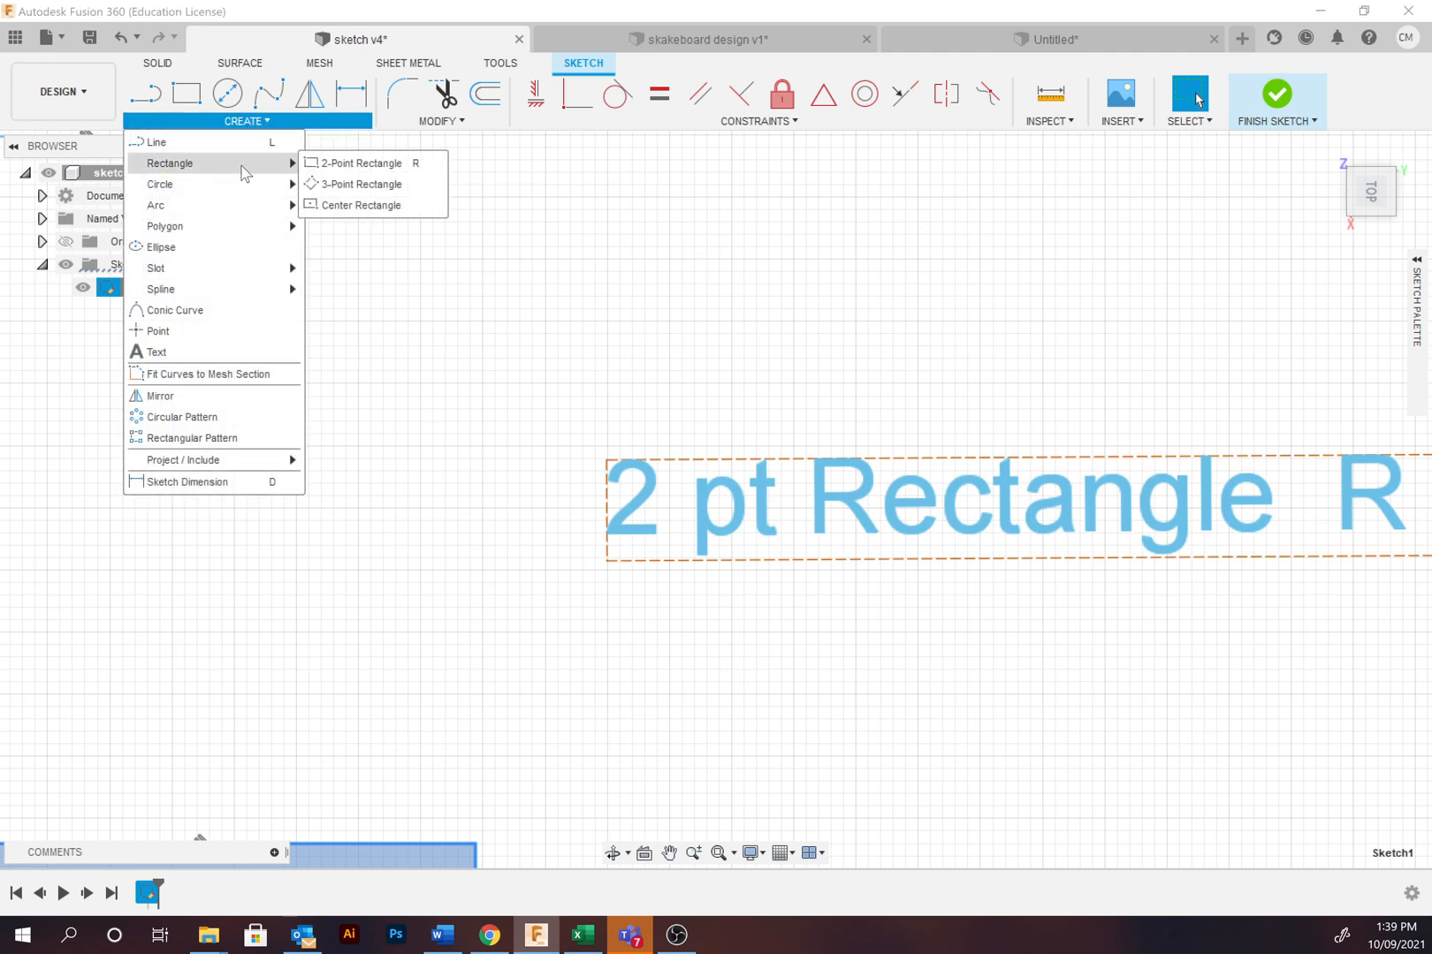
left_click(362, 162)
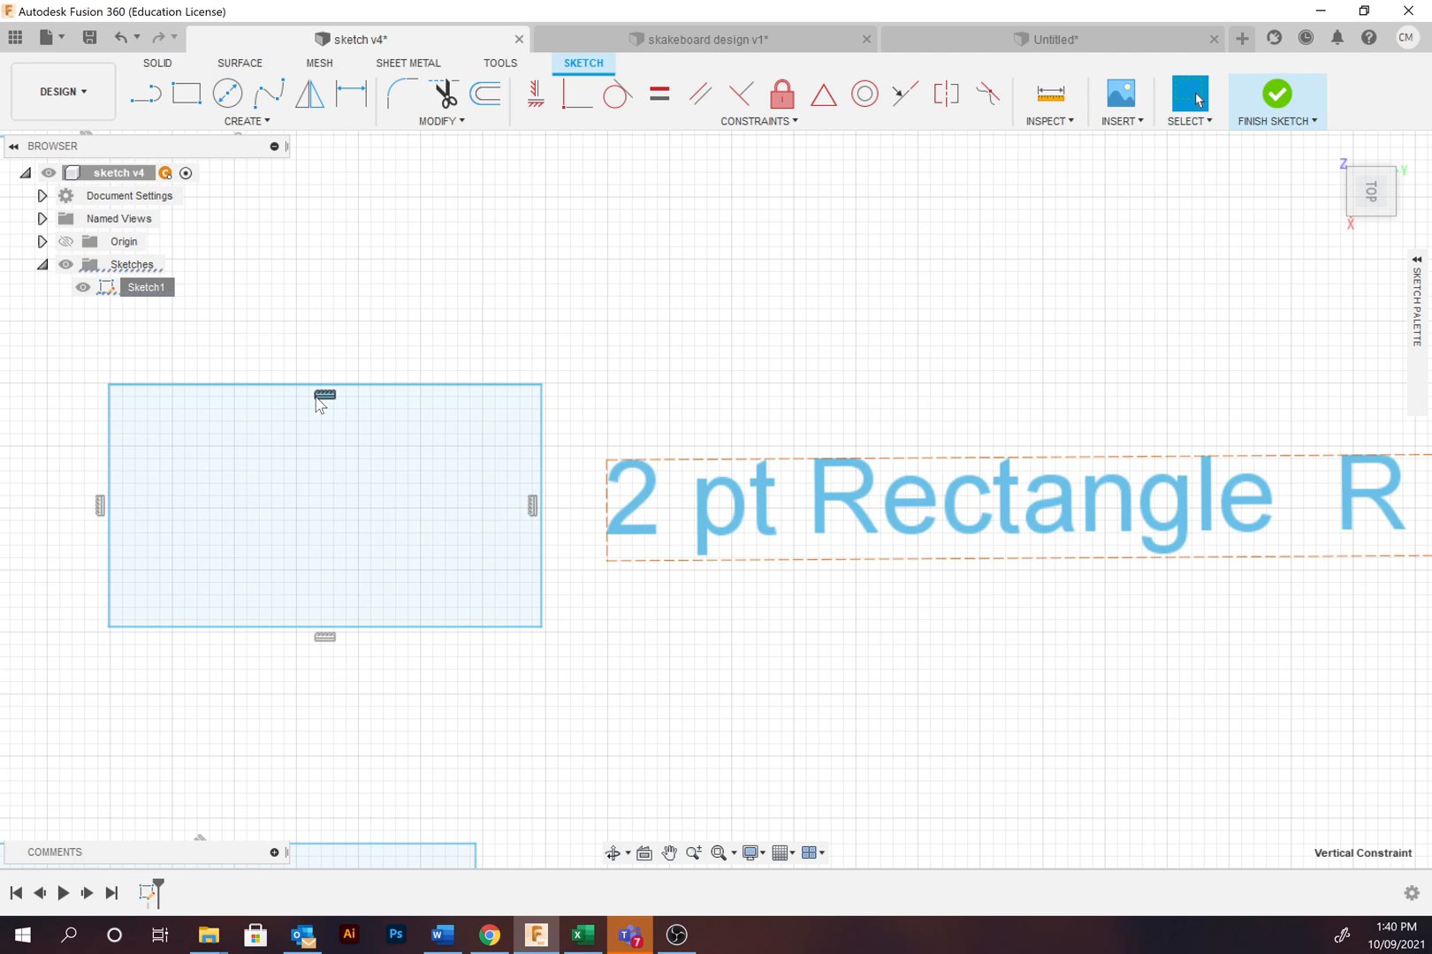
mouse_move(1187, 790)
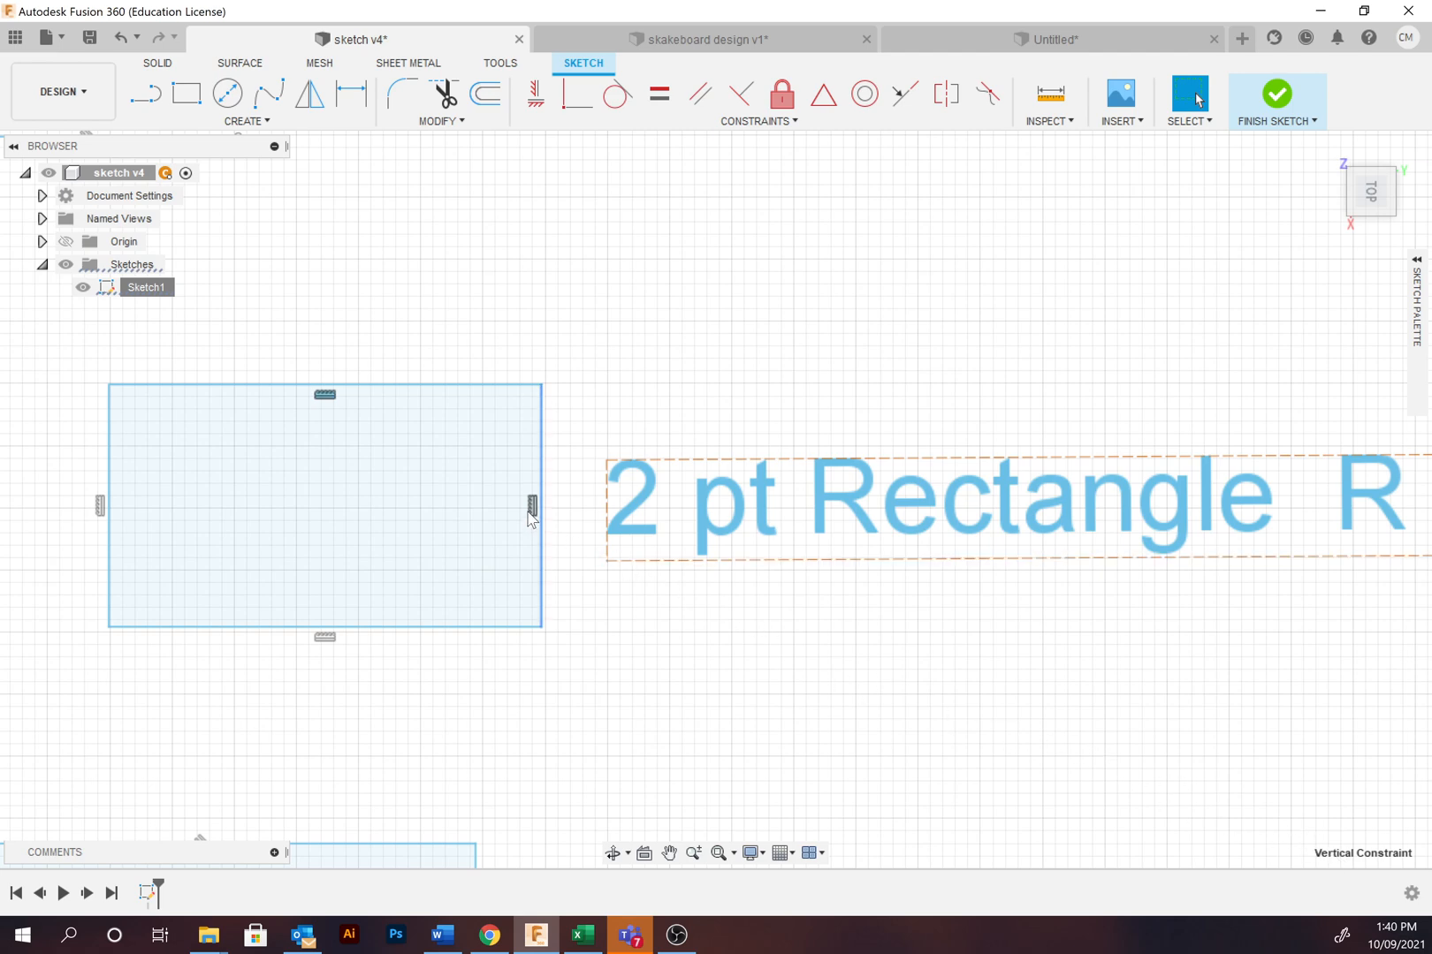
mouse_move(1325, 847)
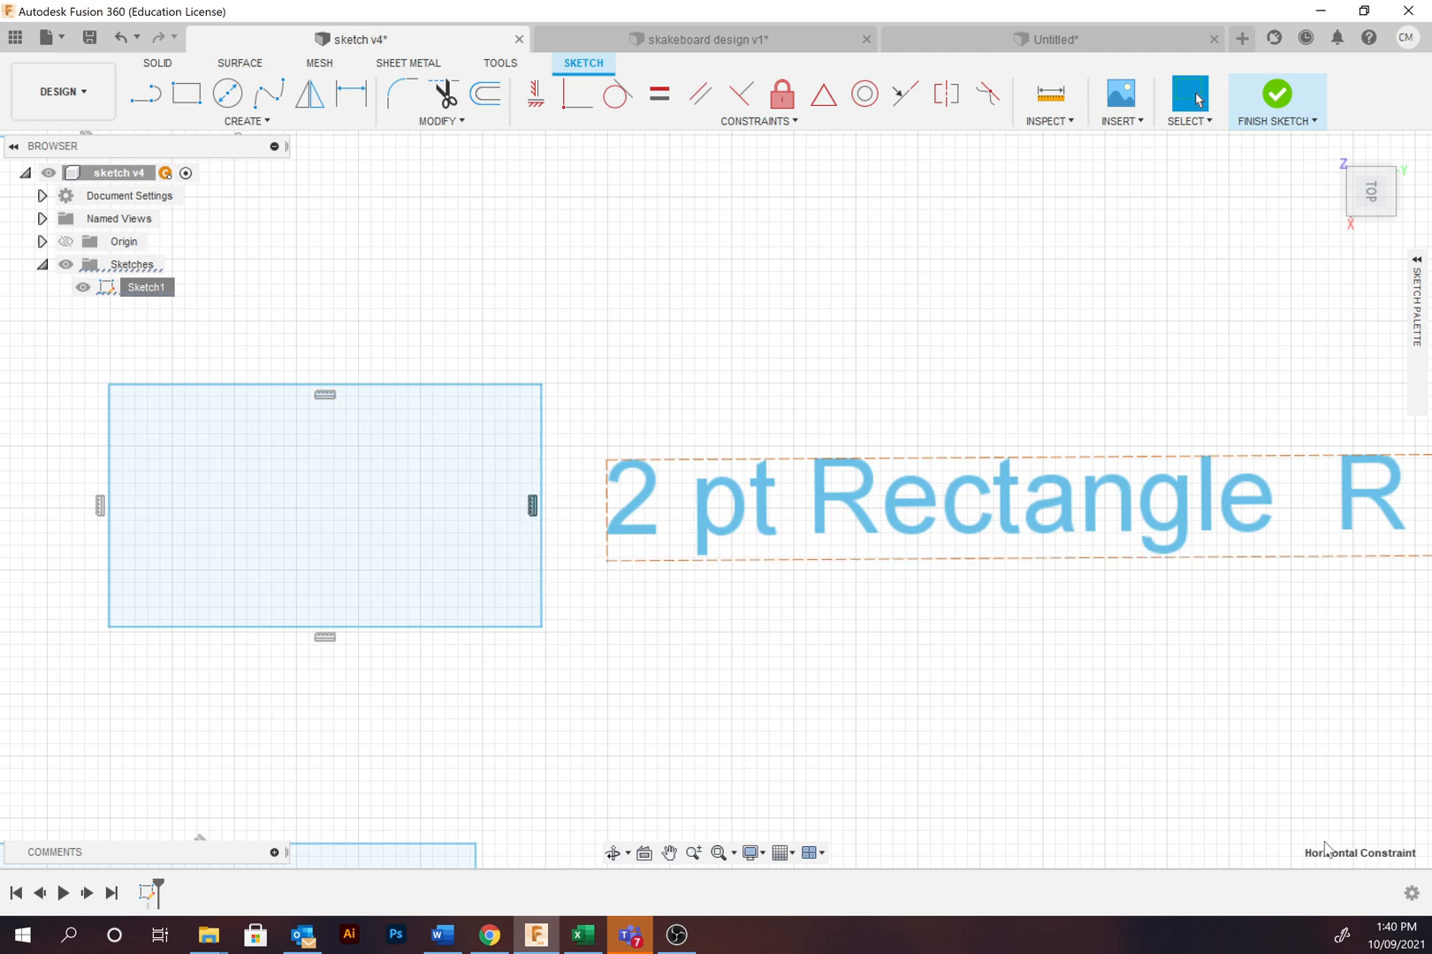
mouse_move(880, 564)
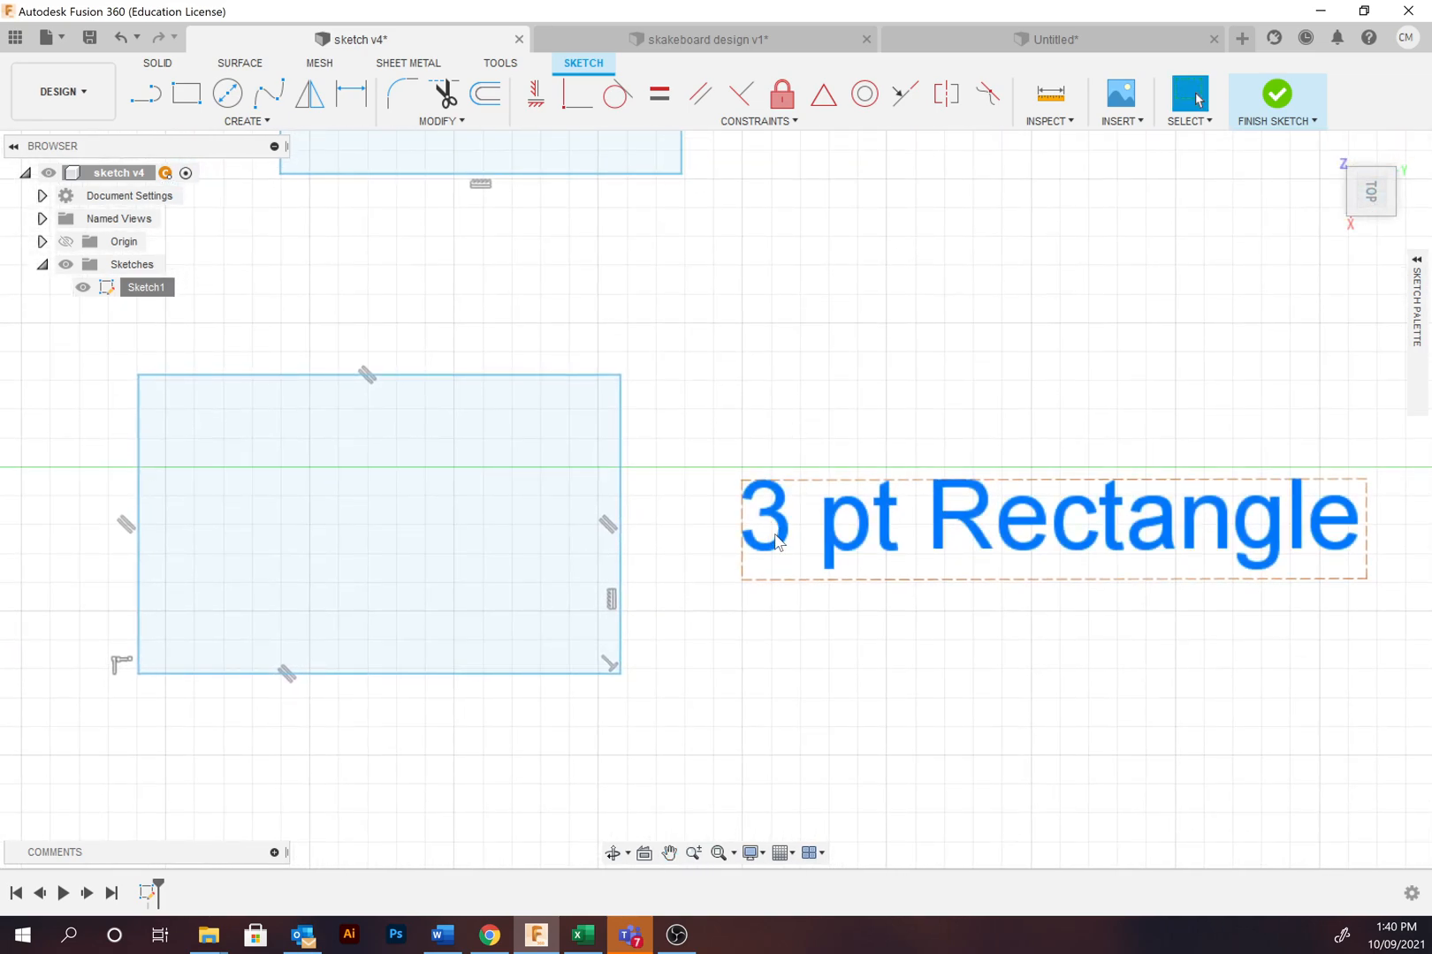
mouse_move(778, 539)
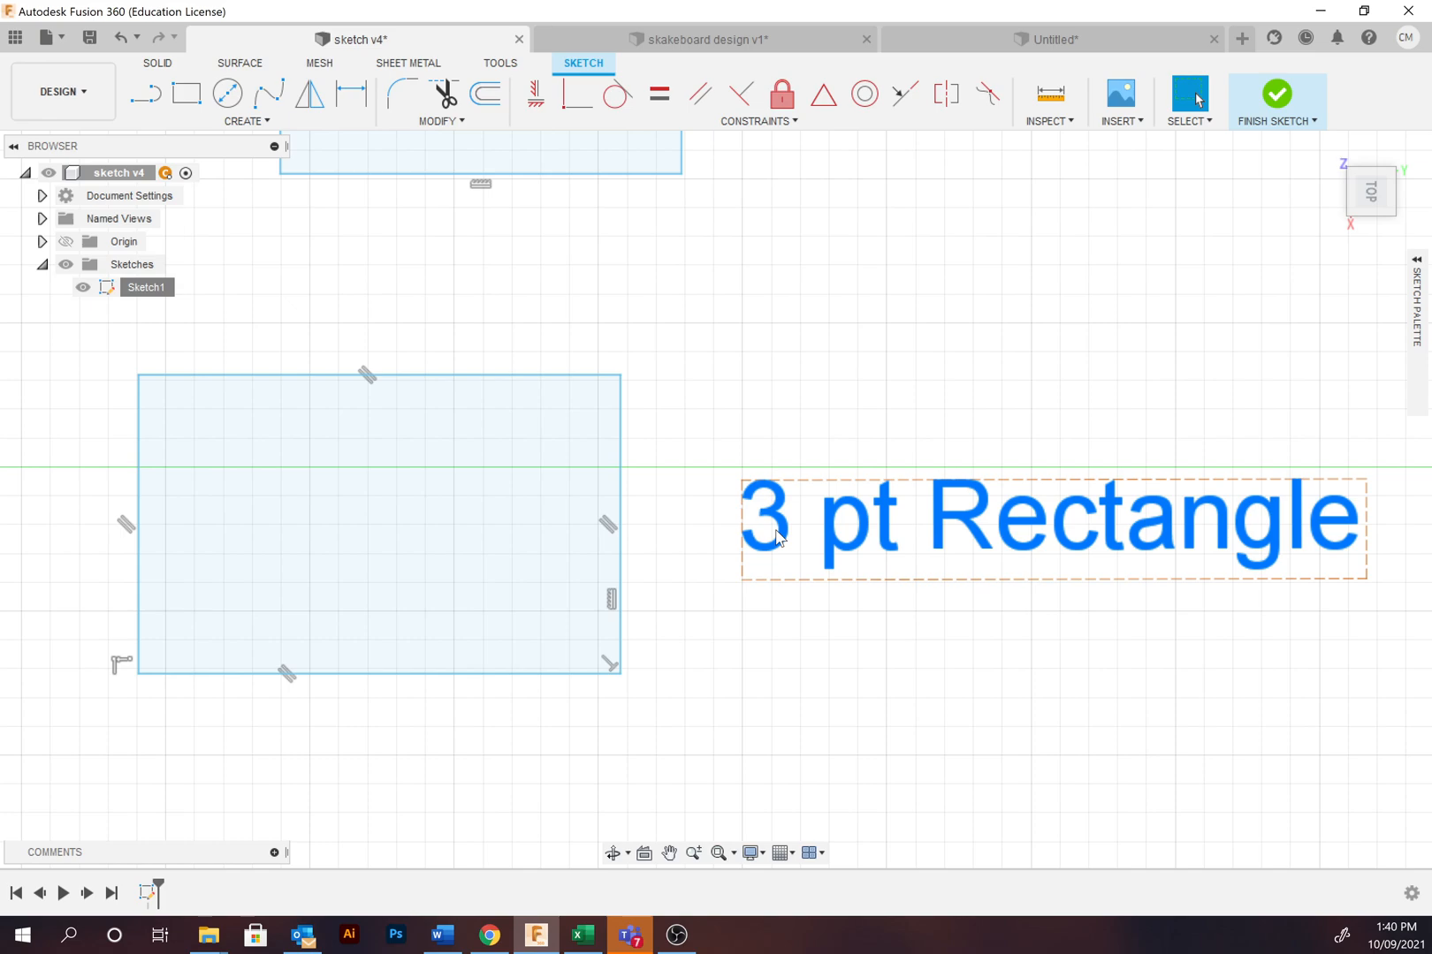
mouse_move(636, 502)
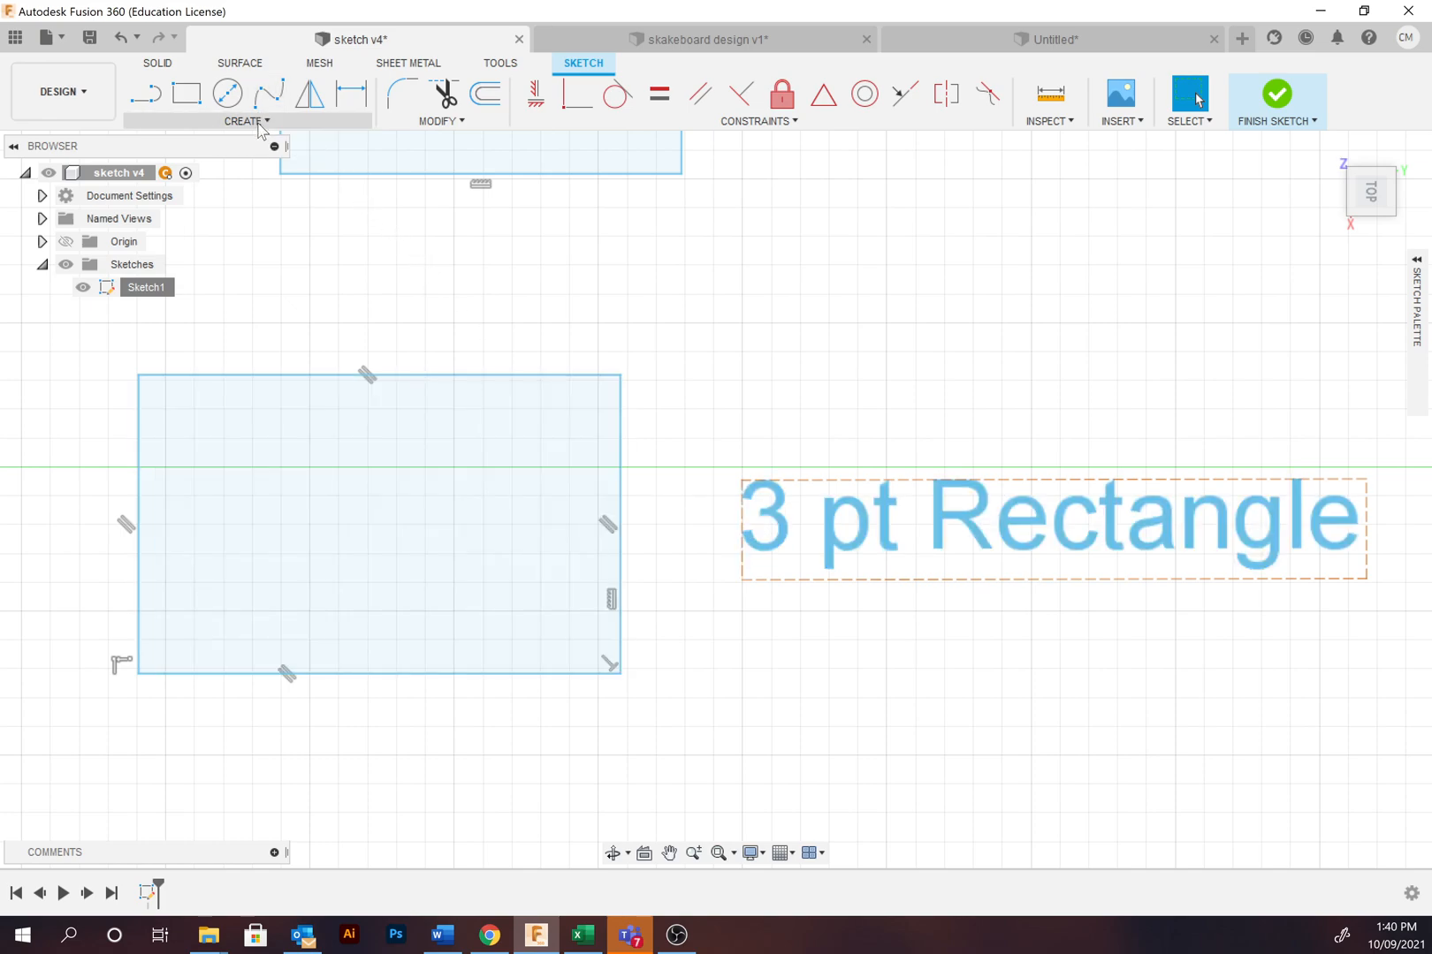
Step: Choose the Center Rectangle tool from the Create menu
left_click(244, 121)
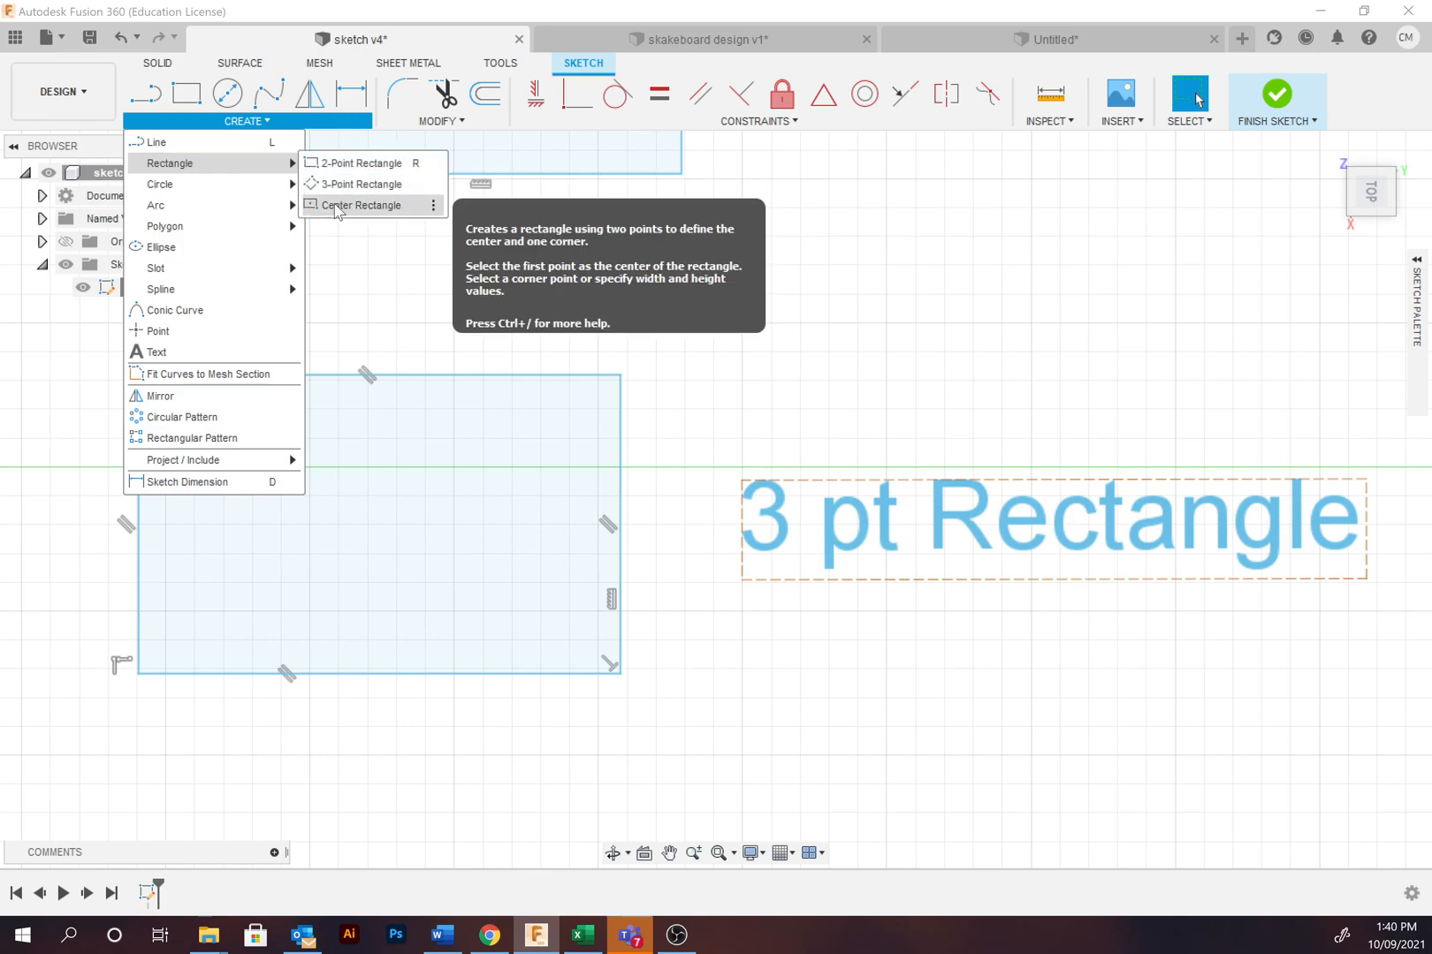
left_click(681, 375)
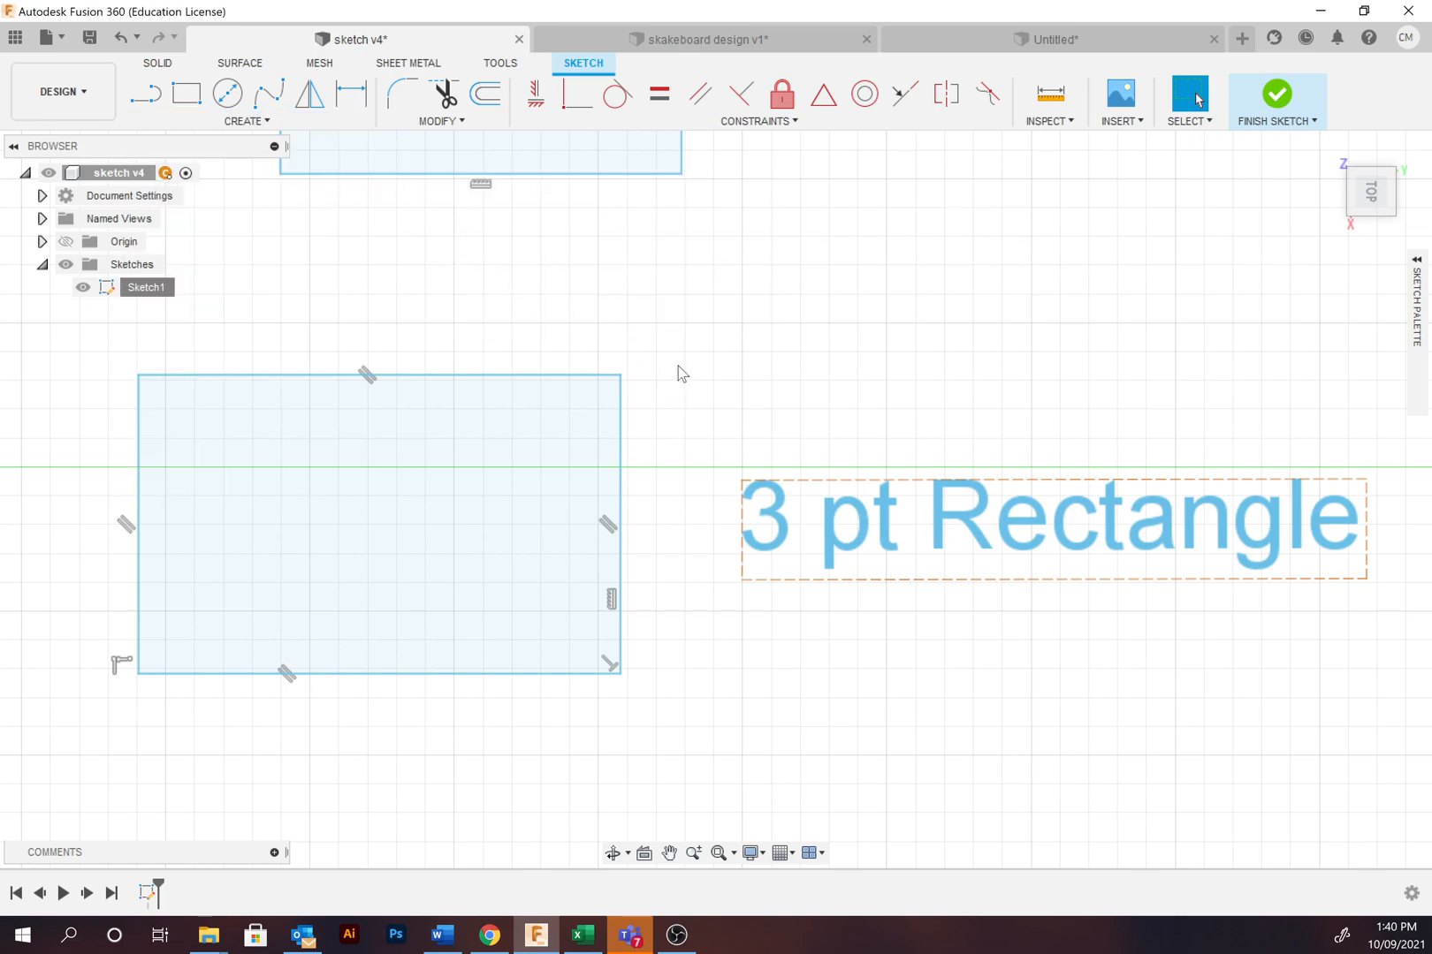
mouse_move(619, 640)
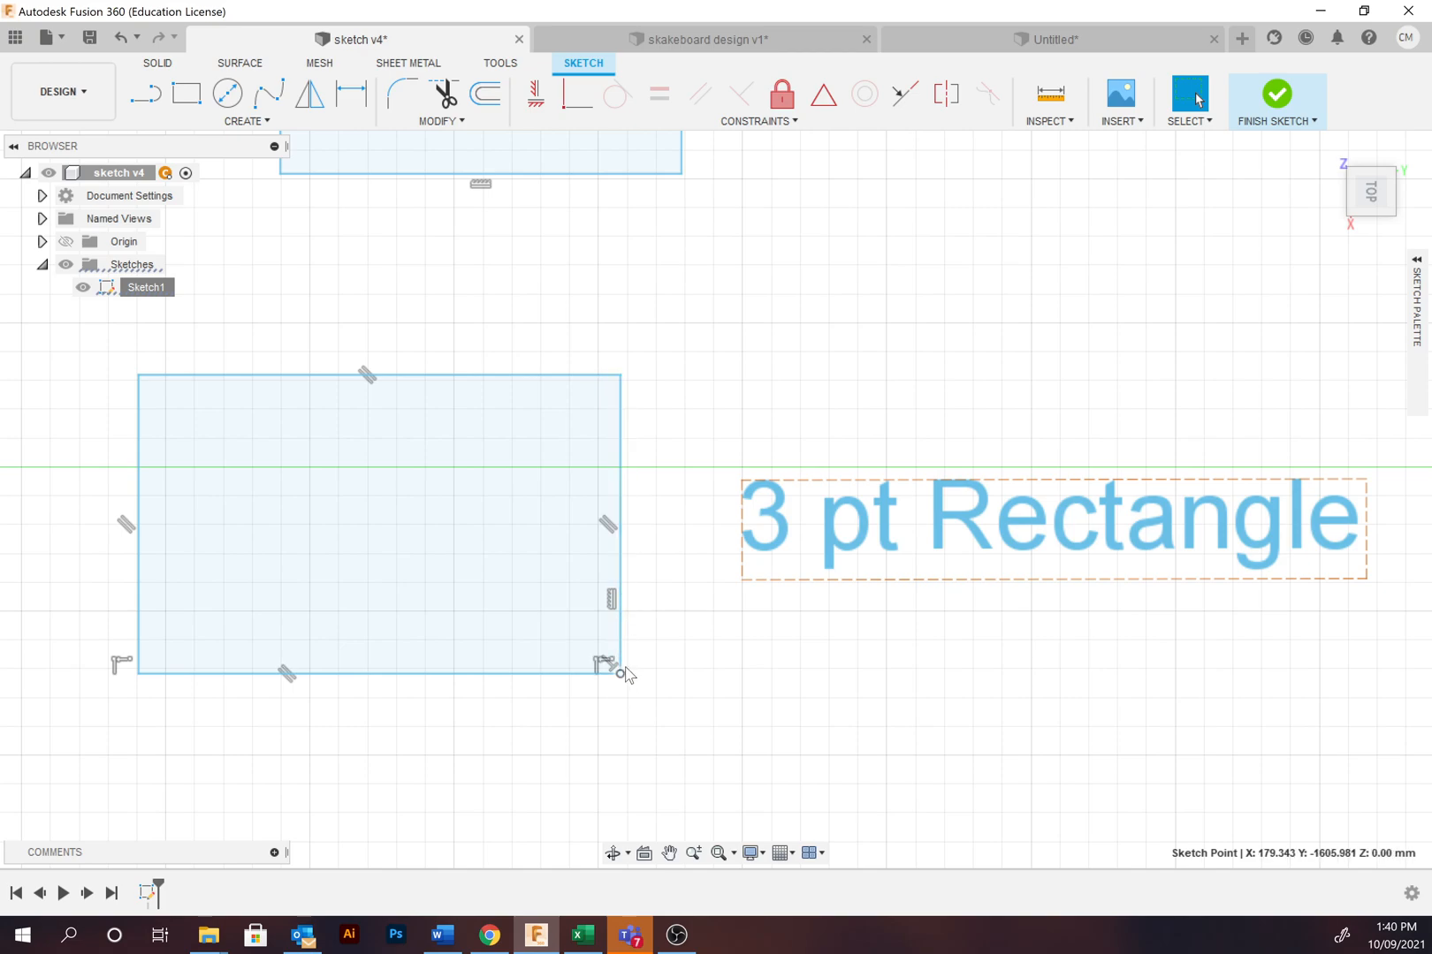
mouse_move(141, 677)
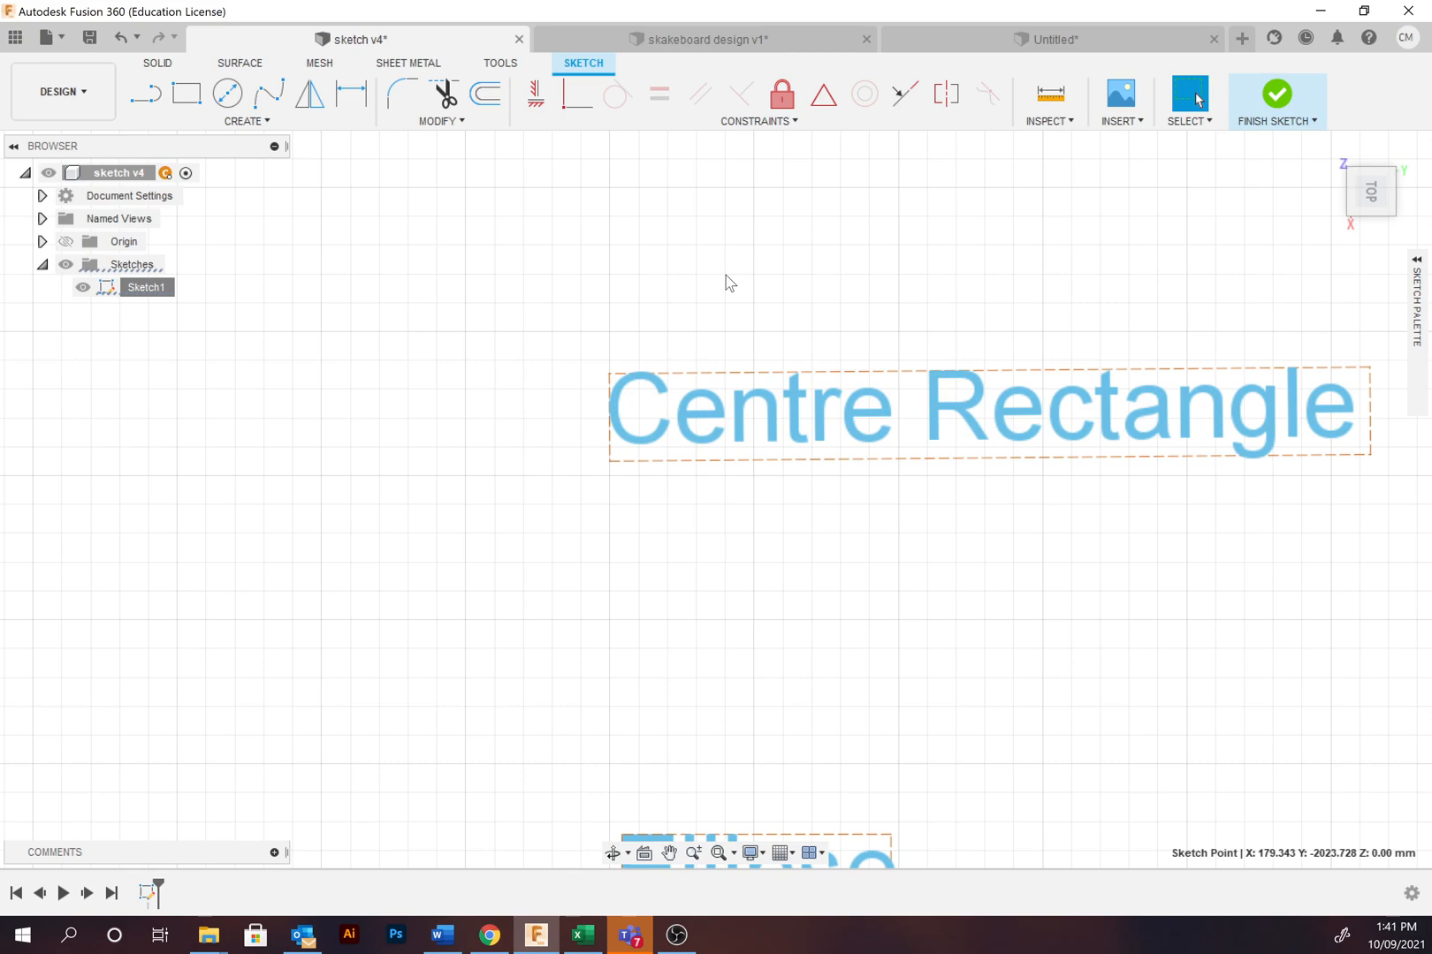
mouse_move(690, 294)
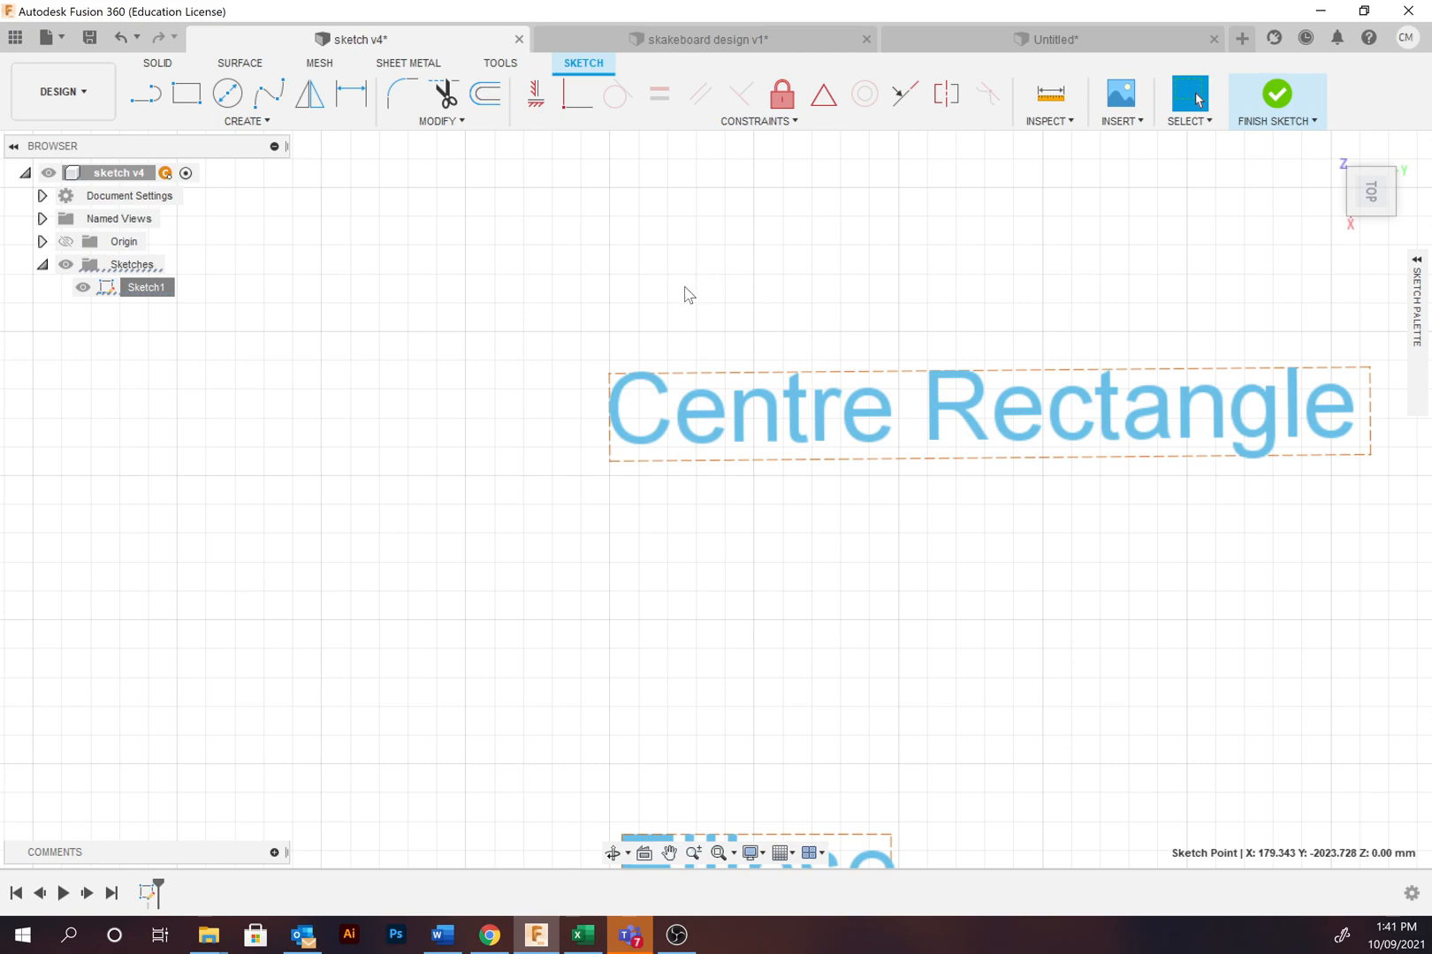
mouse_move(263, 143)
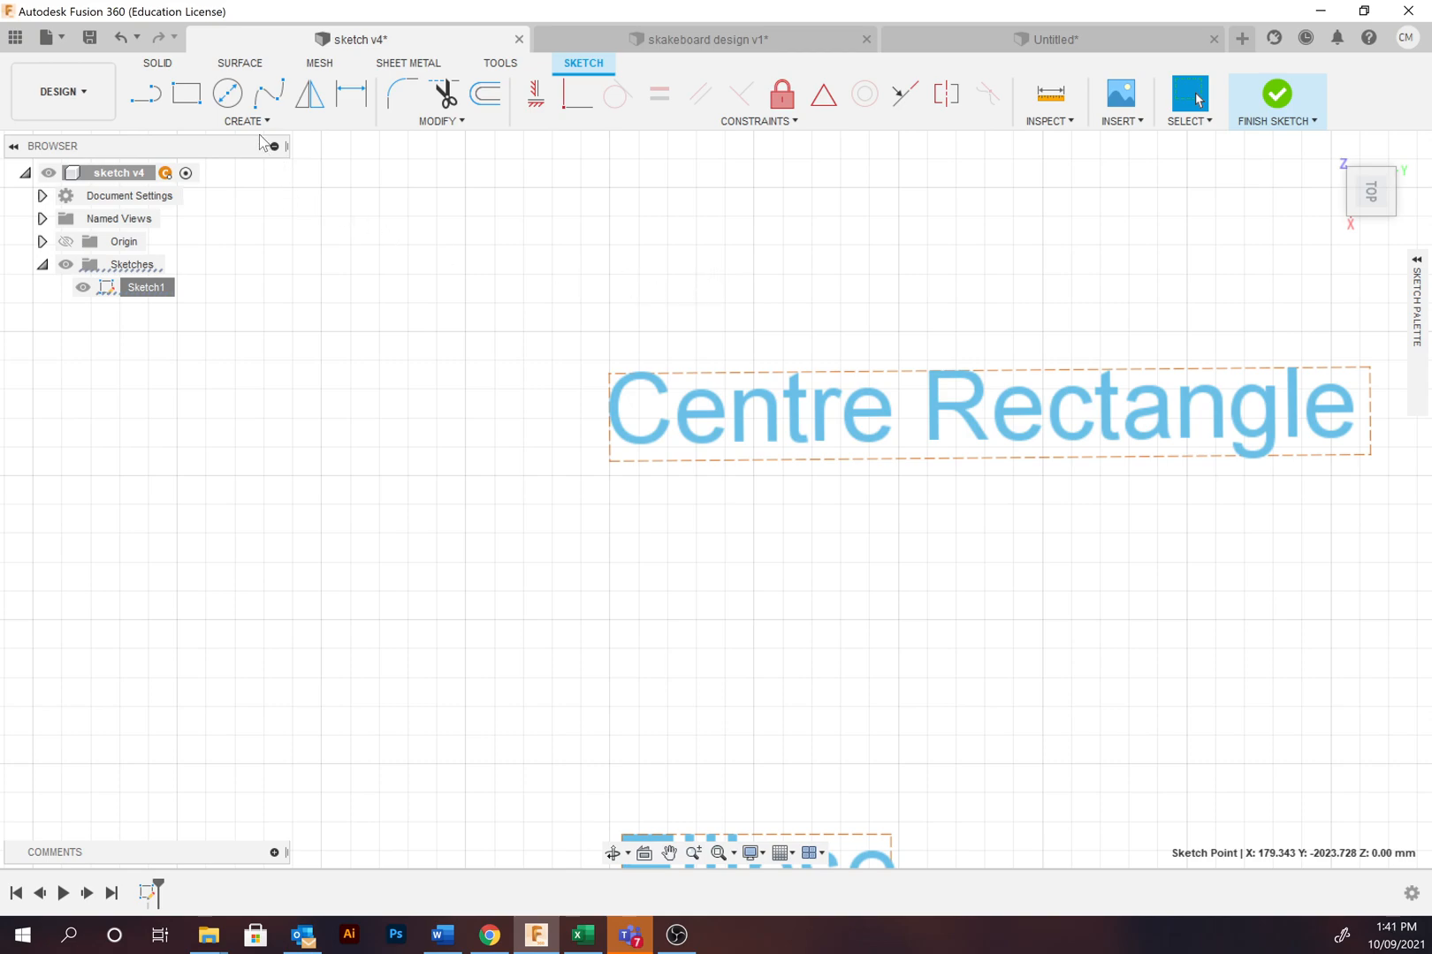
Step: Start drawing a rectangle outward from its centre beside the Centre Rectangle label
left_click(244, 120)
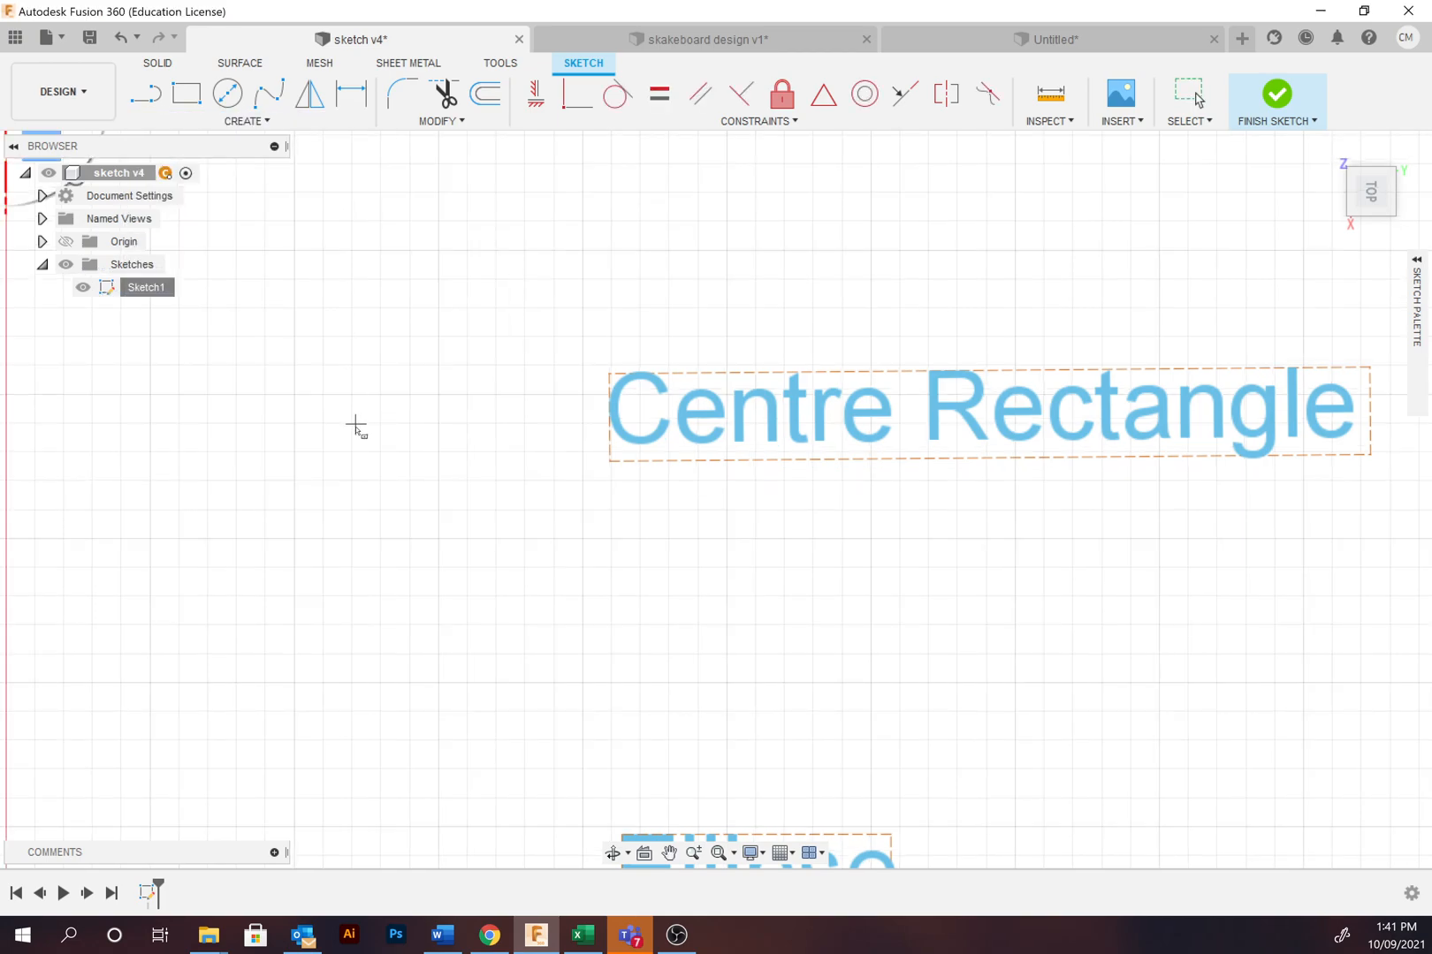
mouse_move(299, 427)
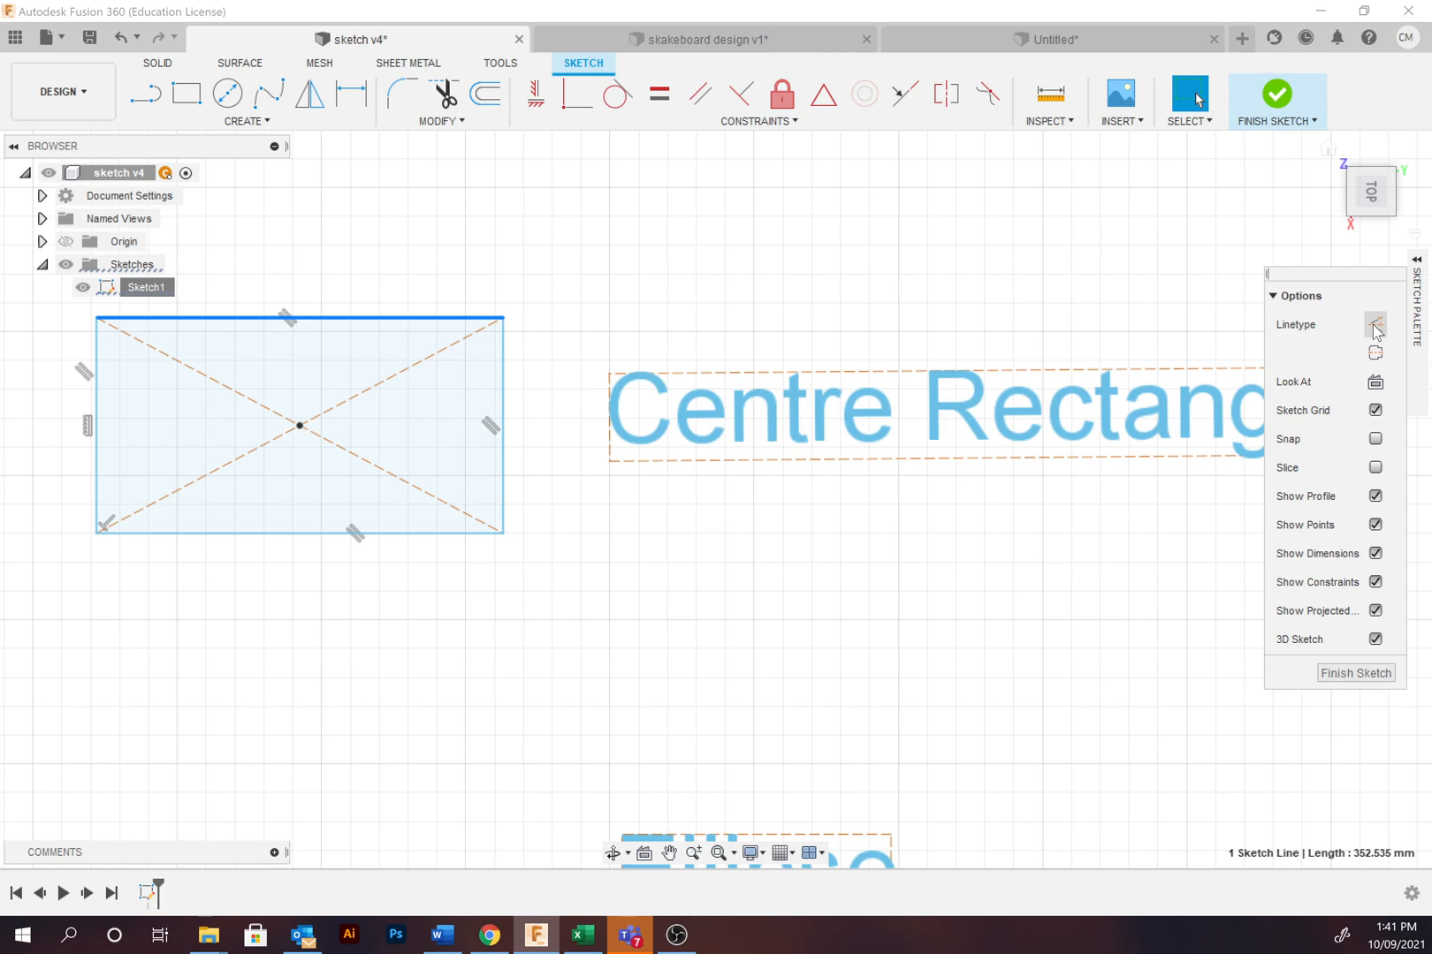
mouse_move(1421, 303)
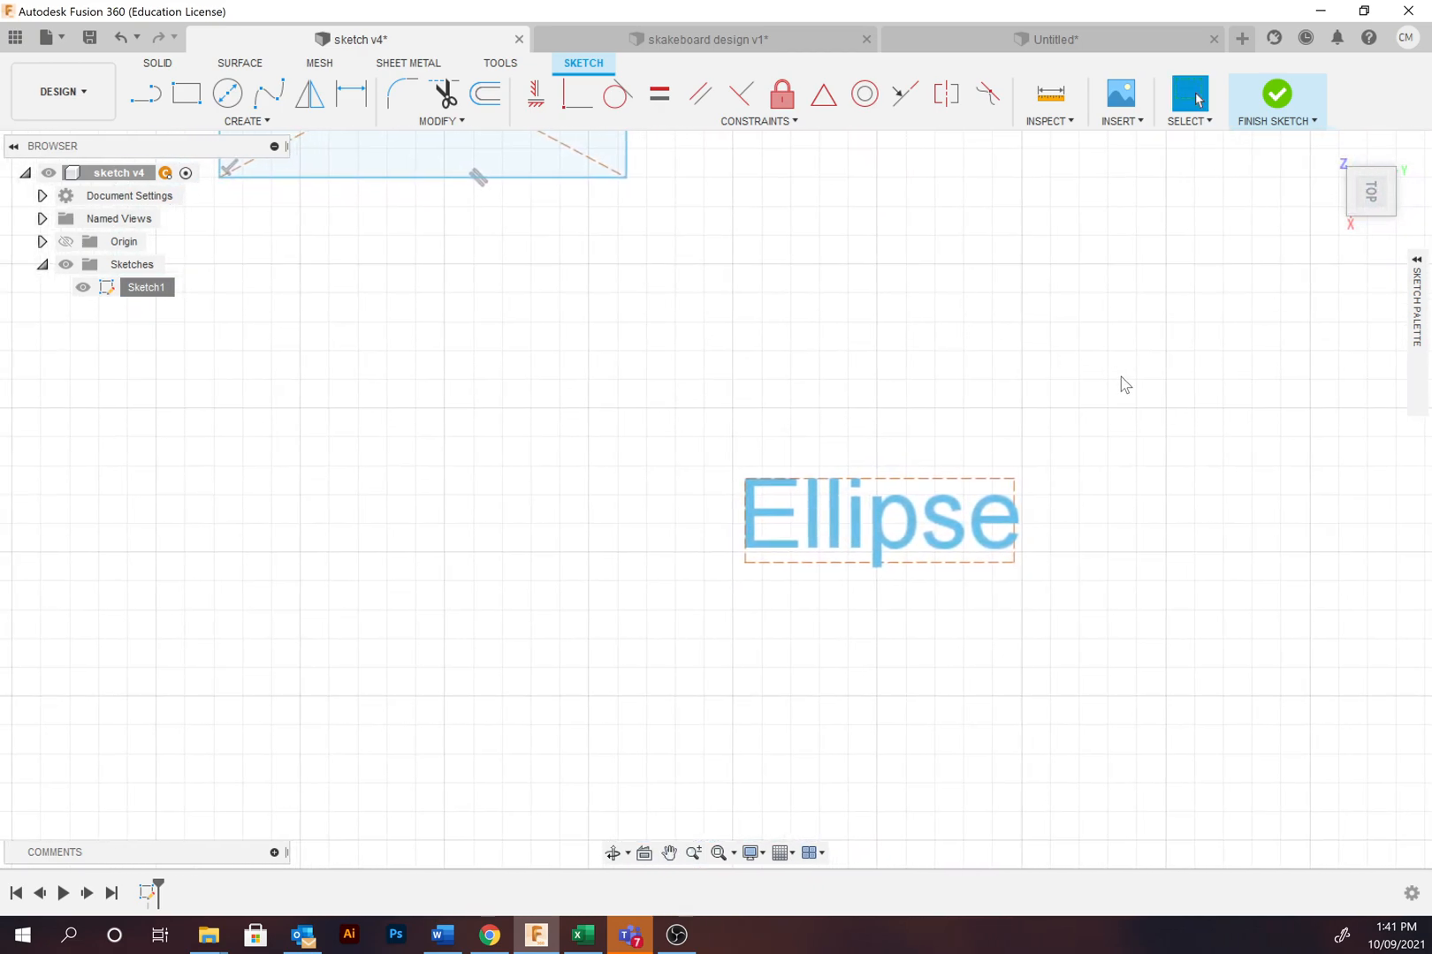
mouse_move(912, 336)
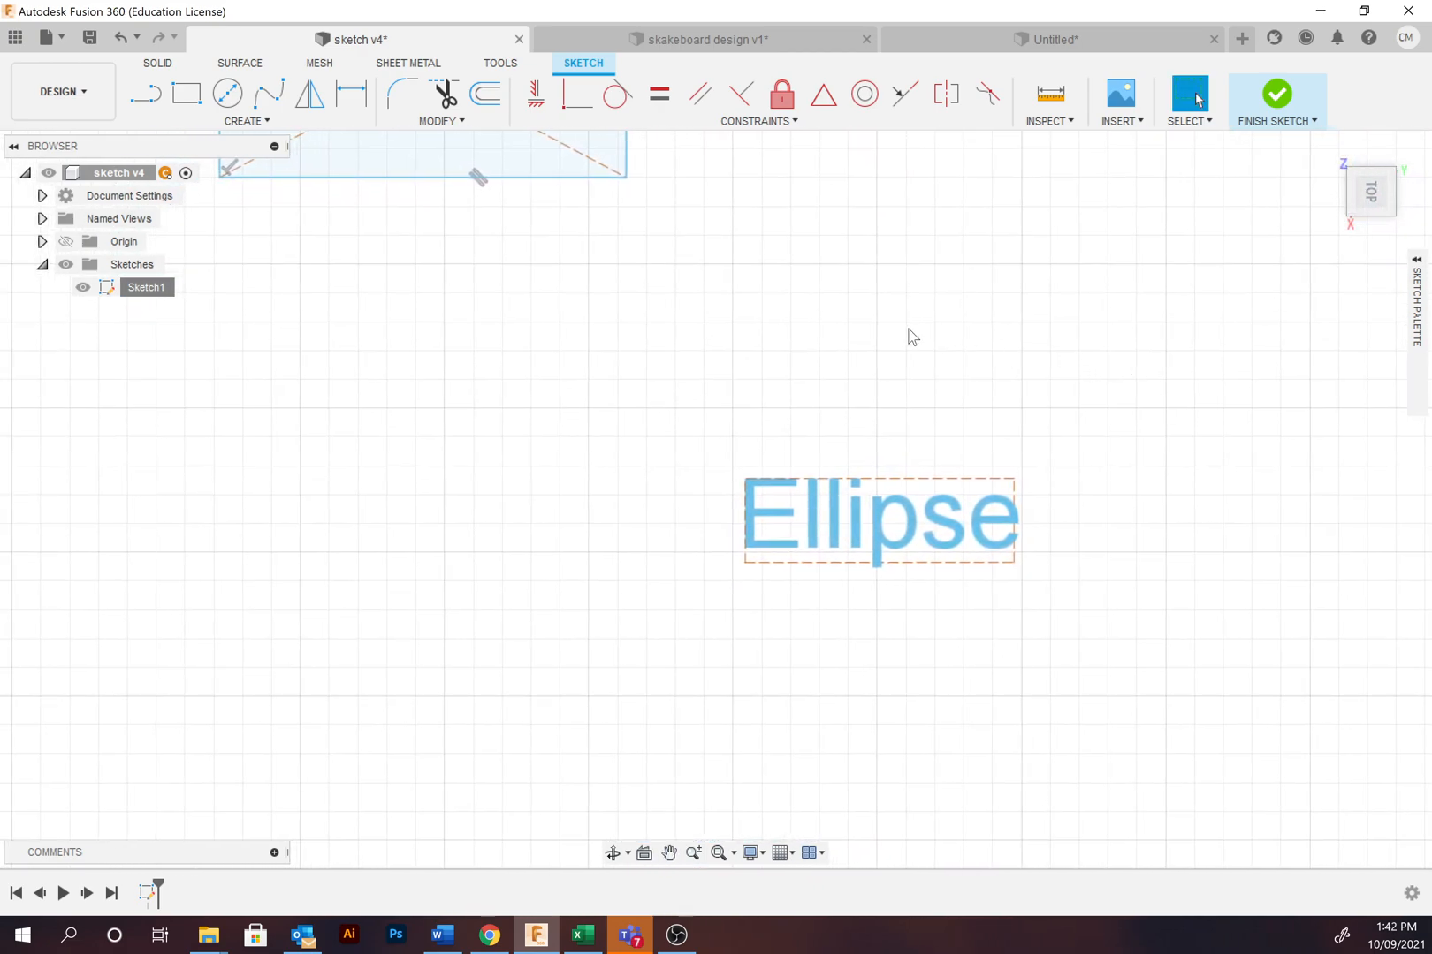
Step: Draw an ellipse left of the Ellipse label, placing its centre and setting its height
left_click(244, 121)
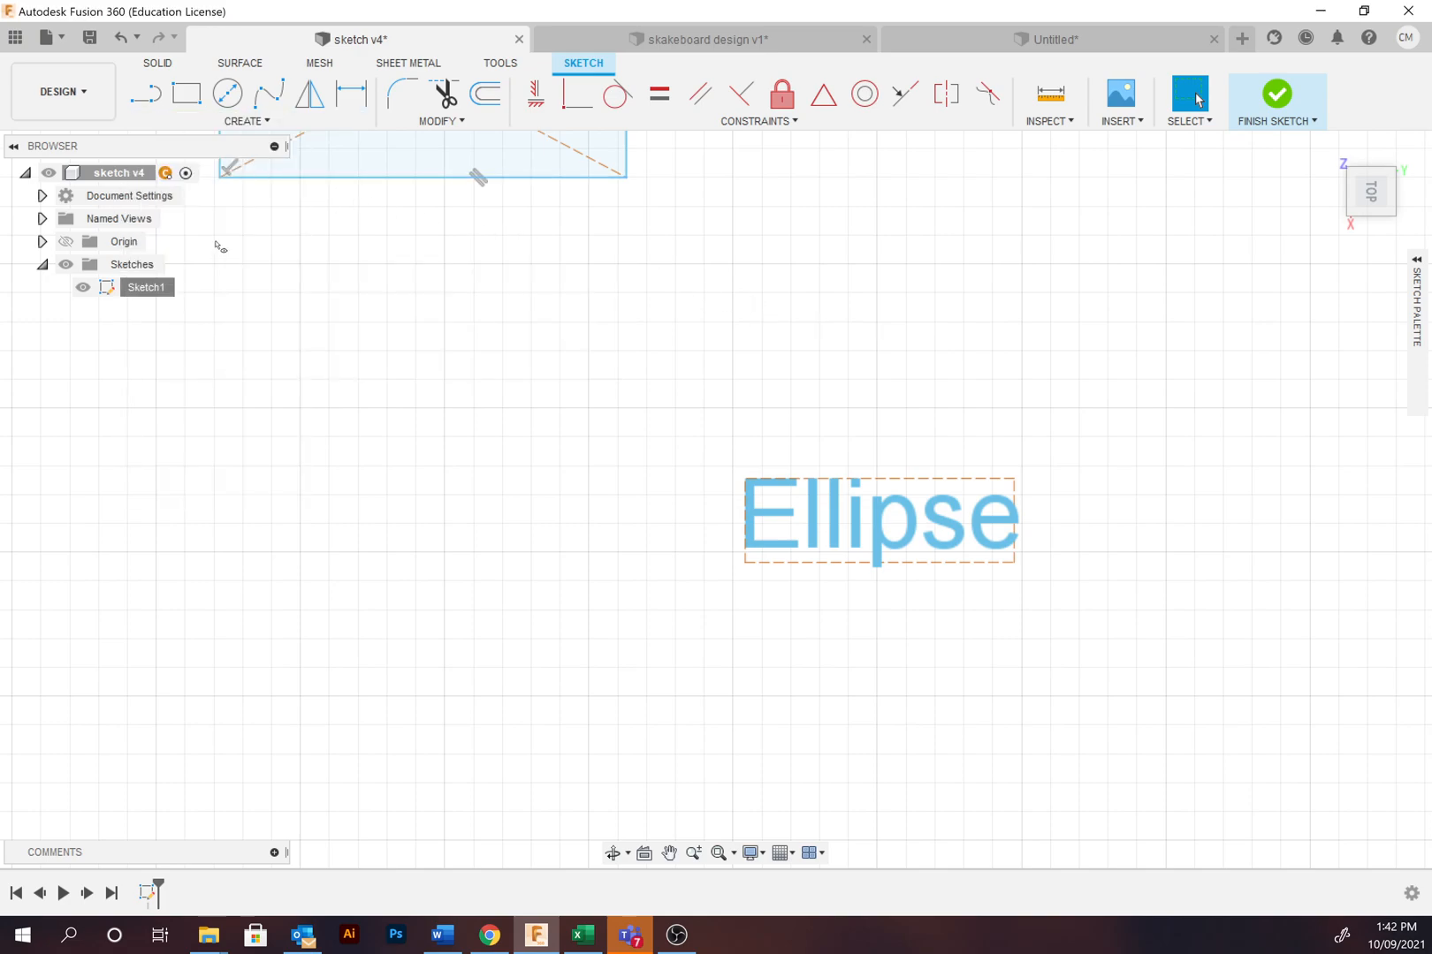
mouse_move(446, 532)
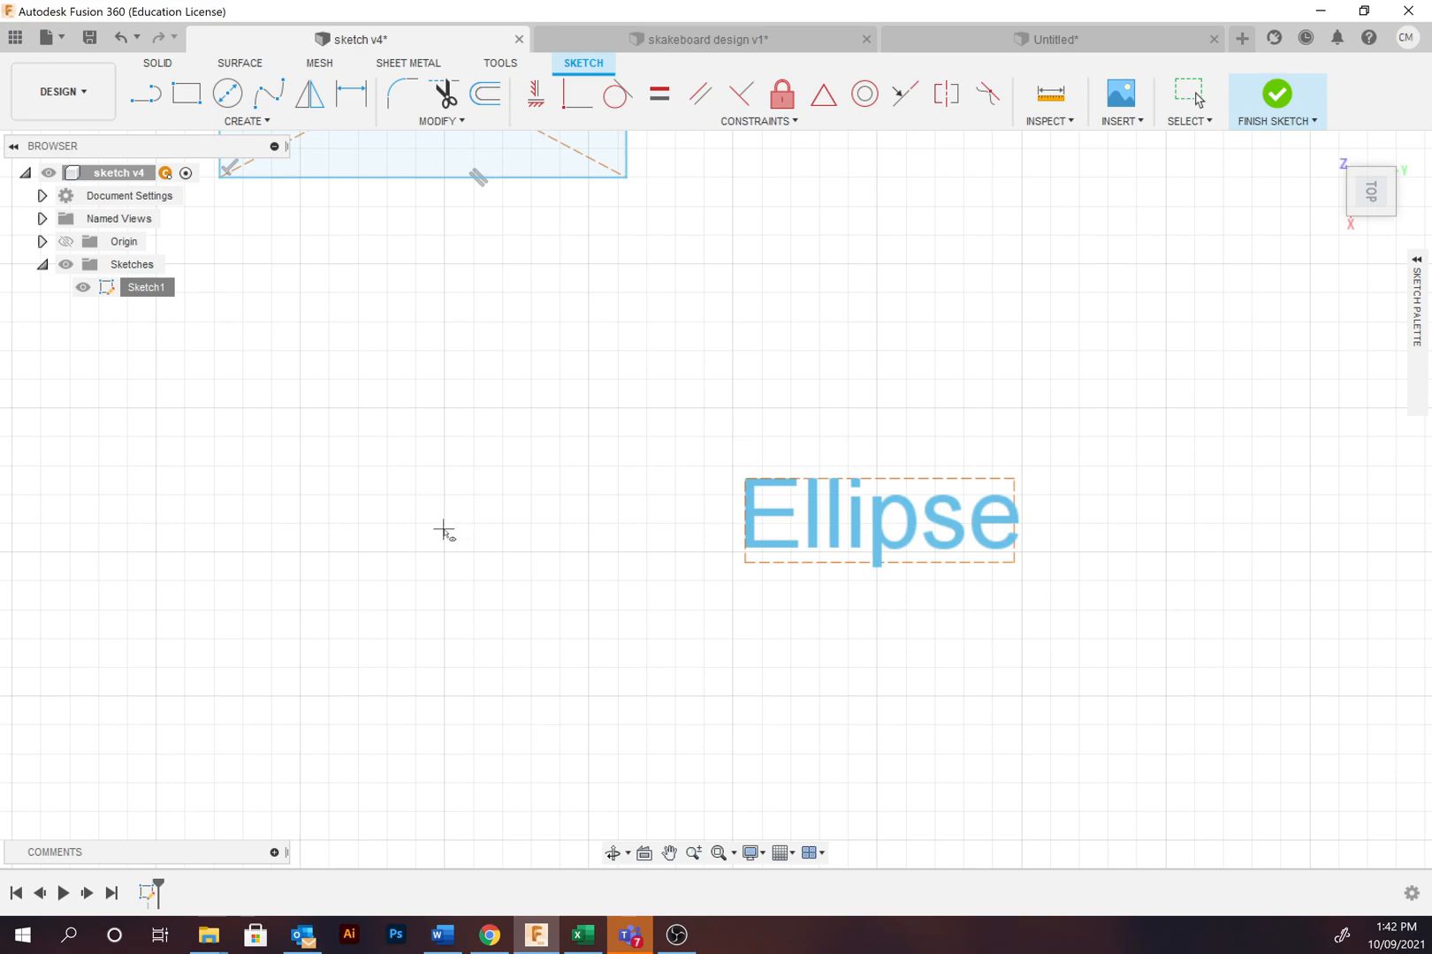
left_click(444, 529)
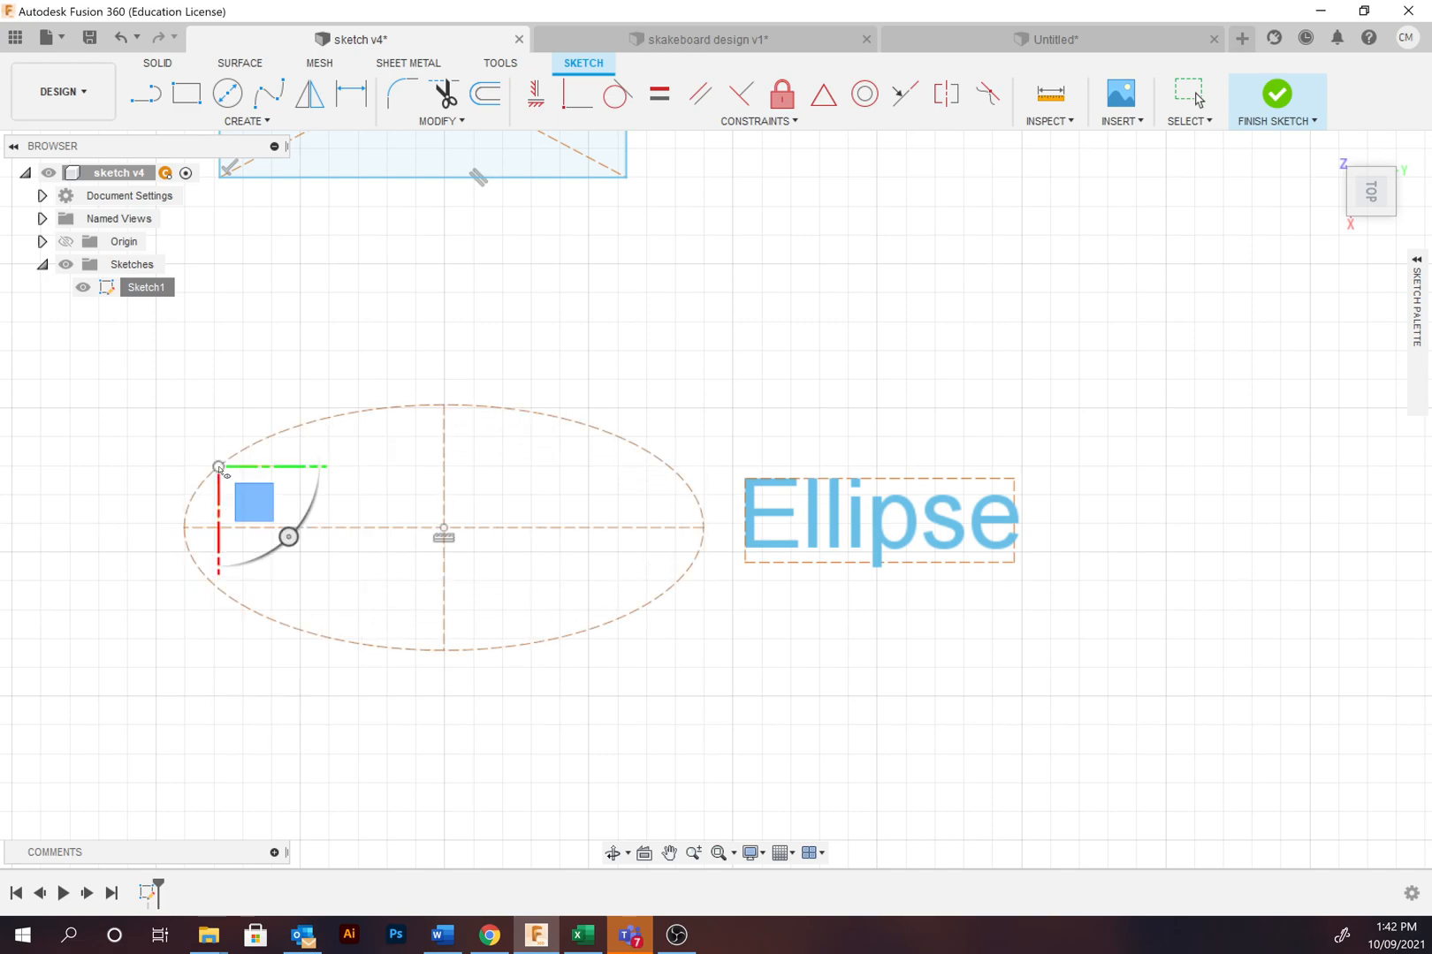
left_click(1416, 328)
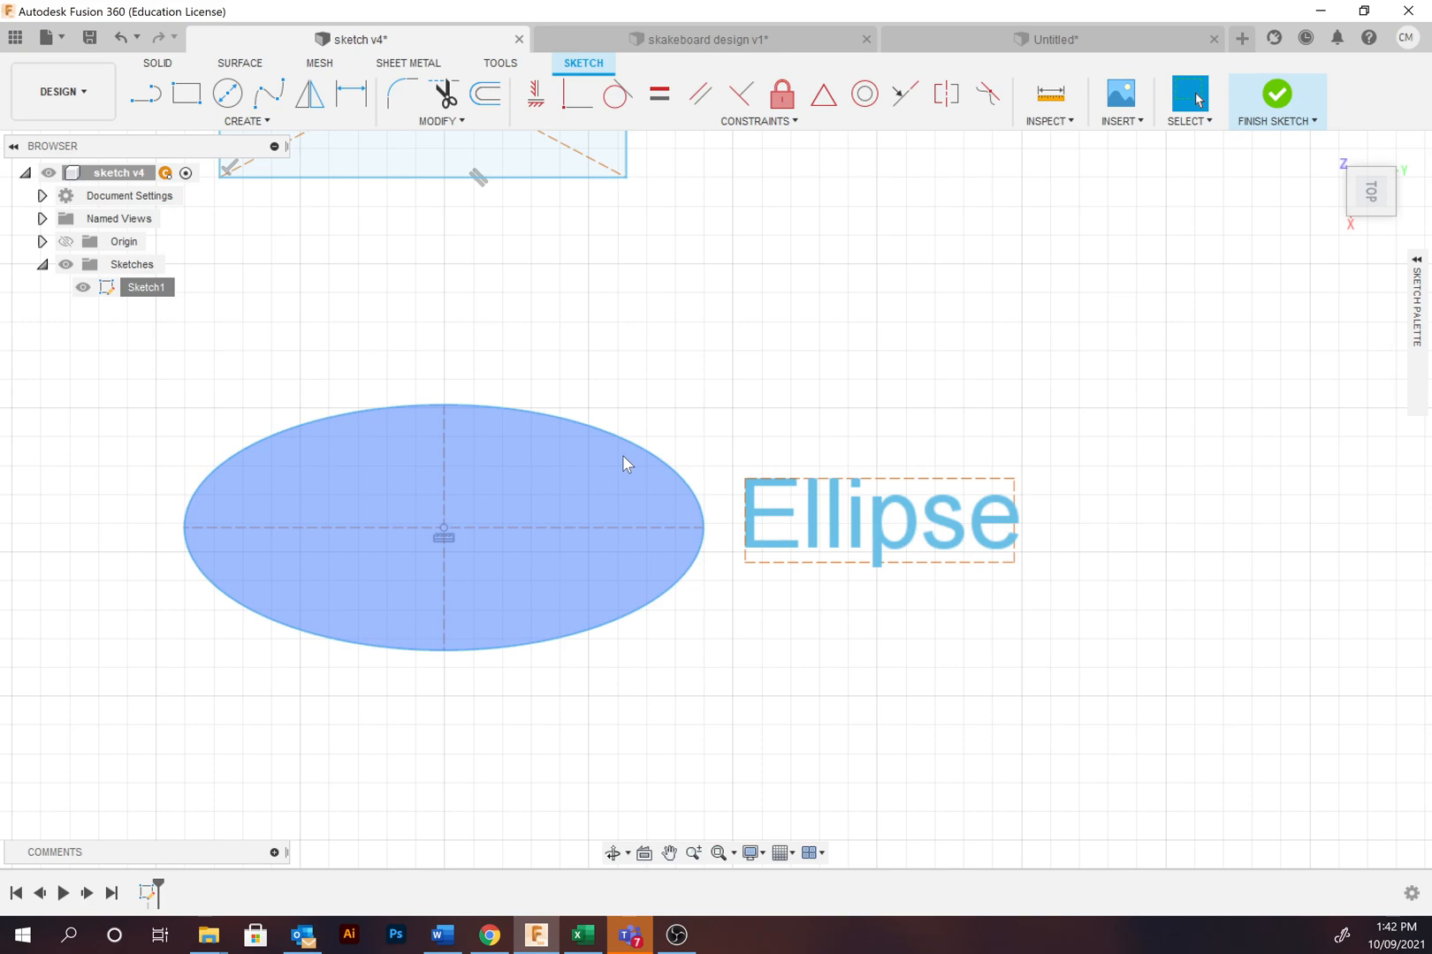
mouse_move(305, 437)
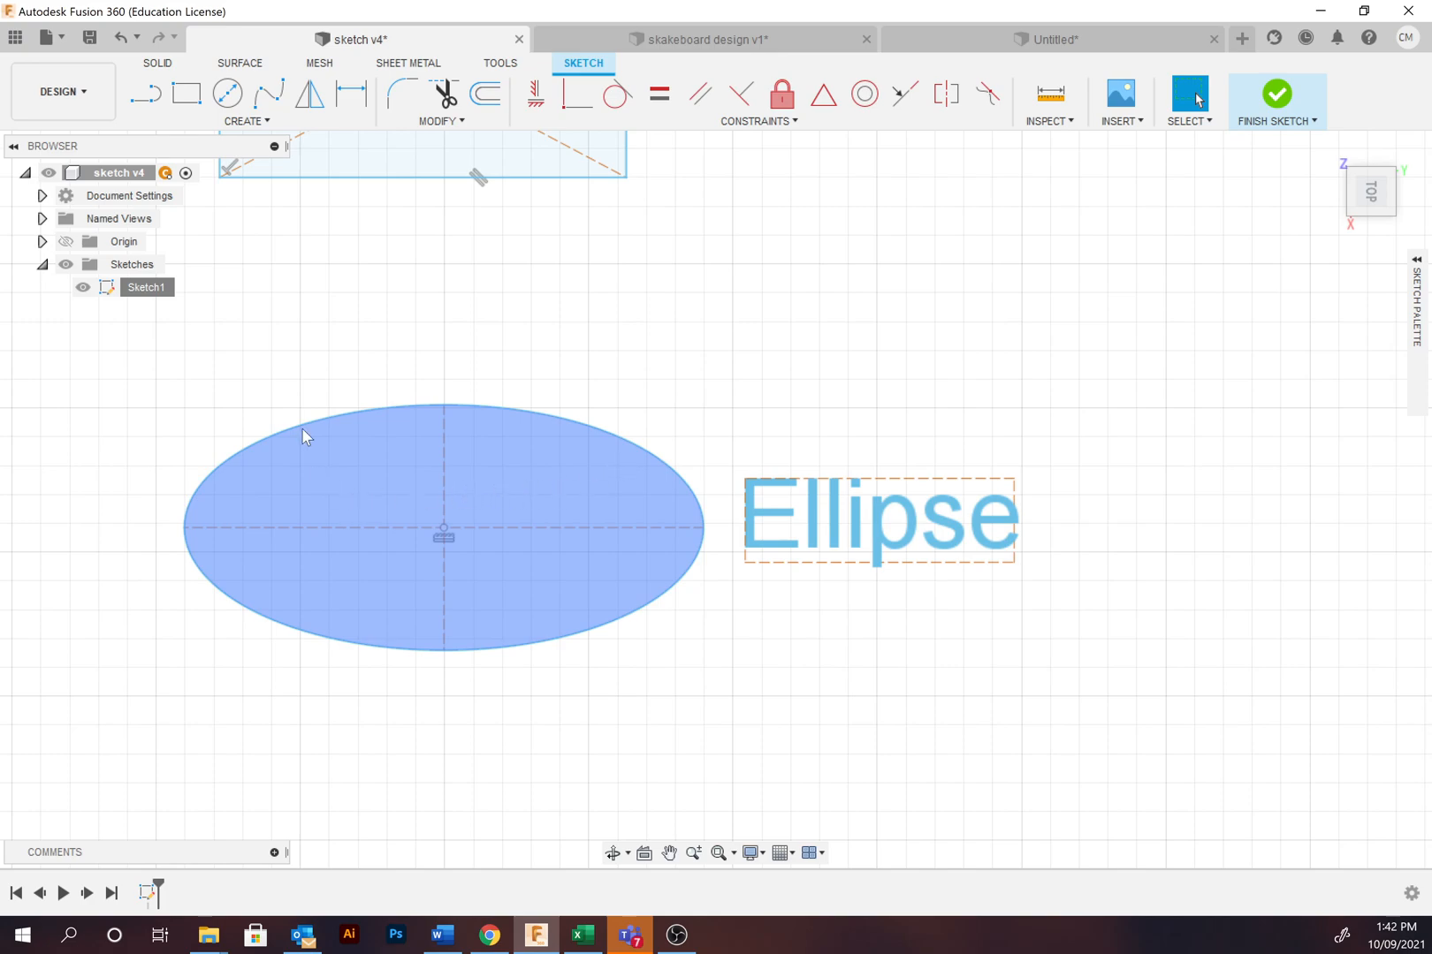
mouse_move(461, 509)
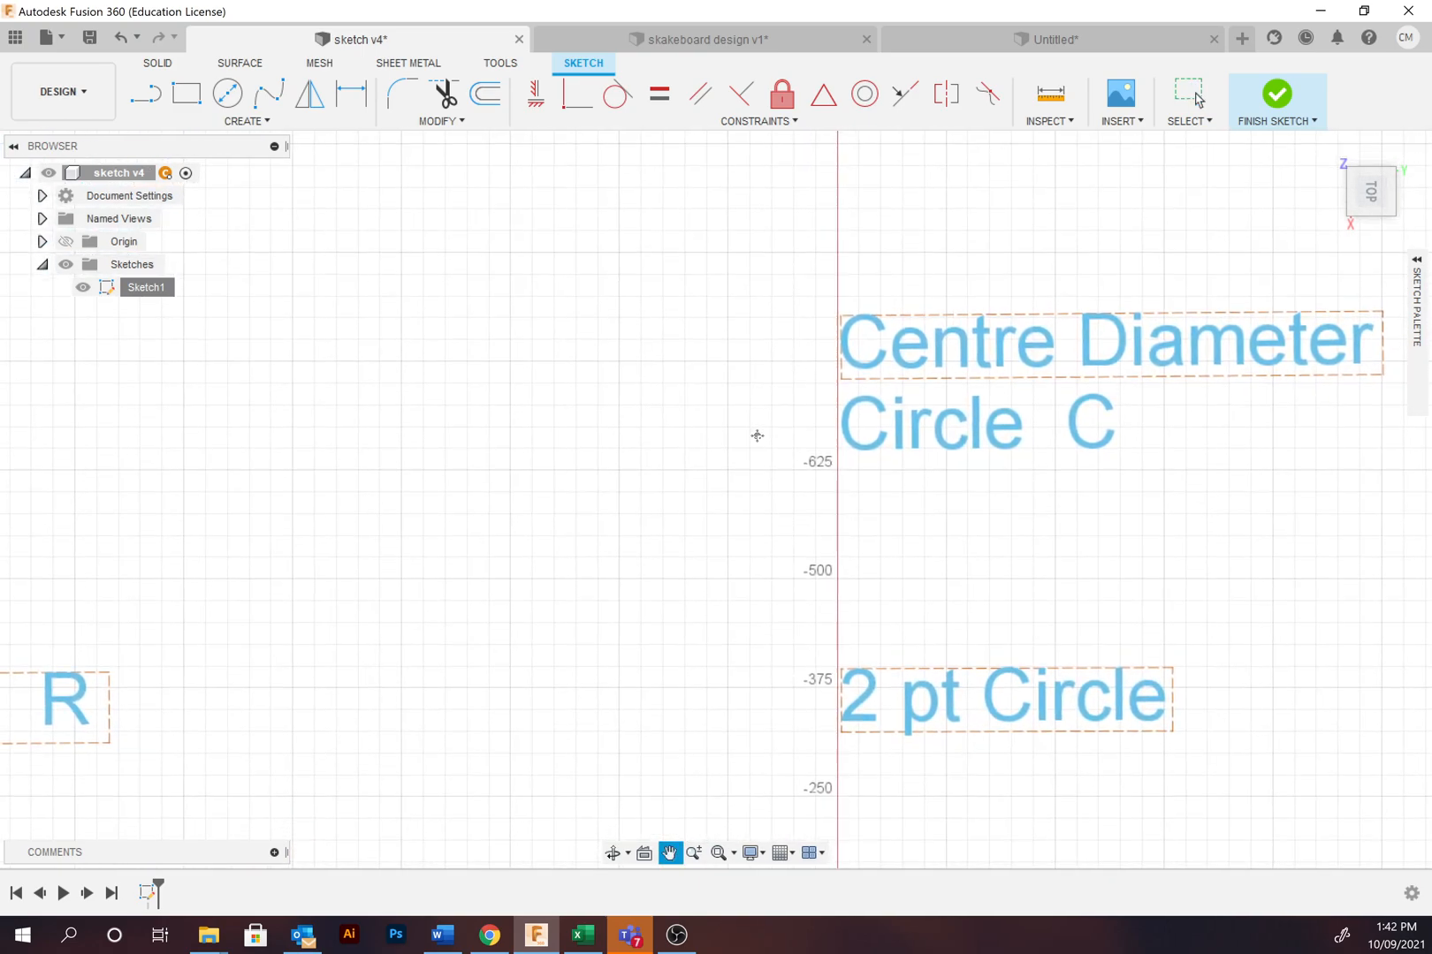
Step: Draw a centre-diameter circle with its centre left of the Centre Diameter Circle label
left_click(1188, 94)
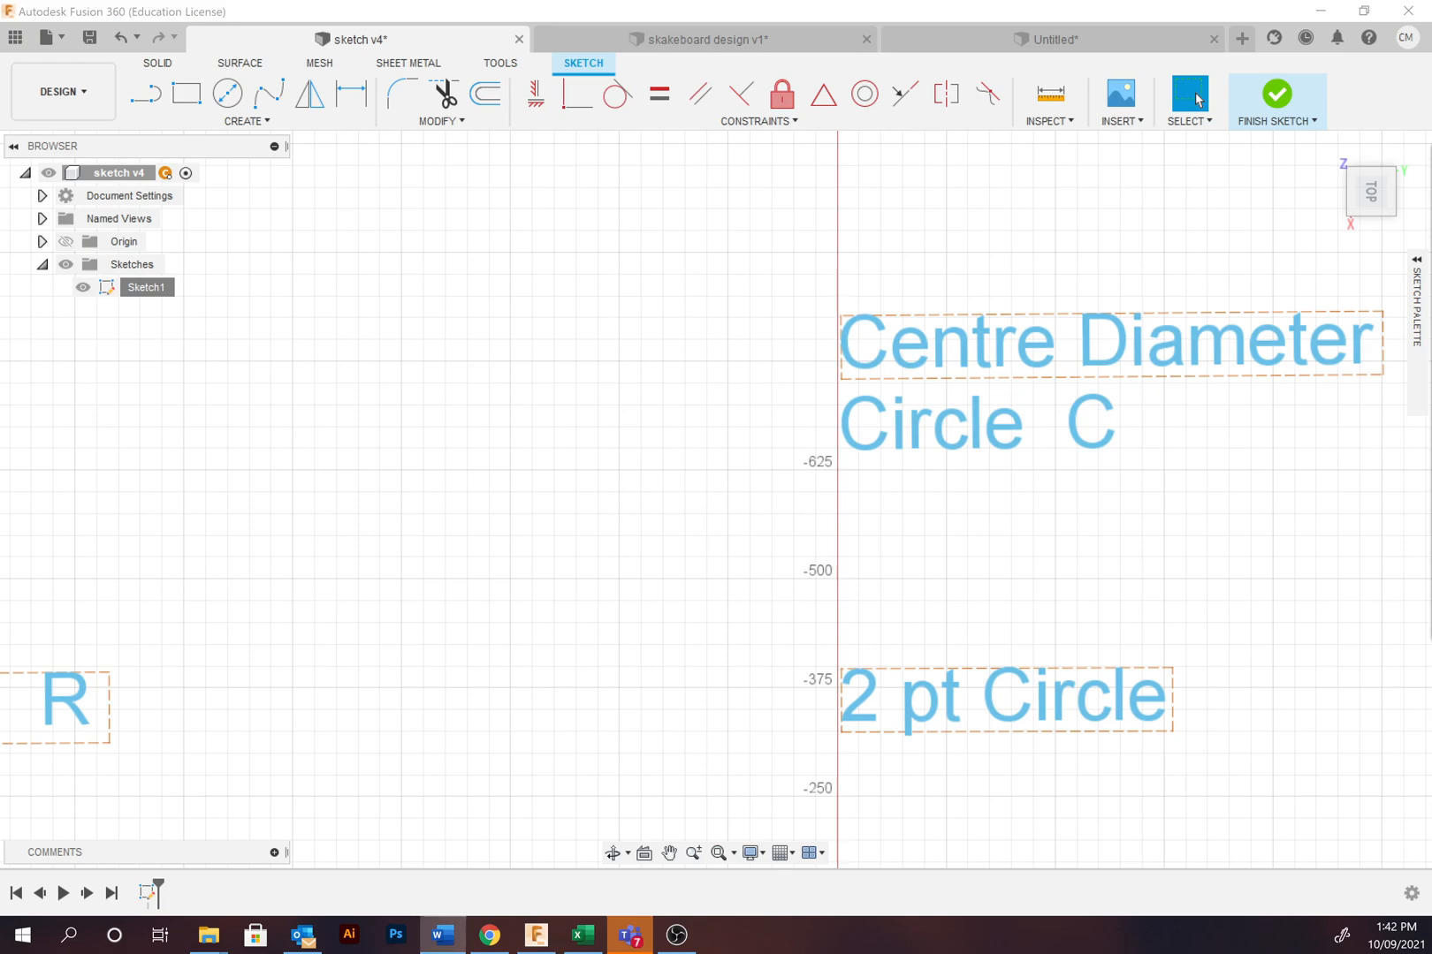
mouse_move(611, 375)
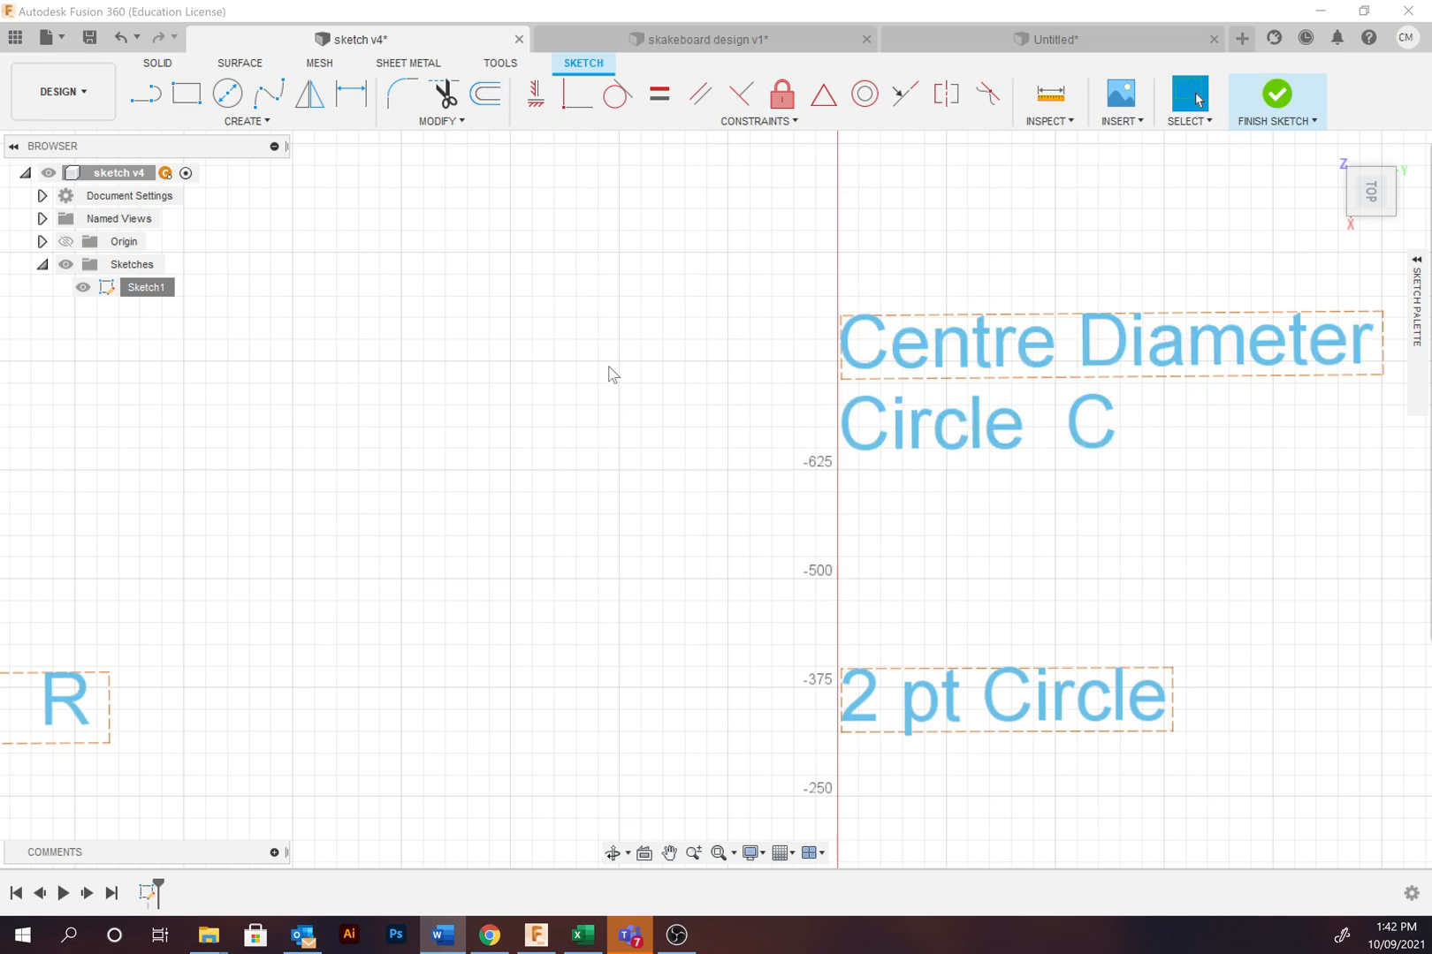
left_click(244, 121)
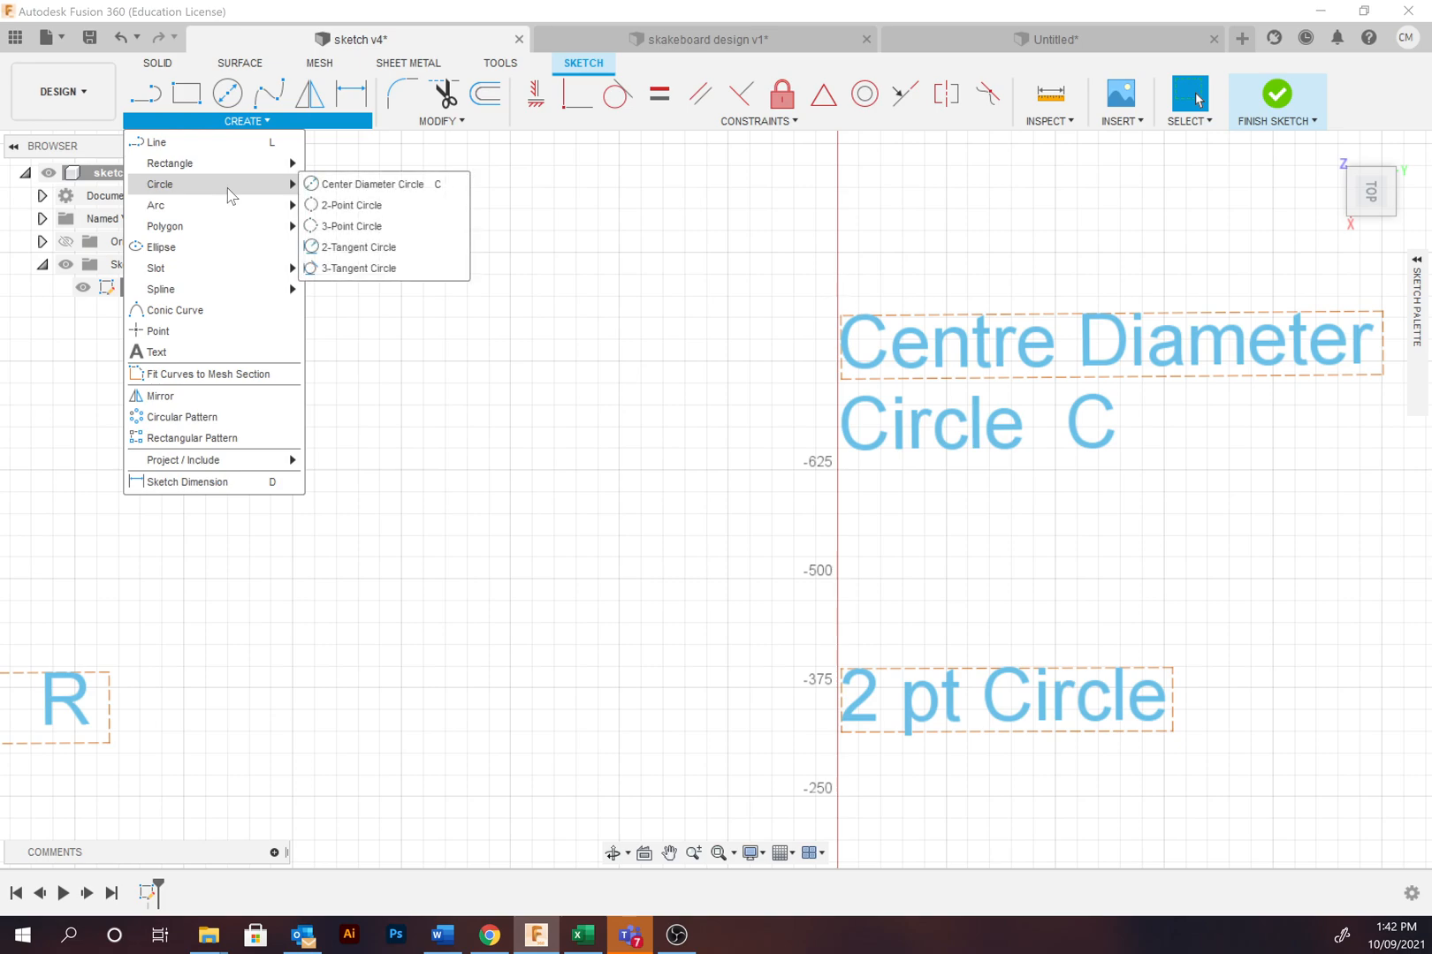
left_click(371, 184)
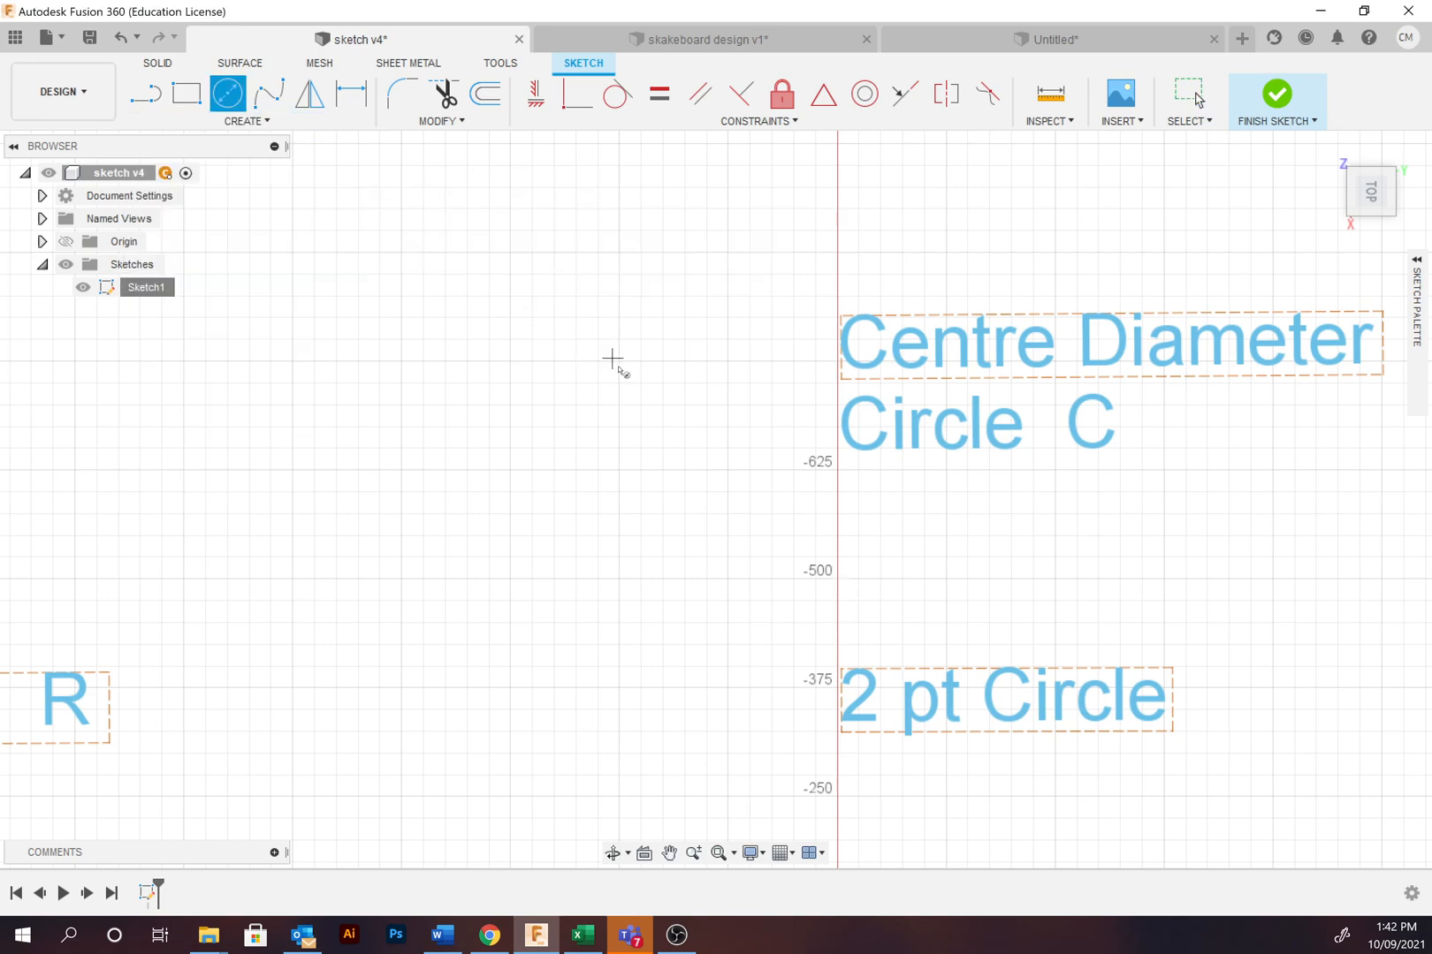
left_click(622, 369)
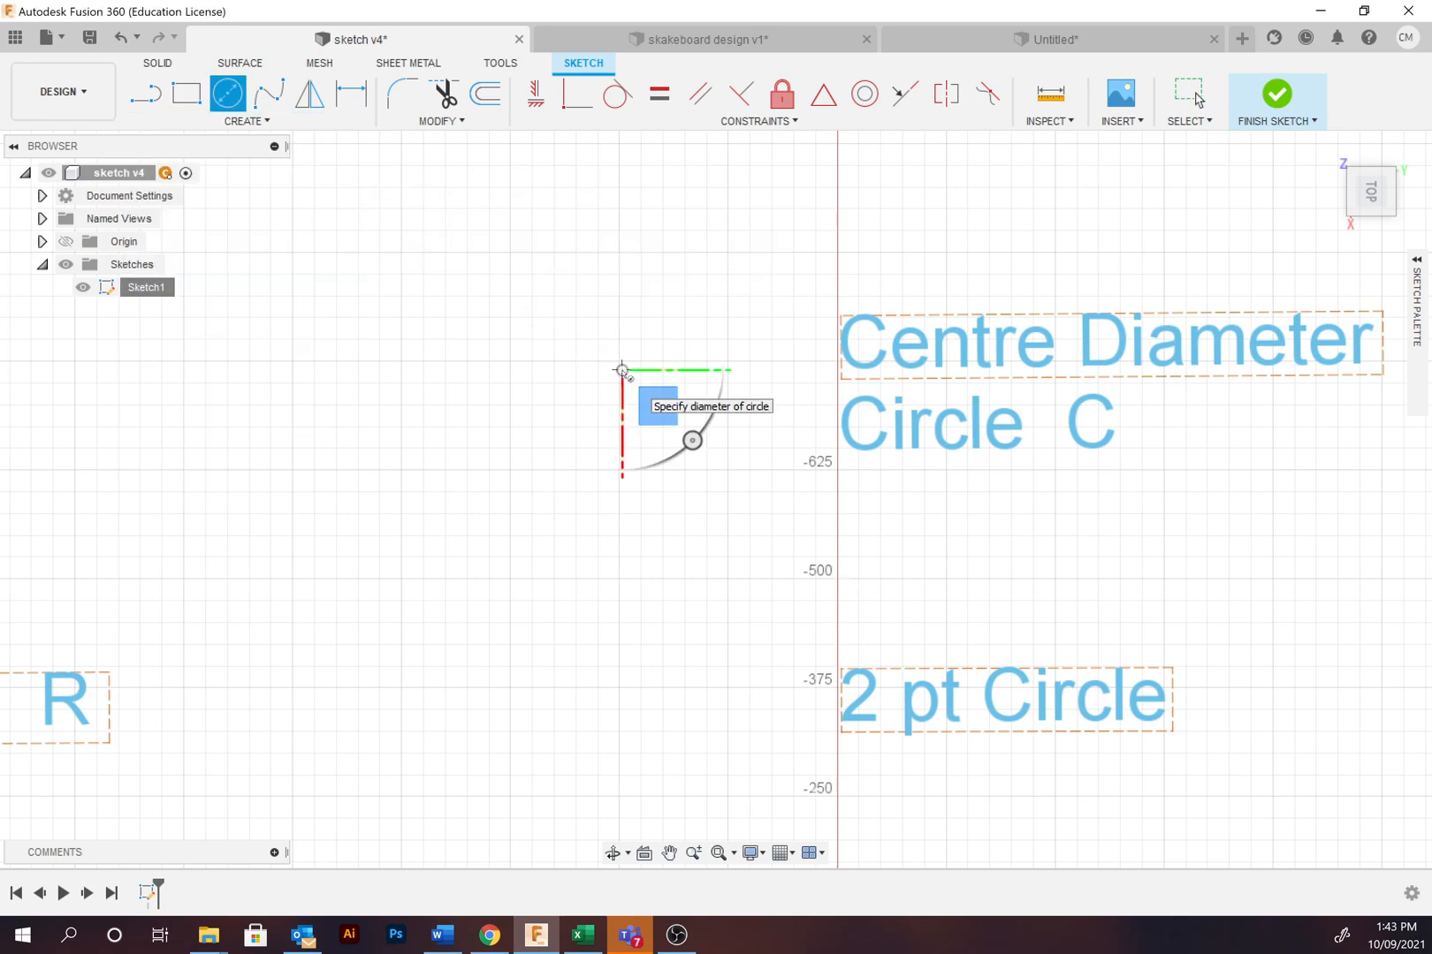
mouse_move(587, 258)
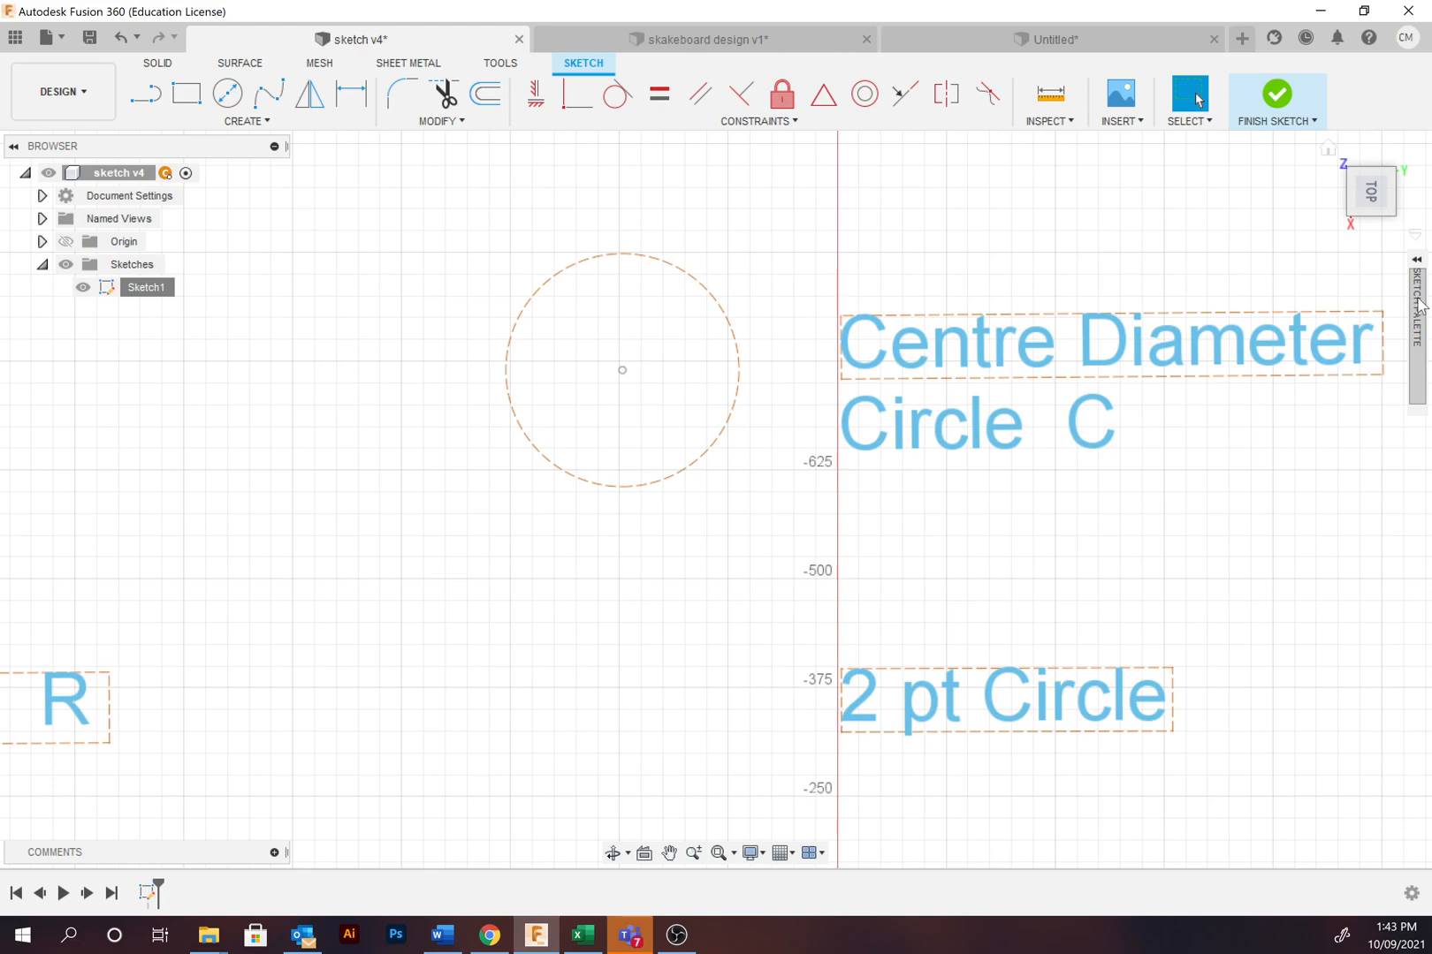
Step: Untick Construction linetype in the Sketch Palette so the circle becomes a solid line
left_click(1418, 304)
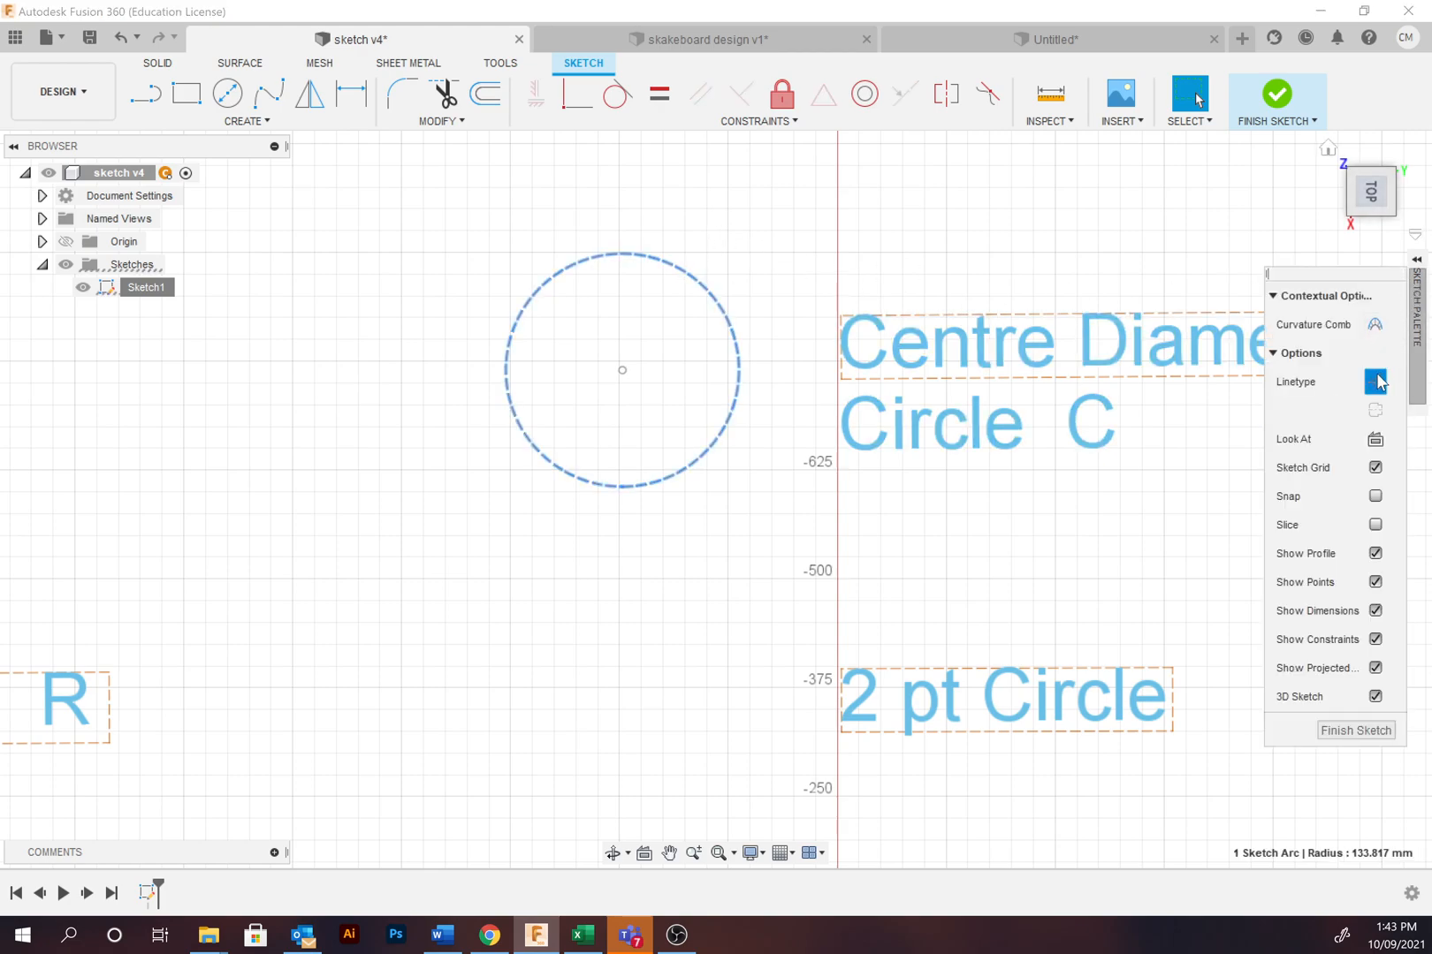
left_click(1375, 382)
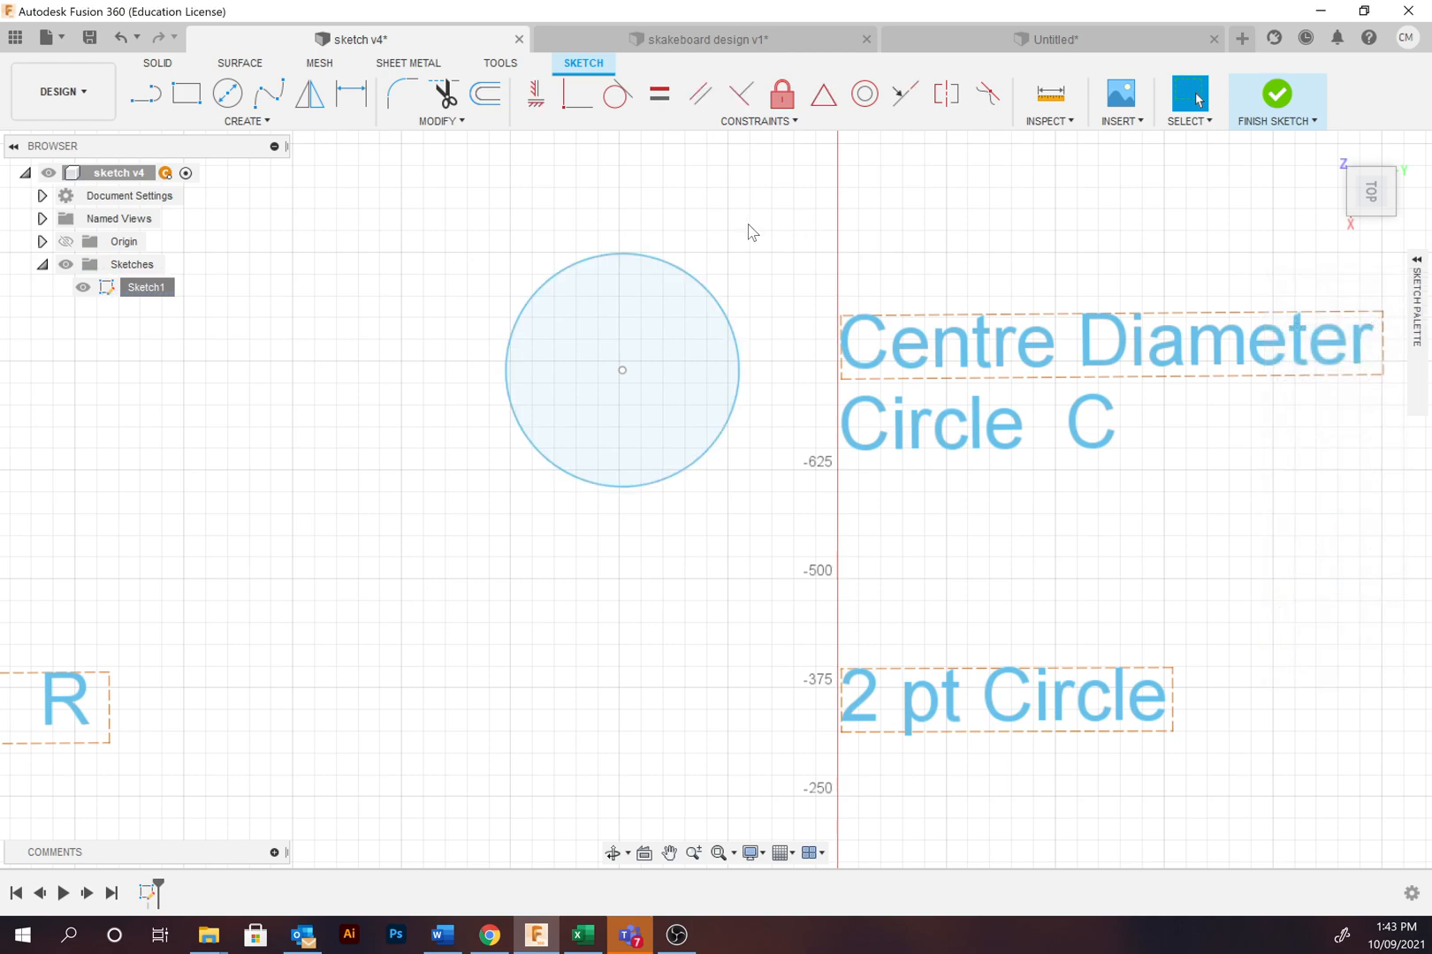
mouse_move(740, 235)
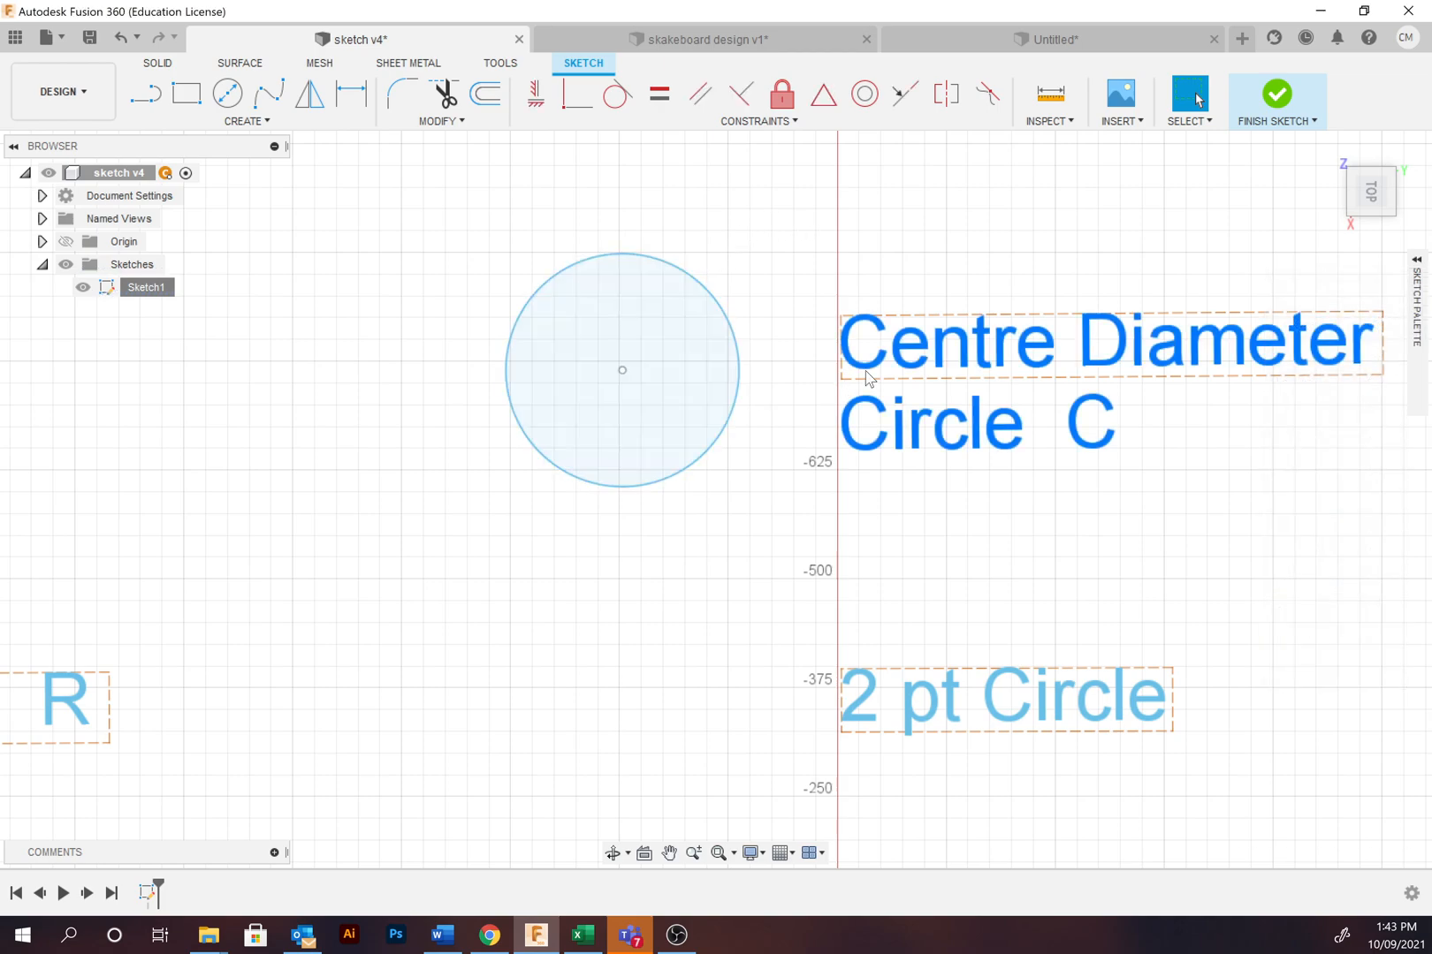
mouse_move(965, 364)
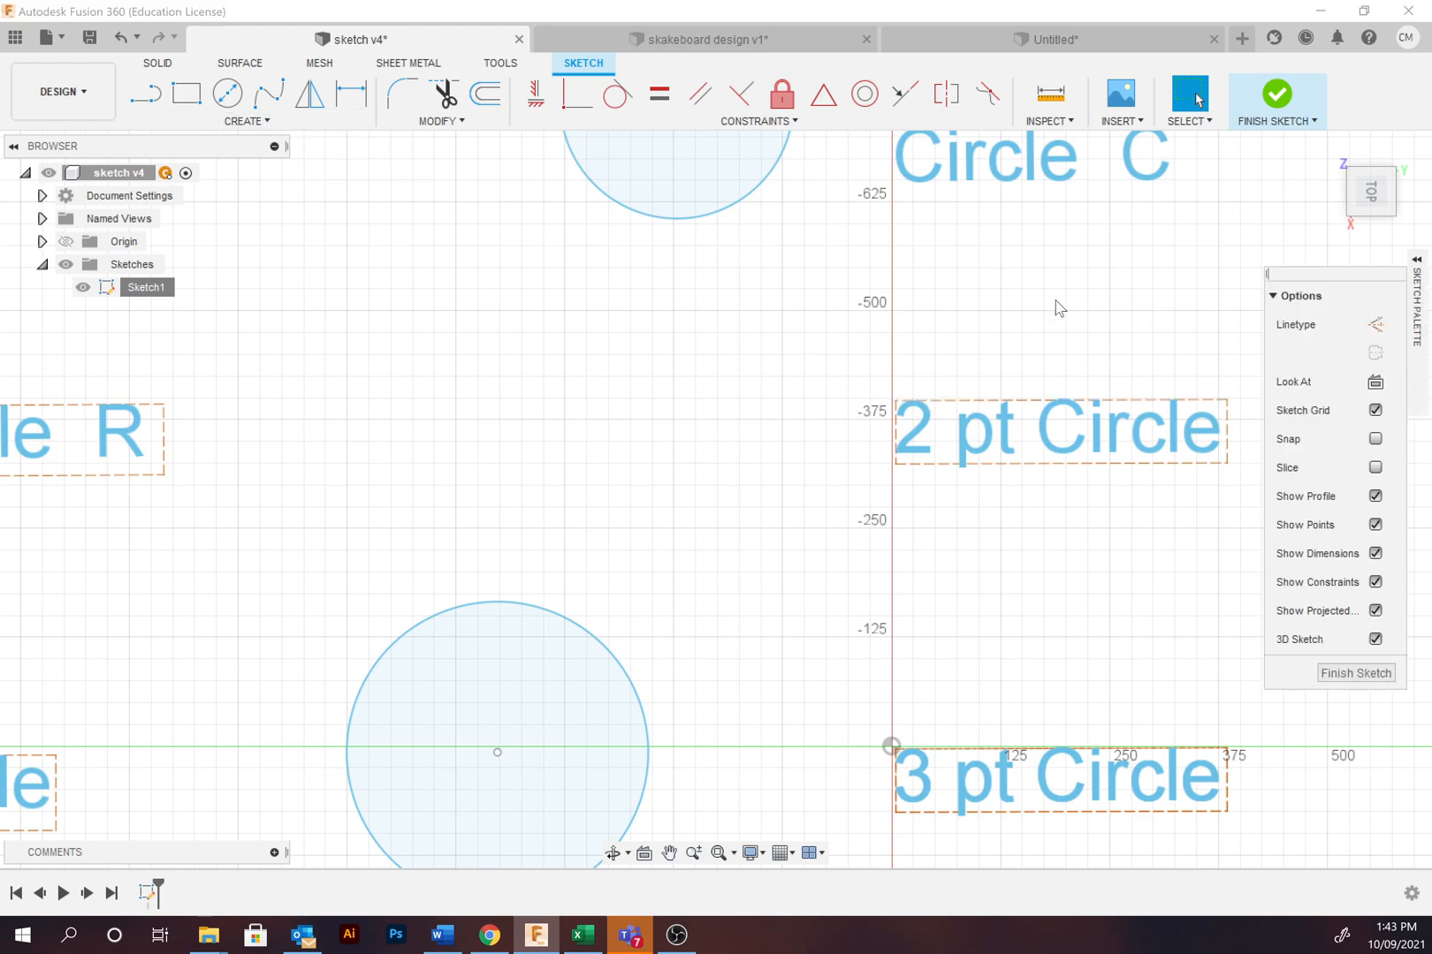
Step: Add a three-point circle beside the 3 pt Circle label and select it
left_click(245, 120)
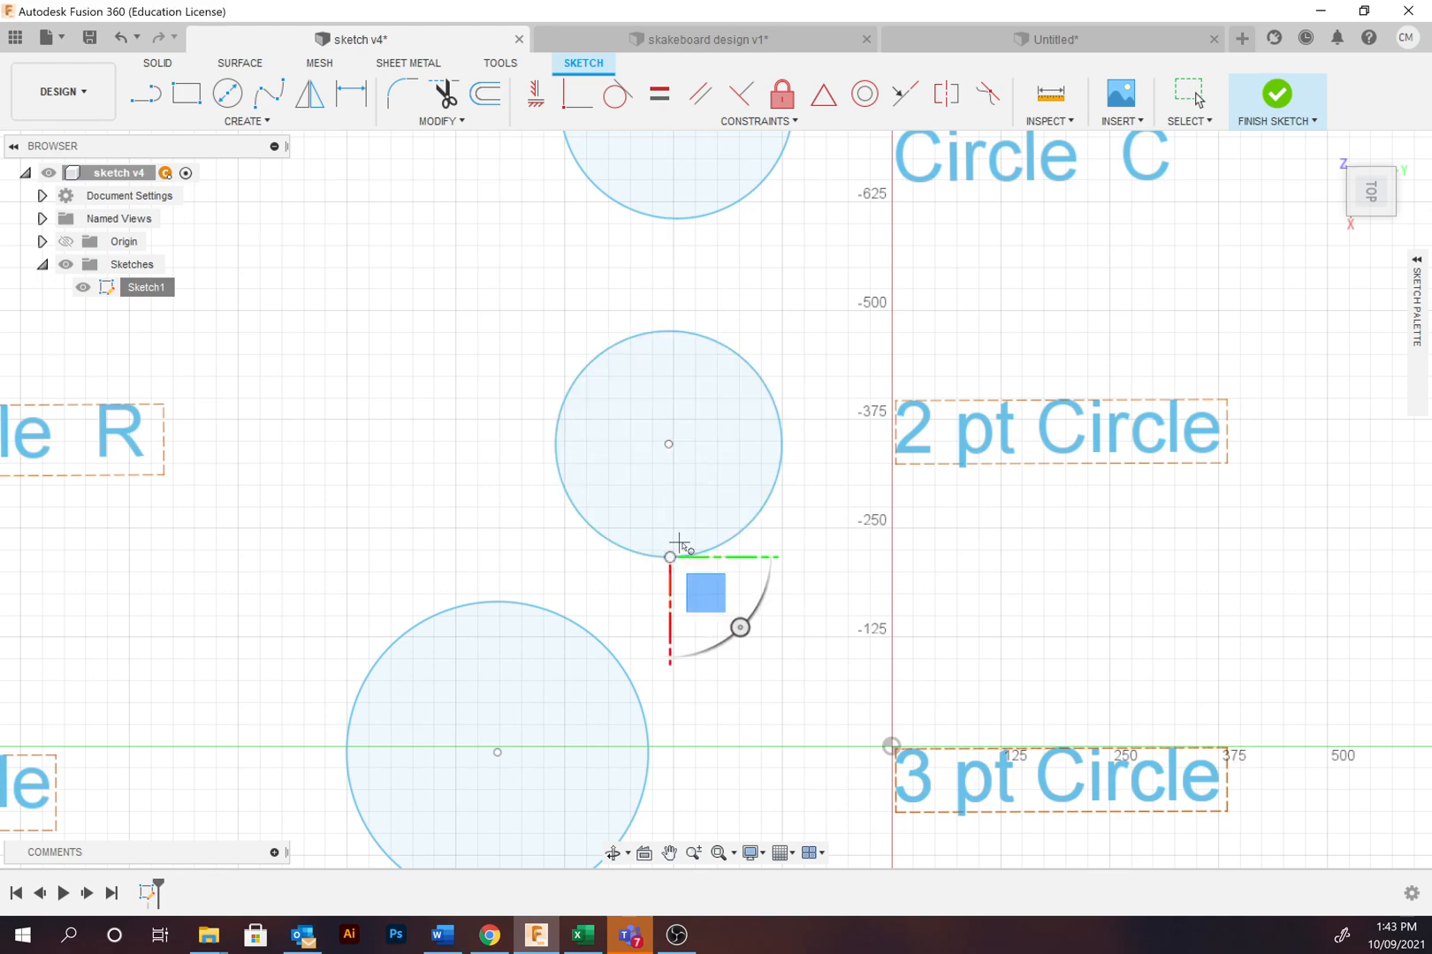
mouse_move(799, 634)
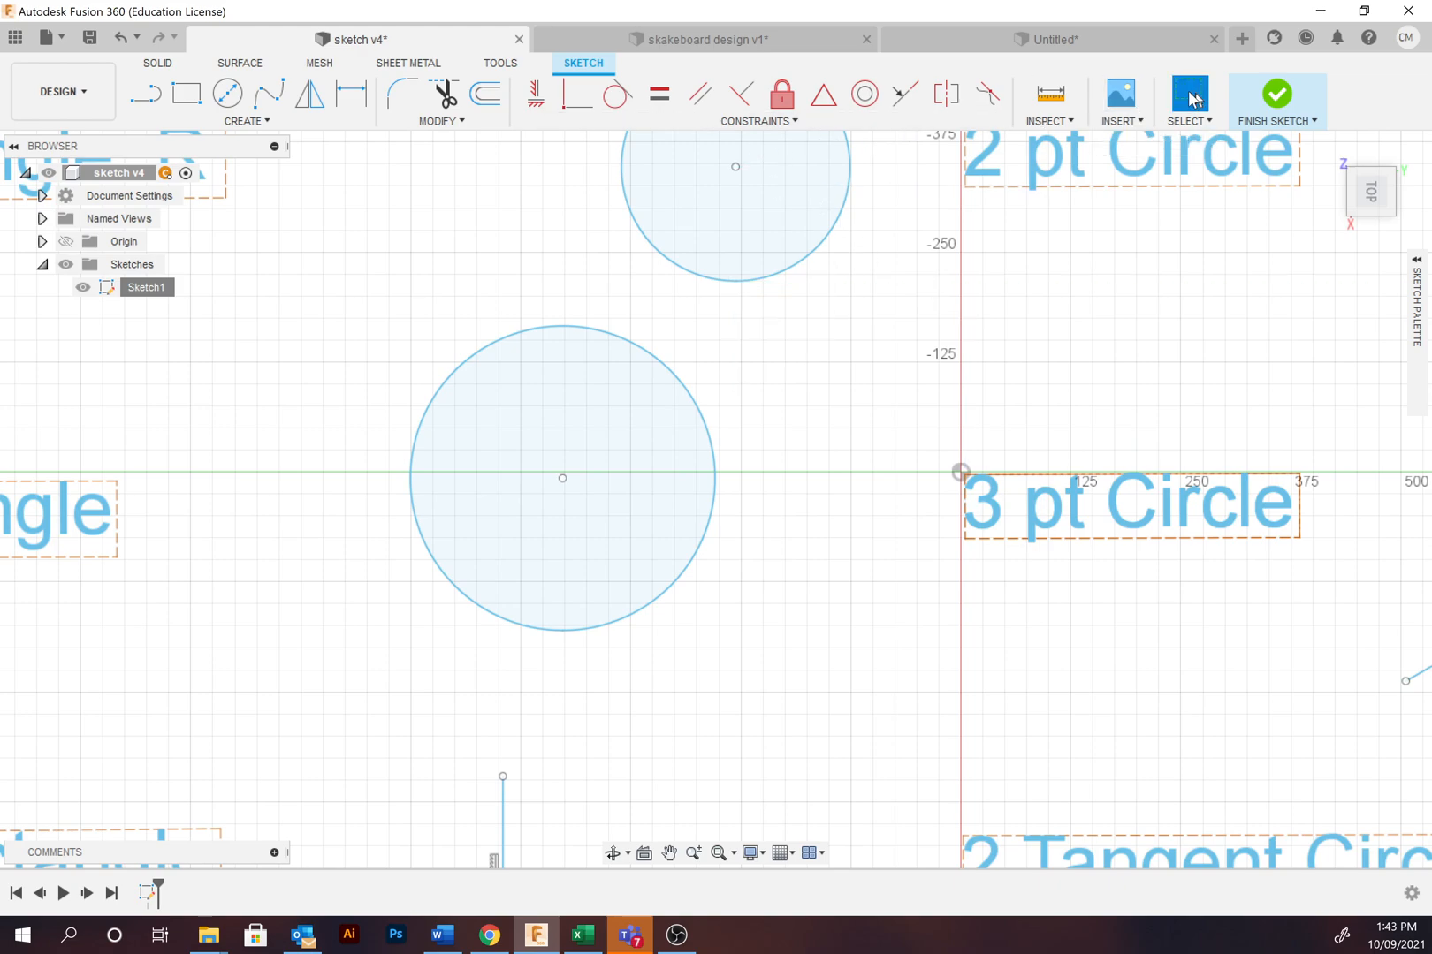
left_click(562, 477)
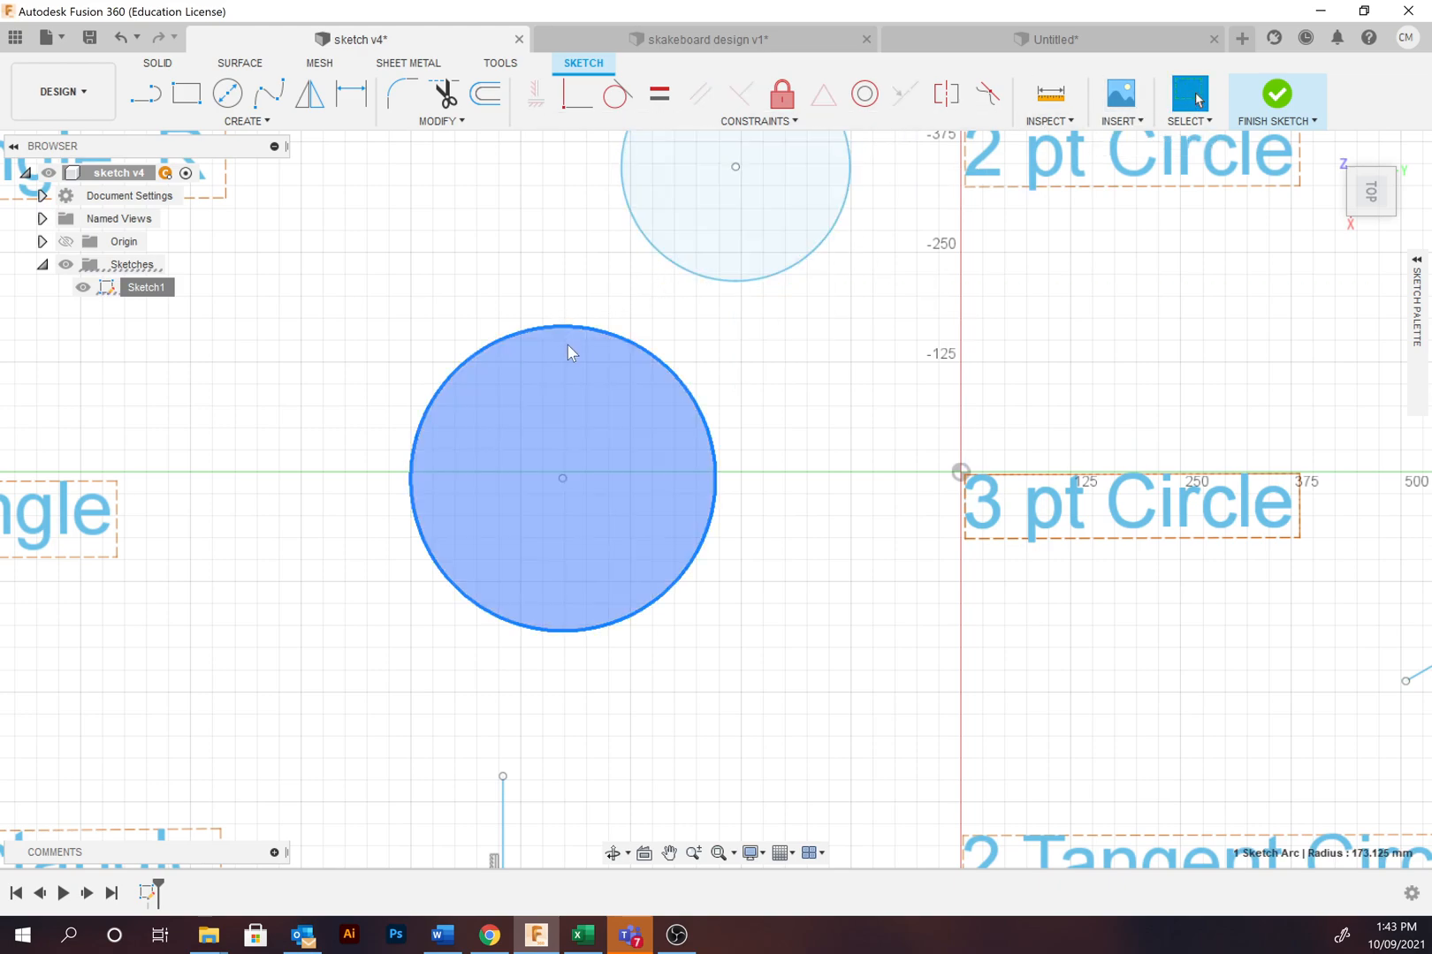
mouse_move(590, 626)
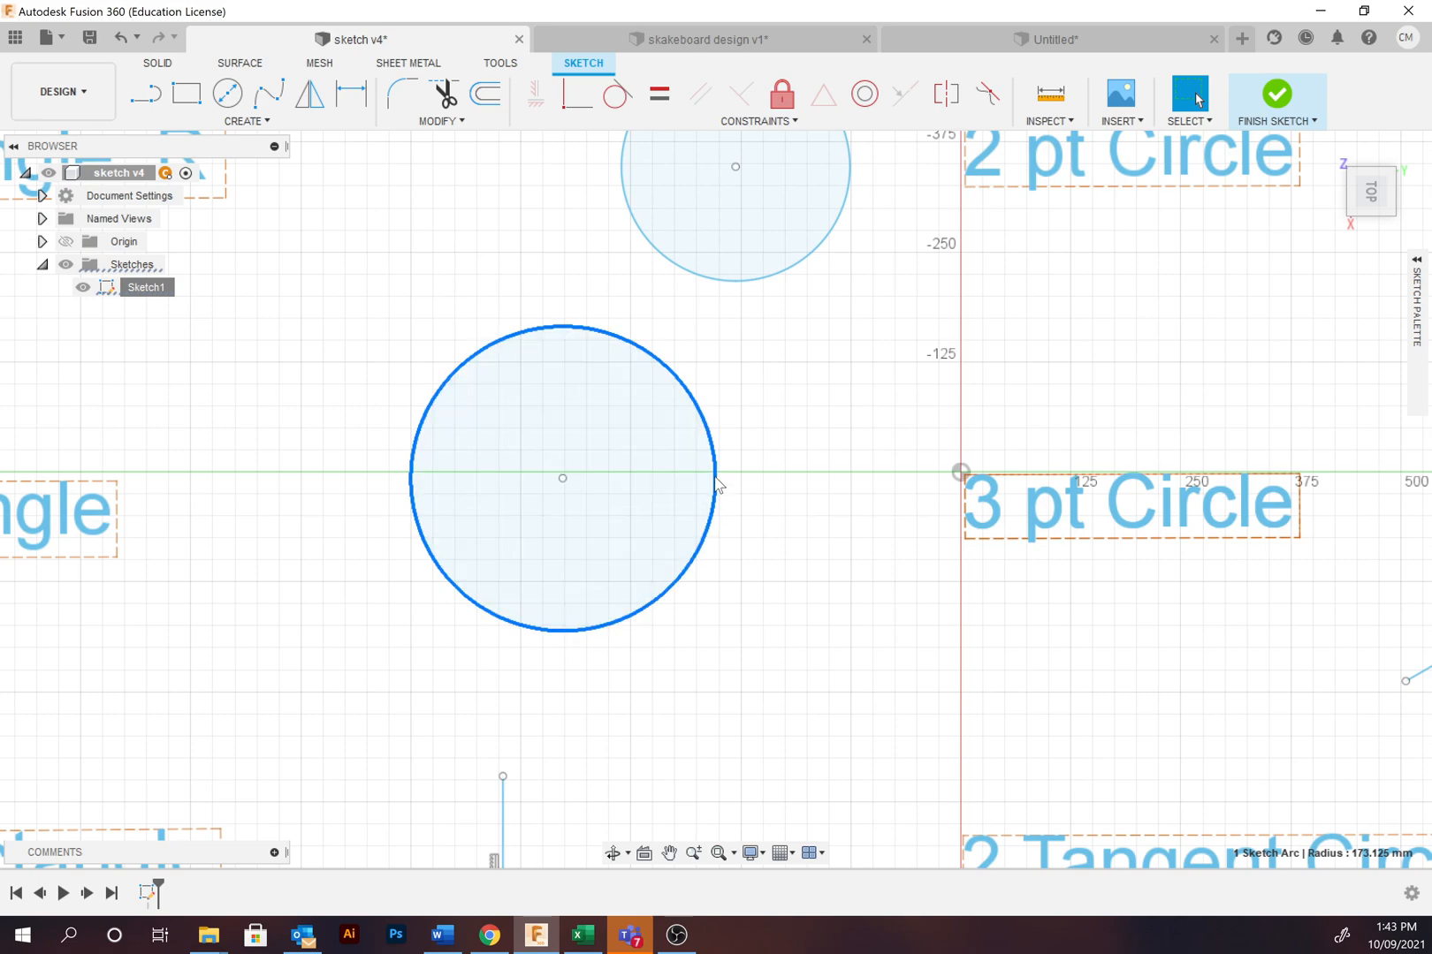
mouse_move(815, 476)
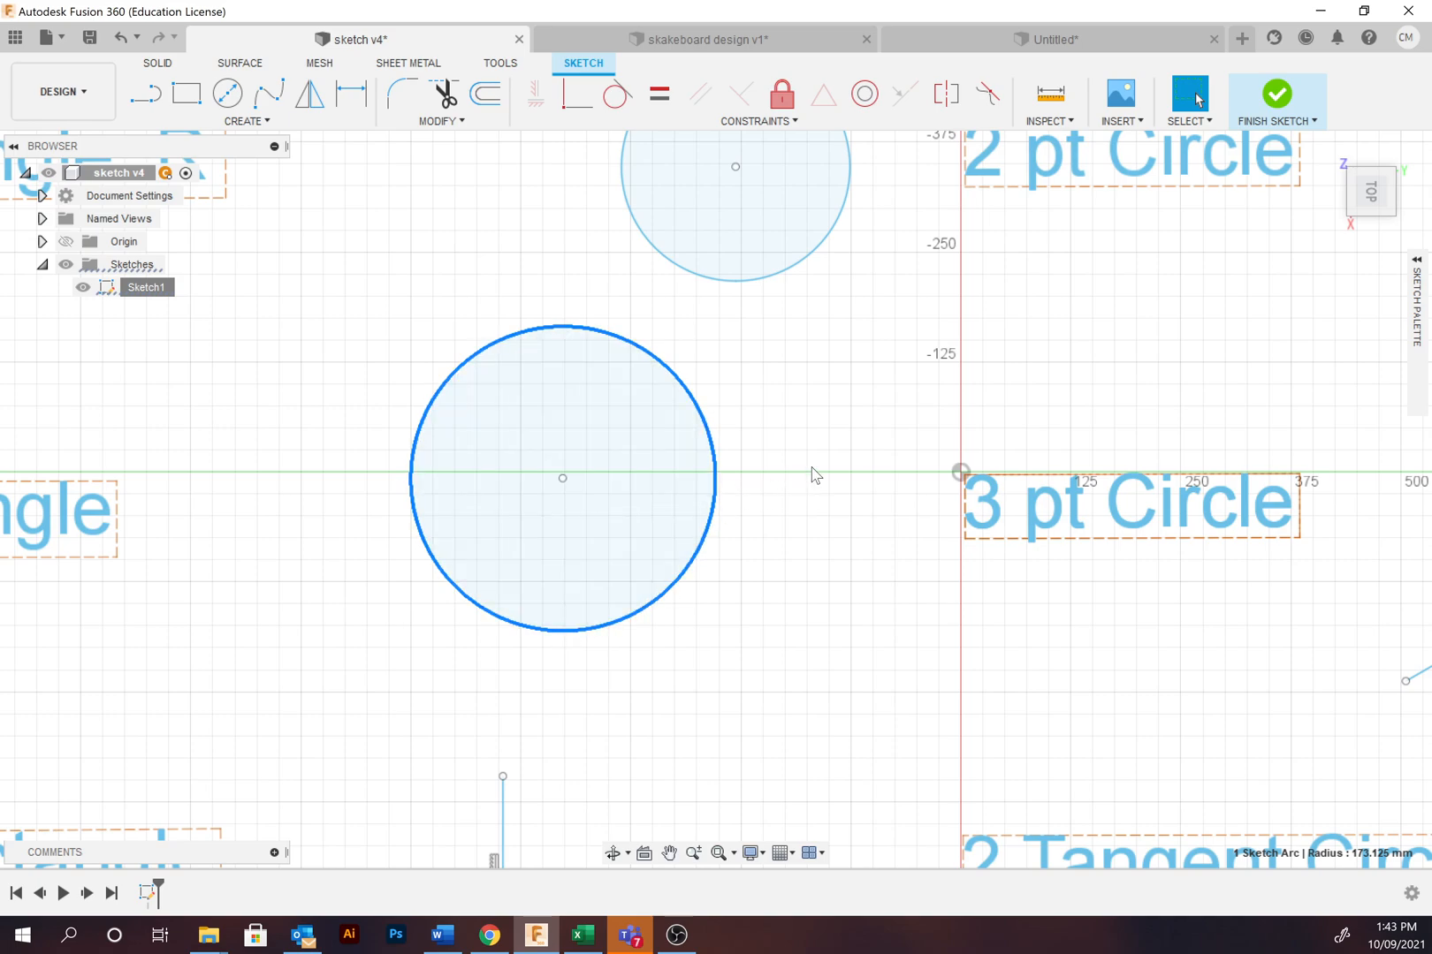
mouse_move(820, 472)
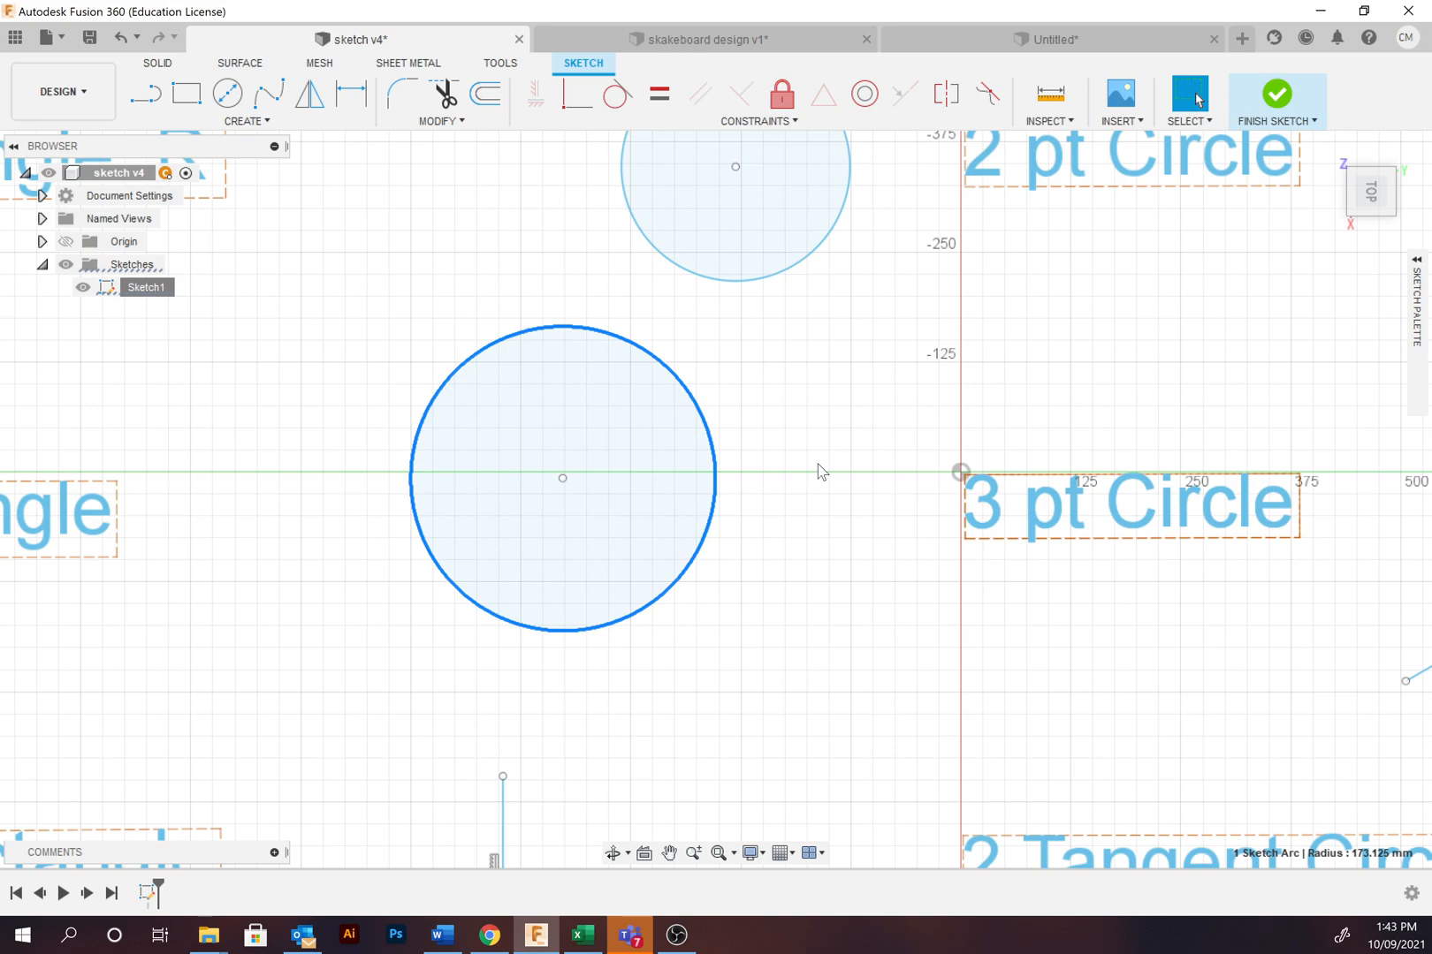
mouse_move(823, 470)
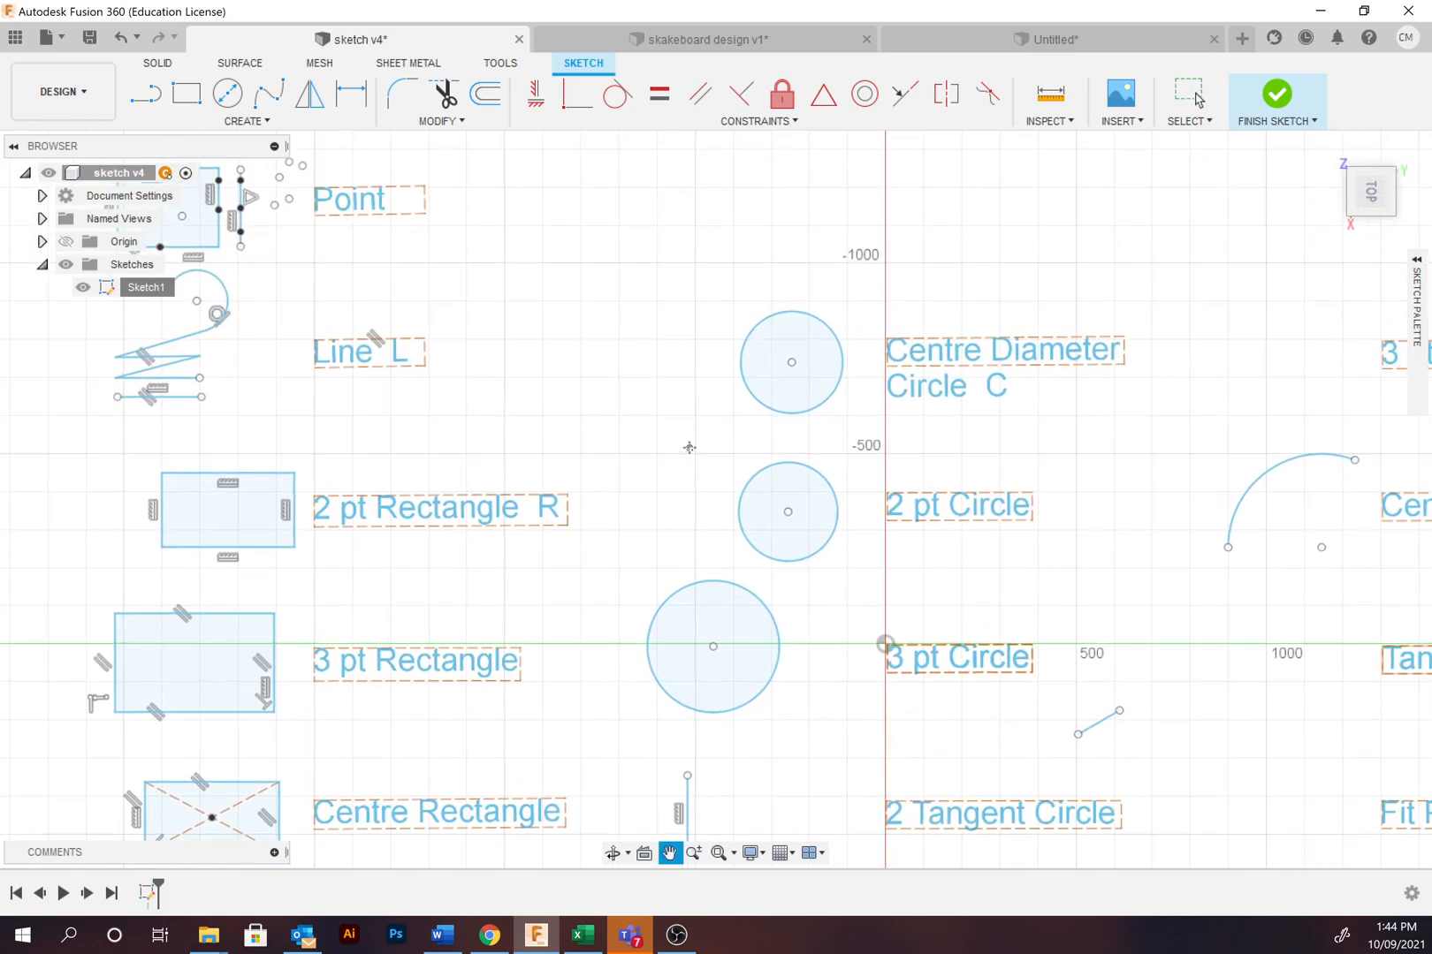
left_click(1188, 93)
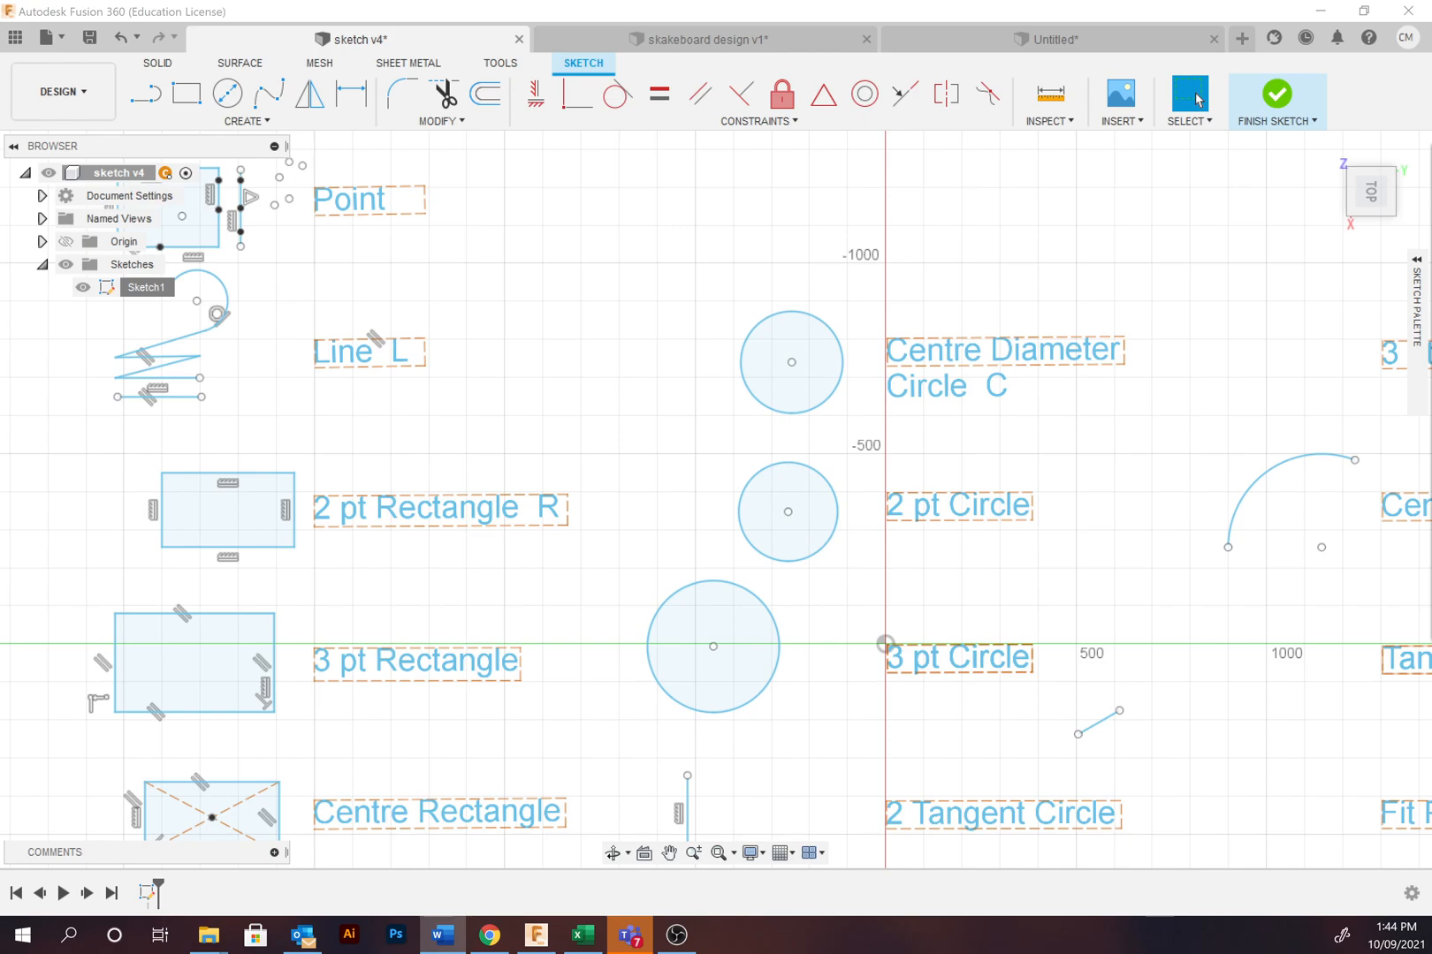
mouse_move(1292, 430)
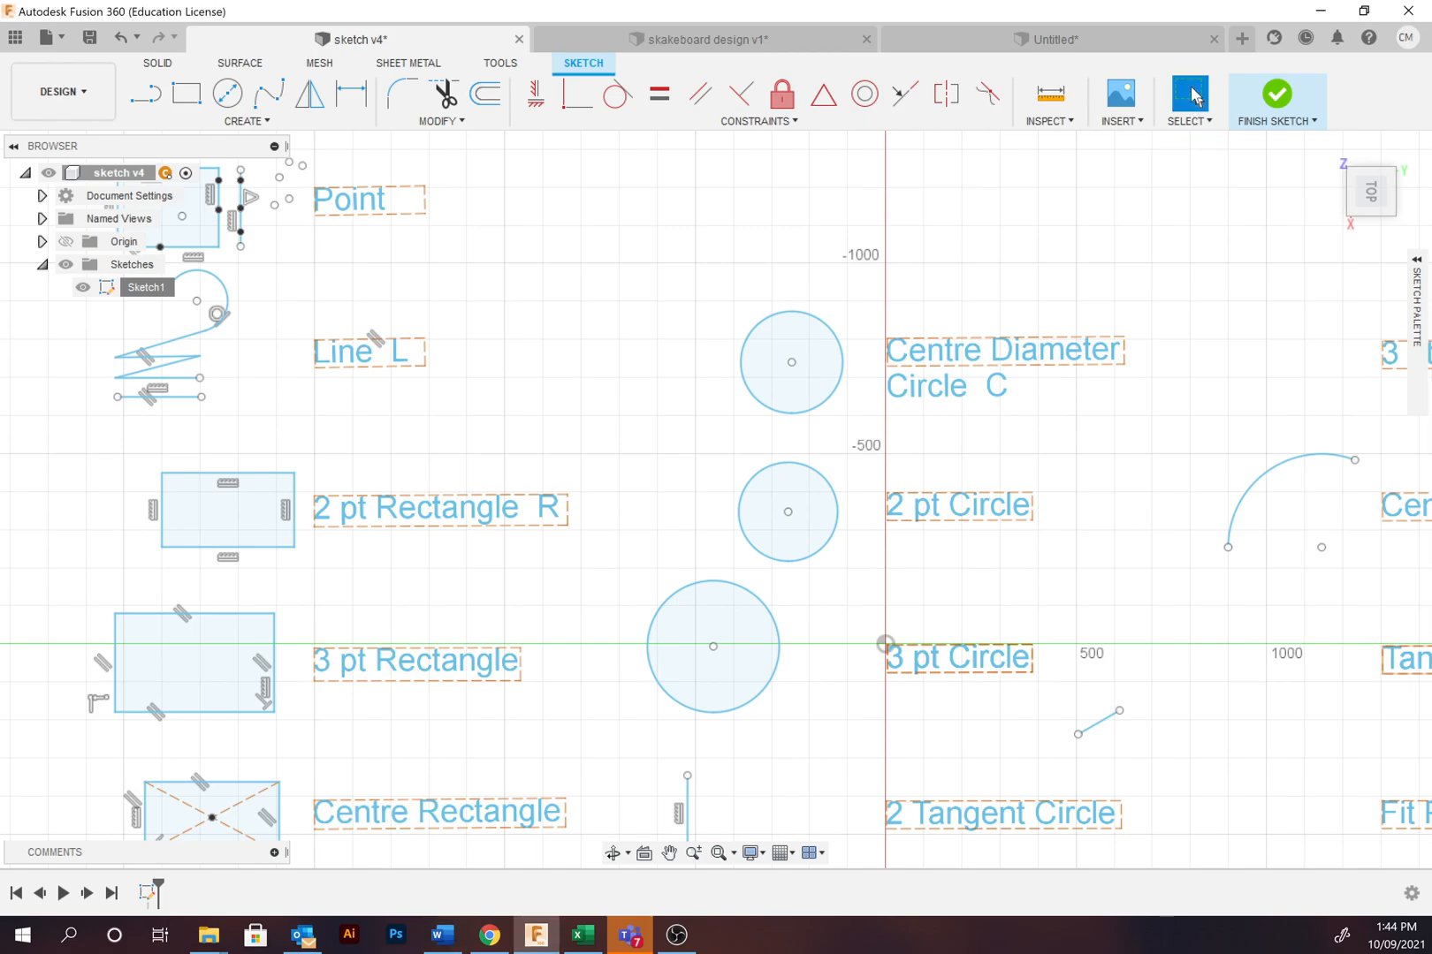
mouse_move(1129, 182)
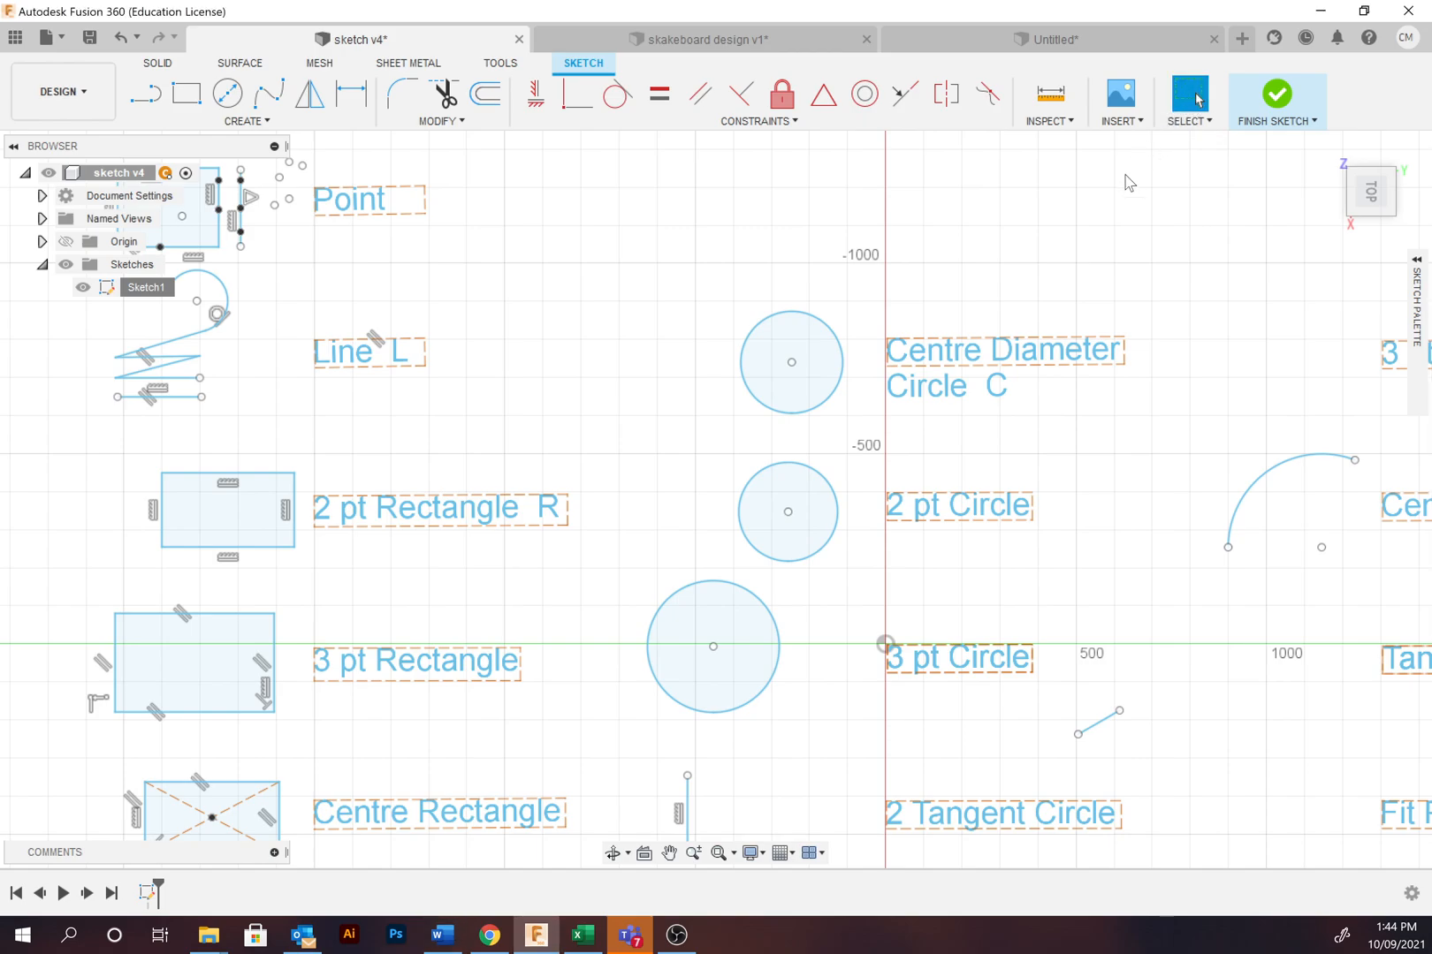
mouse_move(896, 330)
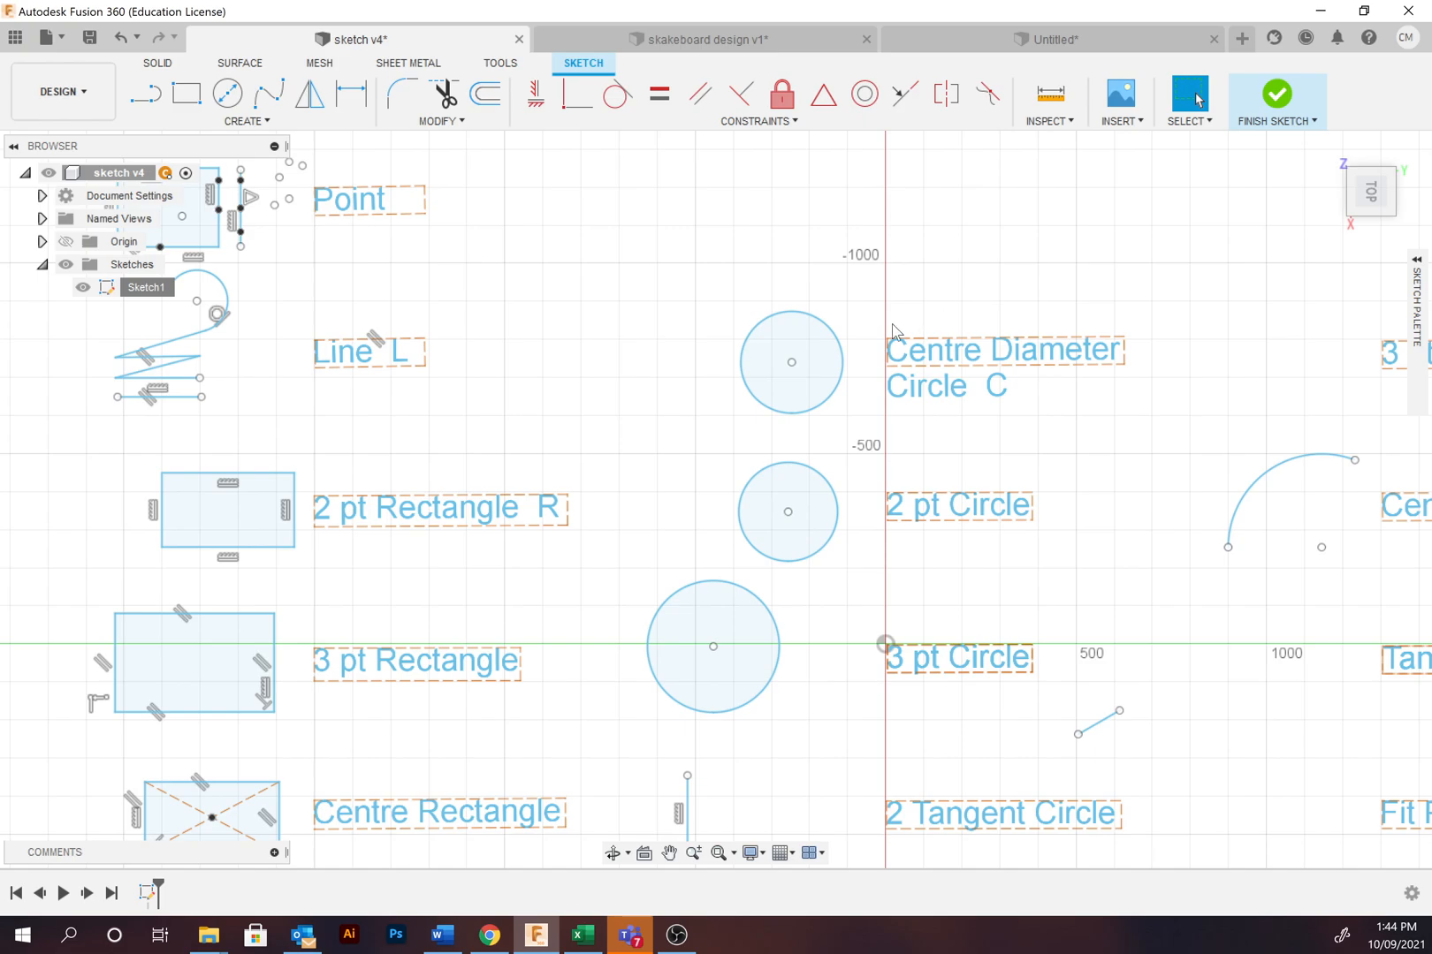
left_click(790, 362)
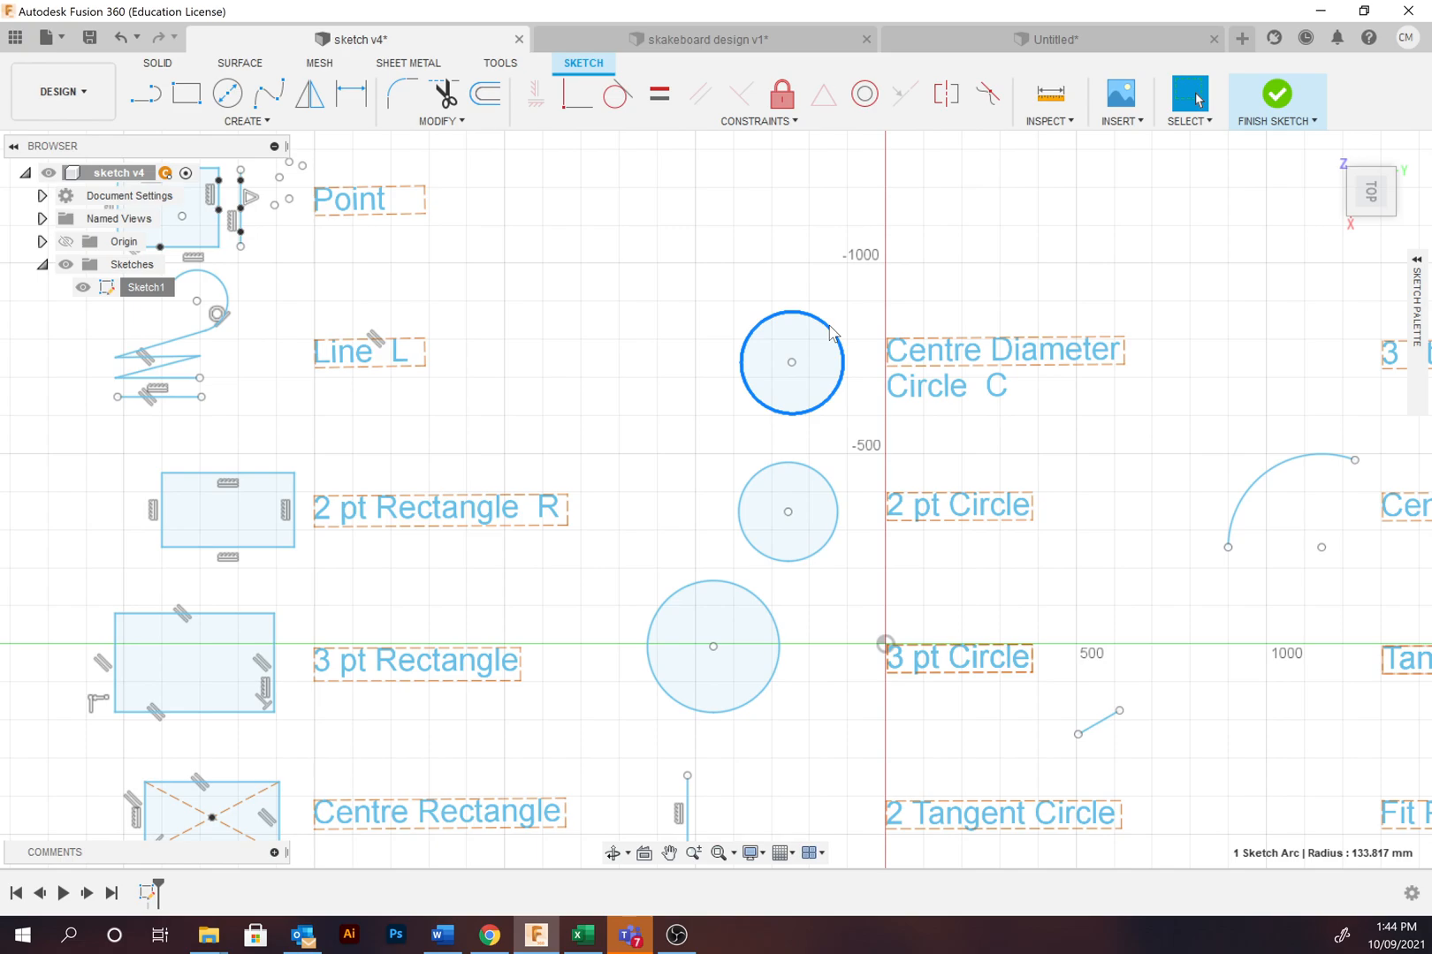
mouse_move(756, 479)
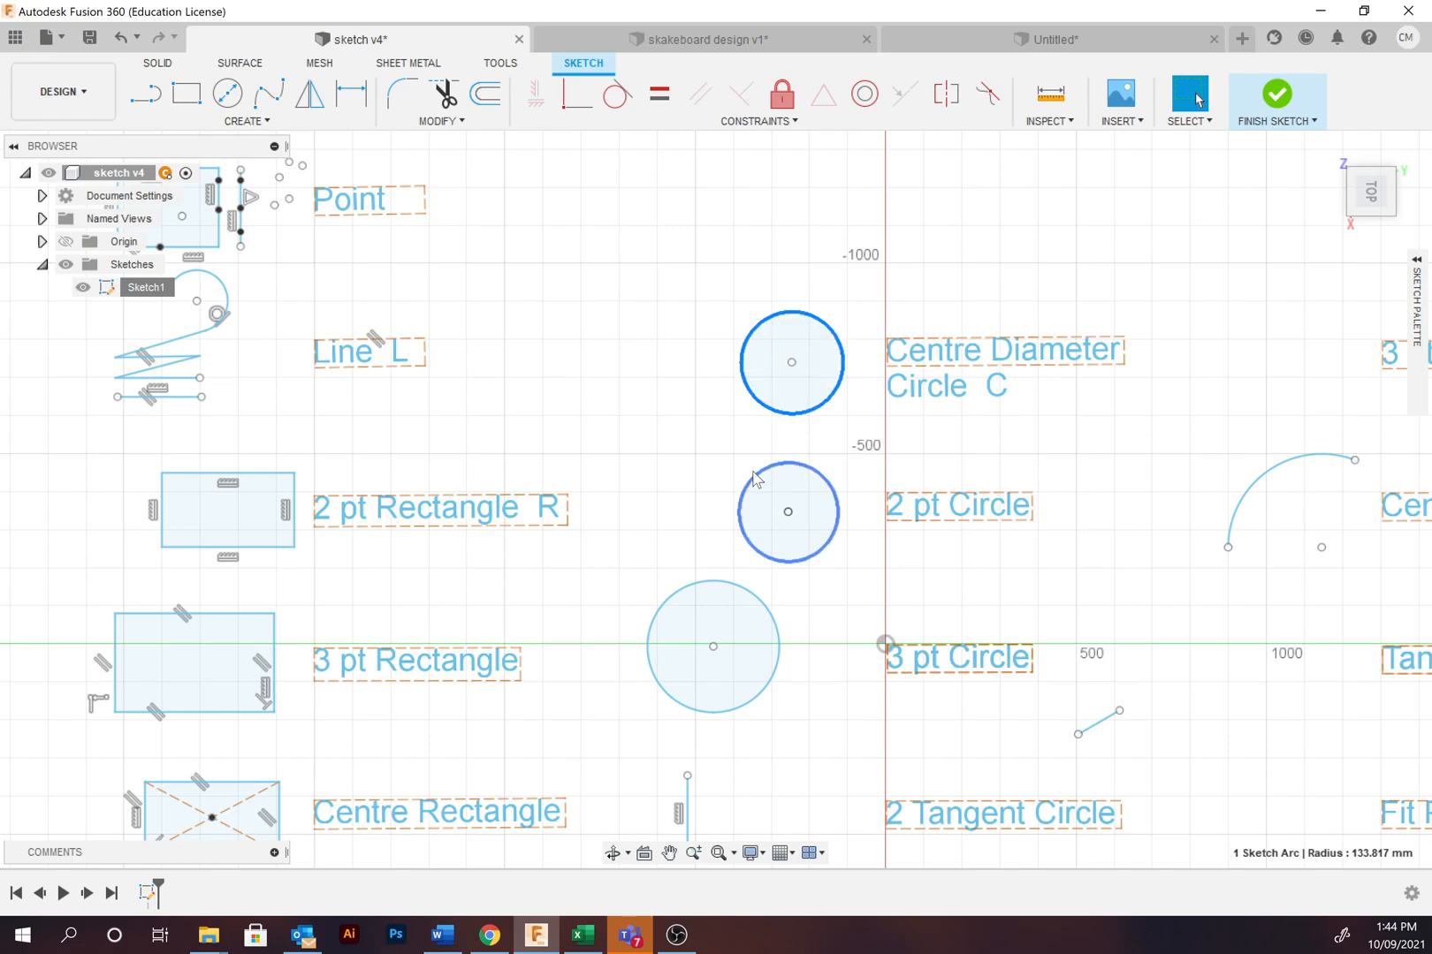
left_click(787, 510)
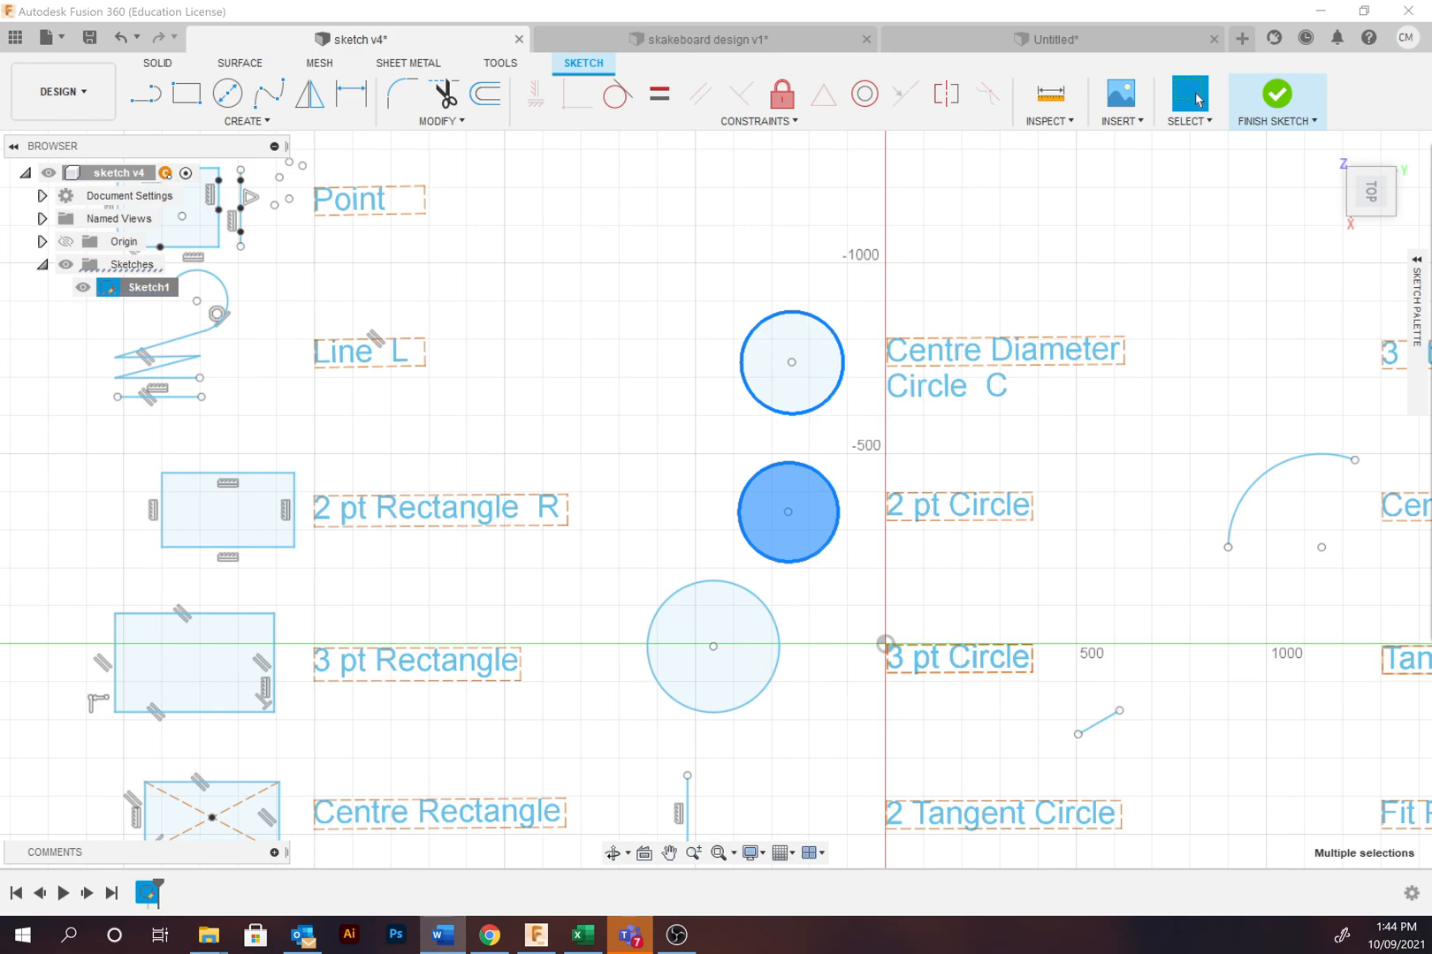
mouse_move(1322, 529)
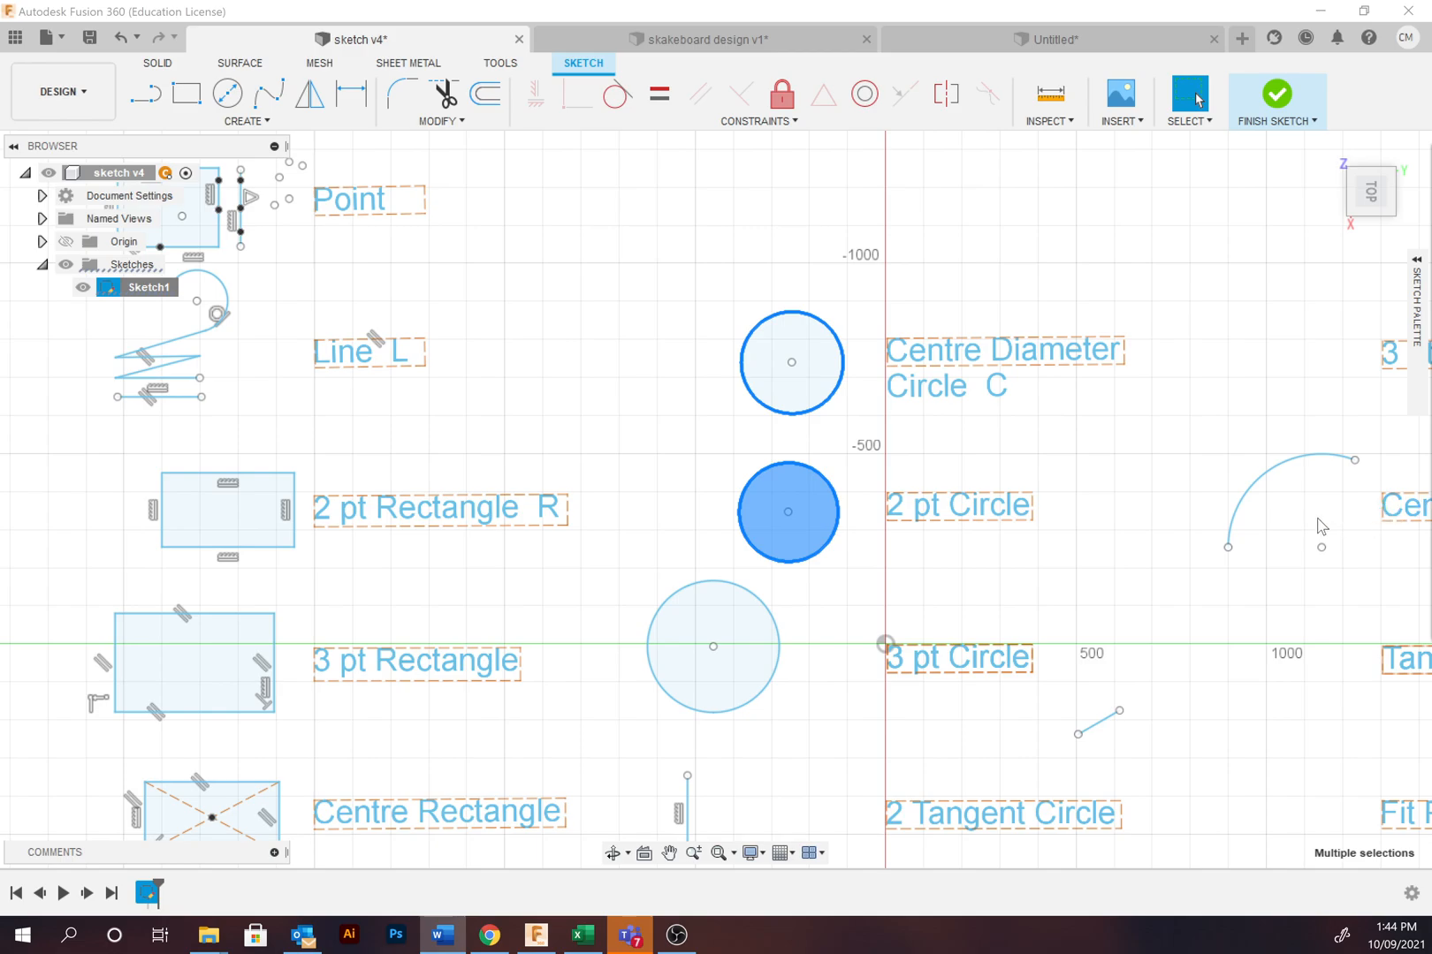
mouse_move(1313, 520)
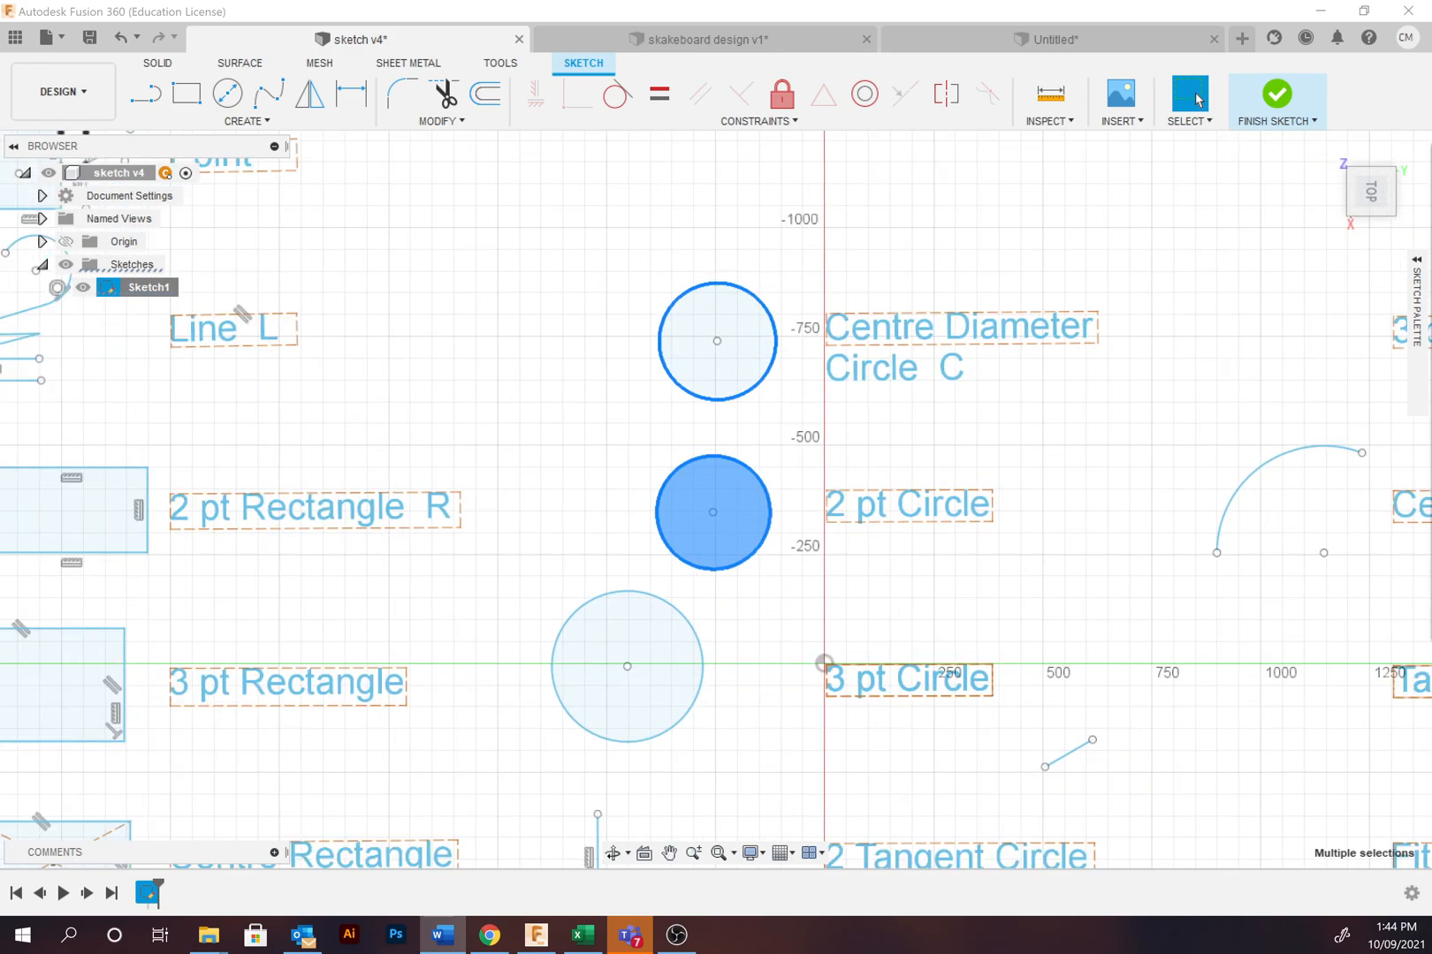
left_click(787, 253)
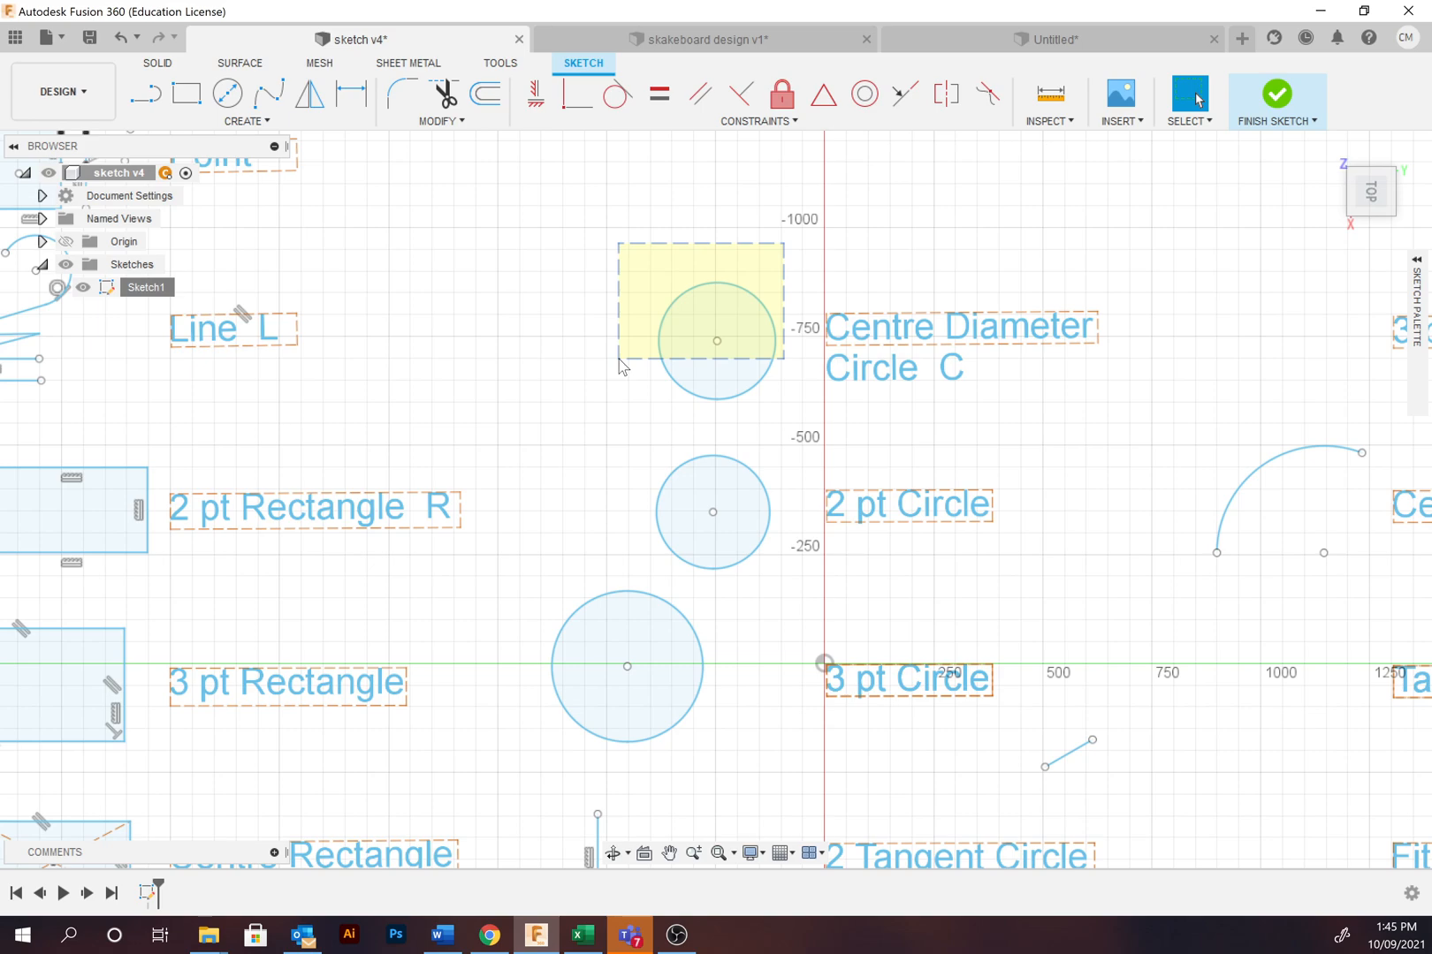
left_click(718, 341)
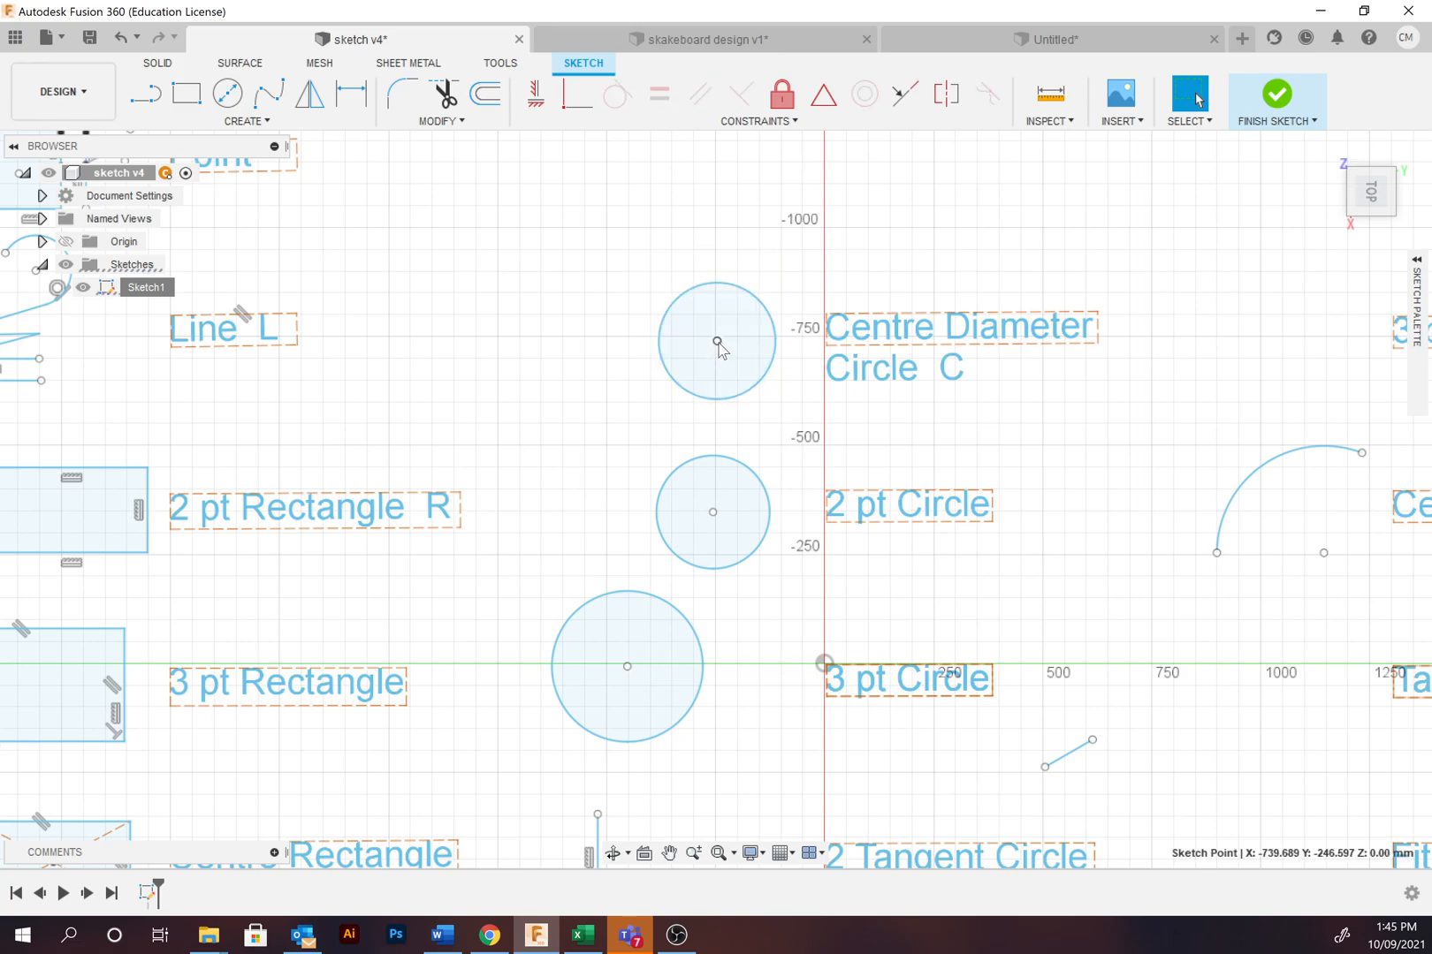
mouse_move(640, 279)
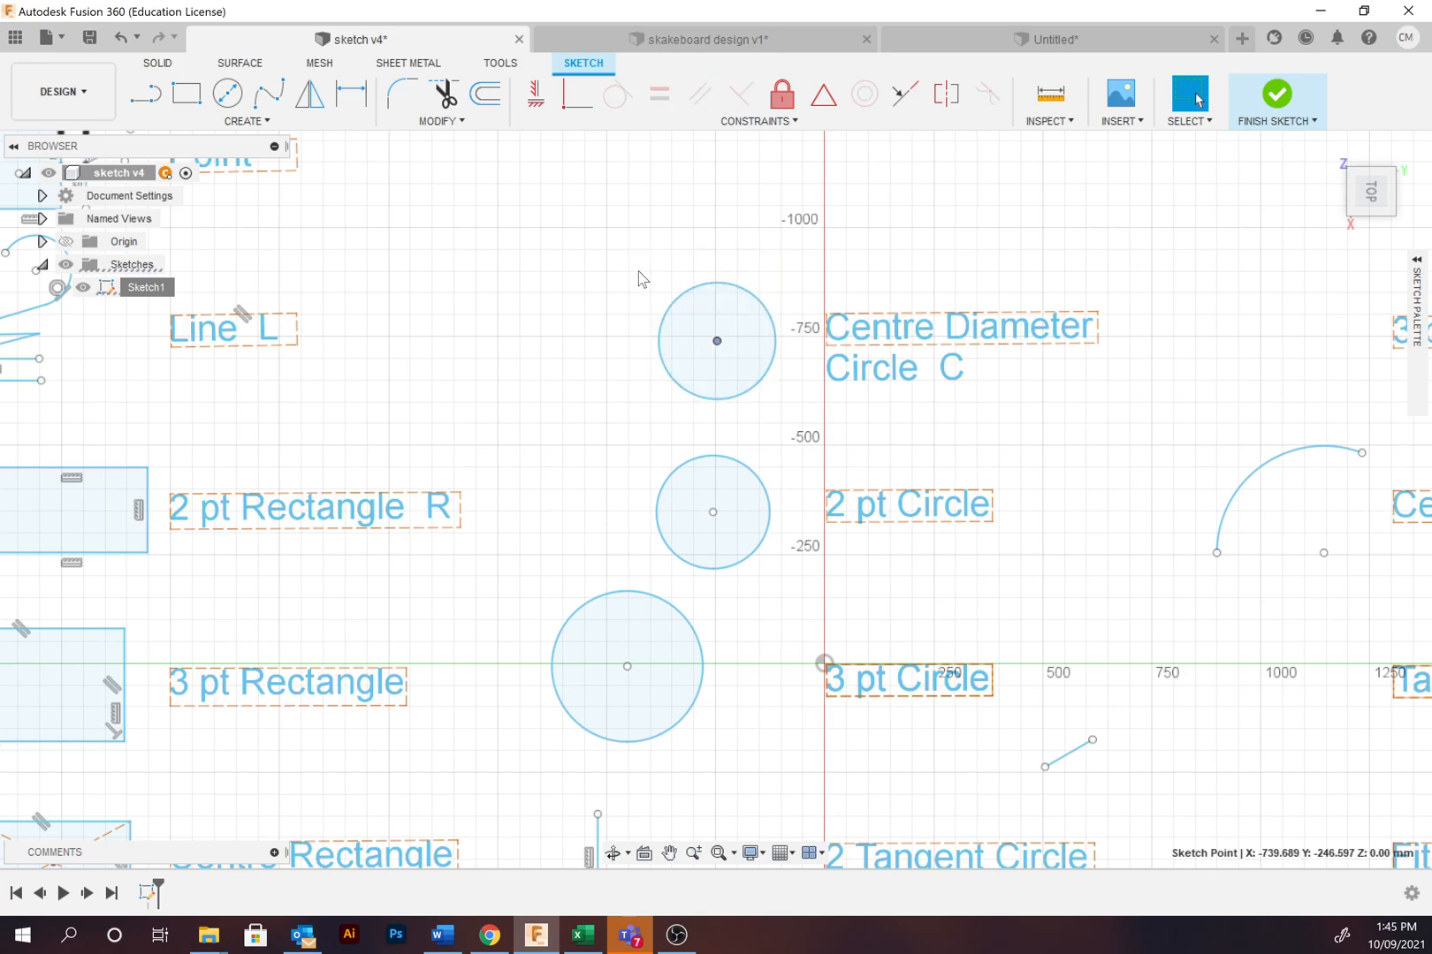
left_click(718, 340)
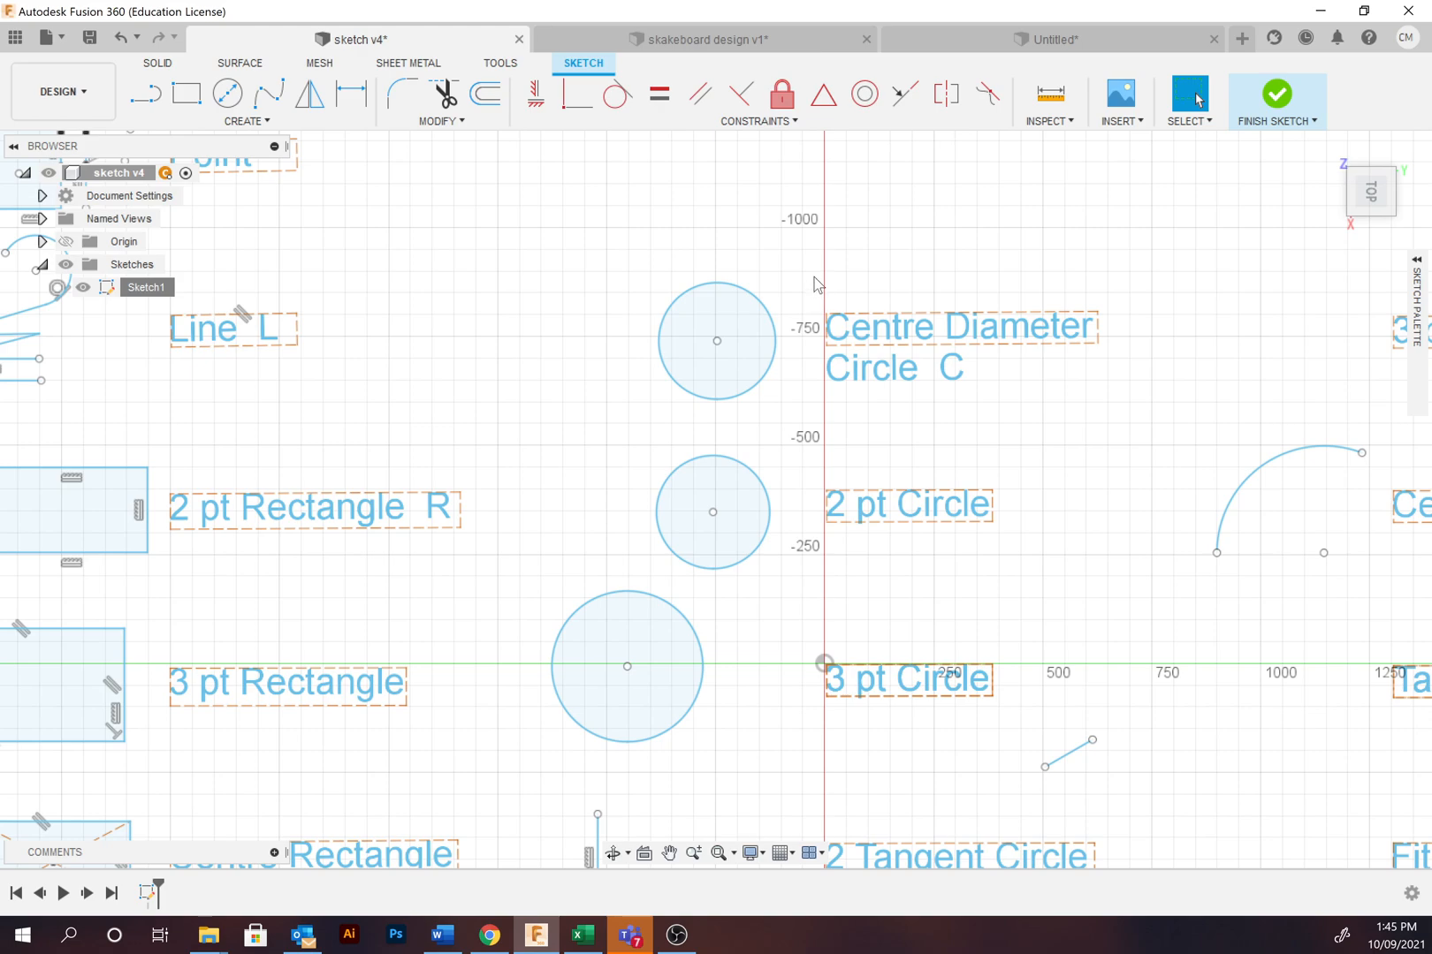
mouse_move(794, 284)
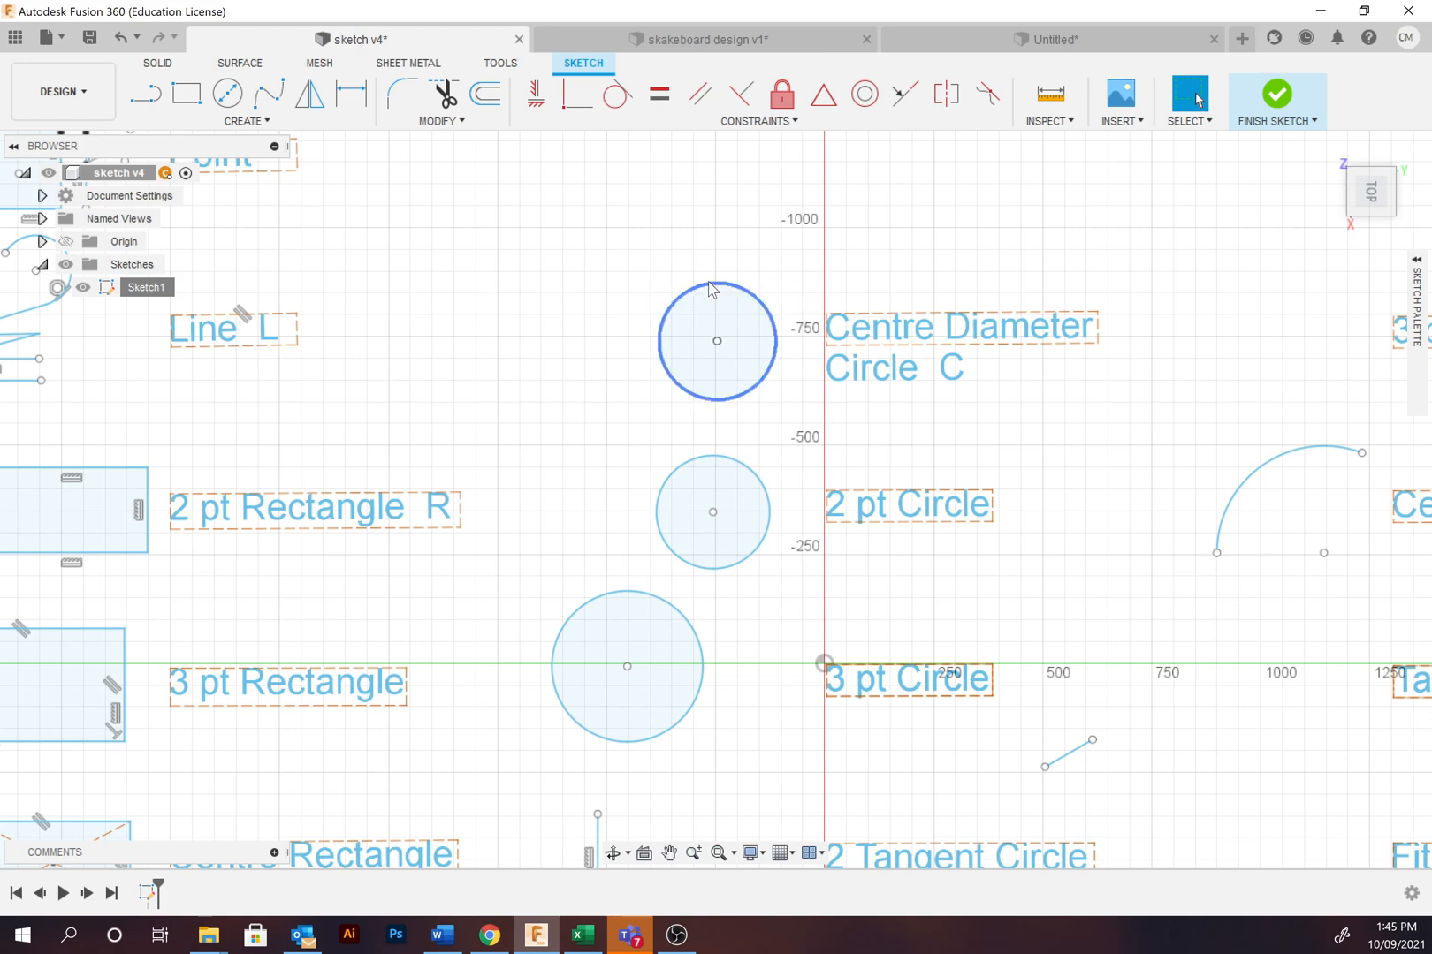
Step: Drag the centre-diameter circle's edge to enlarge it and nudge the 2-point circle left
left_click(717, 342)
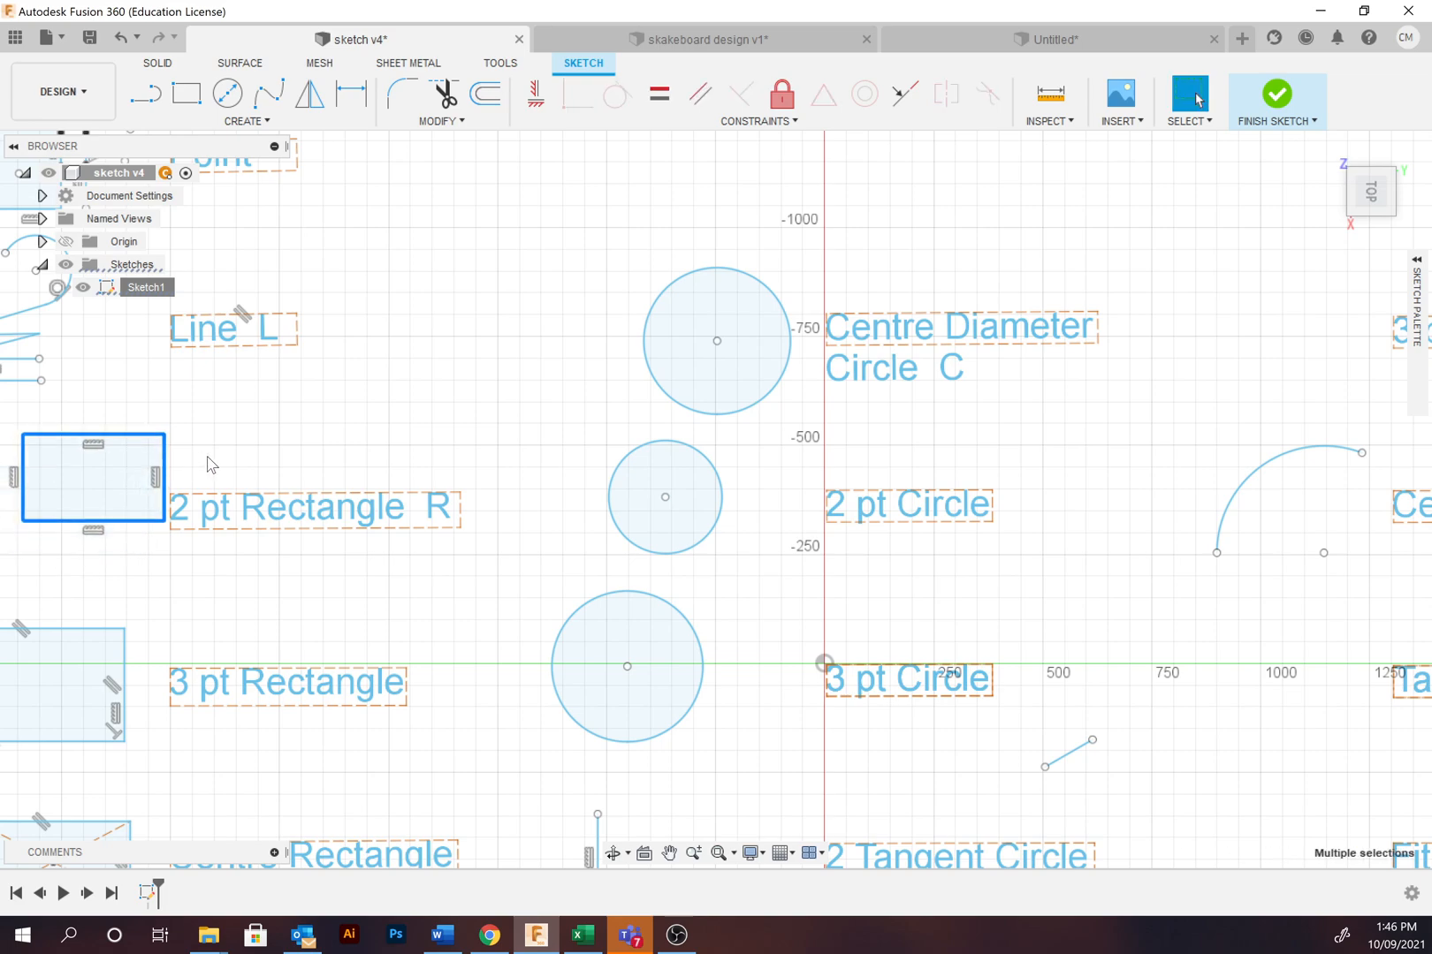
left_click(665, 497)
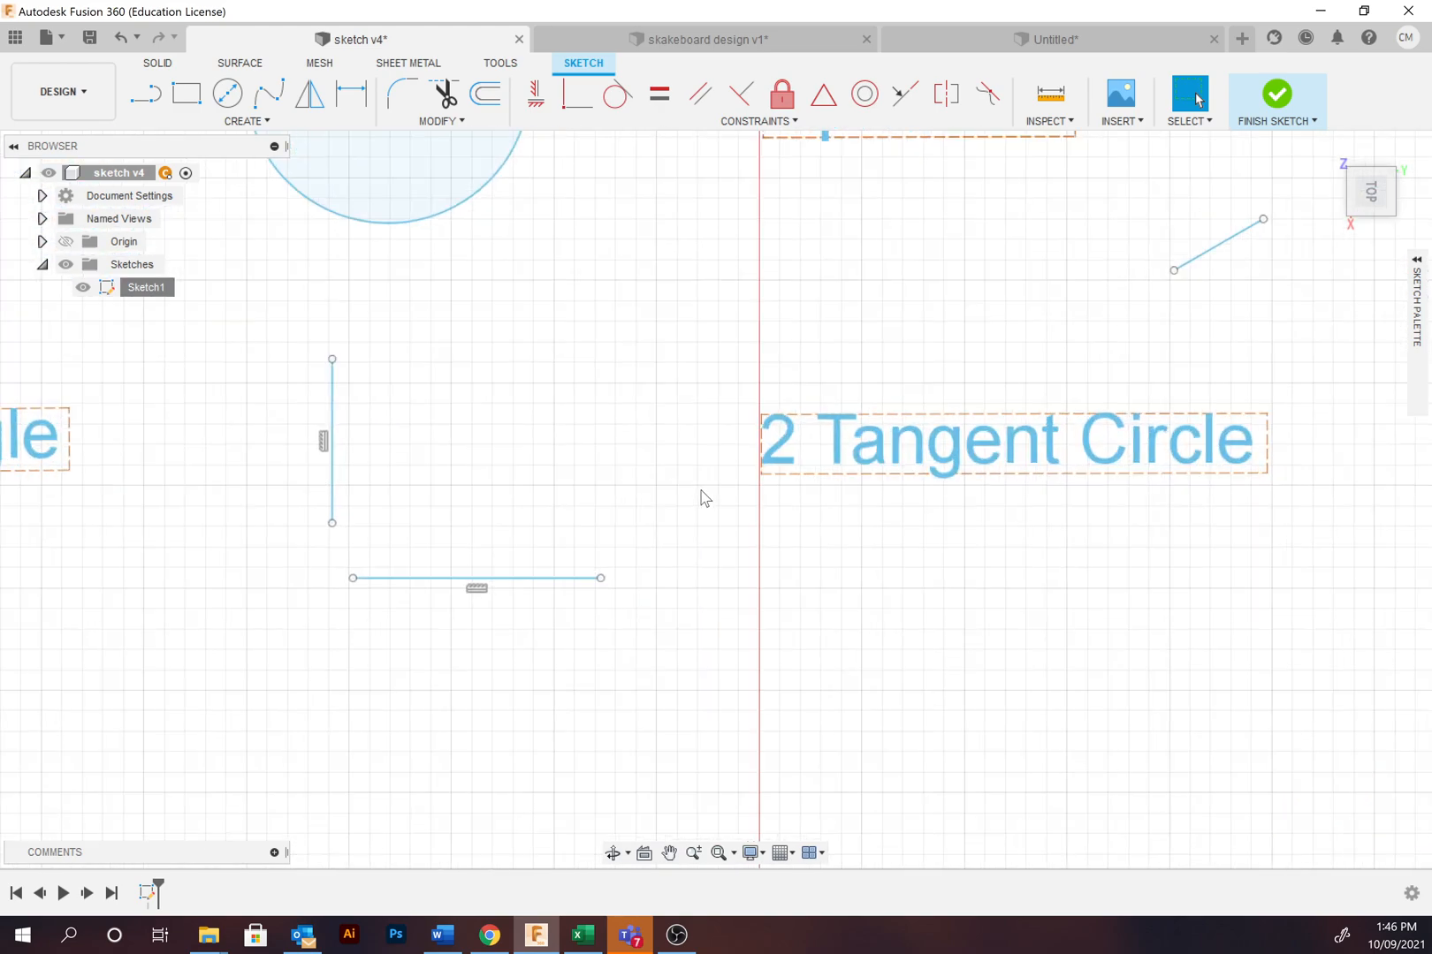
mouse_move(281, 293)
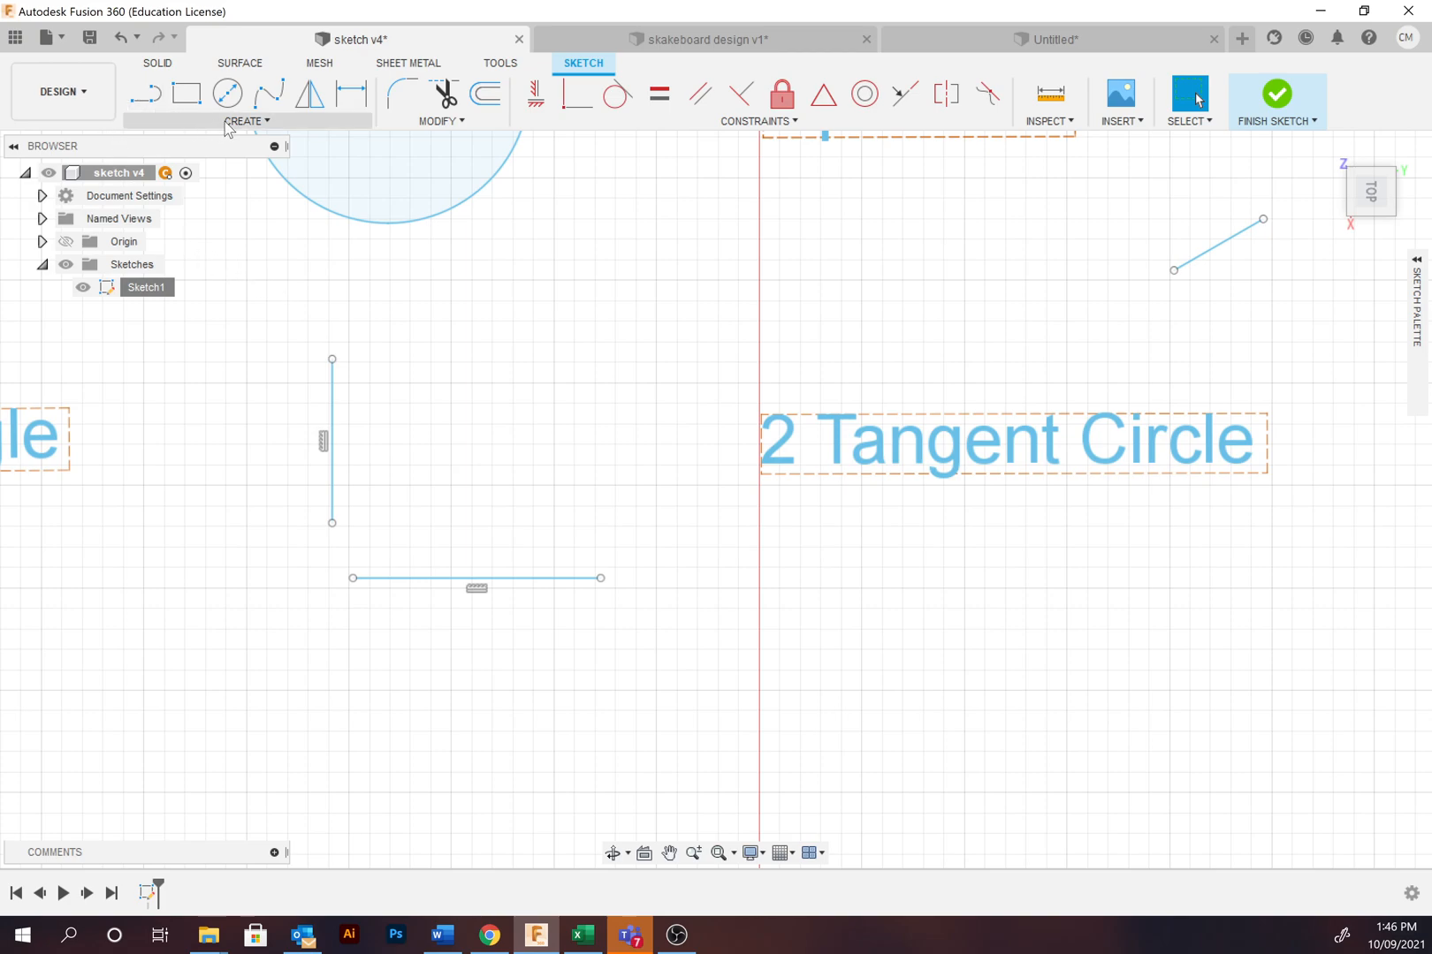
mouse_move(1253, 528)
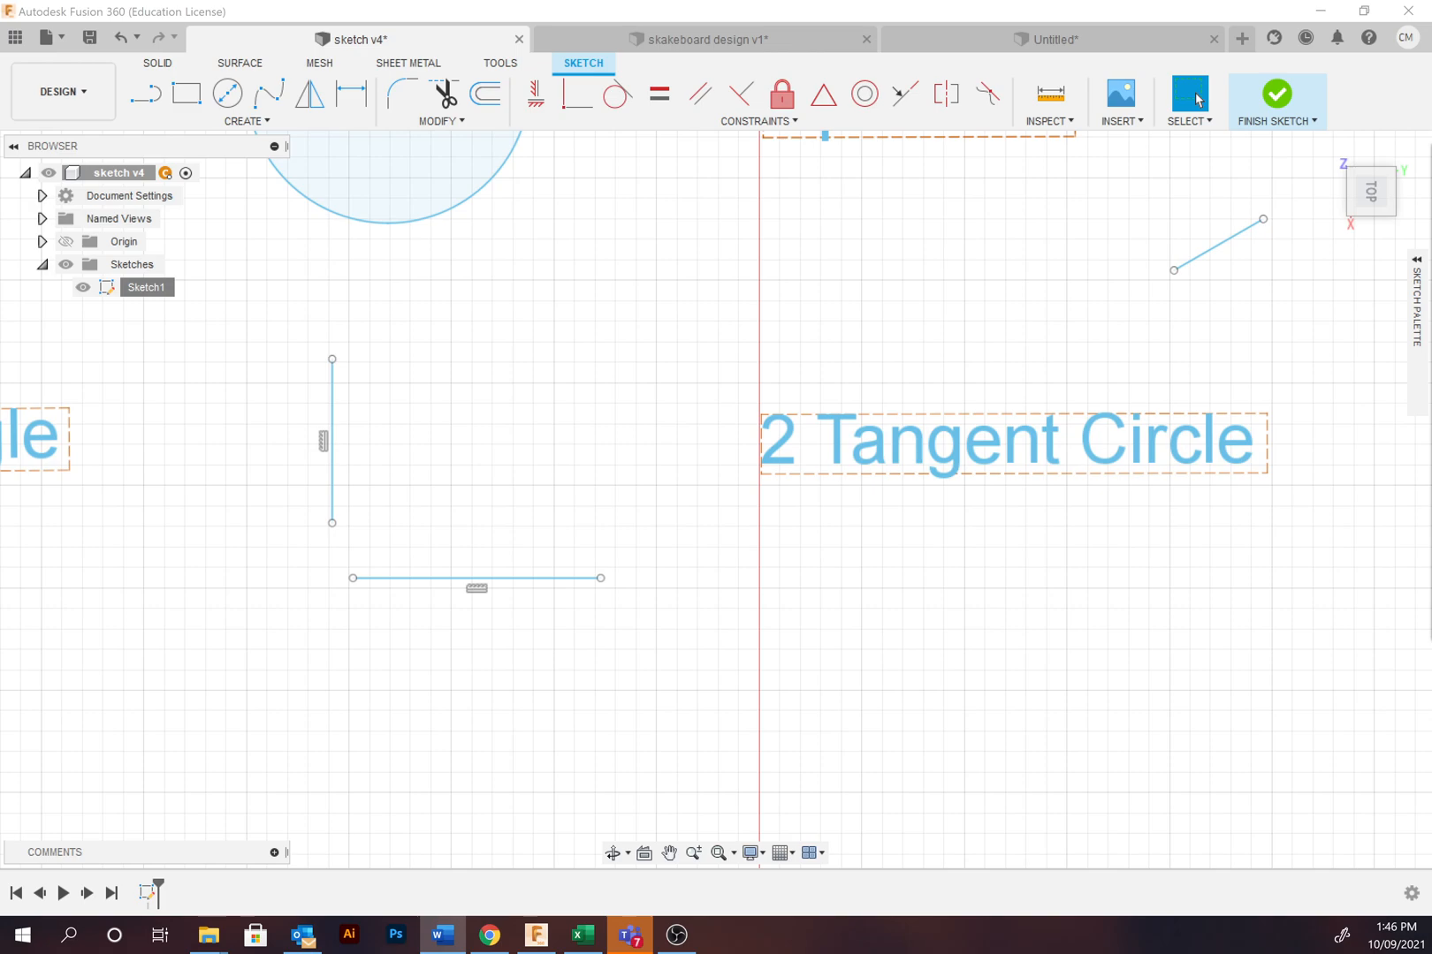
mouse_move(320, 244)
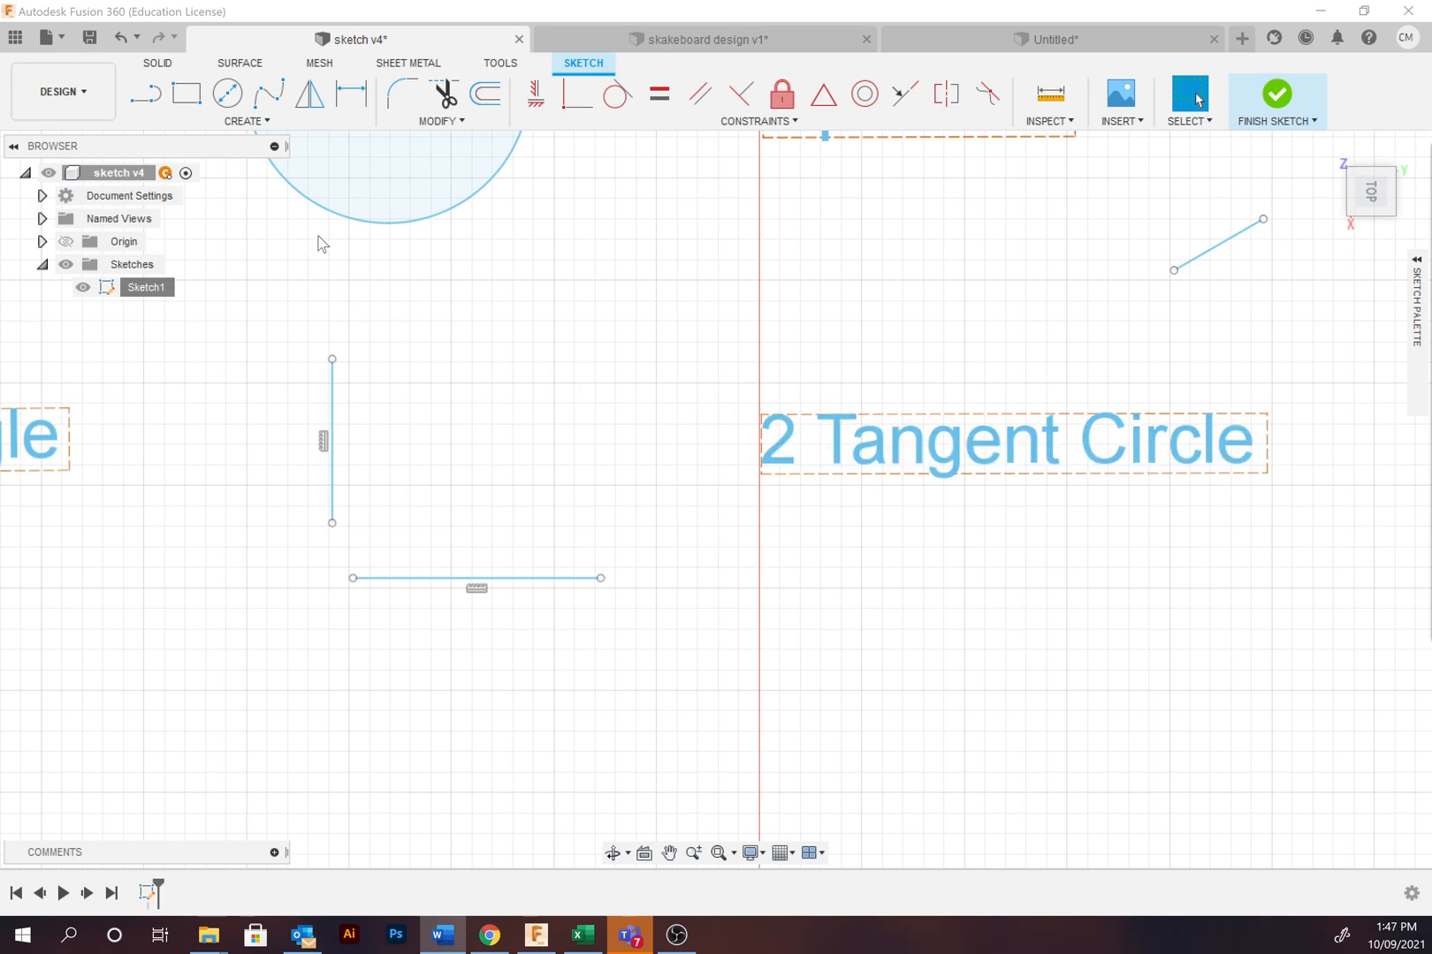
Step: Place a 2-Tangent Circle touching both the vertical and horizontal lines beside its label
left_click(244, 121)
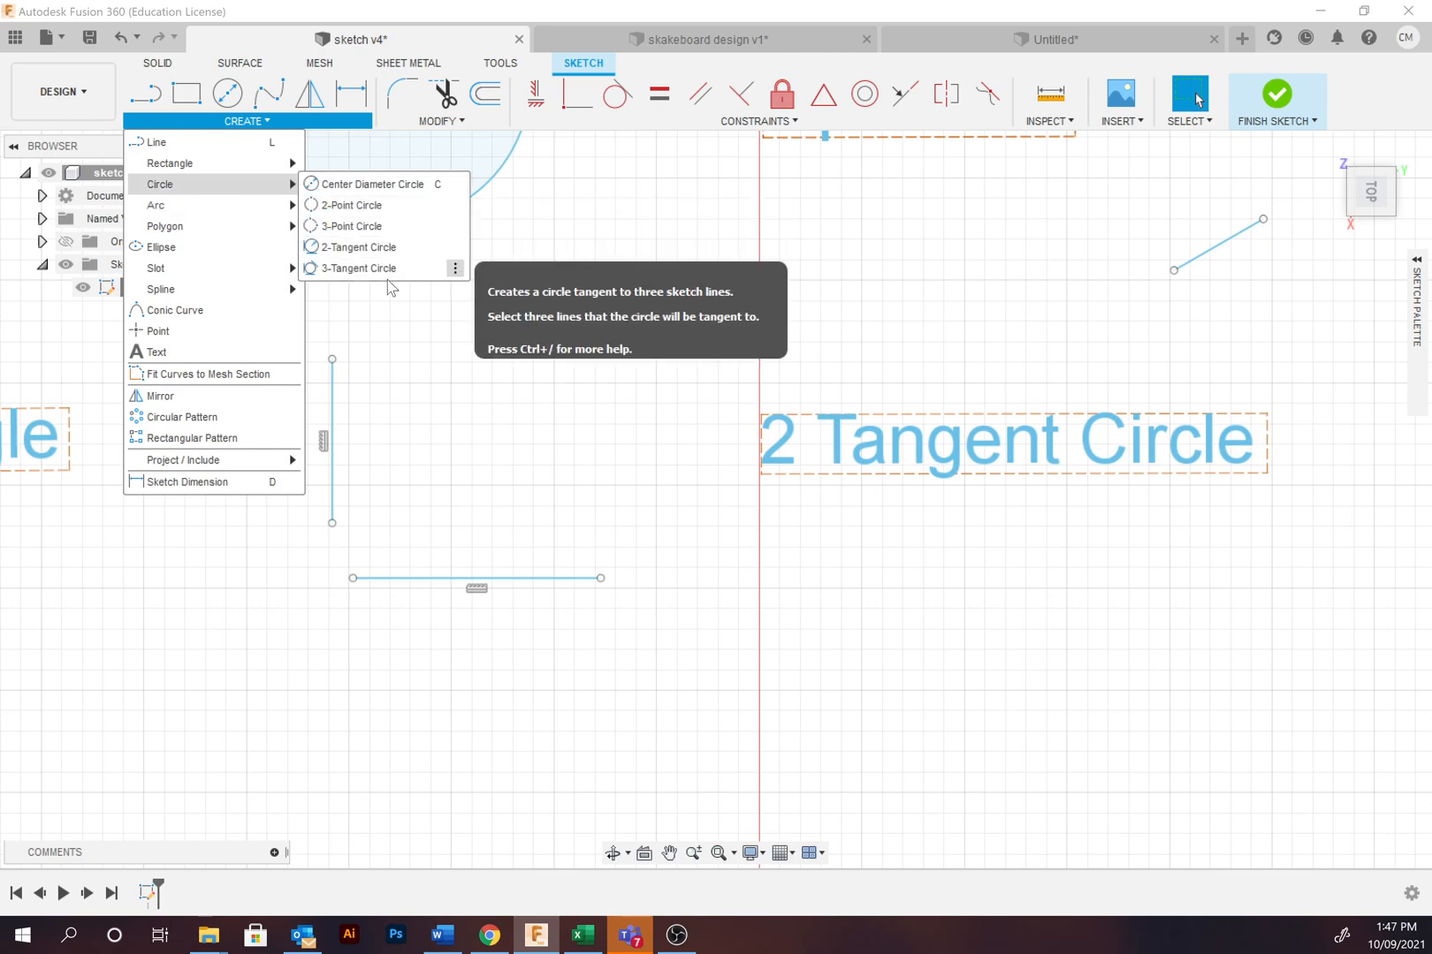
mouse_move(378, 247)
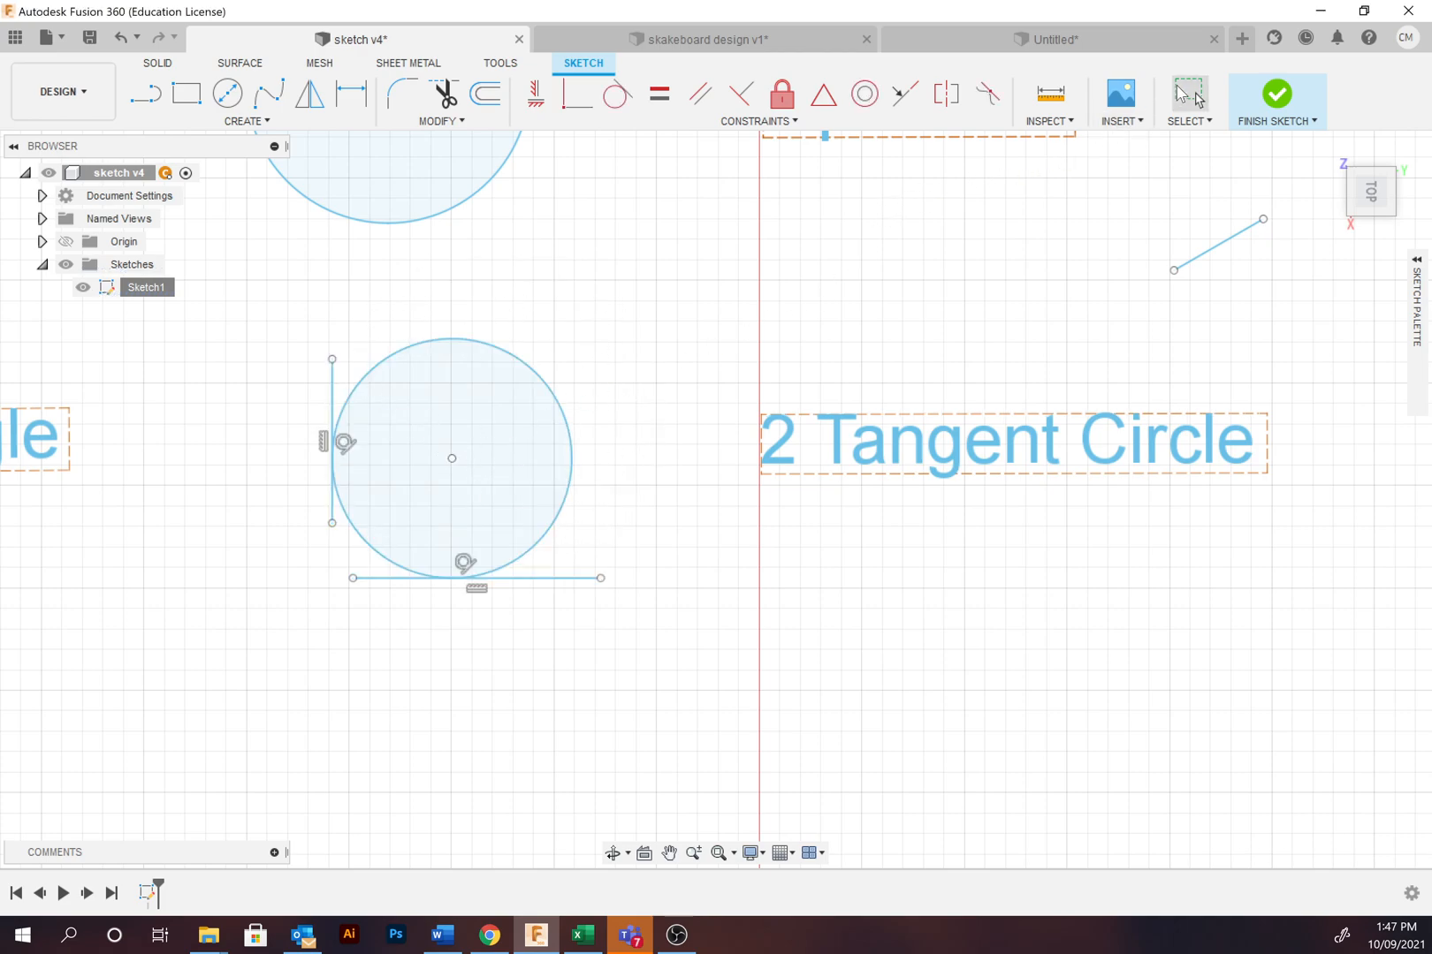
left_click(475, 578)
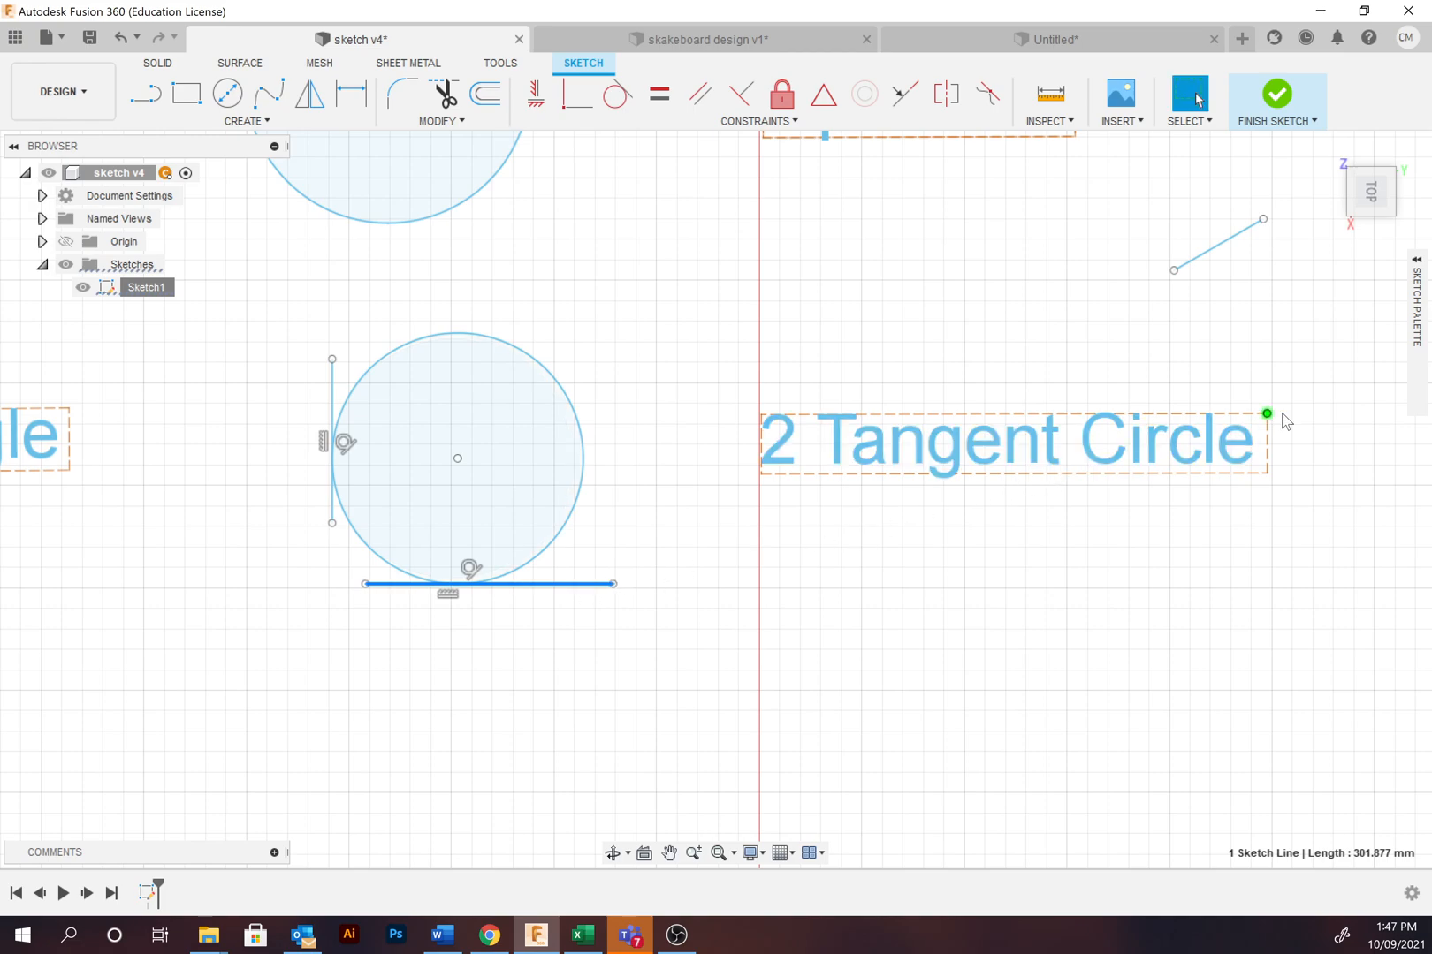
mouse_move(1136, 518)
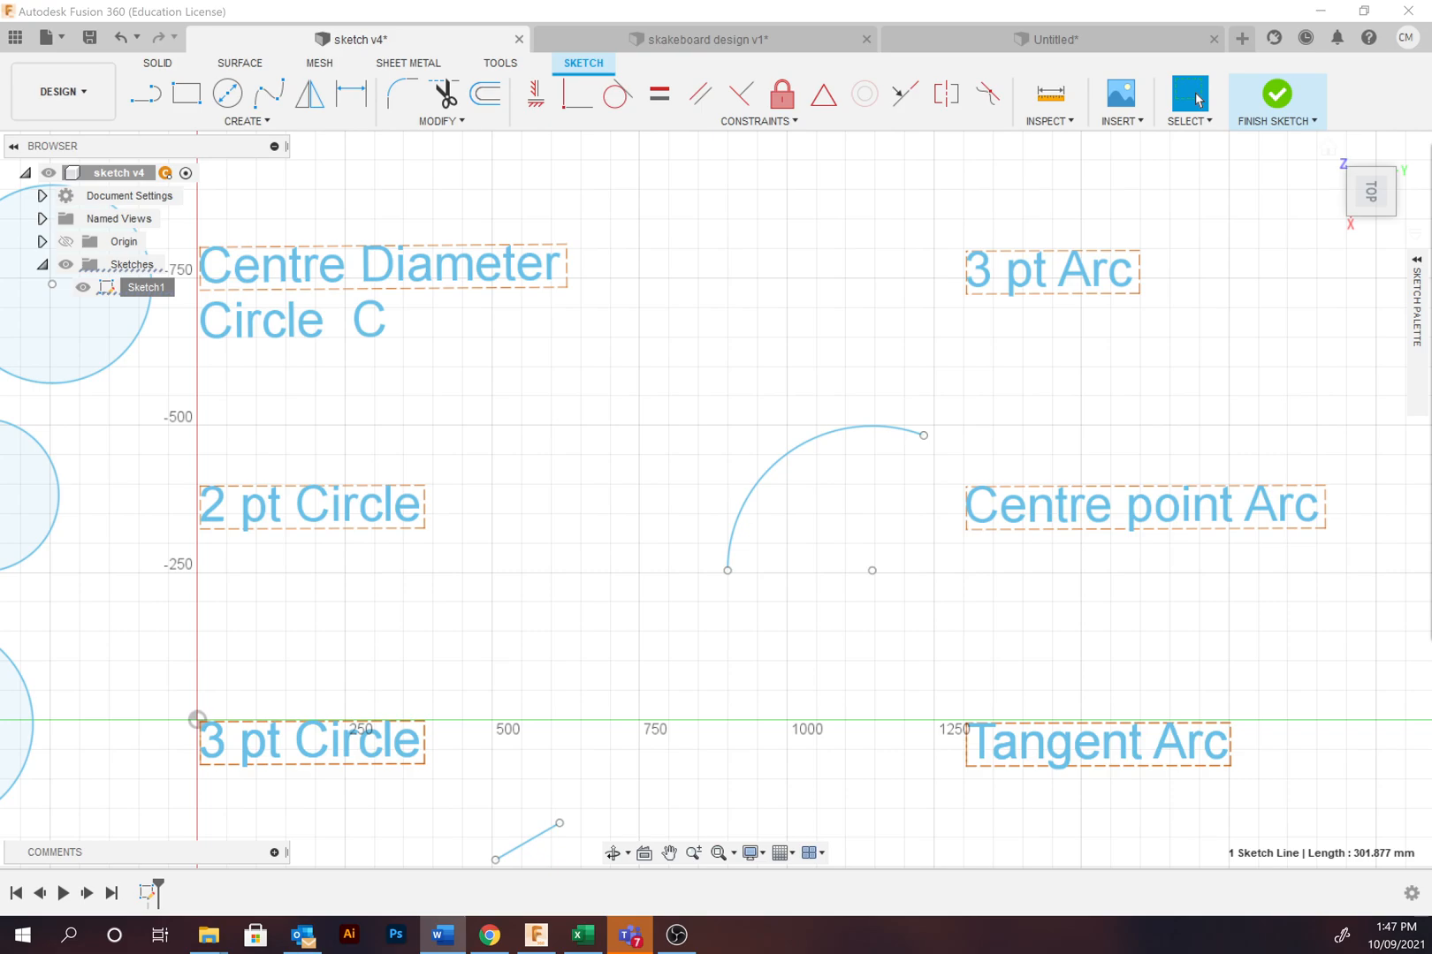
mouse_move(202, 131)
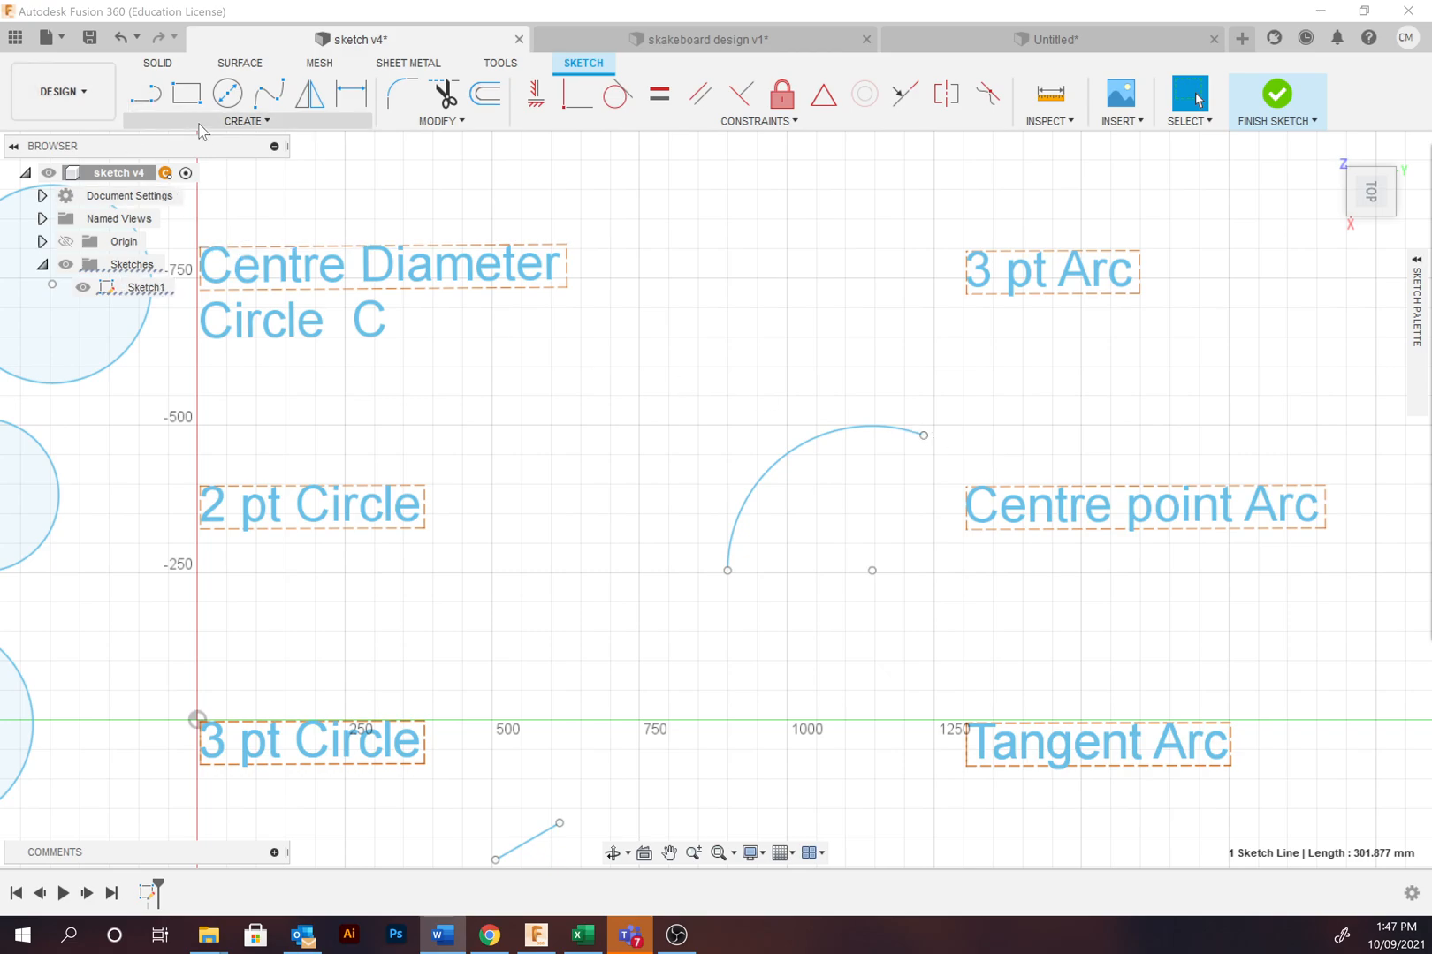
Step: Start the 3-Point Arc tool from the Create menu for the arc example
left_click(246, 121)
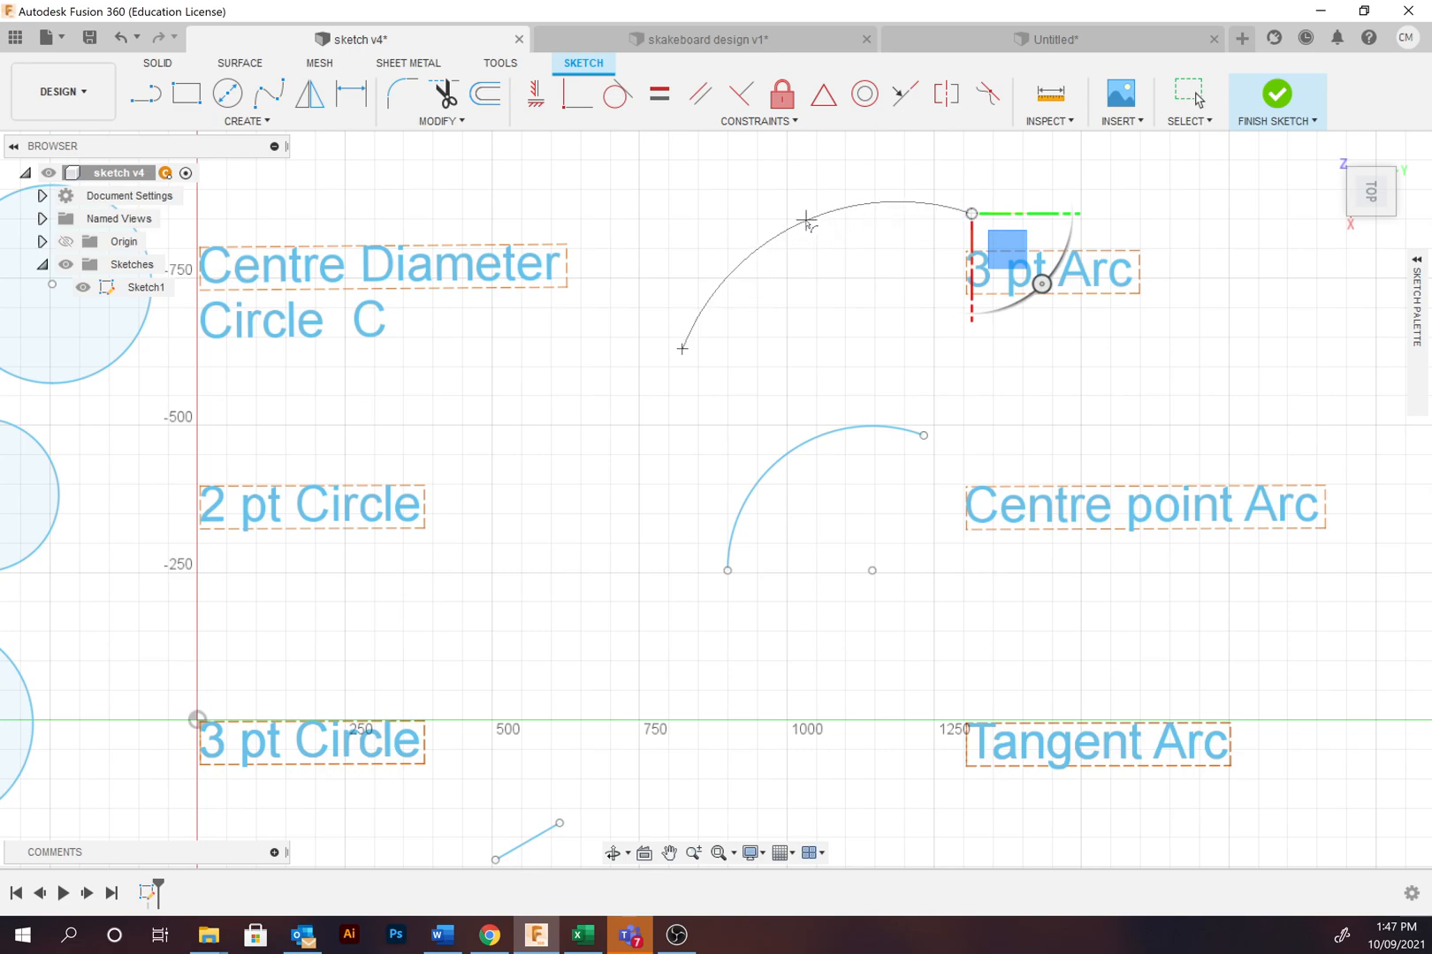
mouse_move(787, 221)
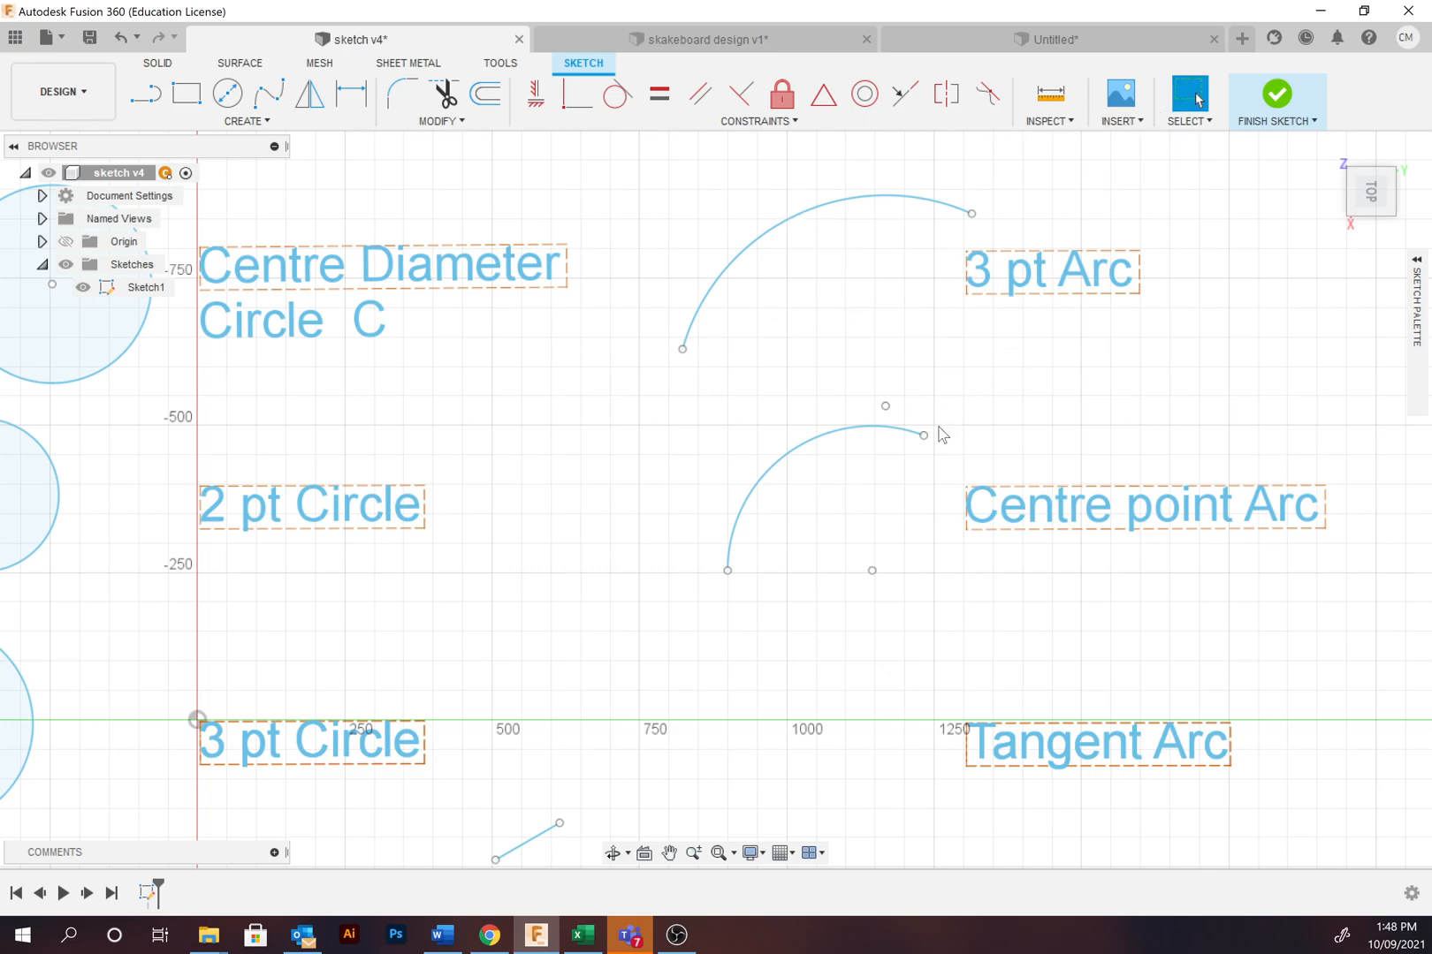
mouse_move(979, 492)
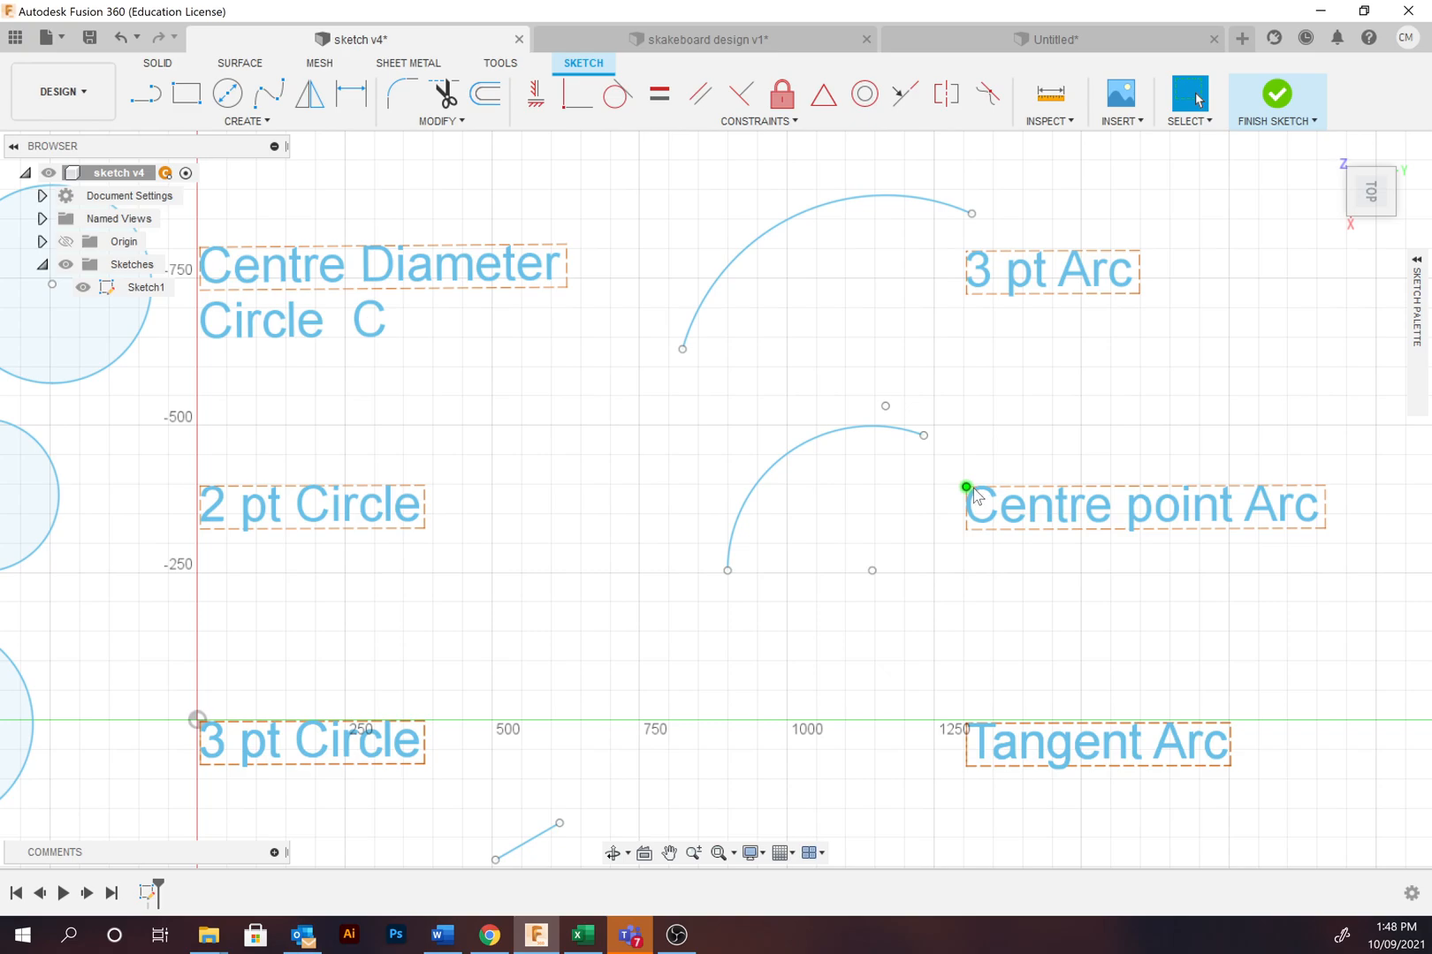
mouse_move(765, 470)
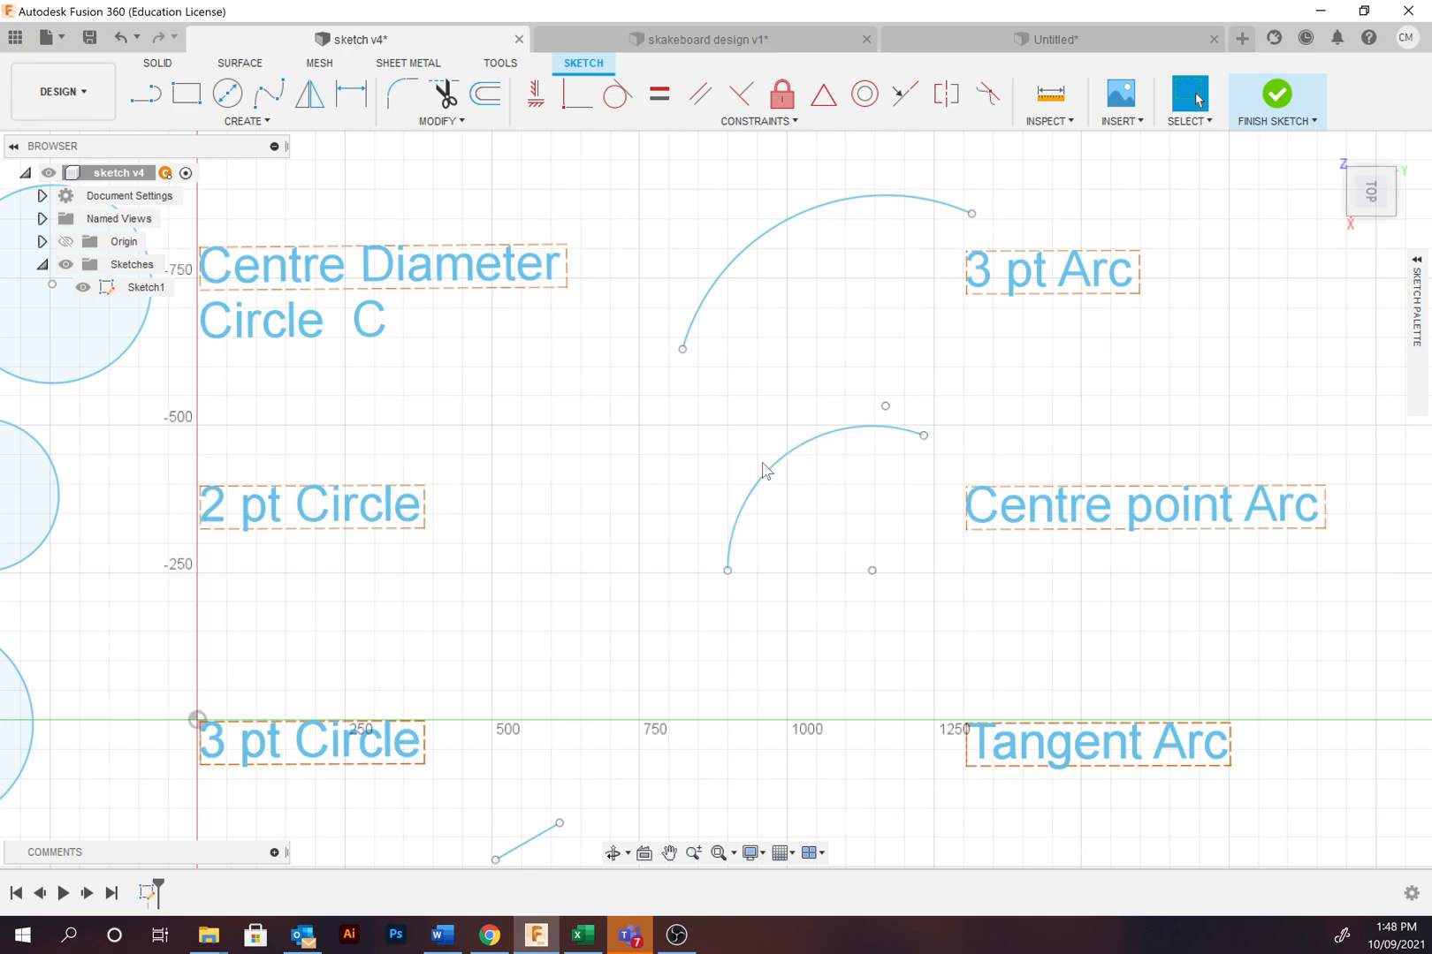
mouse_move(872, 566)
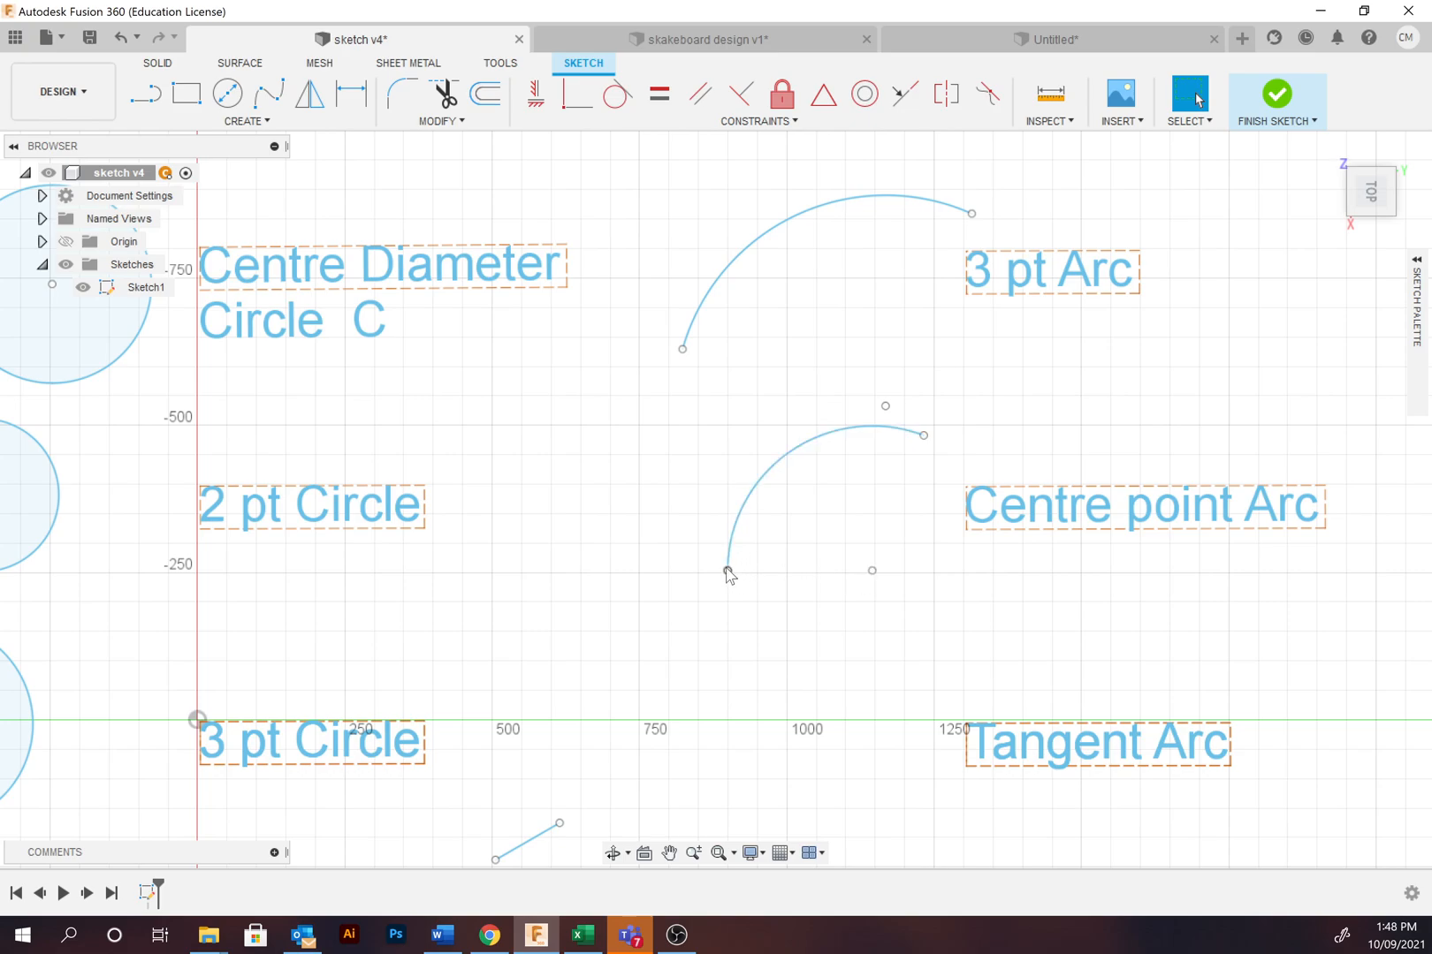
left_click(767, 481)
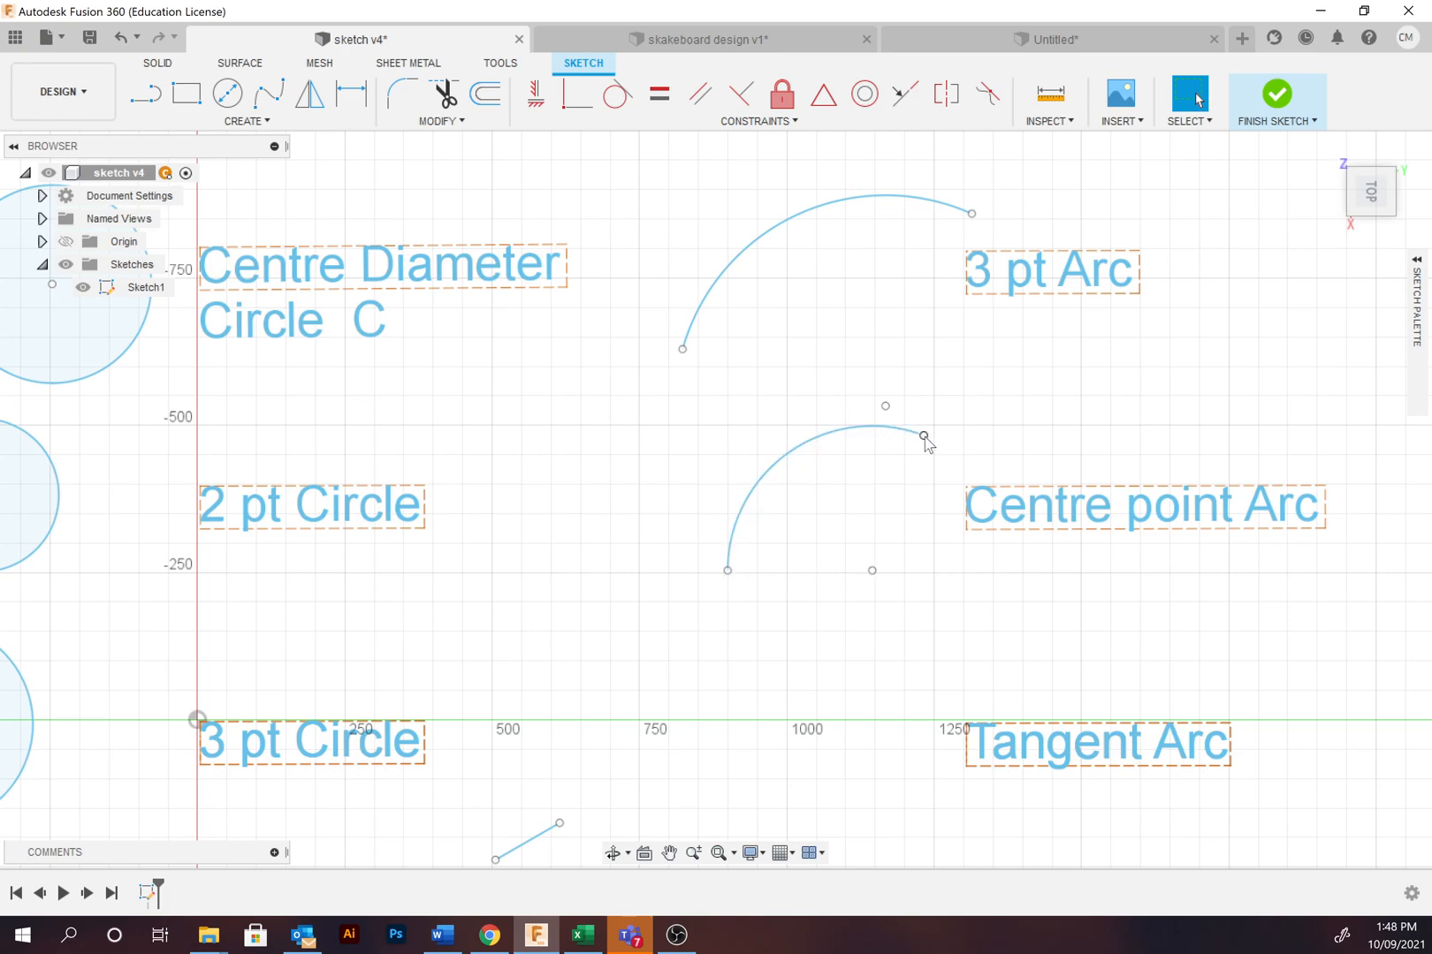
mouse_move(849, 638)
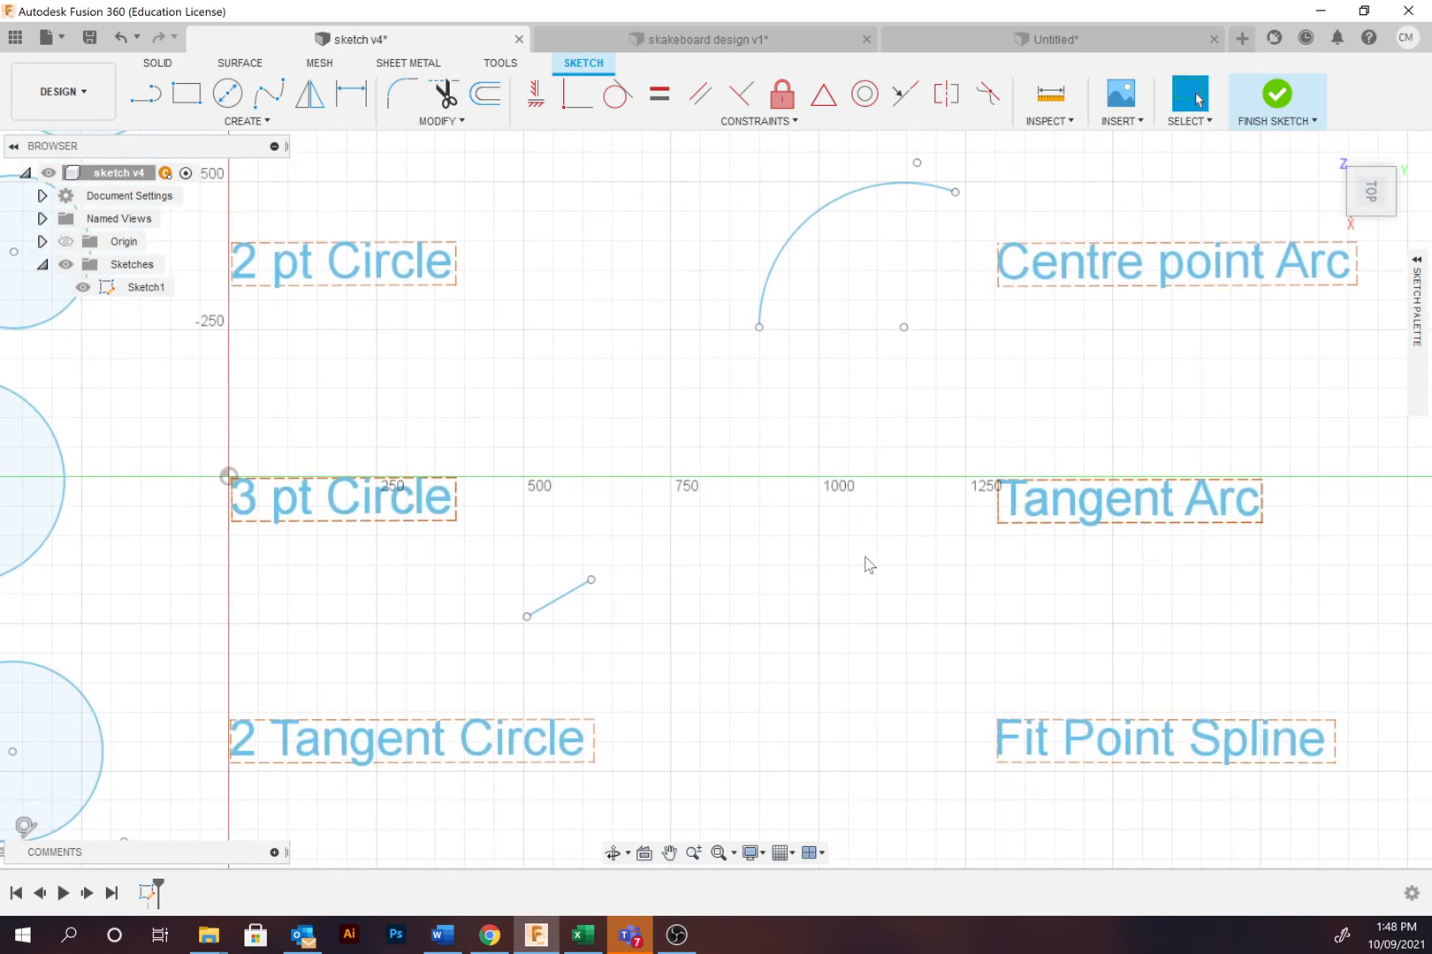
mouse_move(859, 564)
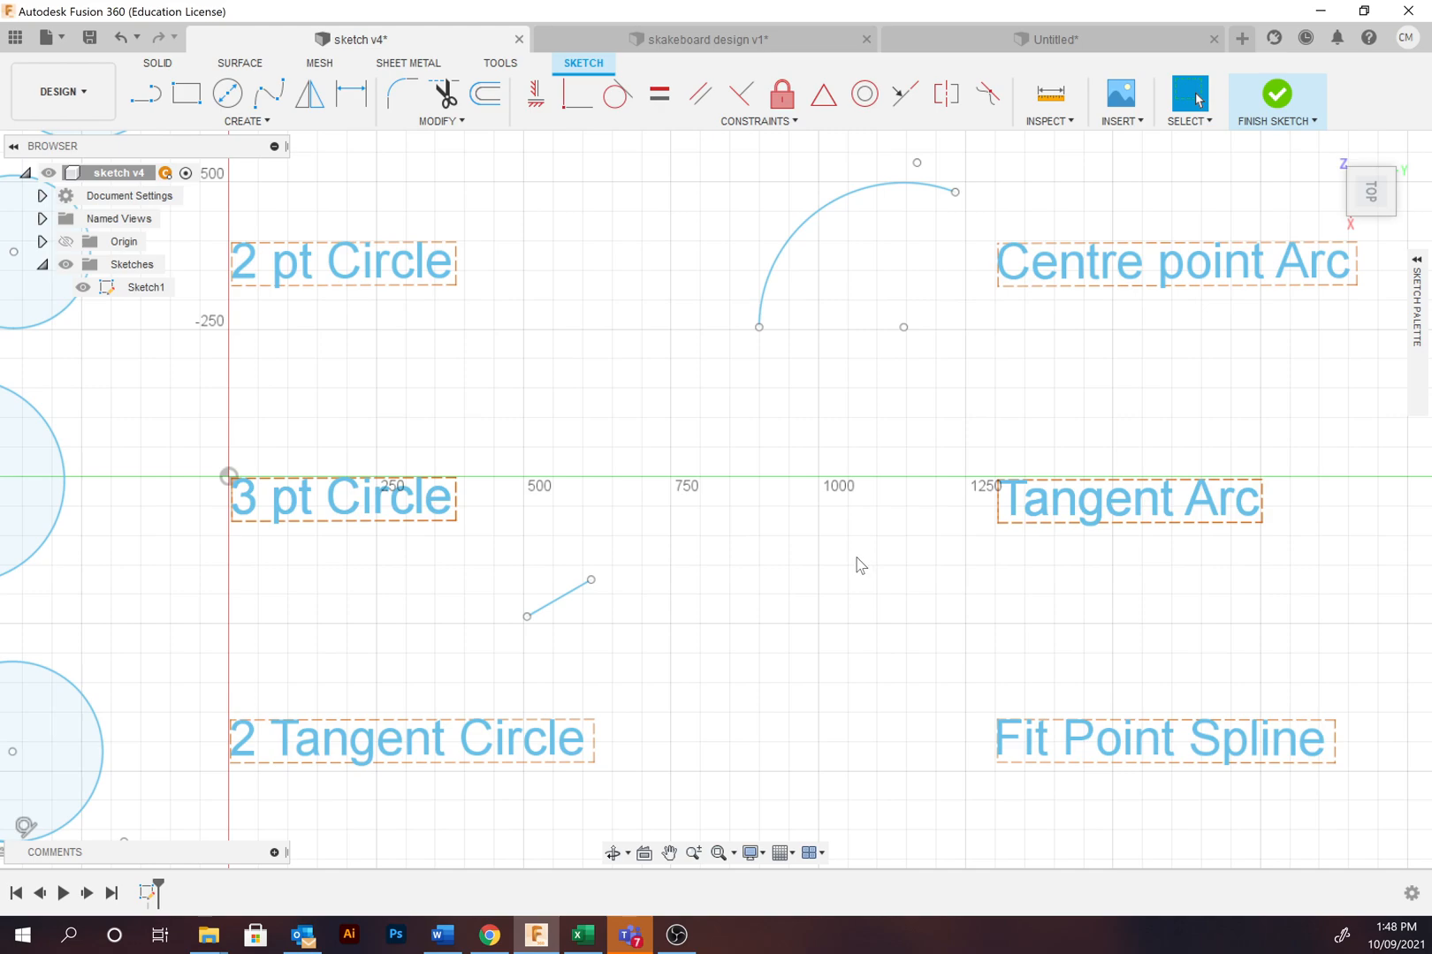
mouse_move(288, 209)
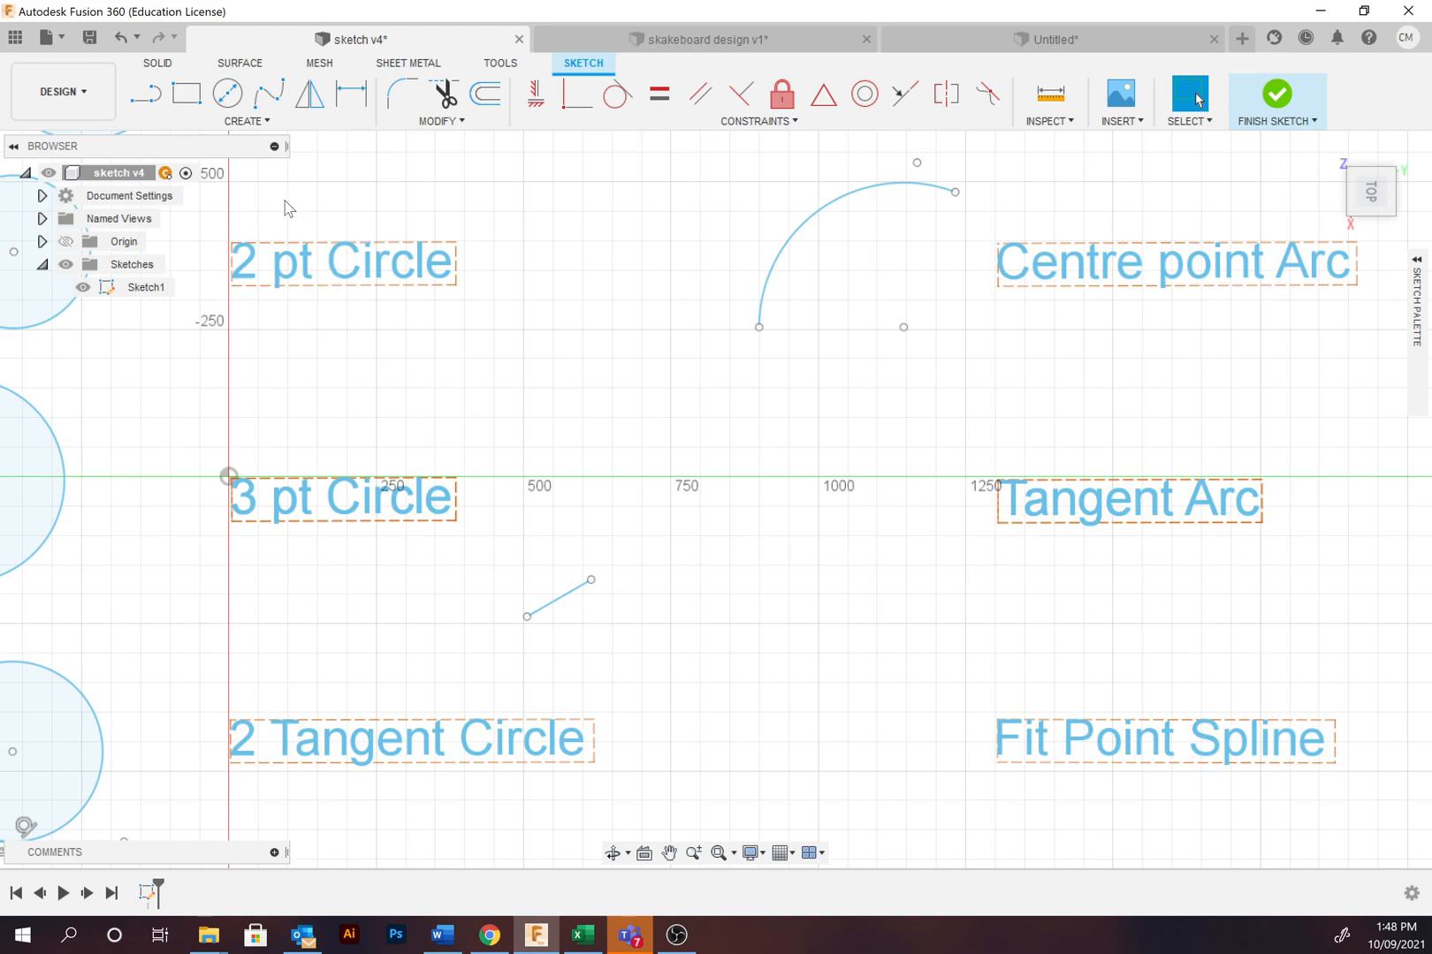
Step: Bring up the sketch Create tools to start the Tangent Arc example
left_click(246, 100)
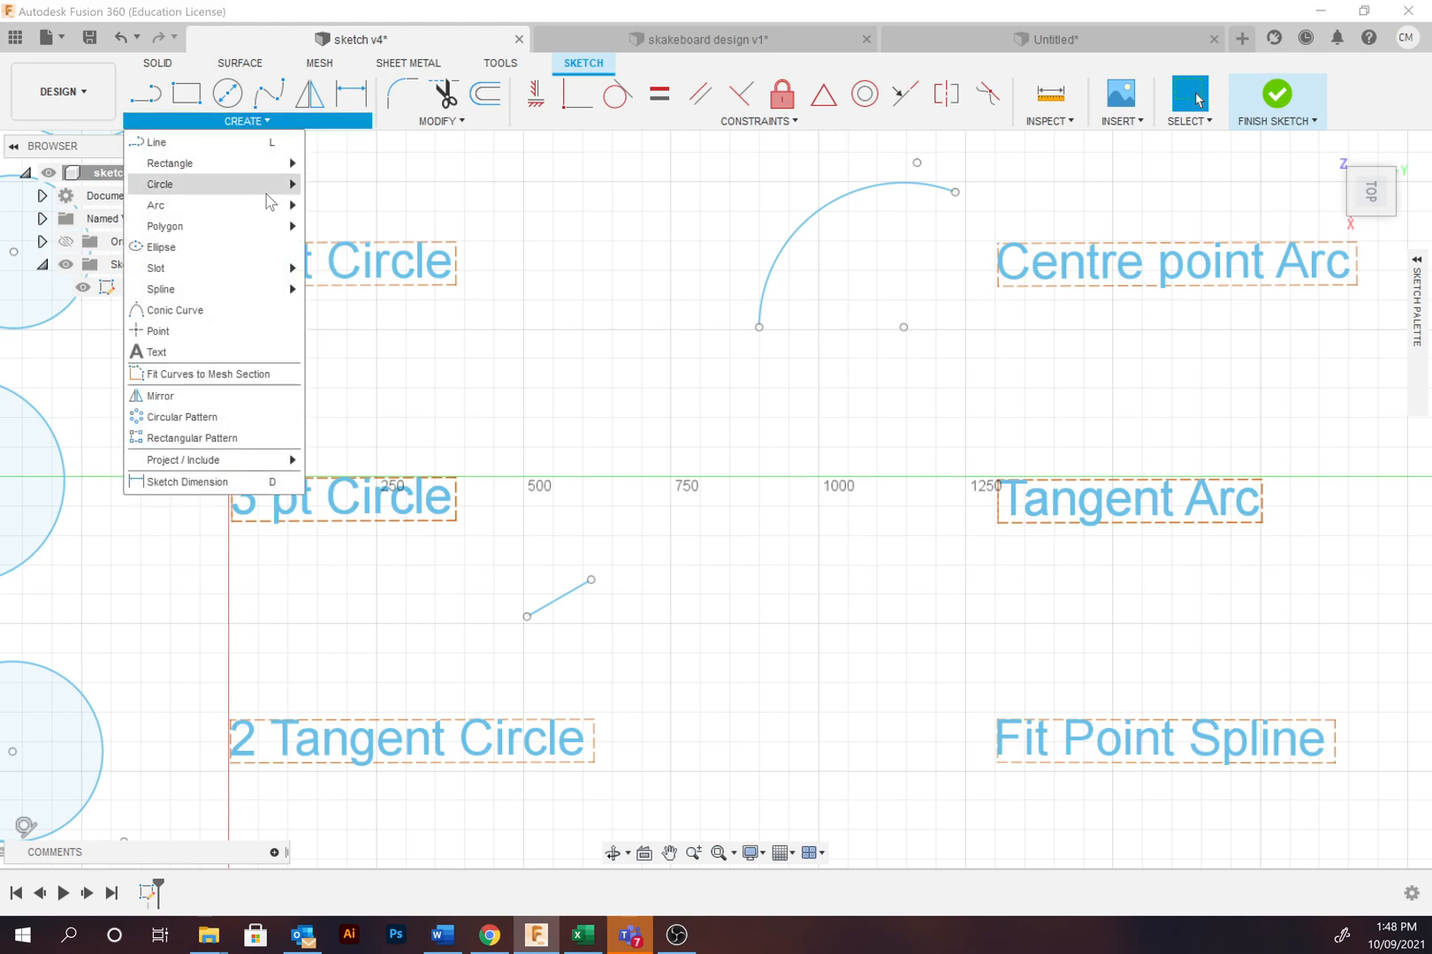
mouse_move(156, 205)
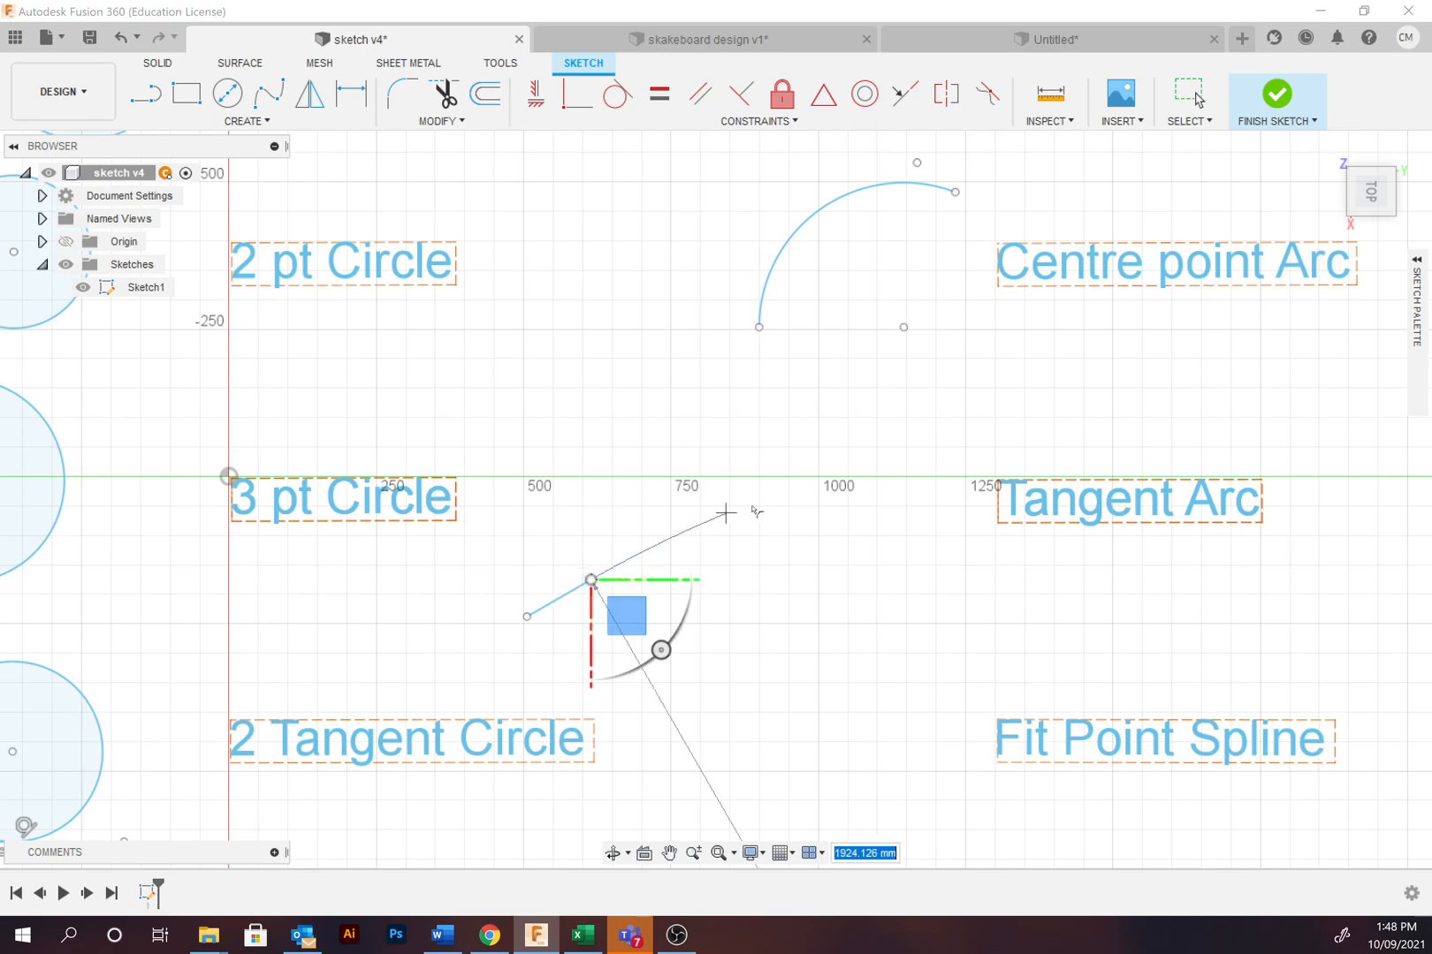
mouse_move(949, 601)
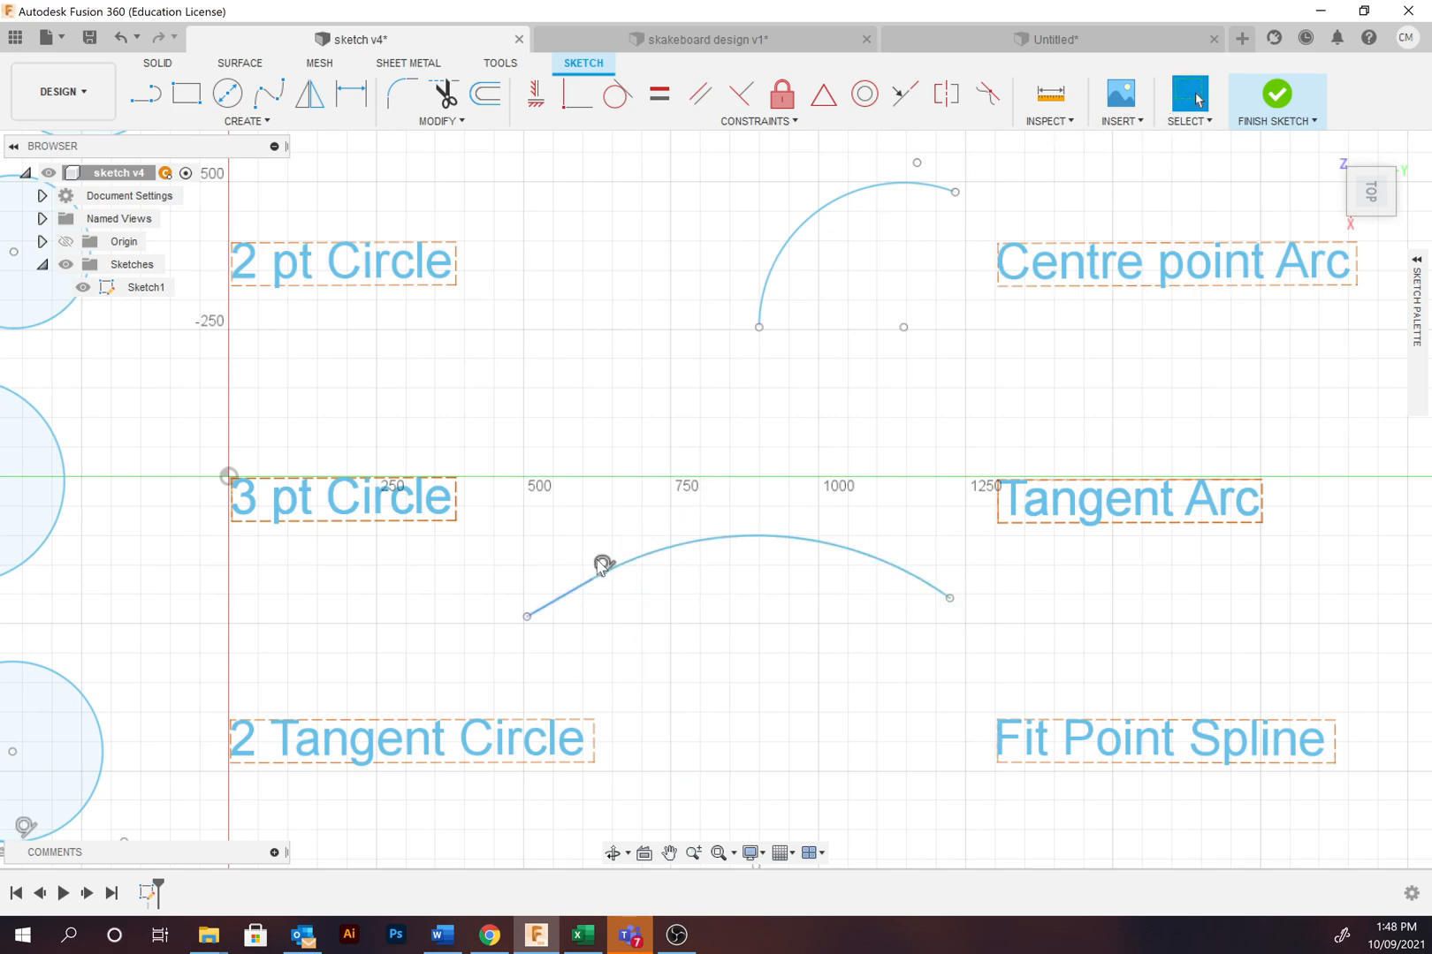
mouse_move(600, 570)
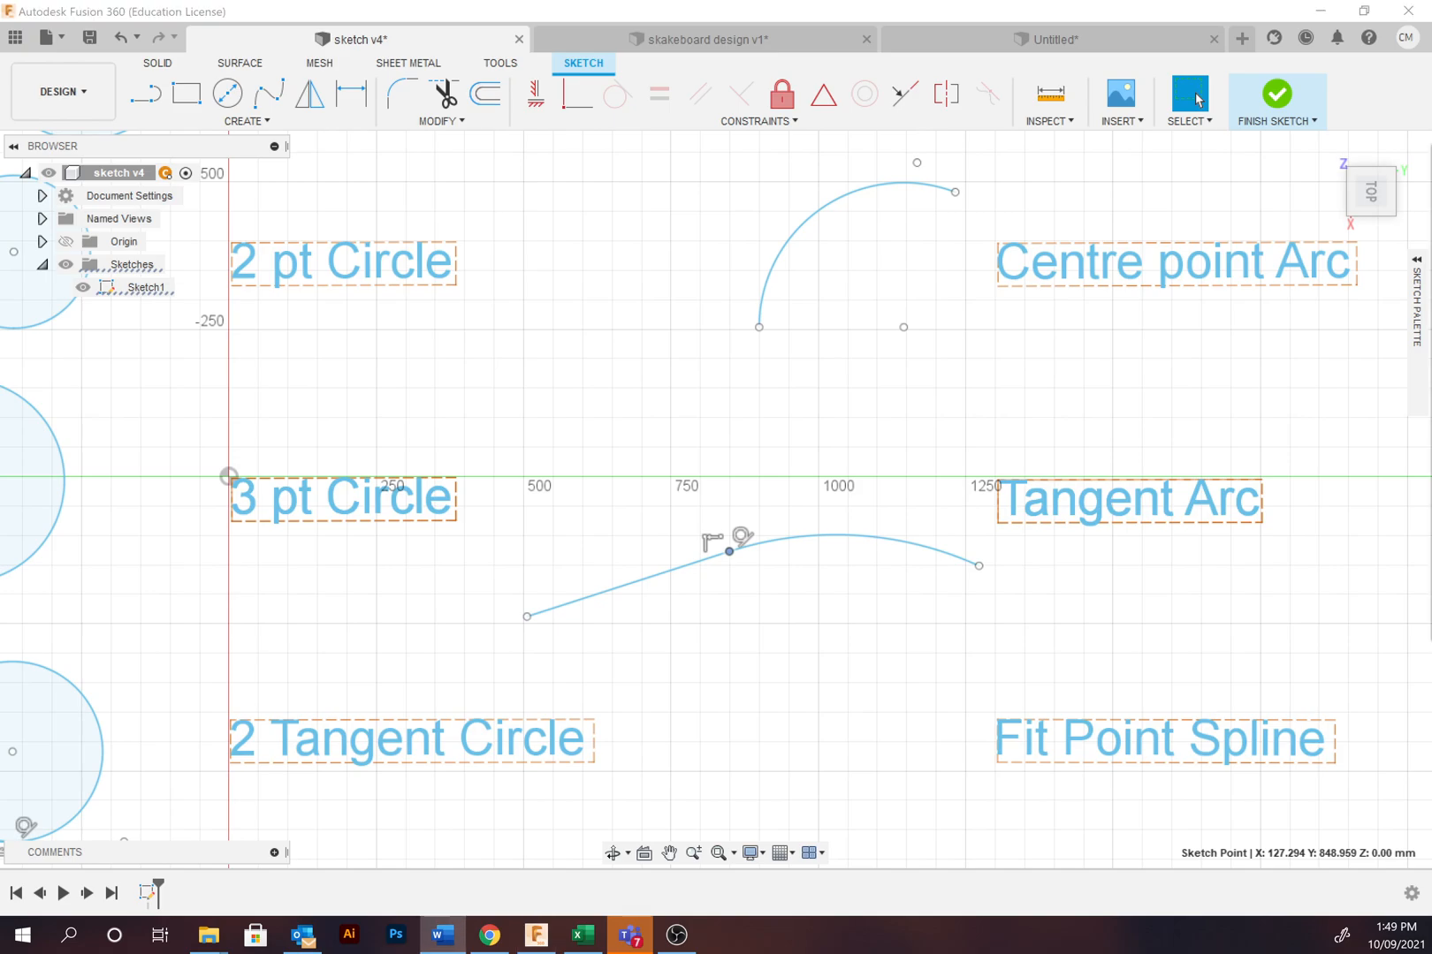
mouse_move(916, 737)
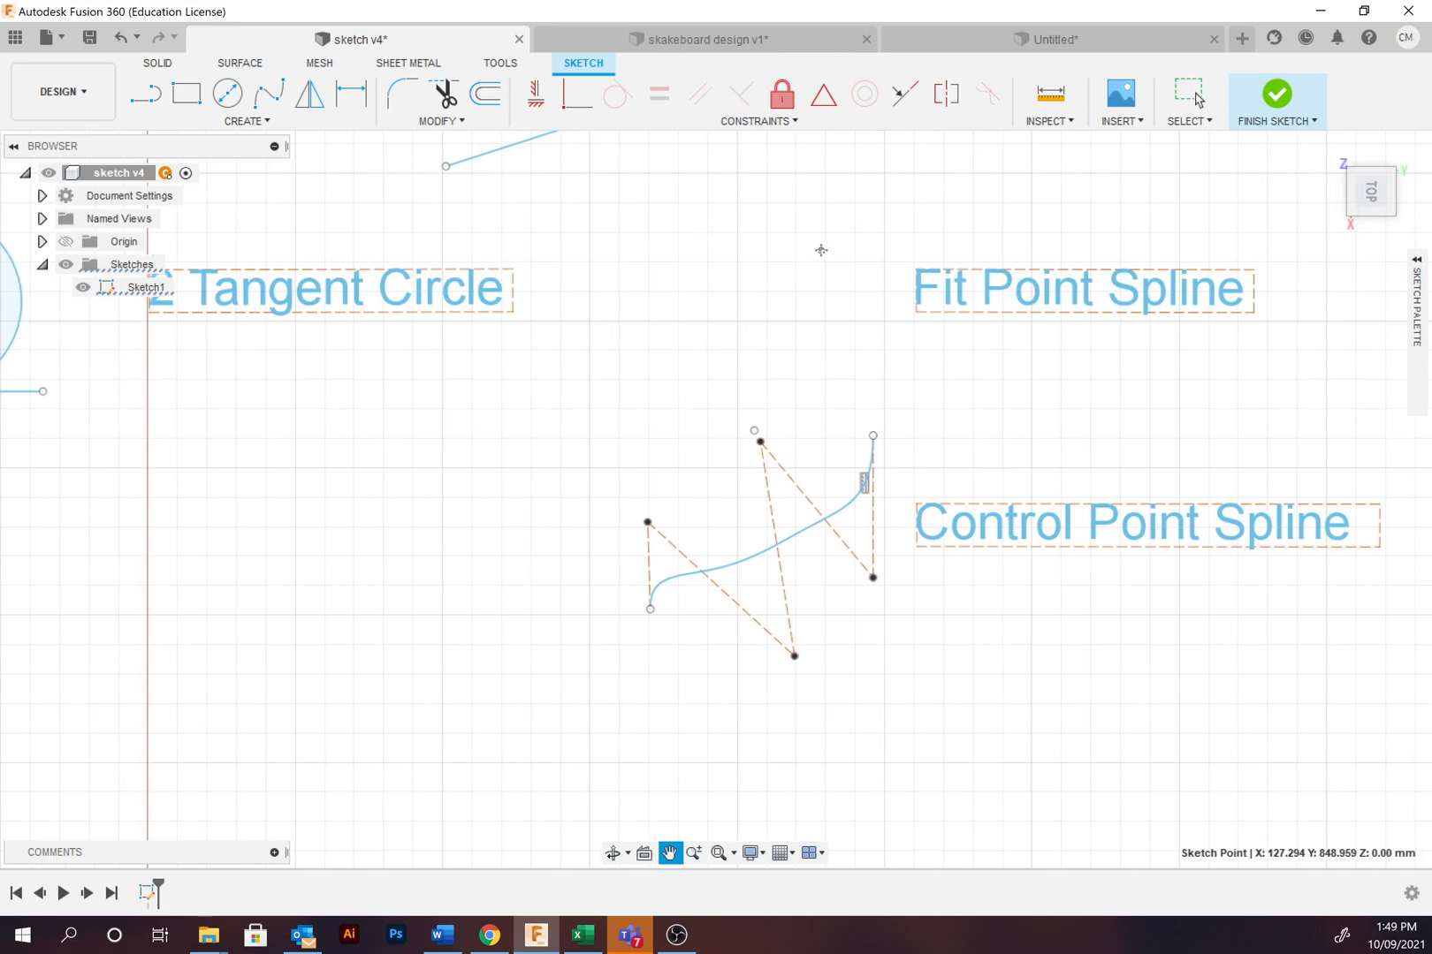
Step: Draw a wavy Fit Point Spline through several points beside its label and finish it
left_click(1188, 94)
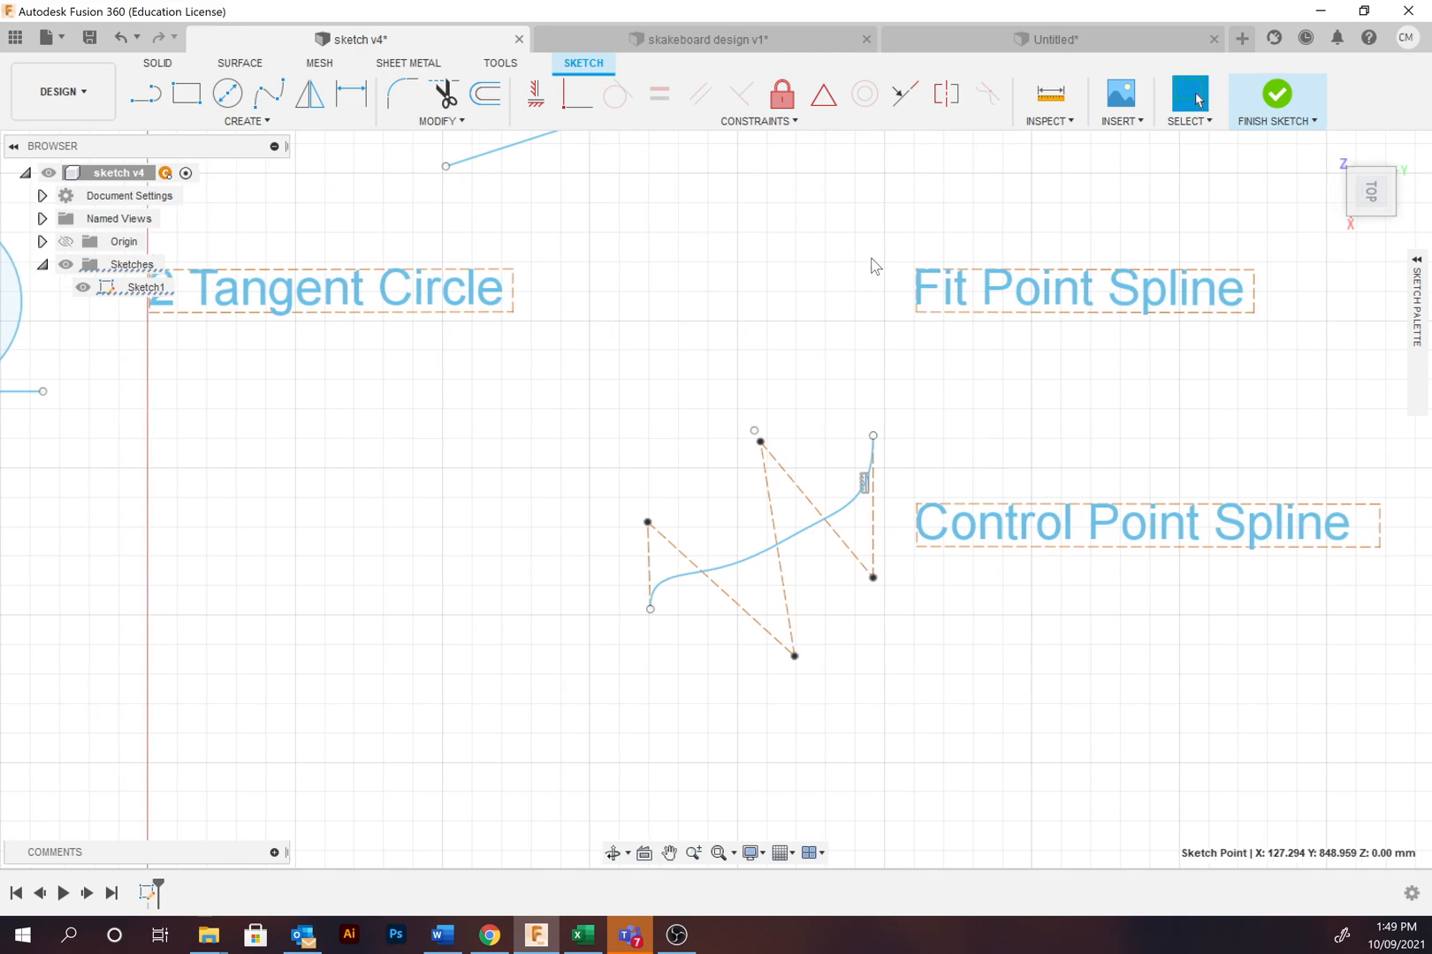
mouse_move(890, 261)
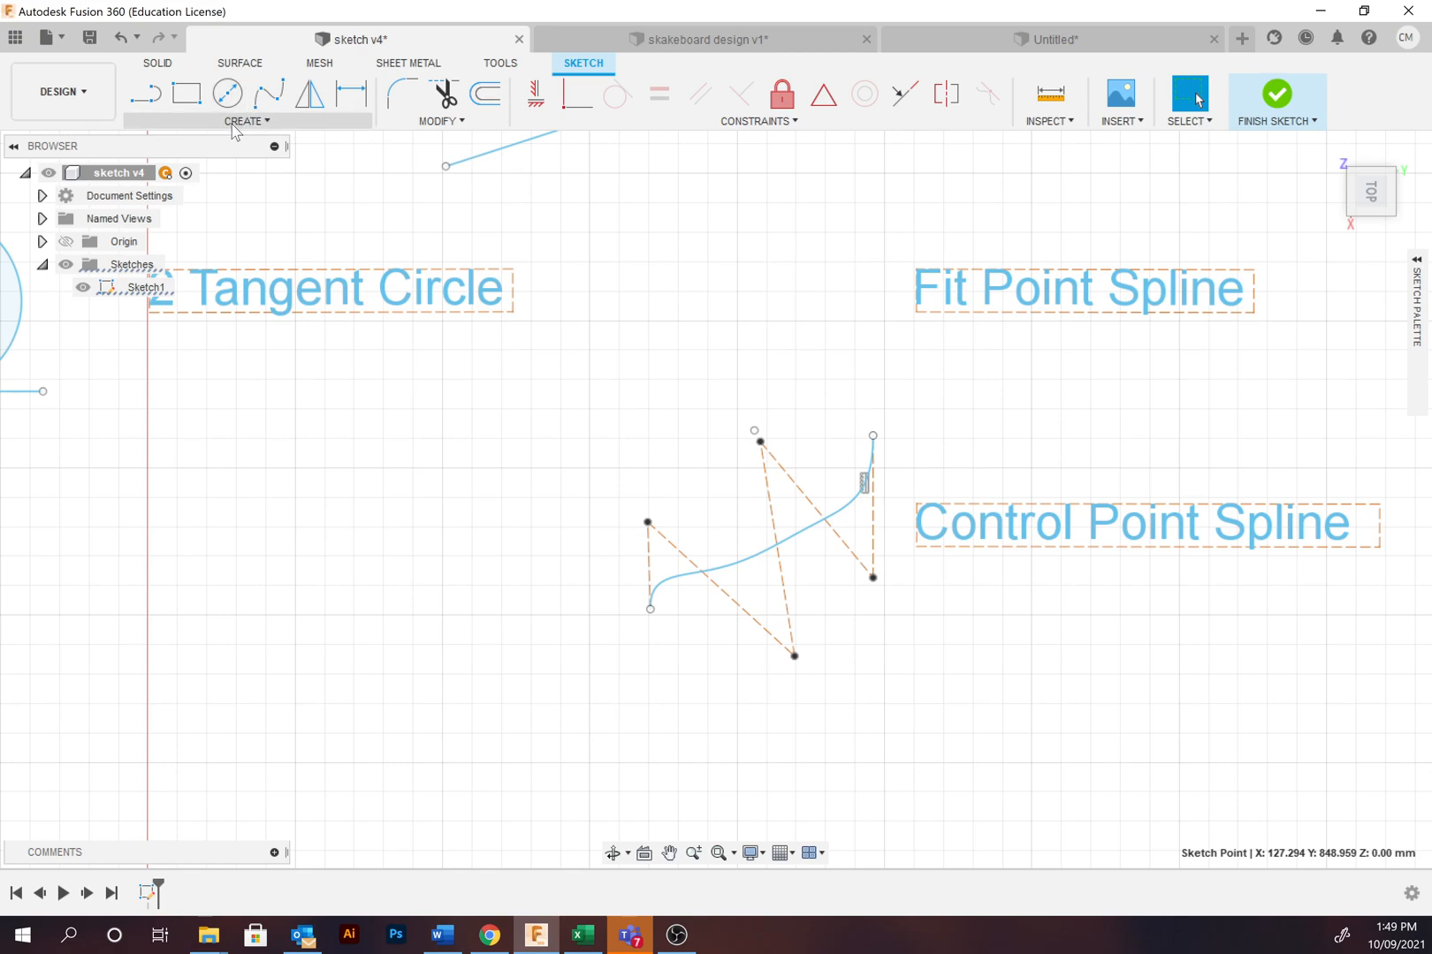
left_click(244, 120)
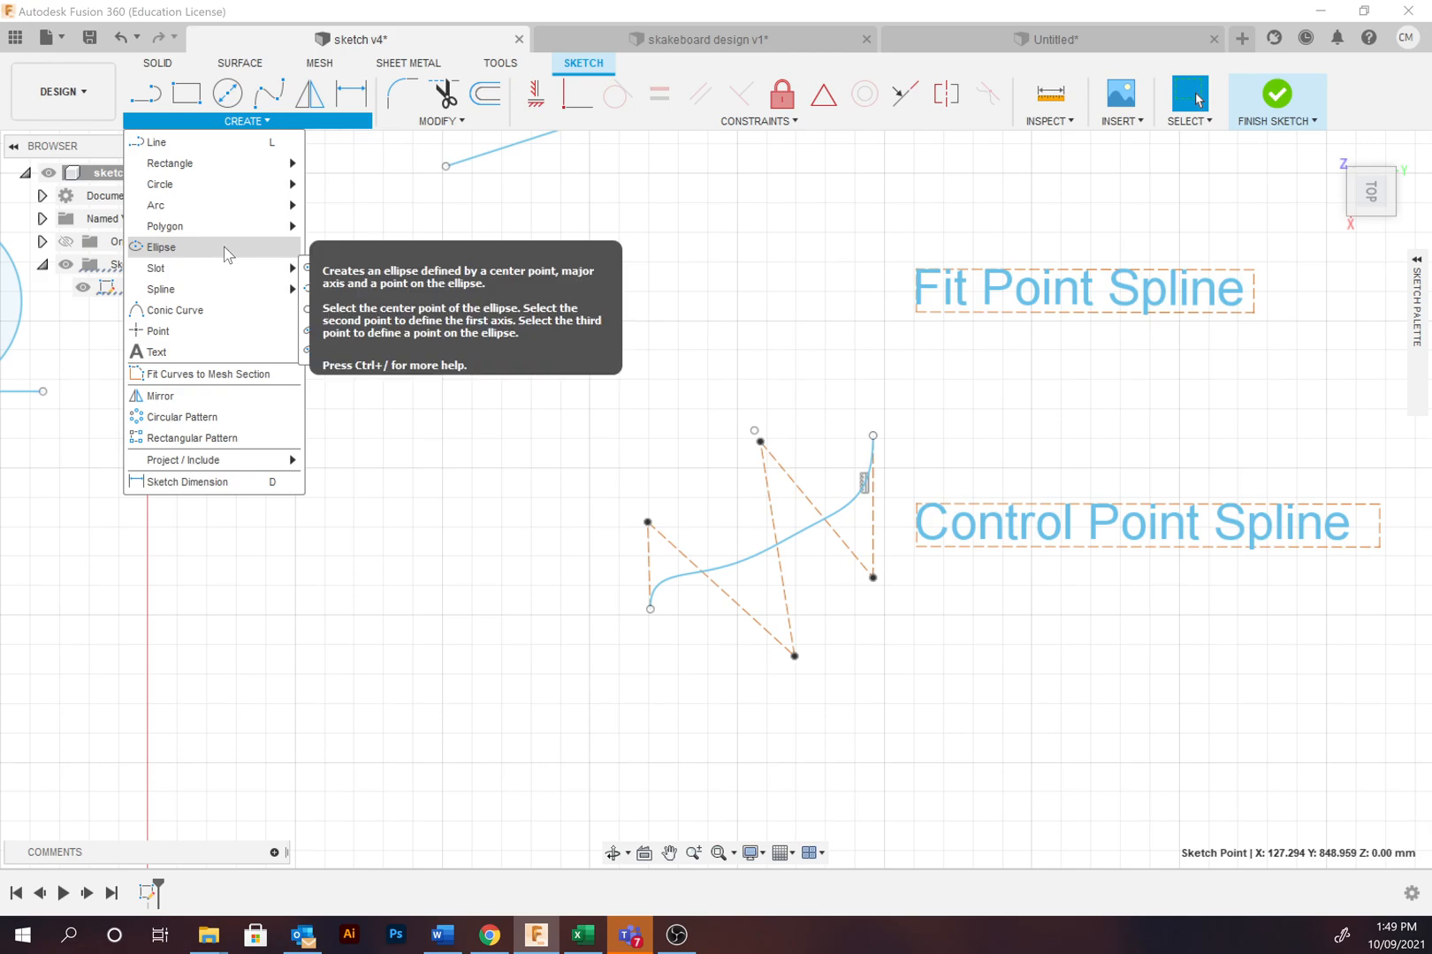
mouse_move(161, 288)
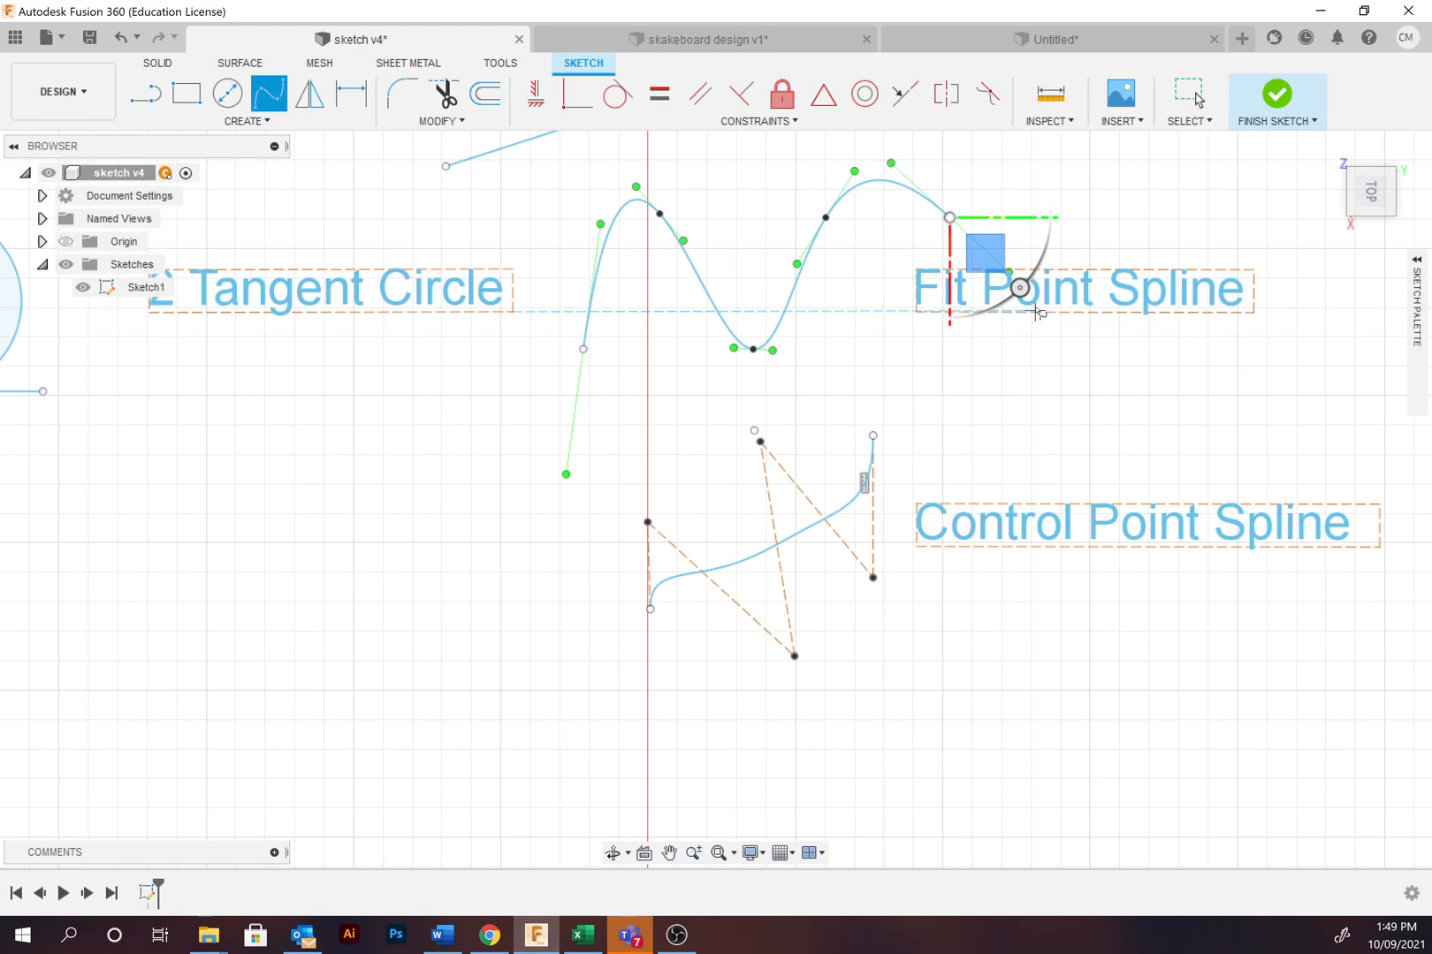
mouse_move(1041, 312)
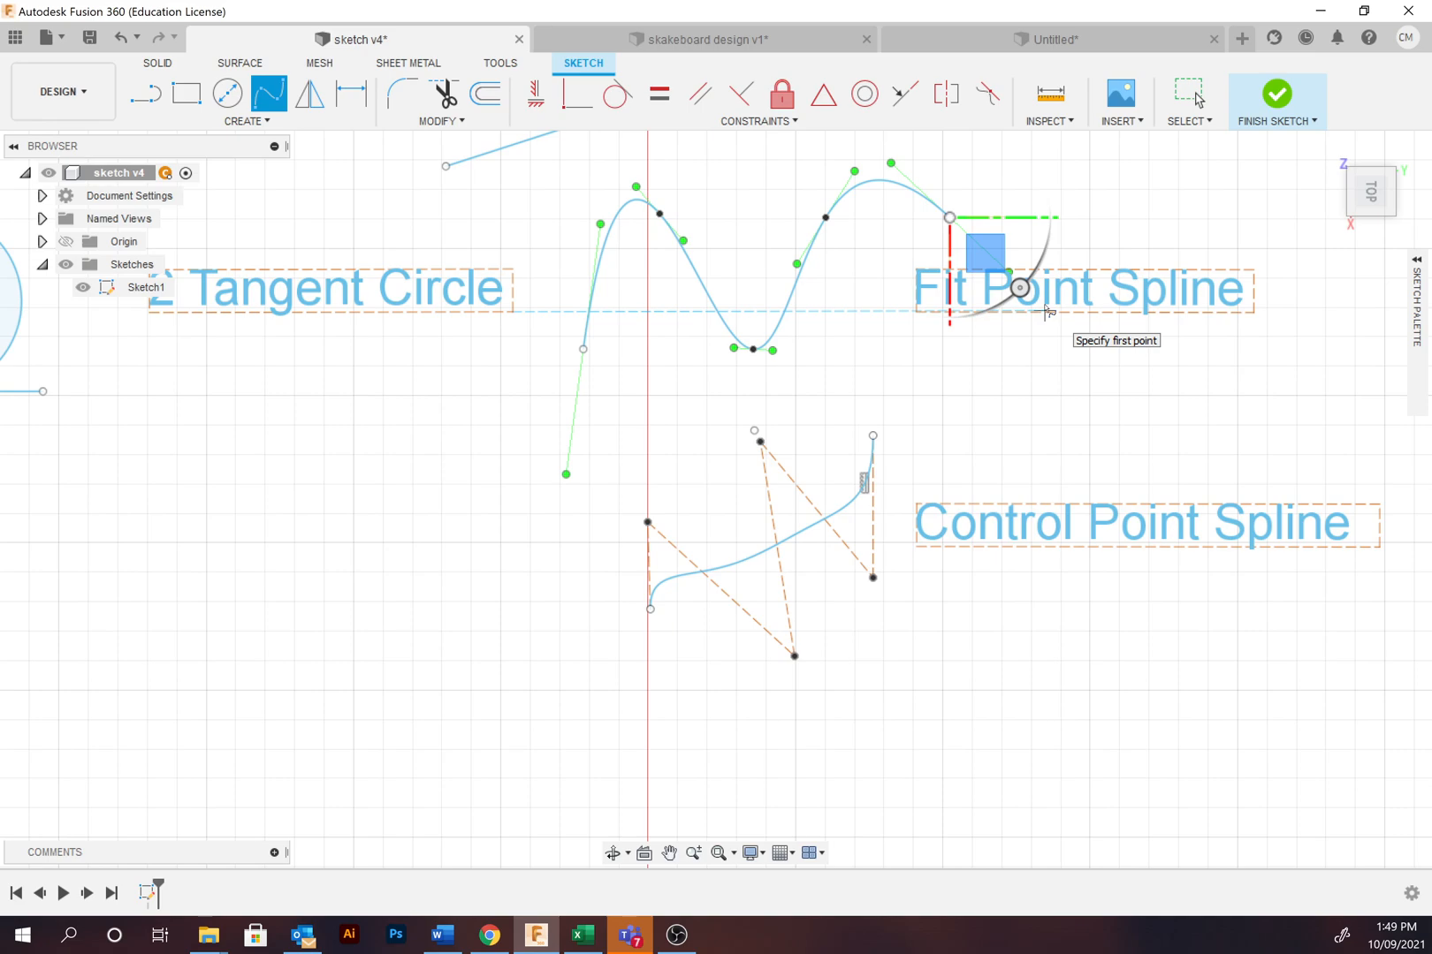
mouse_move(1064, 147)
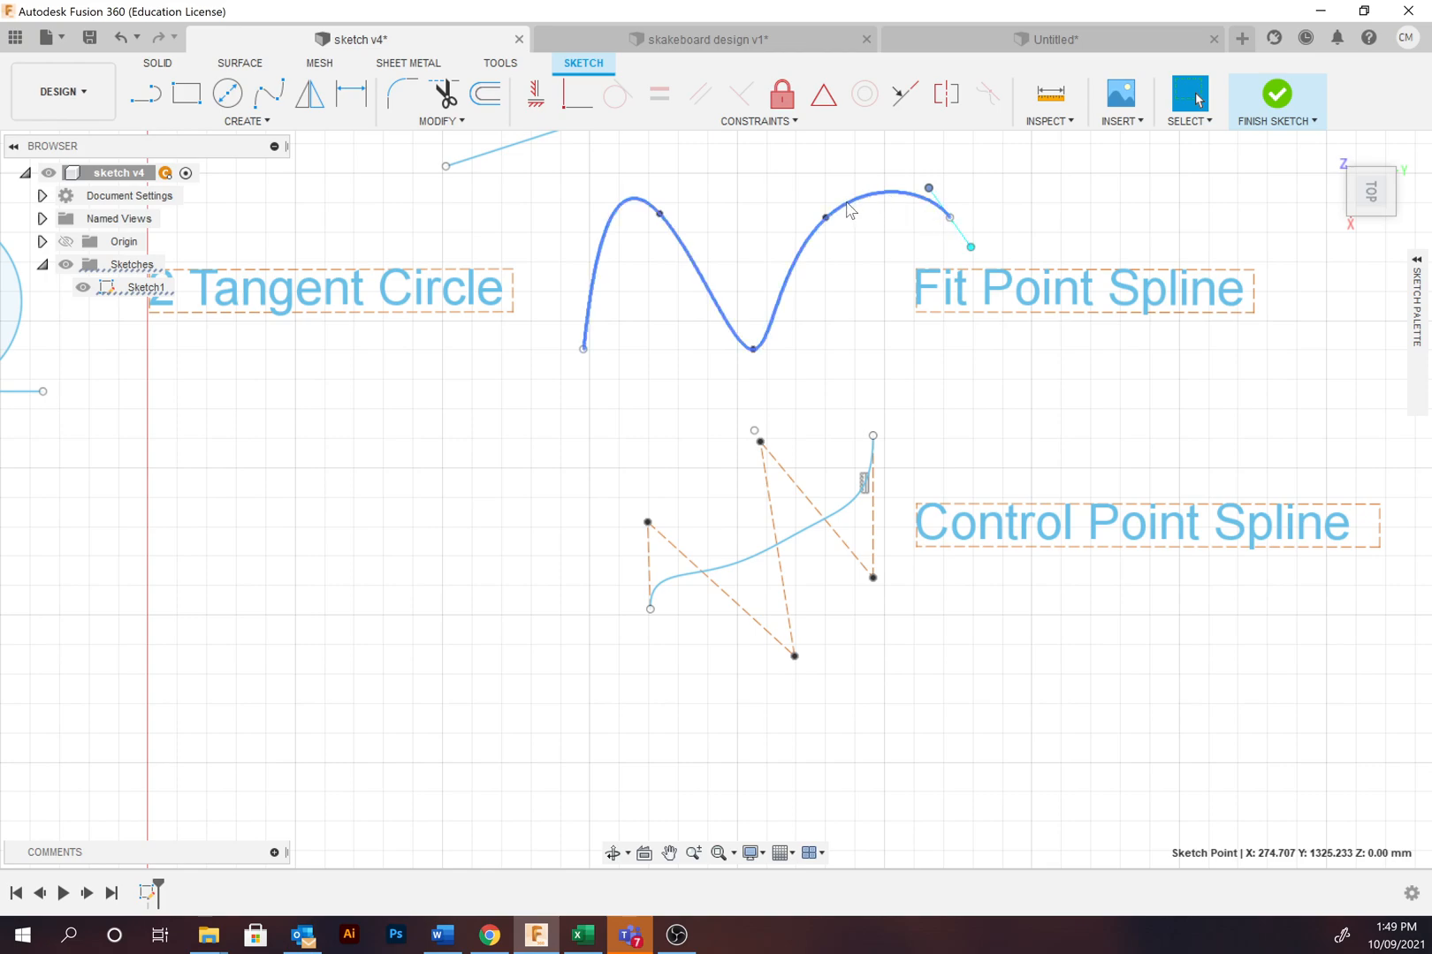
left_click(1181, 205)
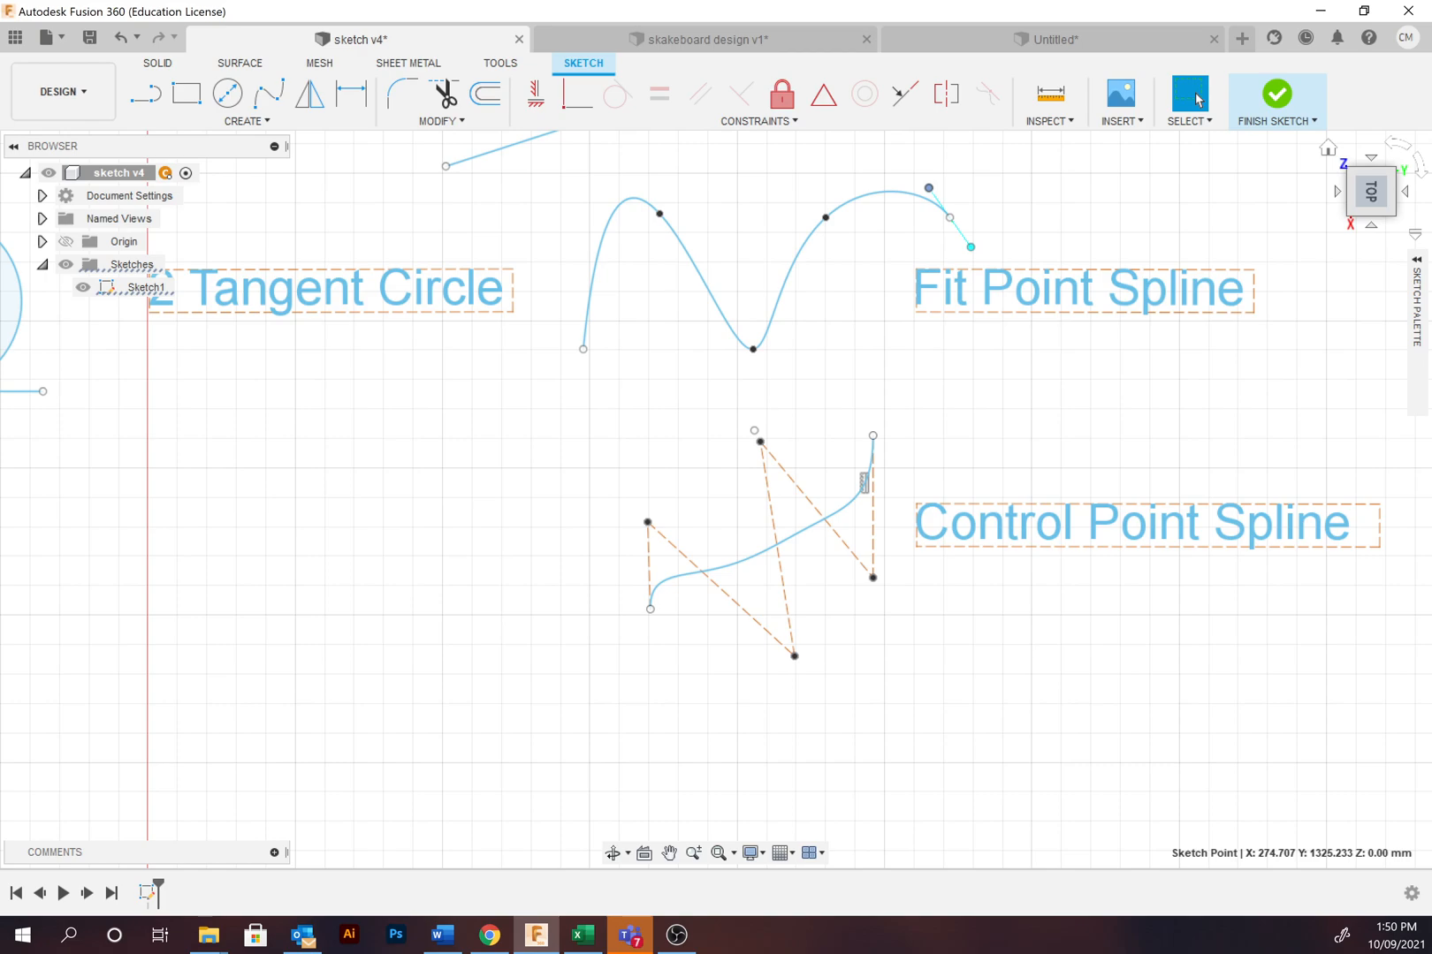
mouse_move(1064, 571)
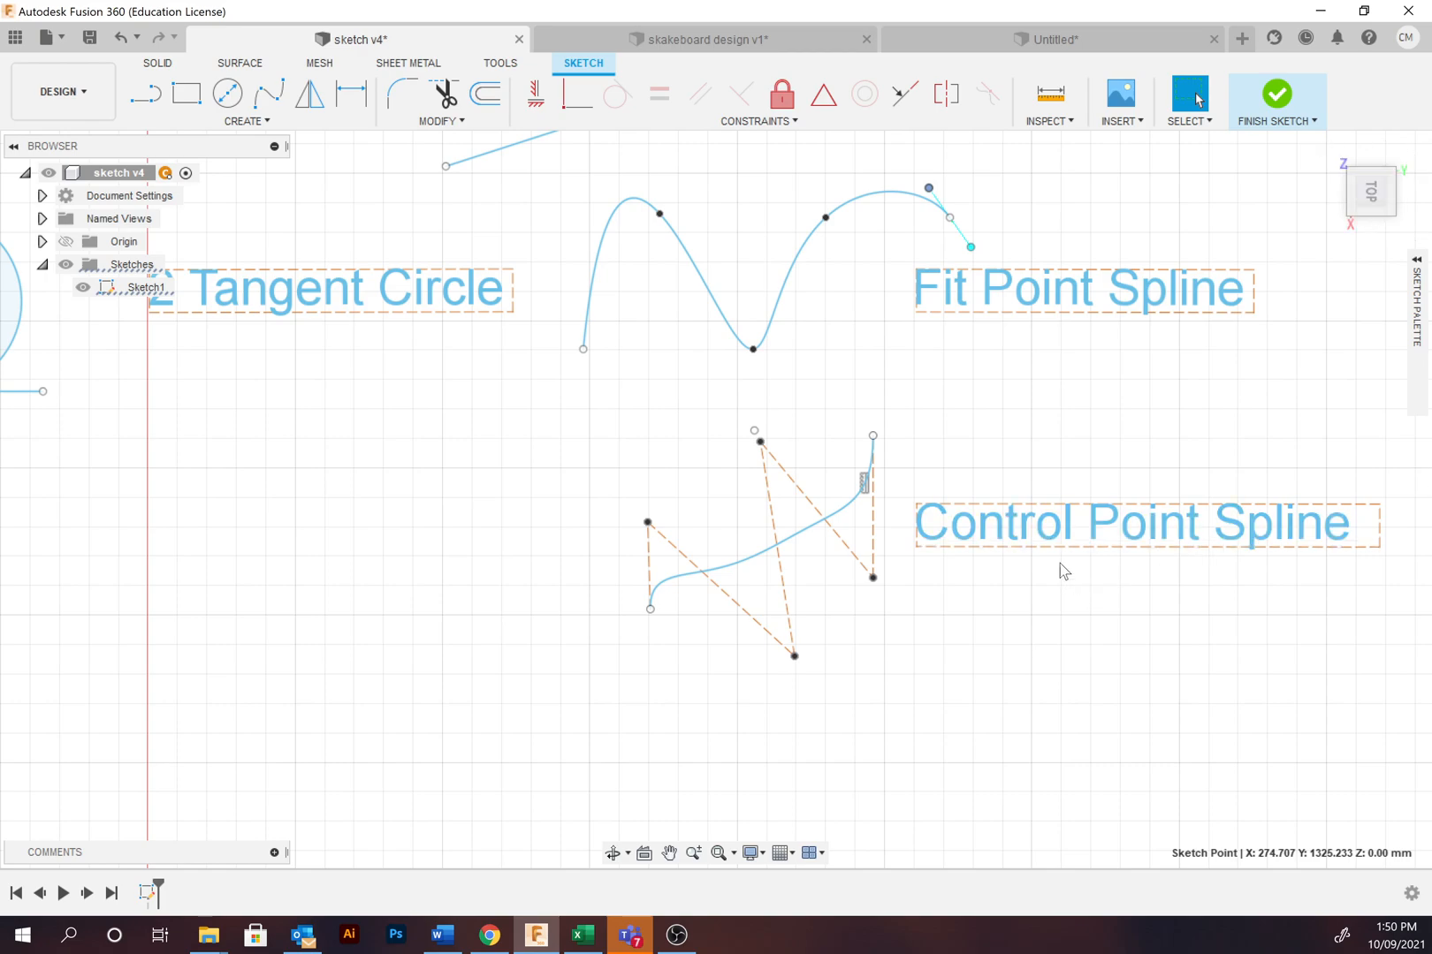
mouse_move(873, 445)
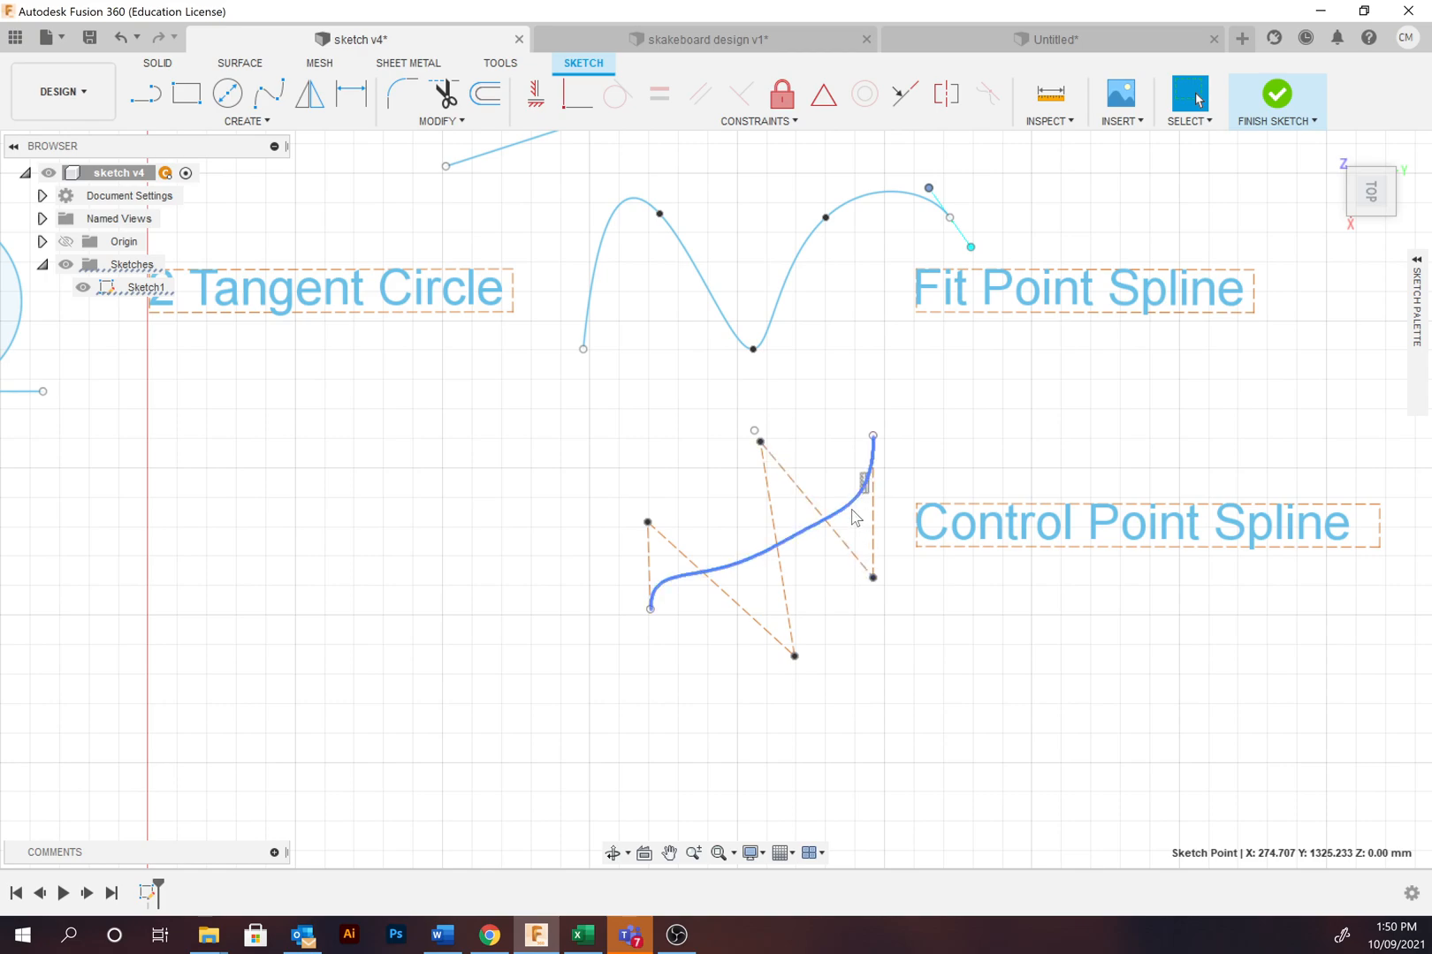
left_click(873, 576)
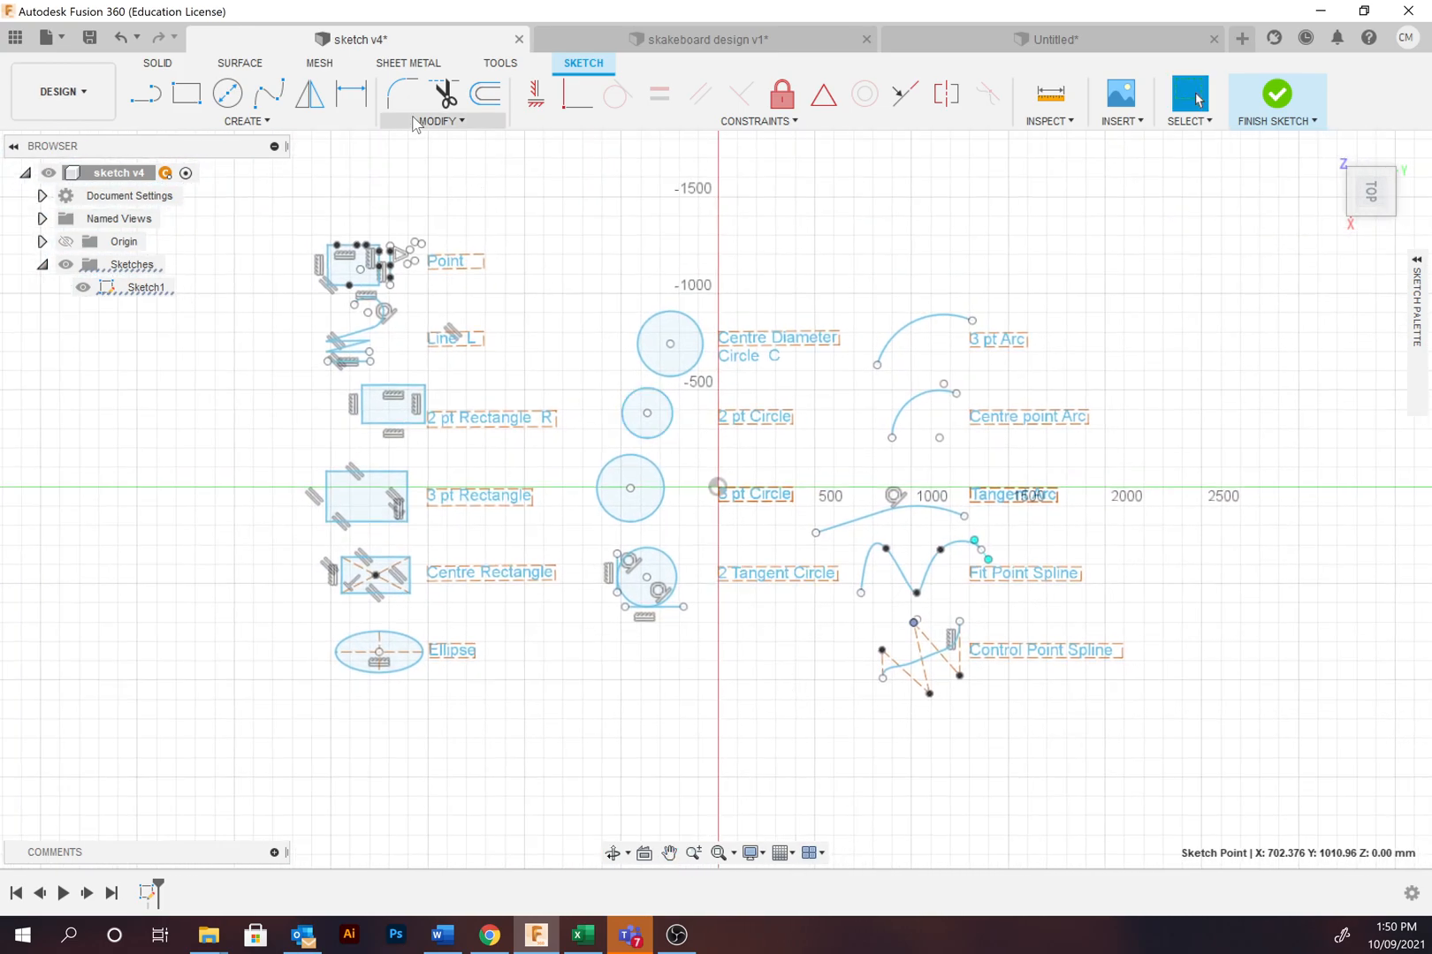
left_click(244, 120)
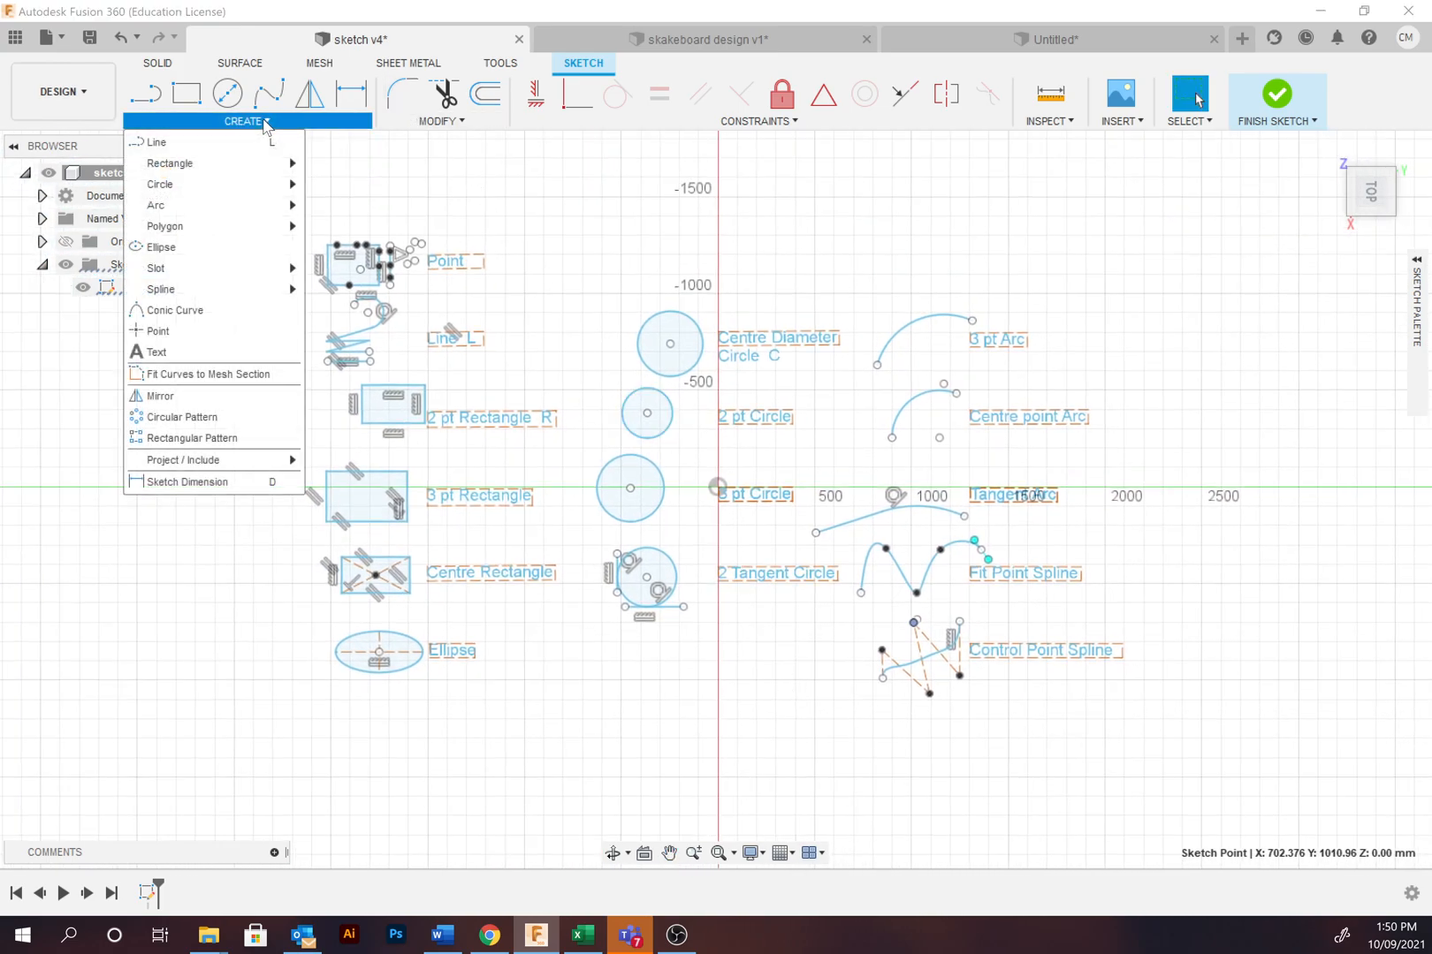